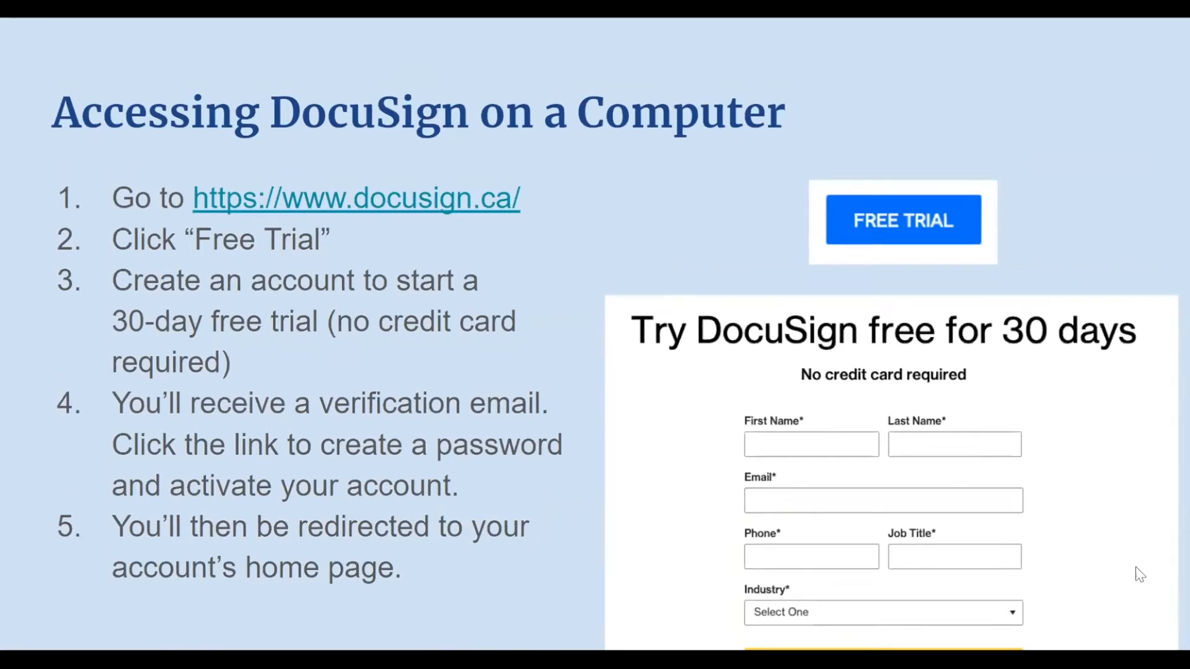
mouse_move(1057, 539)
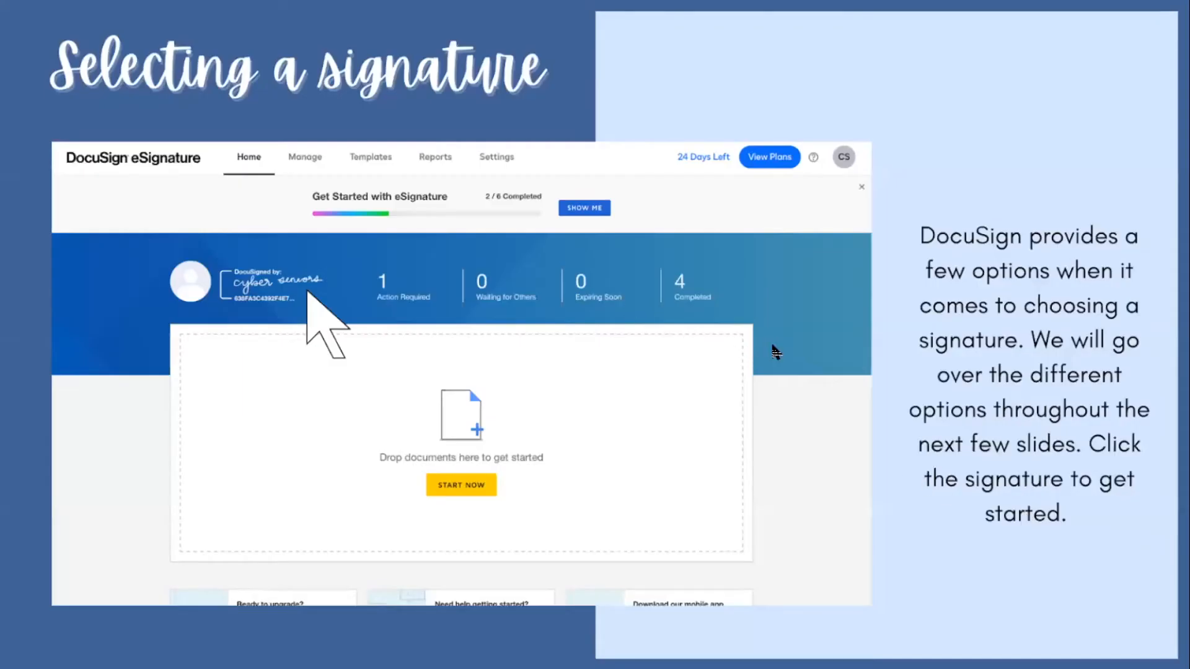
mouse_move(1094, 250)
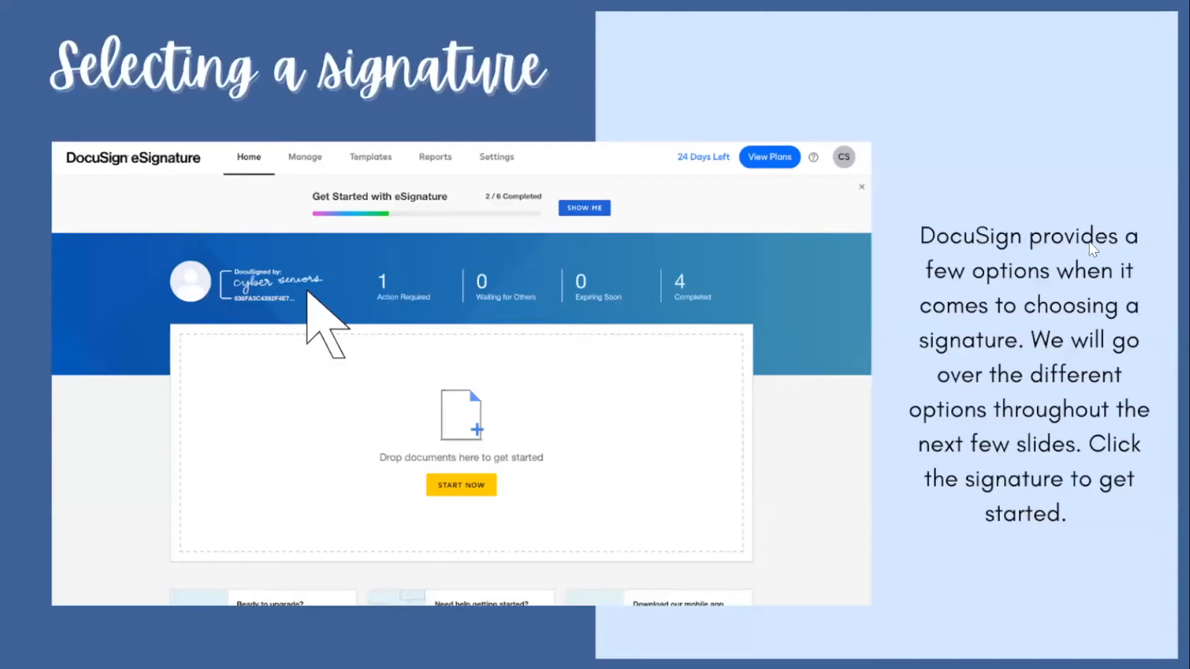
mouse_move(1074, 296)
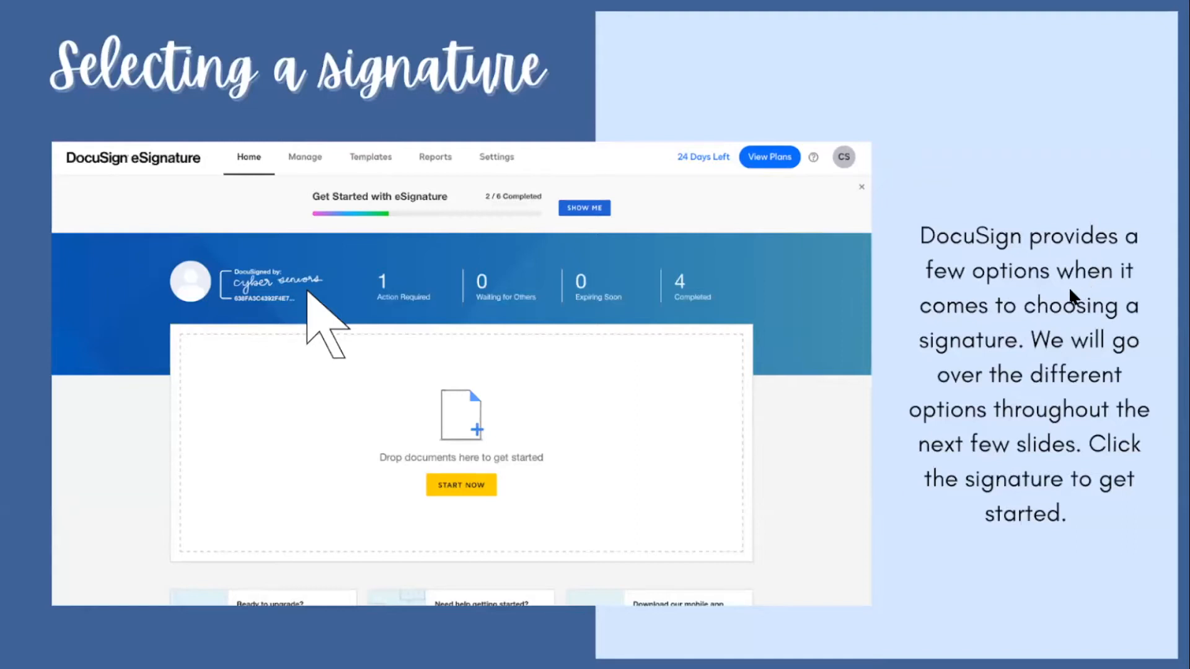
mouse_move(1153, 295)
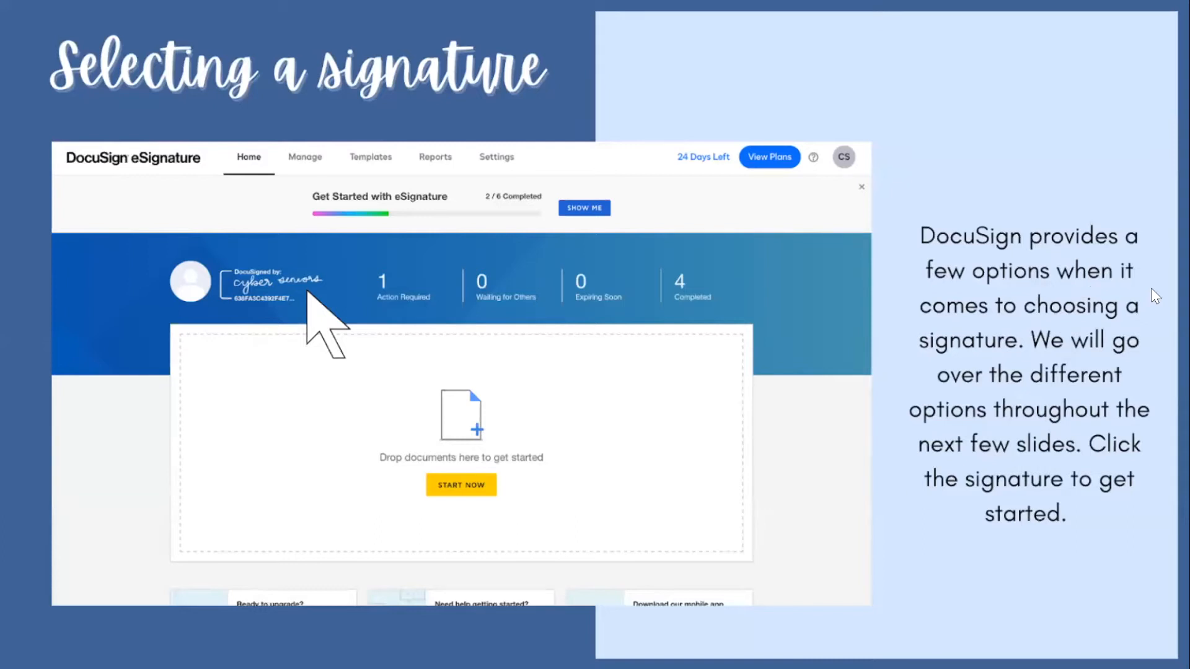
mouse_move(465, 303)
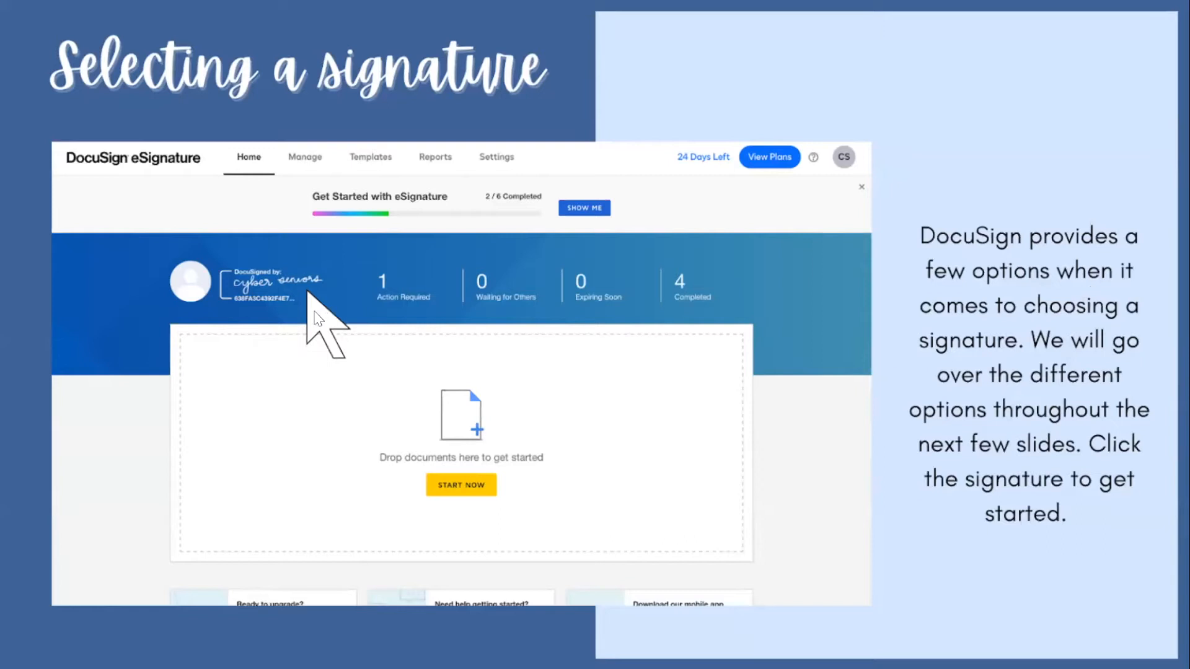
mouse_move(265, 292)
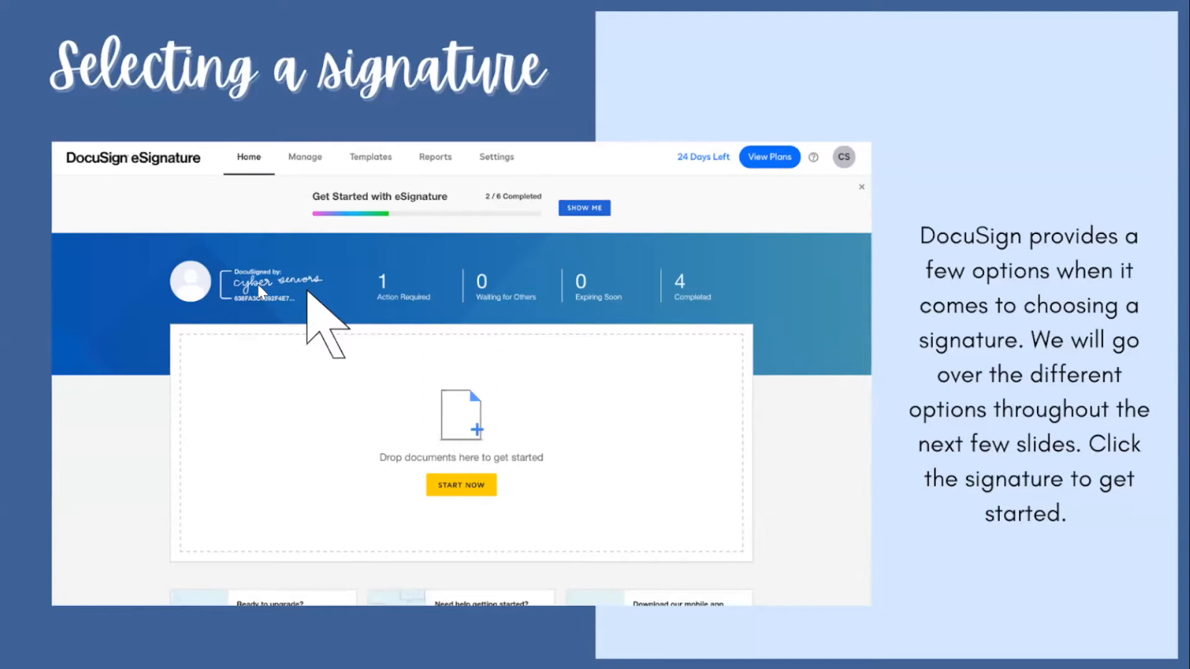
mouse_move(435, 337)
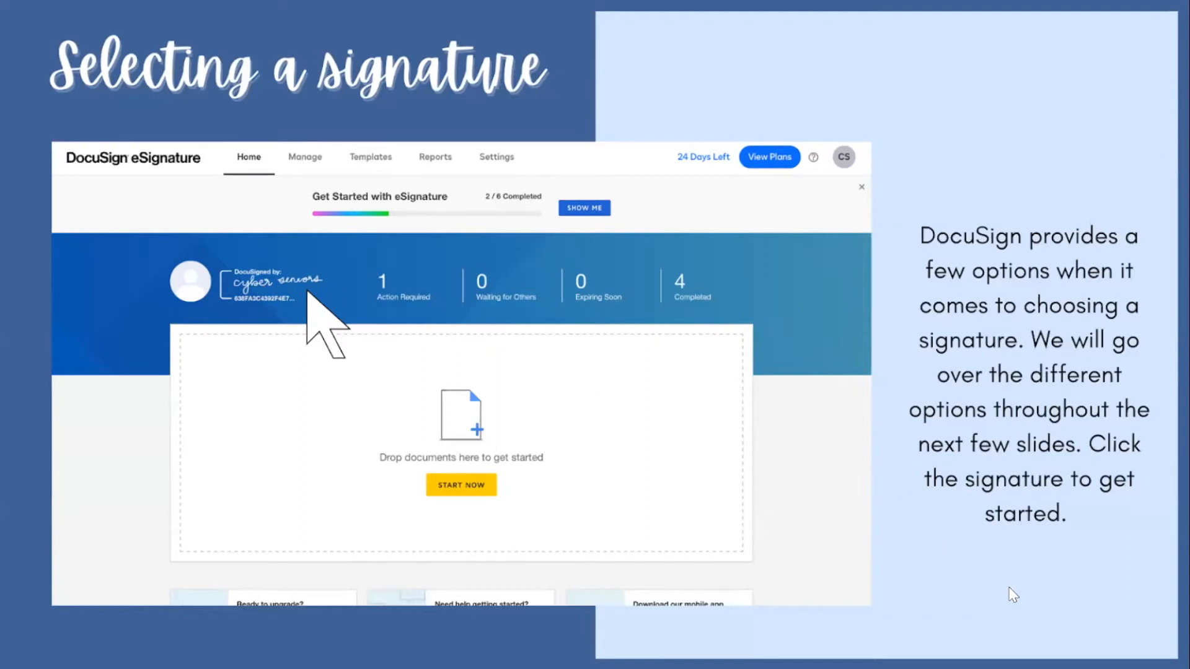
- Advance to the Signatures slide about choosing an autogenerated DocuSign signature
click(273, 281)
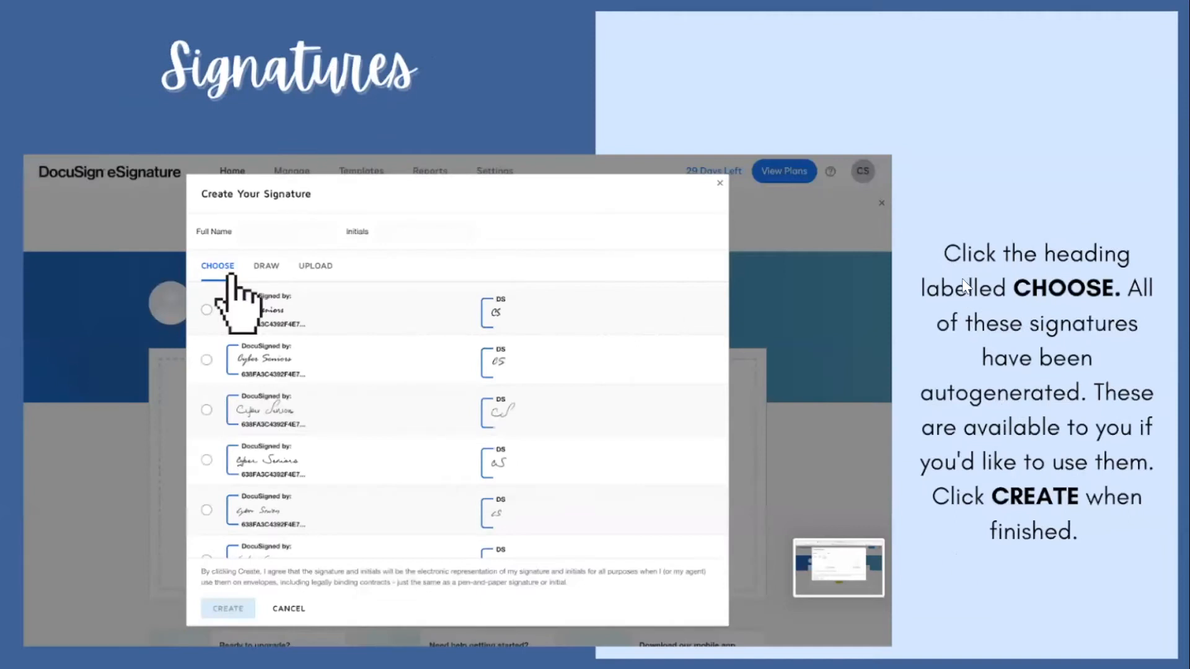
mouse_move(1038, 615)
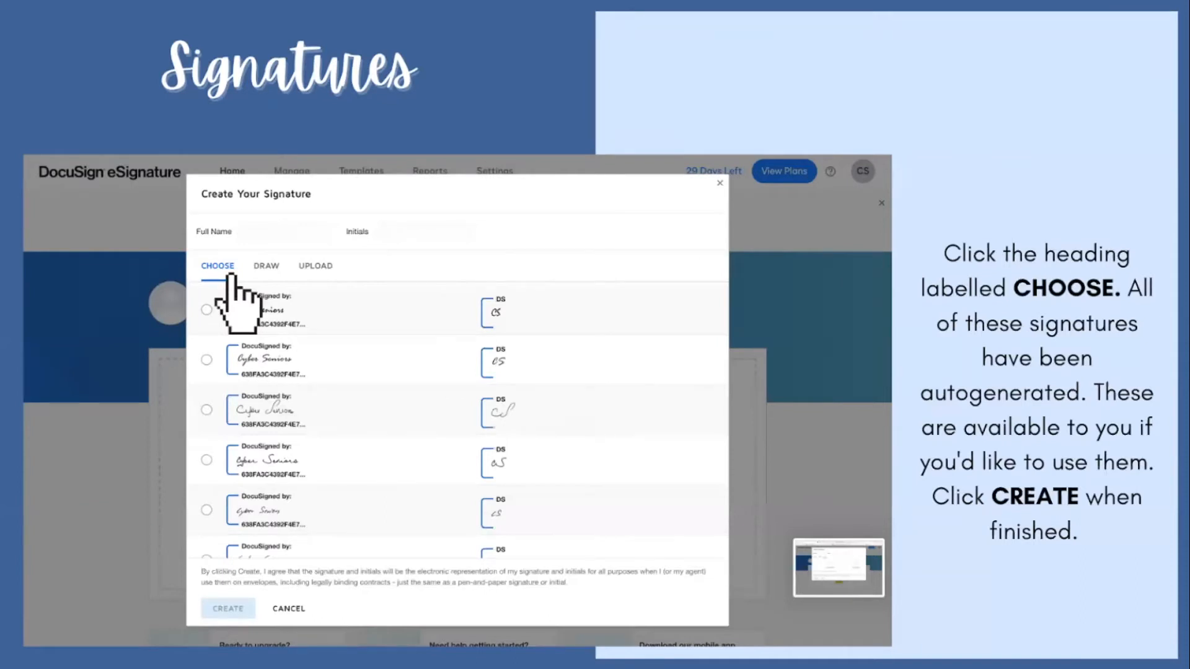
mouse_move(398, 525)
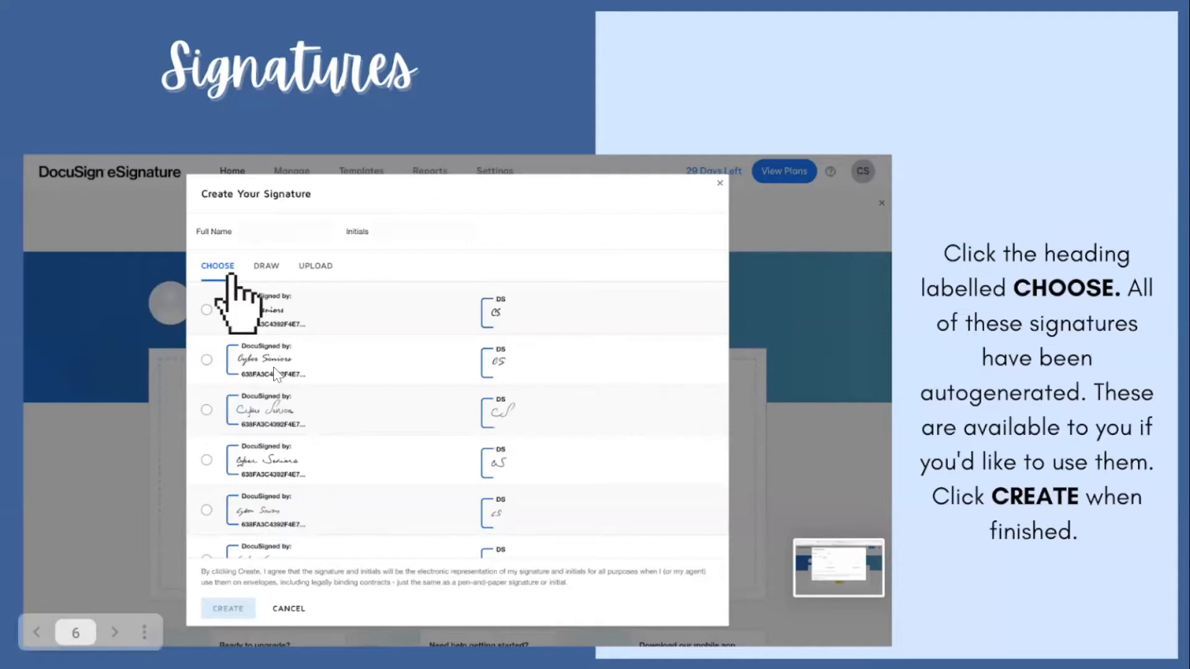
mouse_move(285, 497)
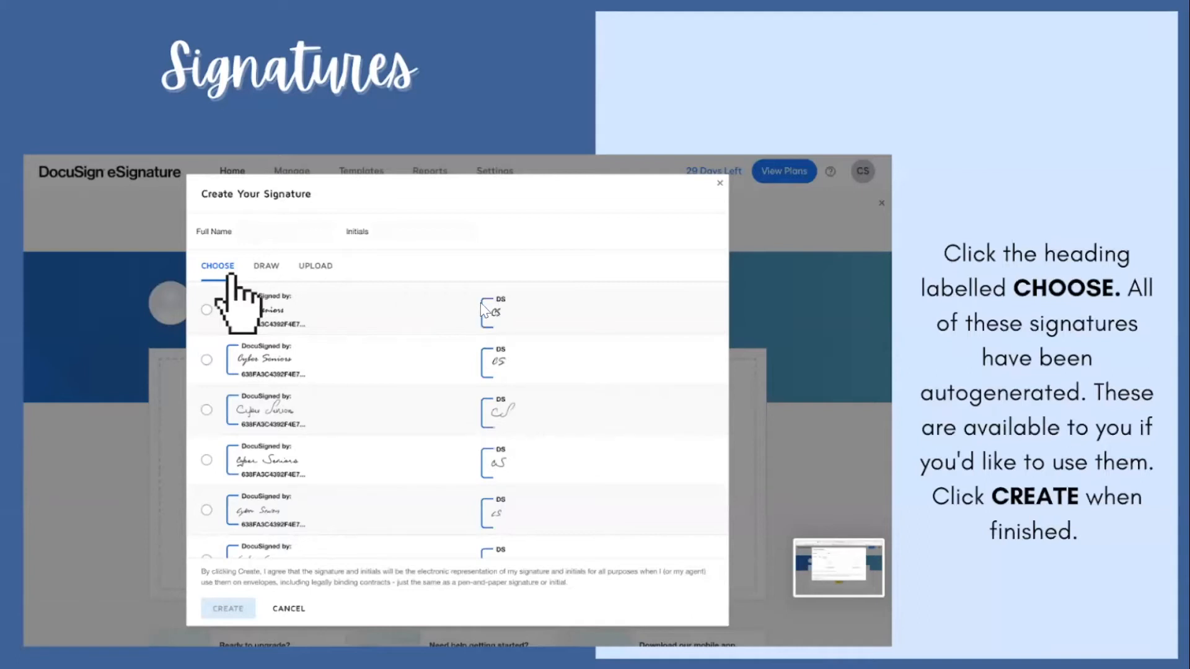
mouse_move(494, 358)
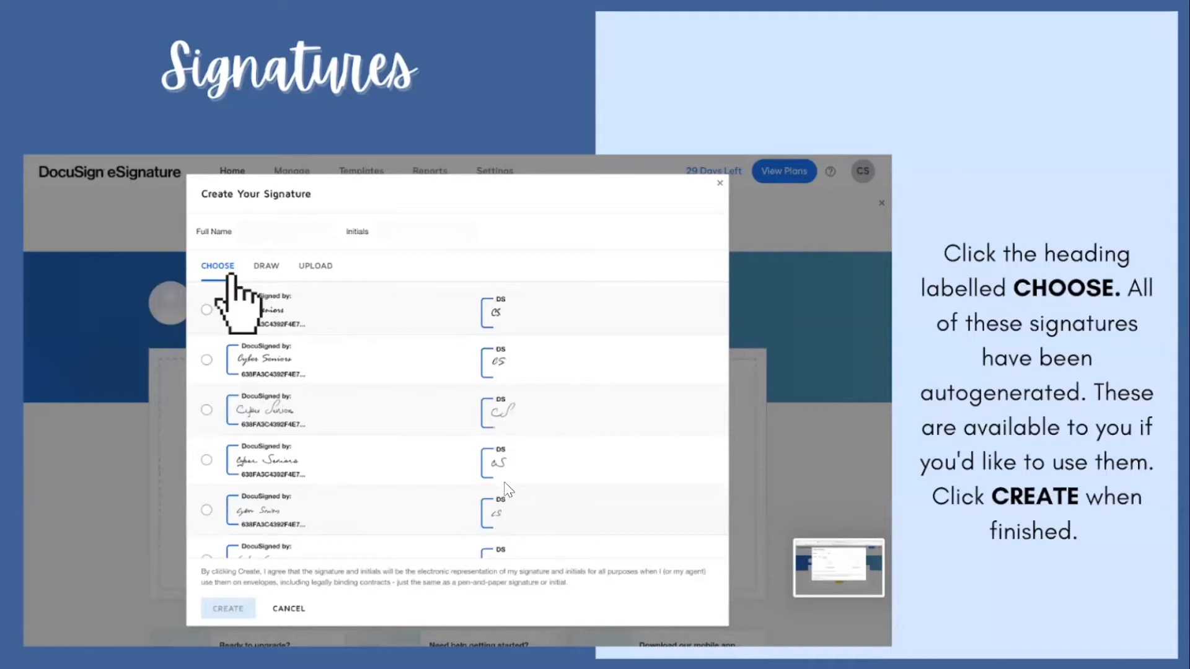
mouse_move(532, 526)
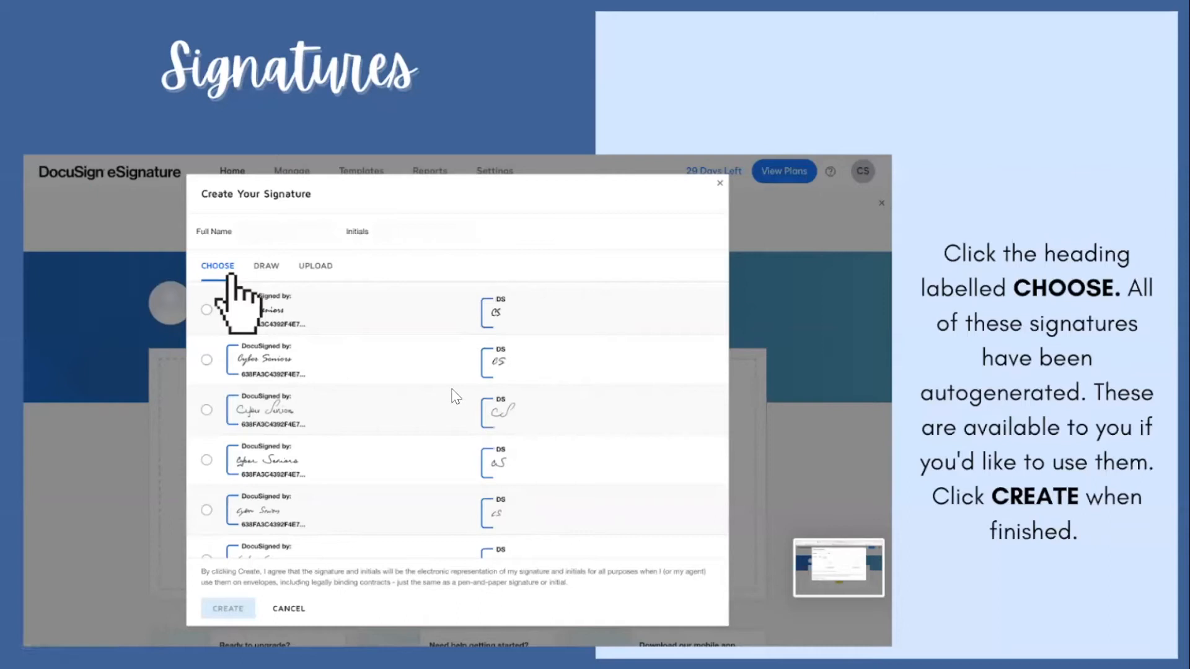
mouse_move(971, 584)
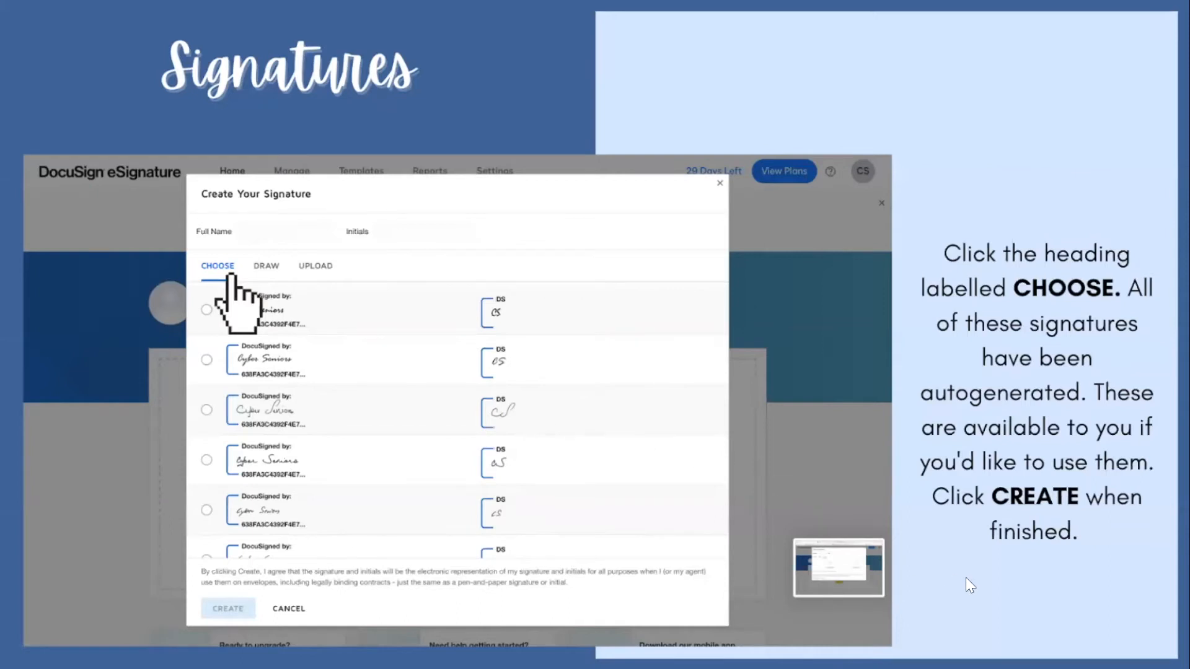
- Advance to the Signatures slide about drawing your own signature and initials
click(265, 266)
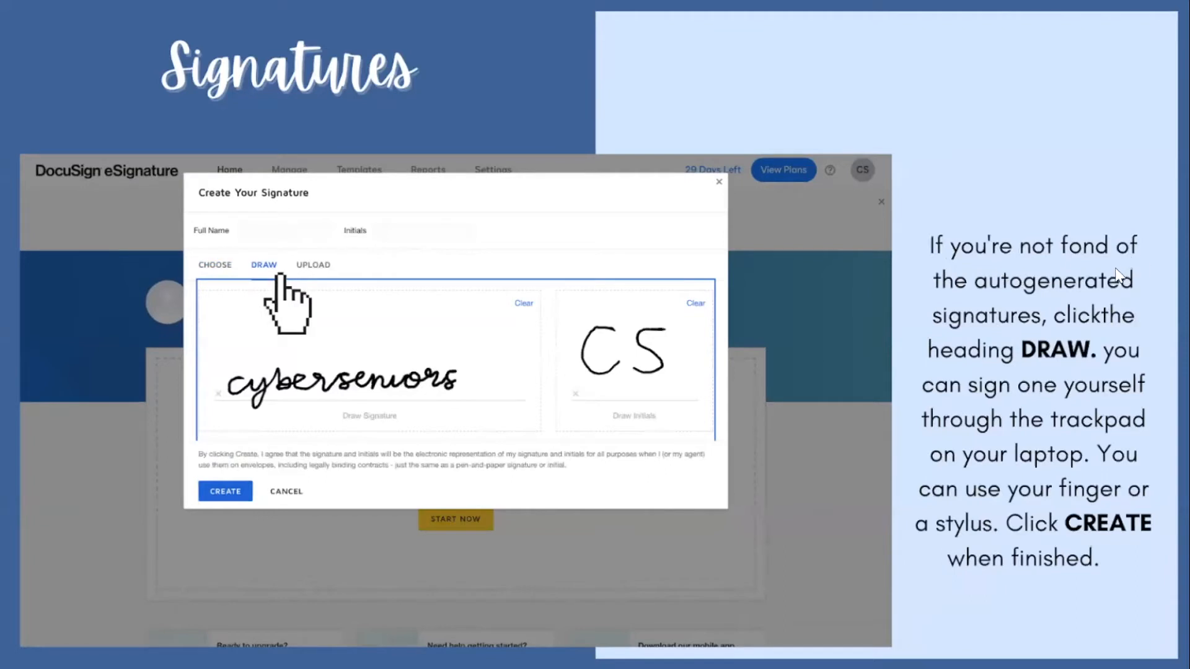
mouse_move(1011, 300)
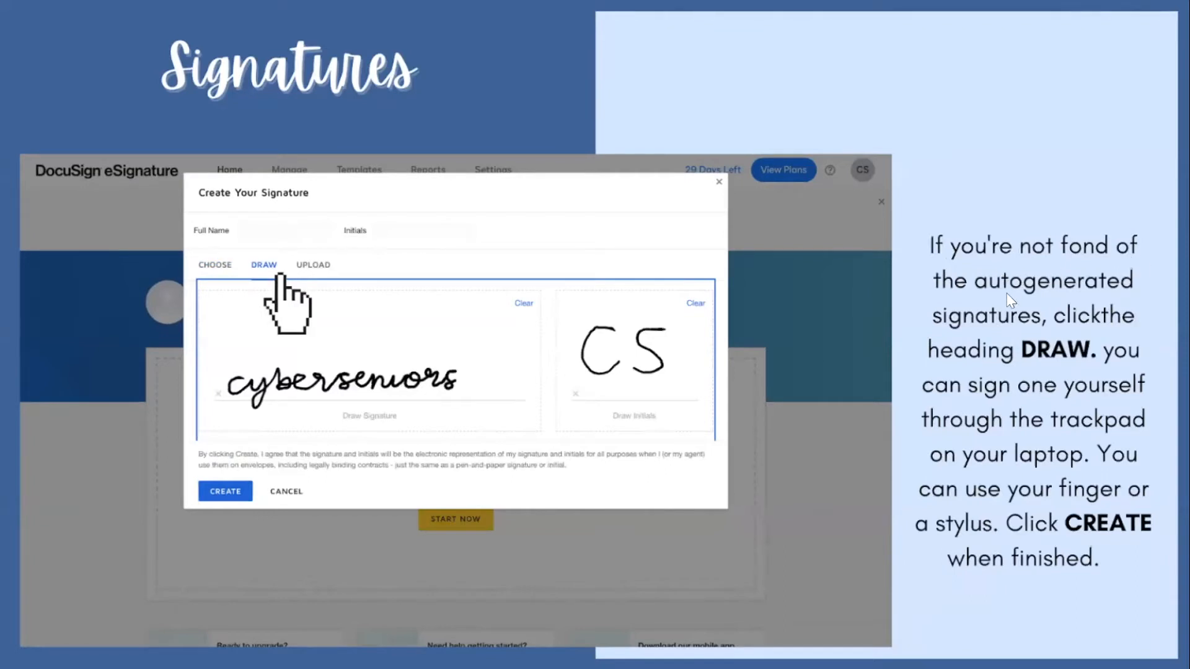
mouse_move(216, 273)
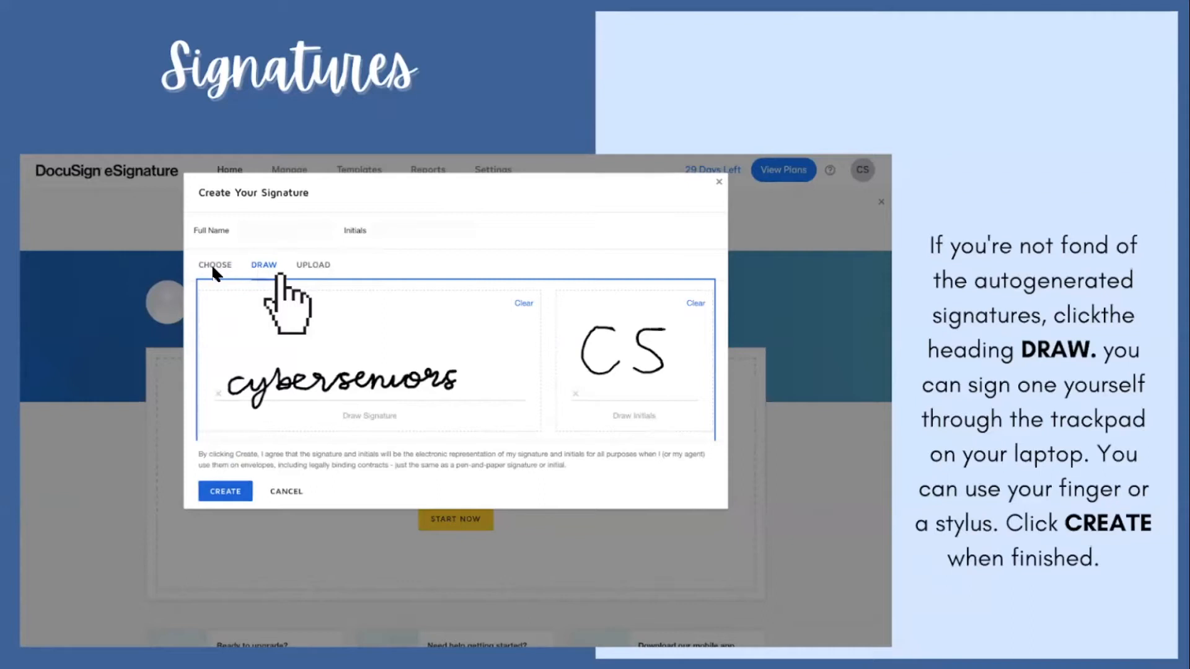
mouse_move(950, 600)
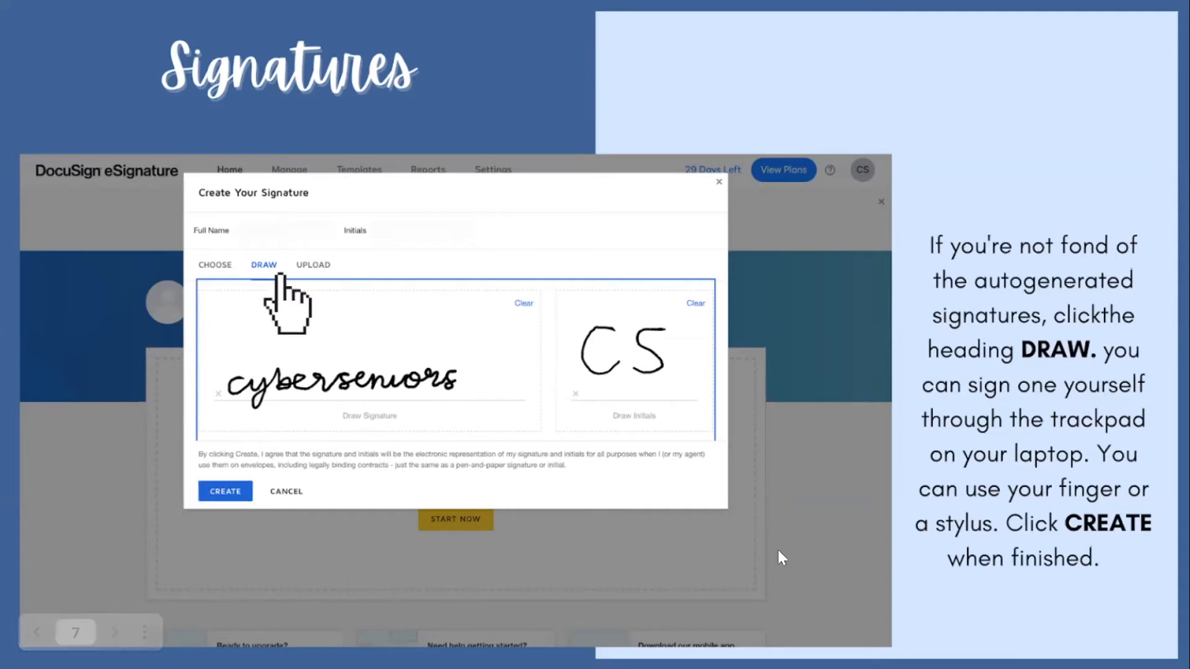
mouse_move(1019, 618)
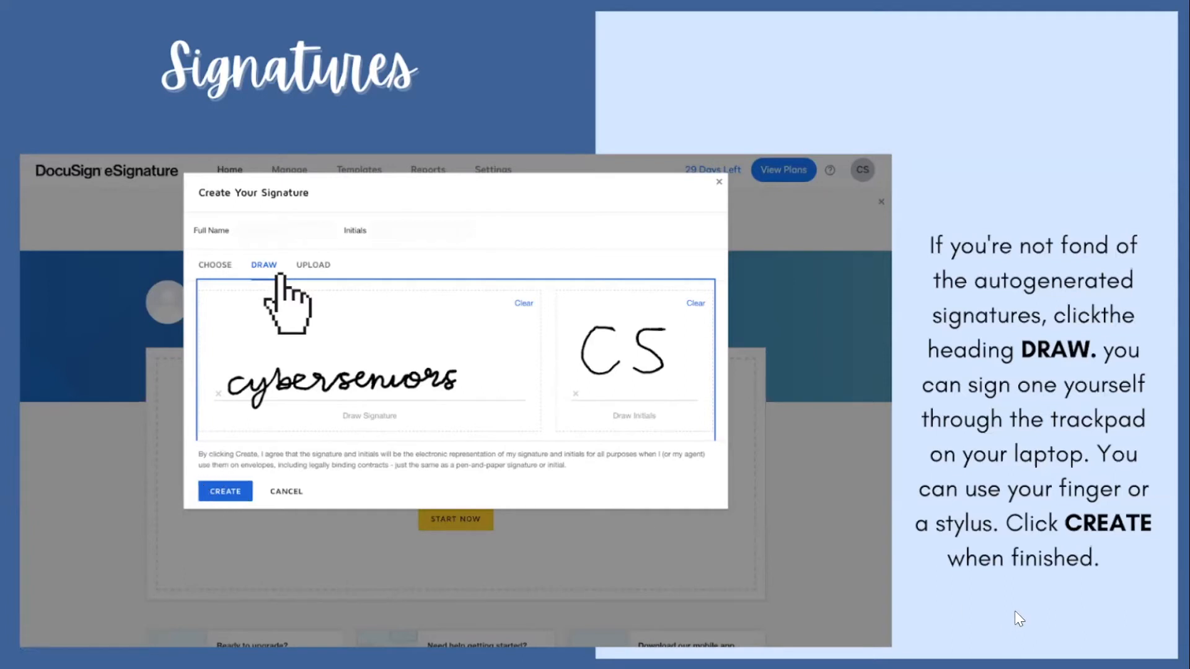
- Advance to the Signatures slide about uploading a photo of a handwritten signature
click(313, 265)
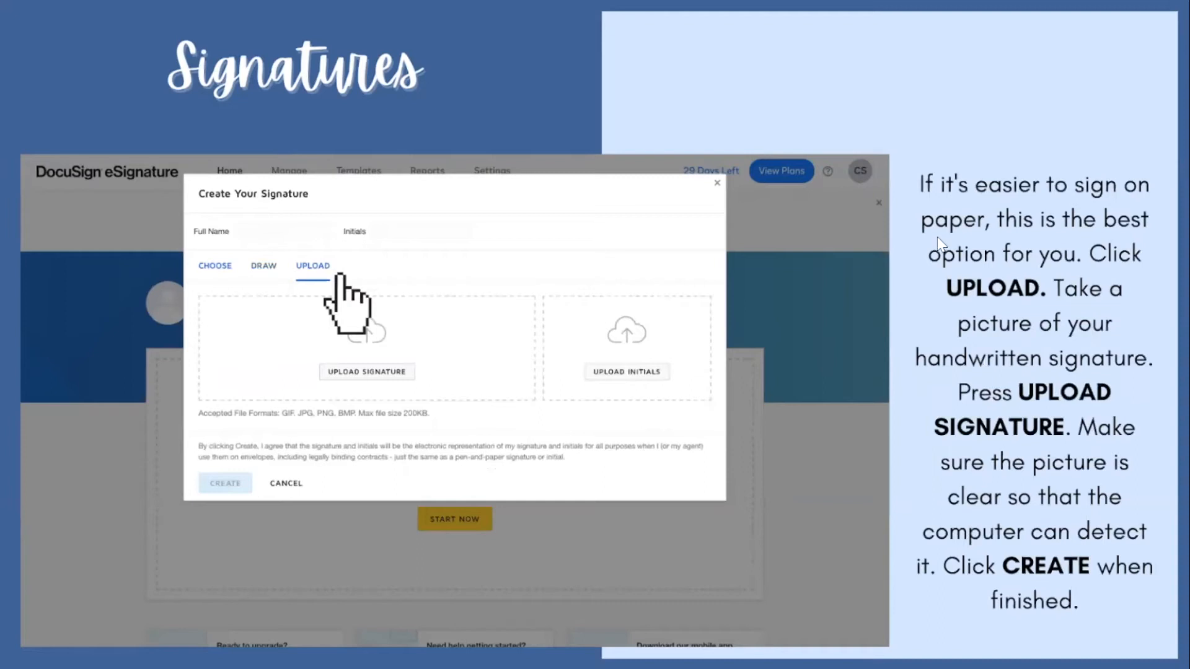
mouse_move(1090, 212)
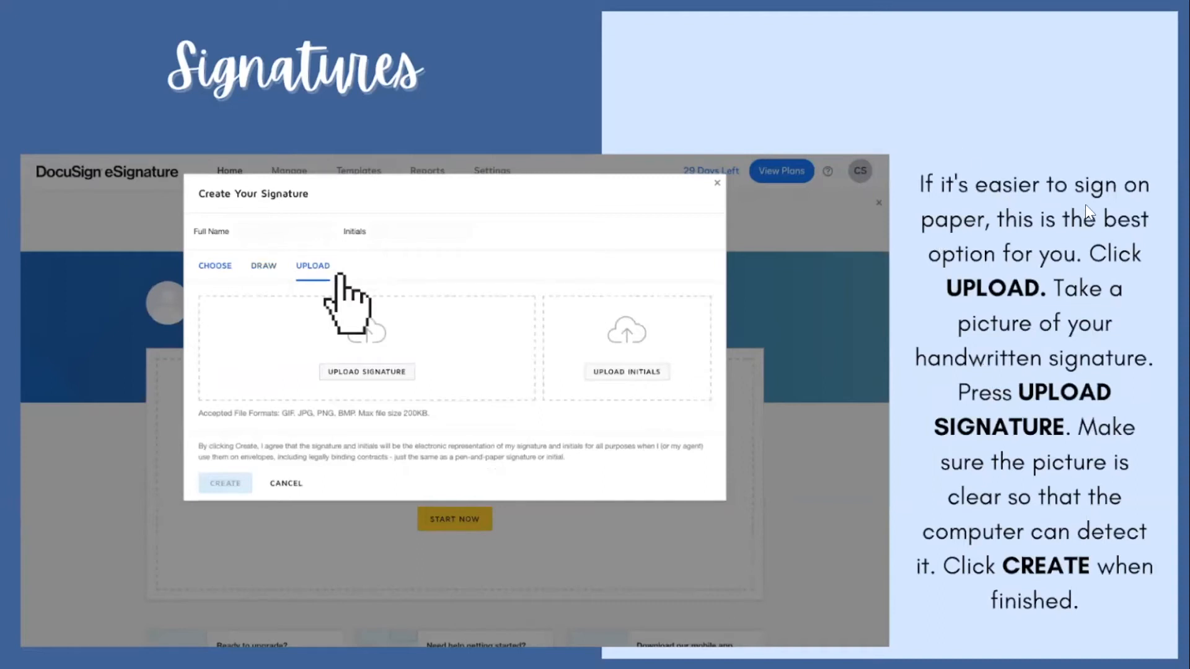
mouse_move(320, 317)
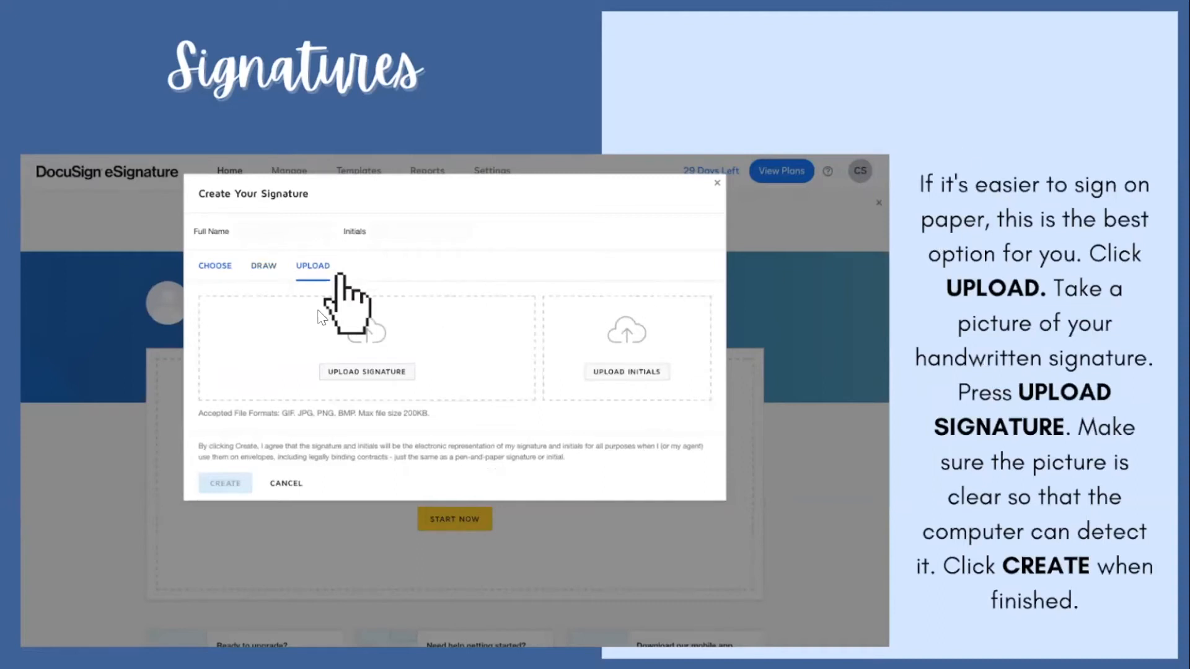
mouse_move(927, 272)
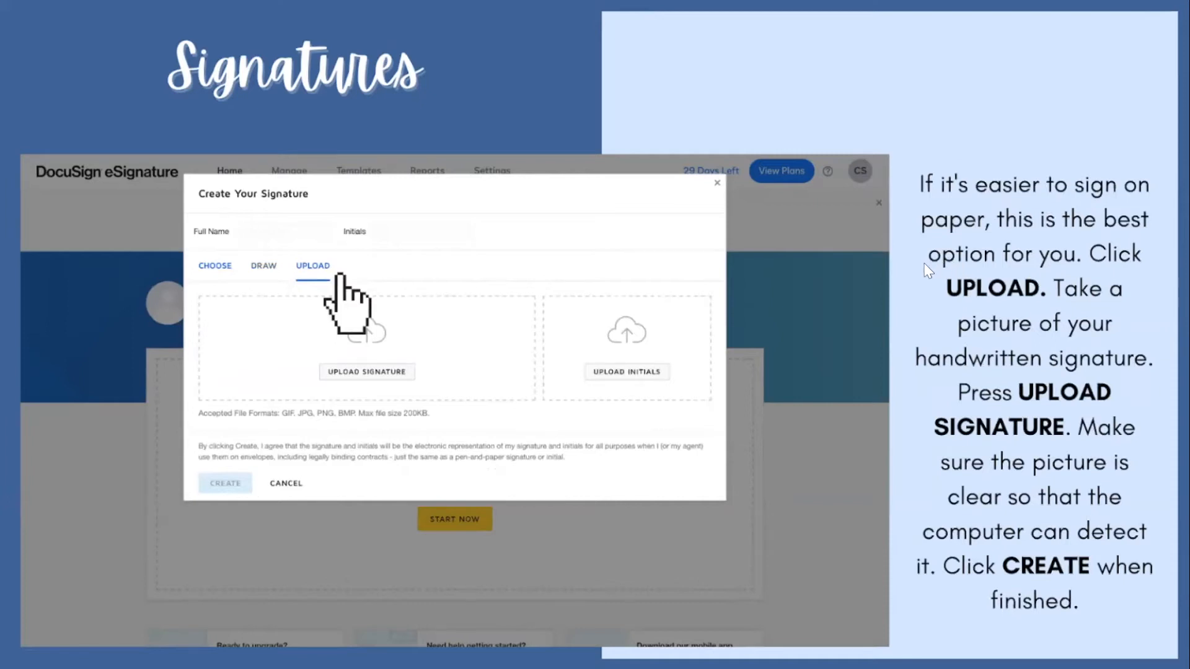
mouse_move(994, 315)
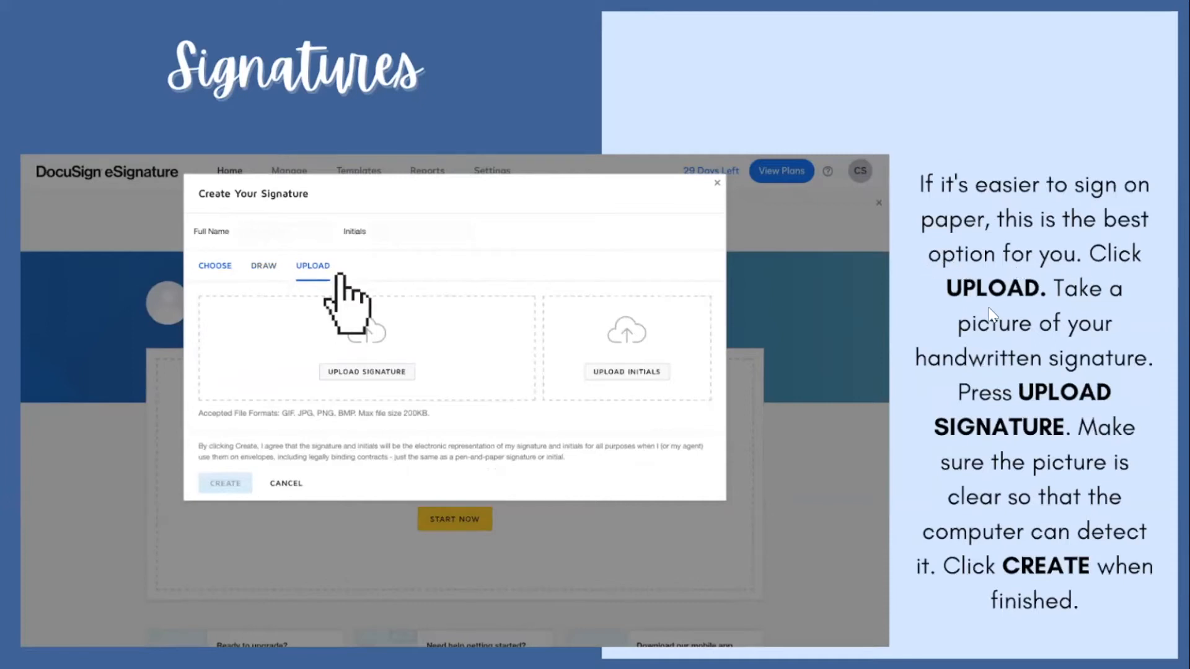
mouse_move(943, 307)
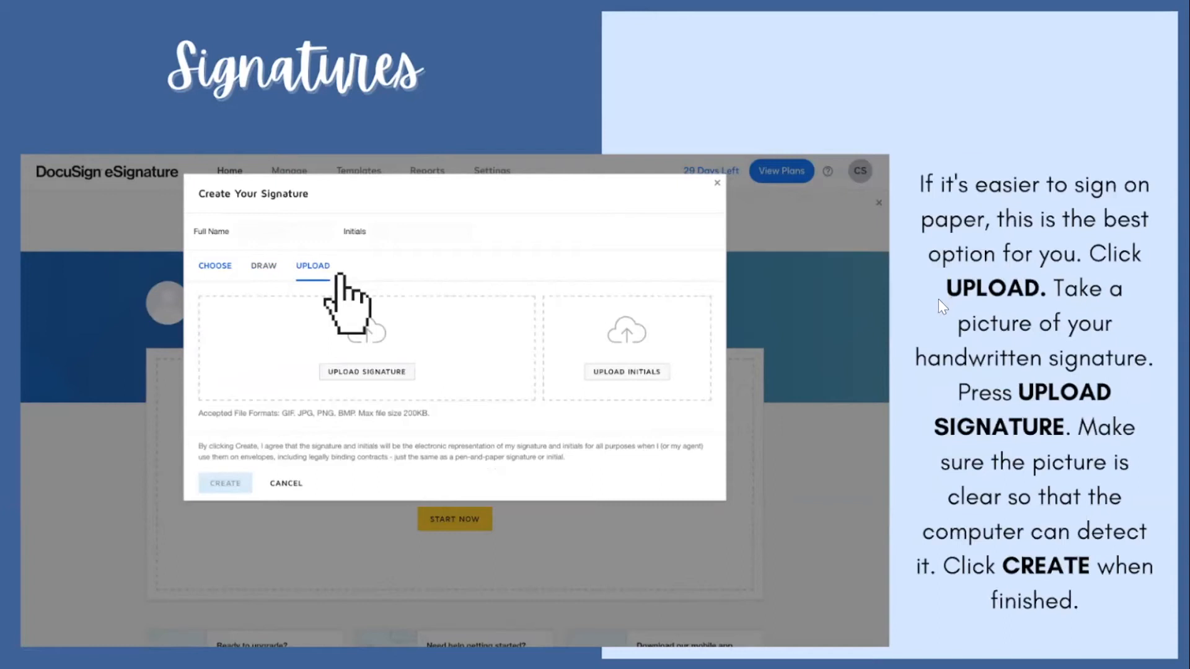
mouse_move(933, 402)
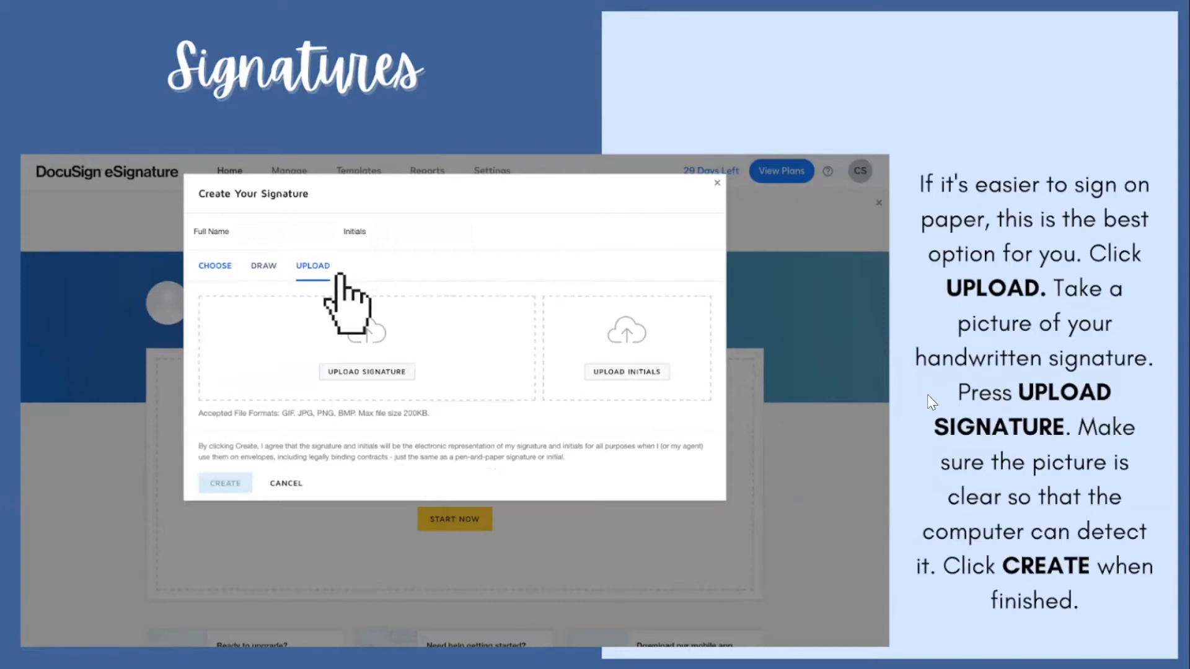
mouse_move(918, 454)
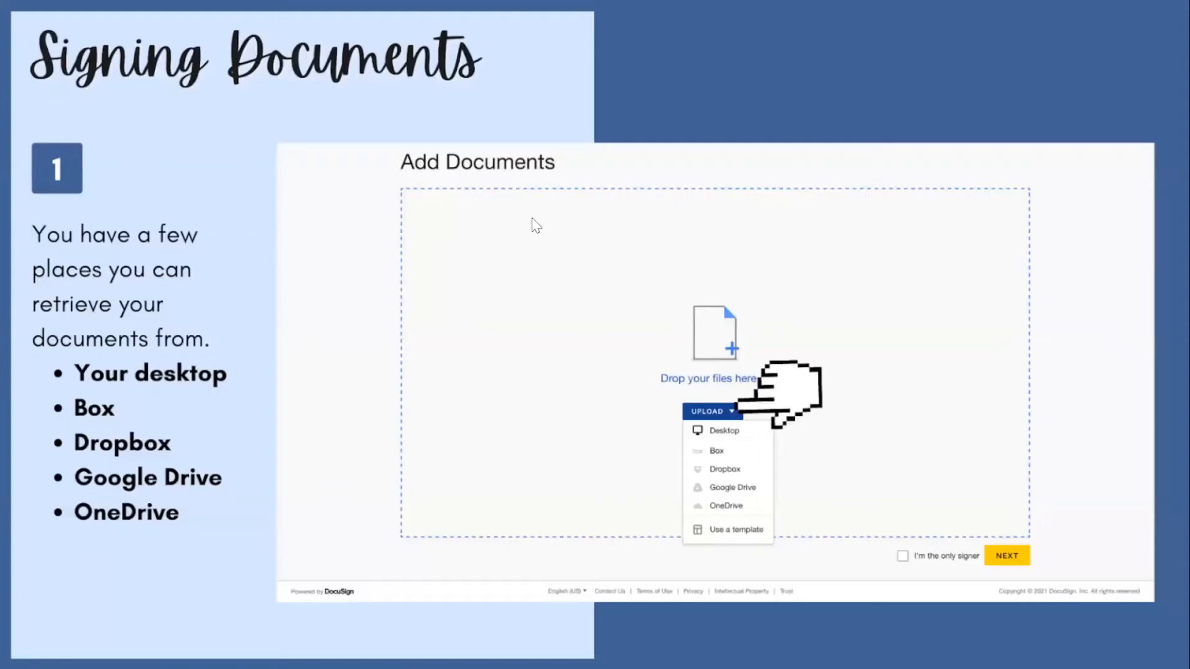
mouse_move(235, 92)
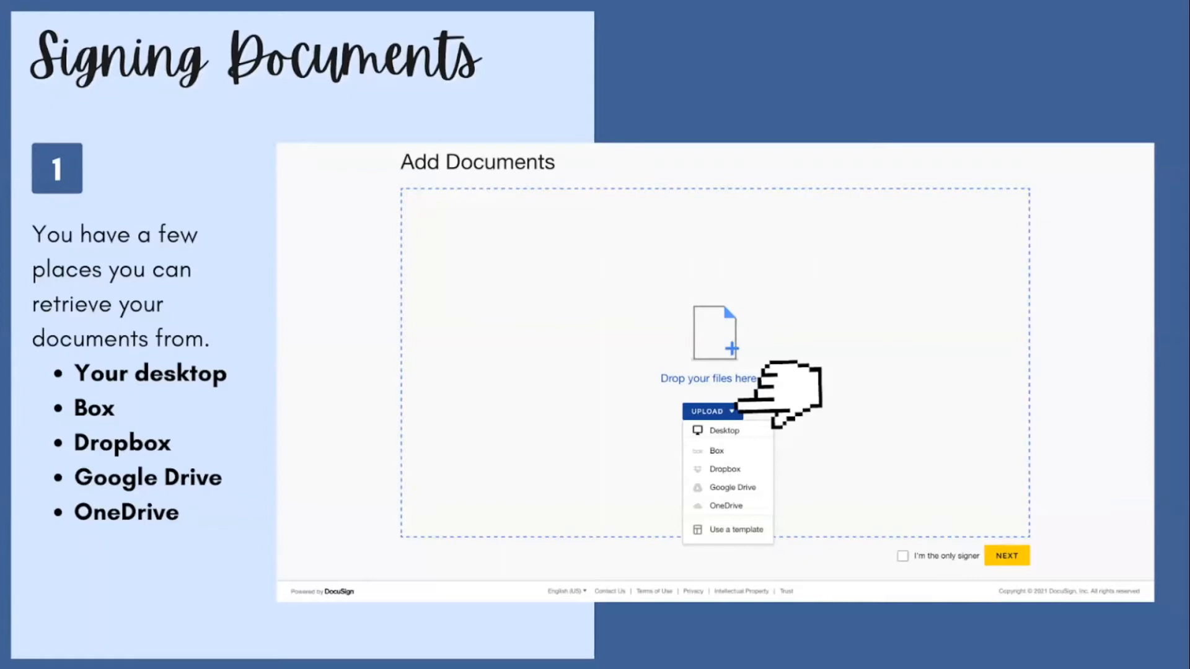
mouse_move(46, 100)
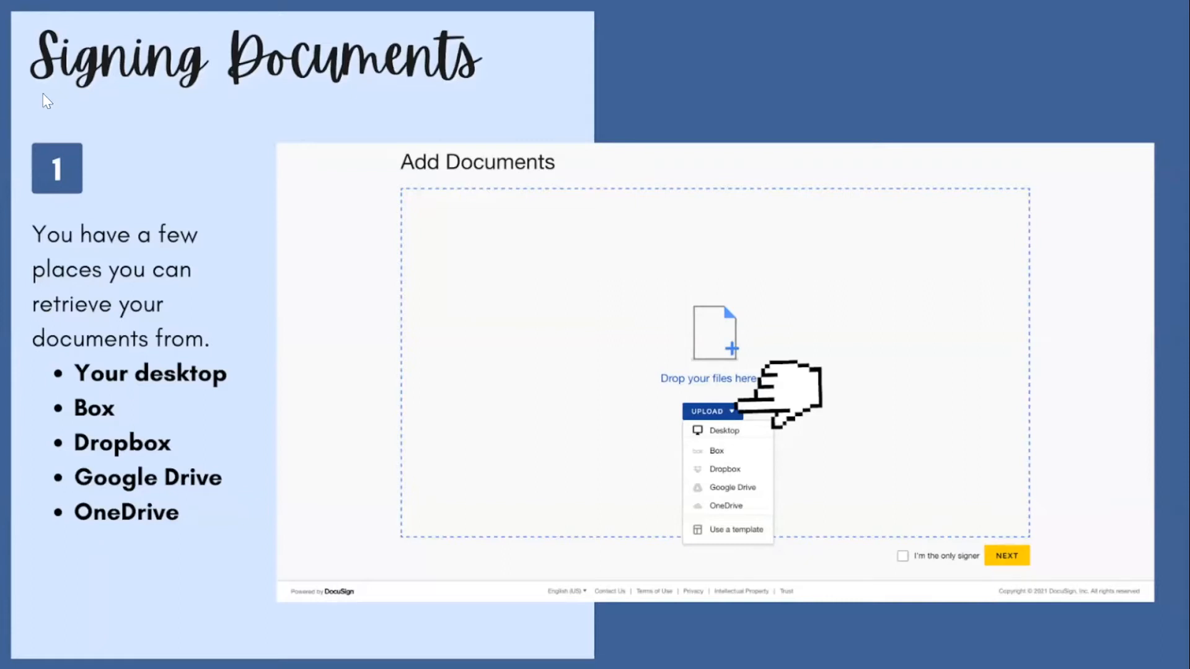
mouse_move(618, 364)
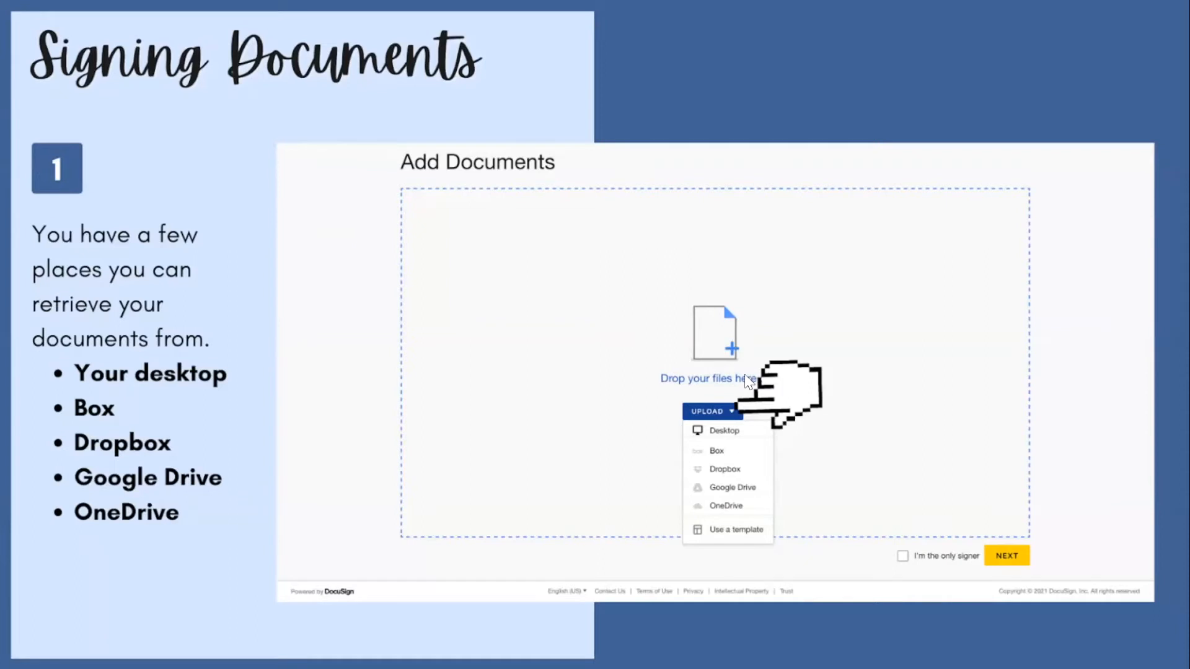
mouse_move(722, 439)
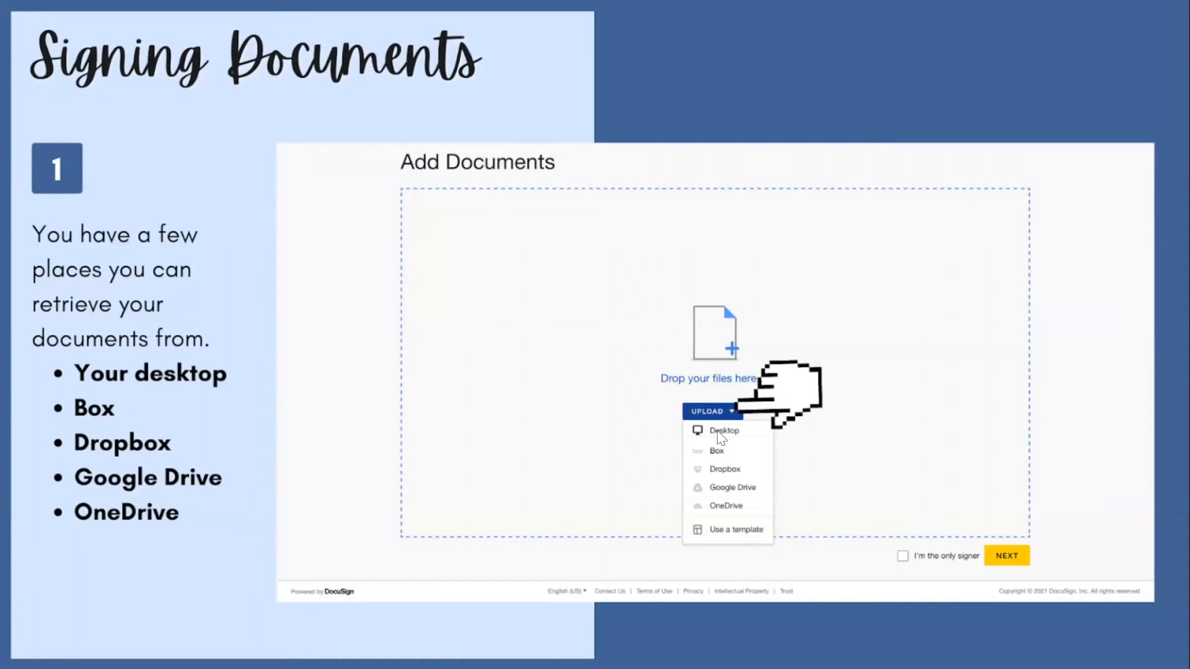
mouse_move(714, 433)
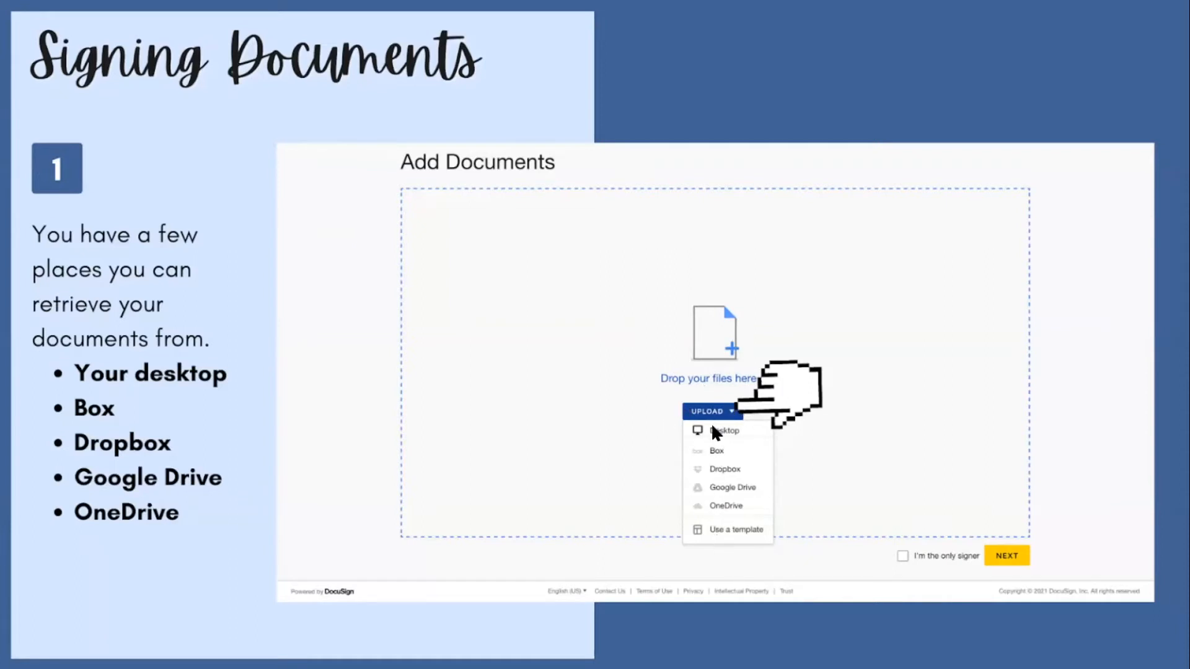
mouse_move(878, 418)
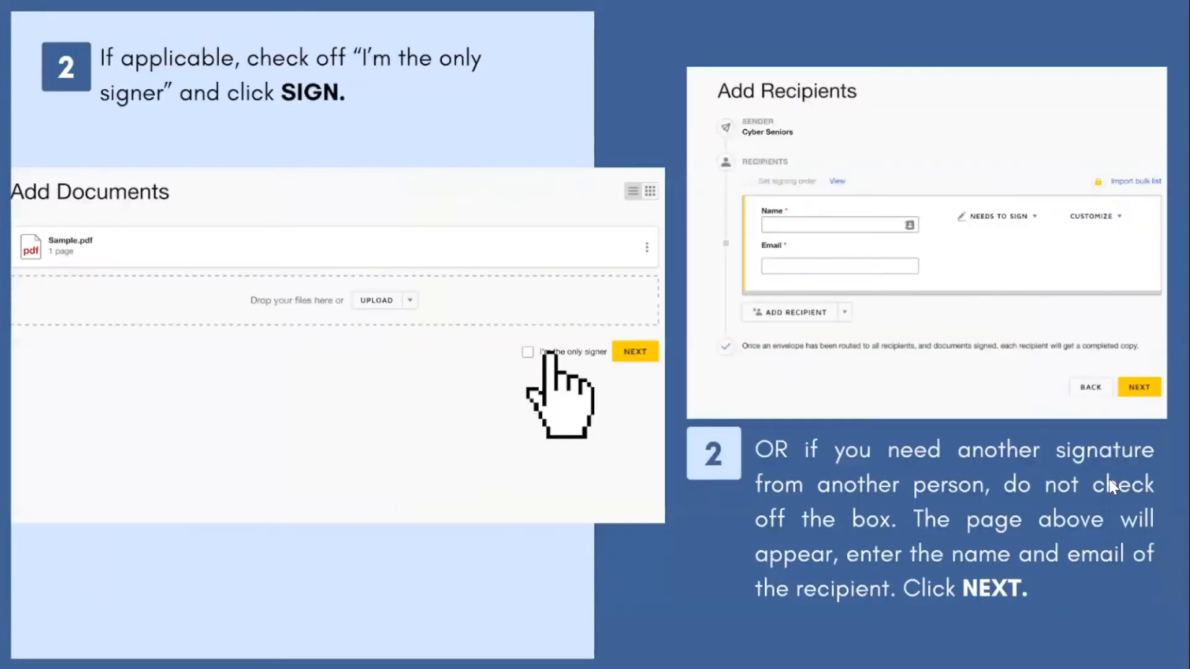
mouse_move(167, 65)
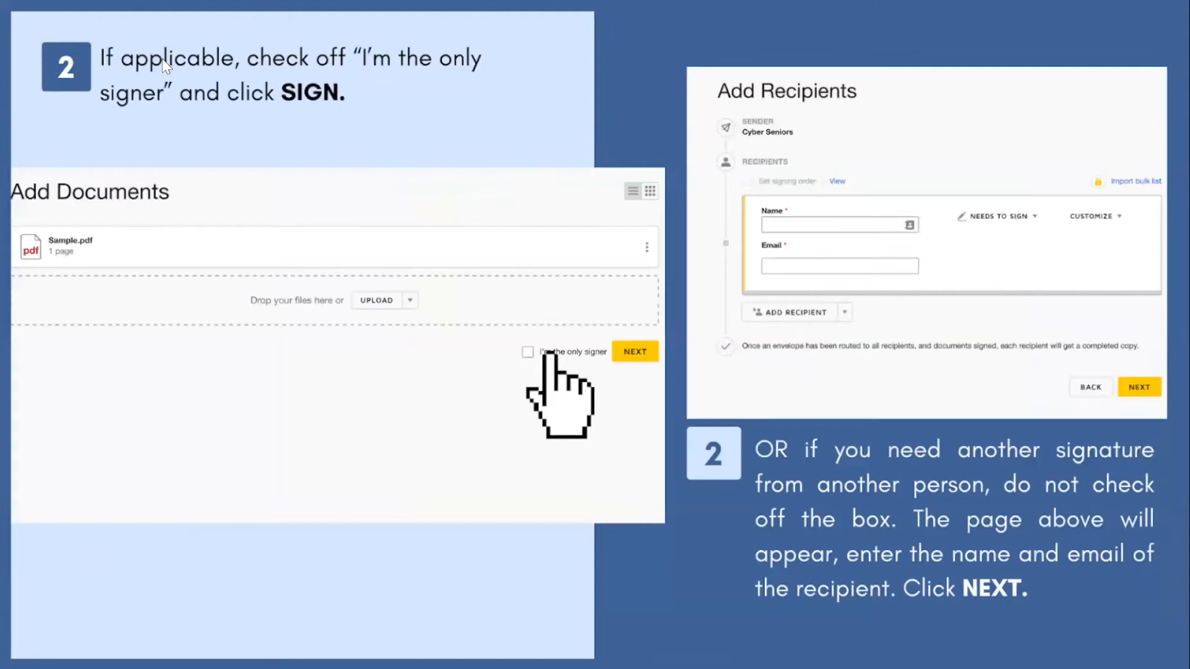
mouse_move(191, 104)
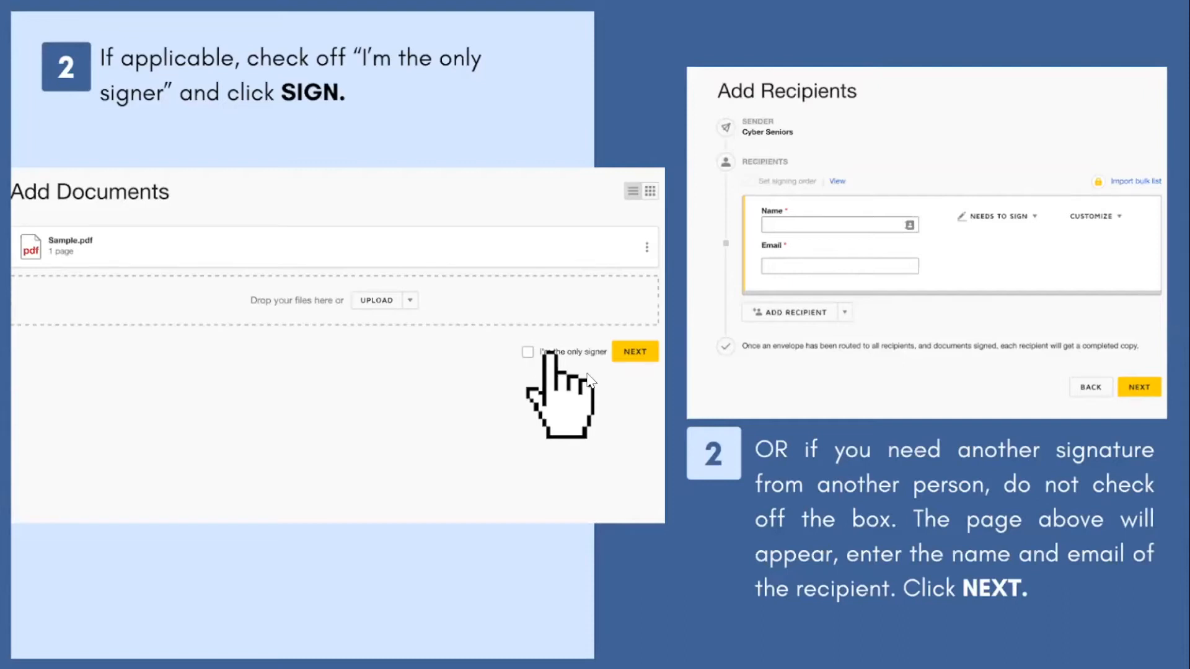
mouse_move(858, 467)
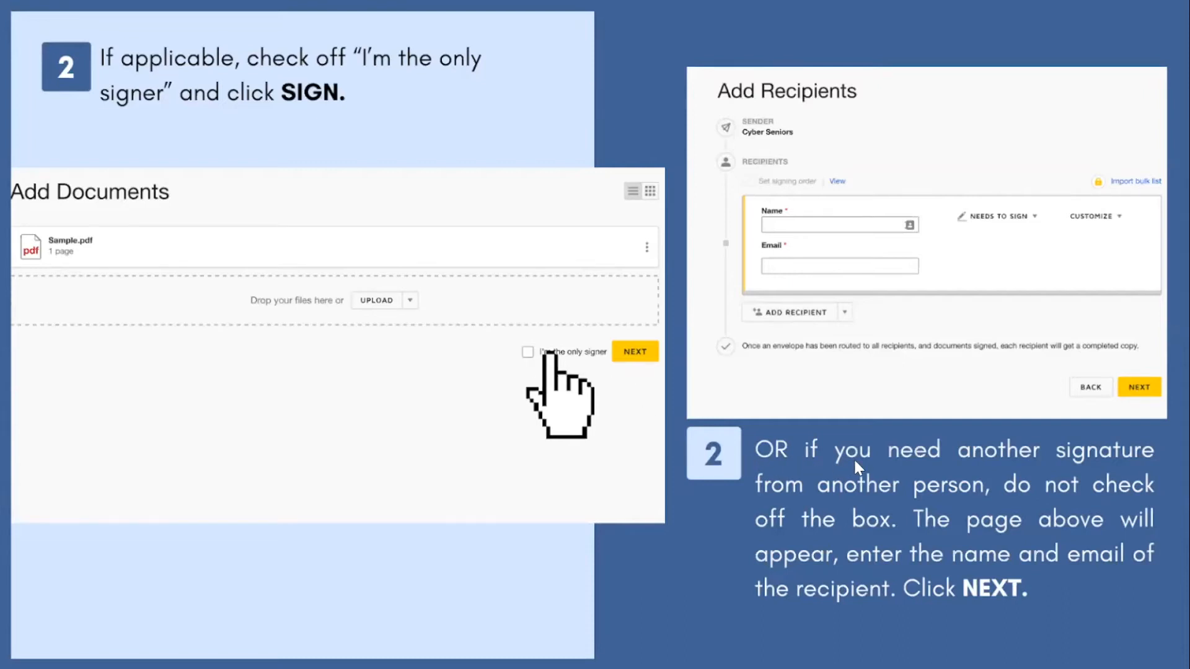
mouse_move(1066, 468)
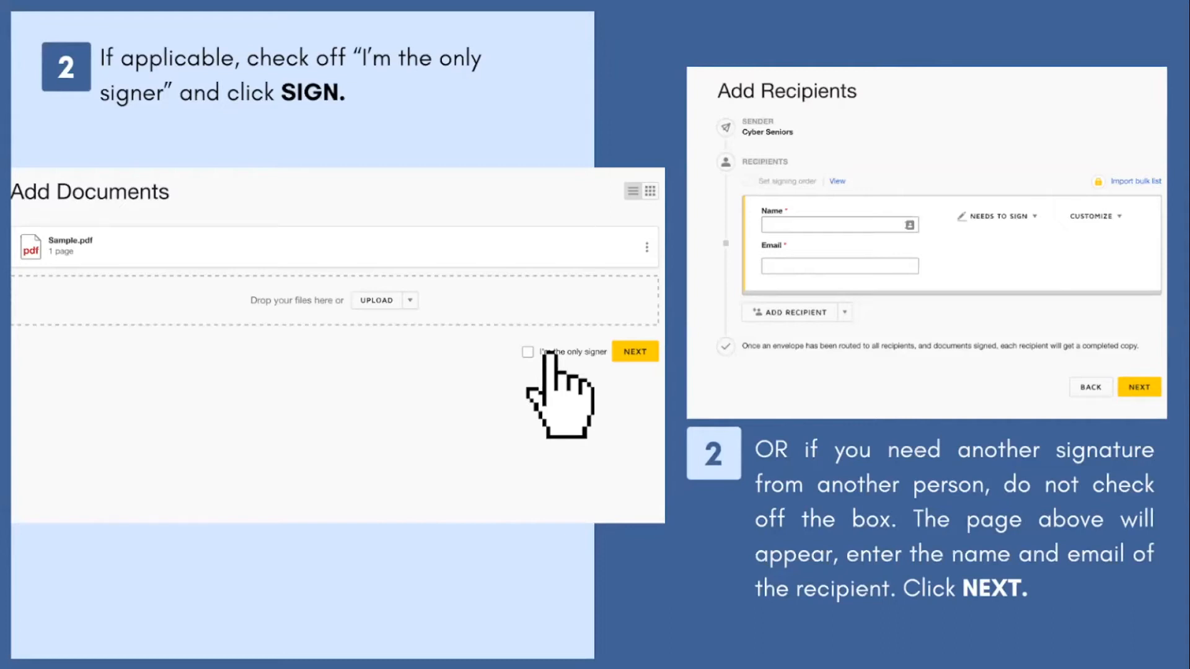
mouse_move(748, 554)
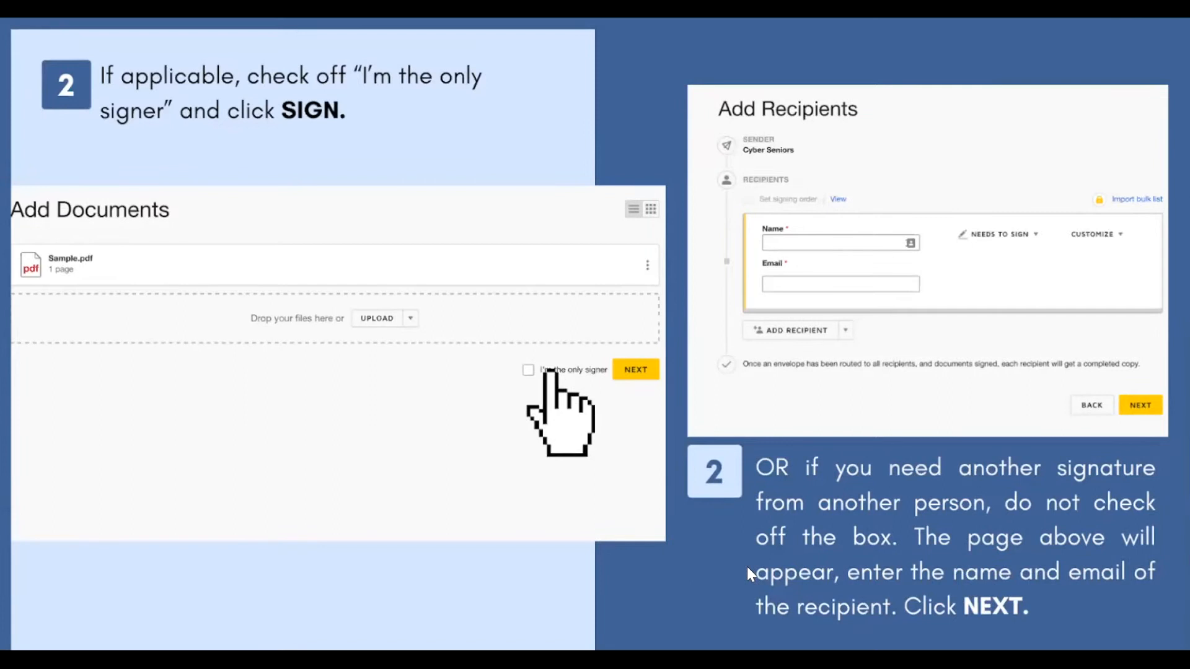
mouse_move(1071, 606)
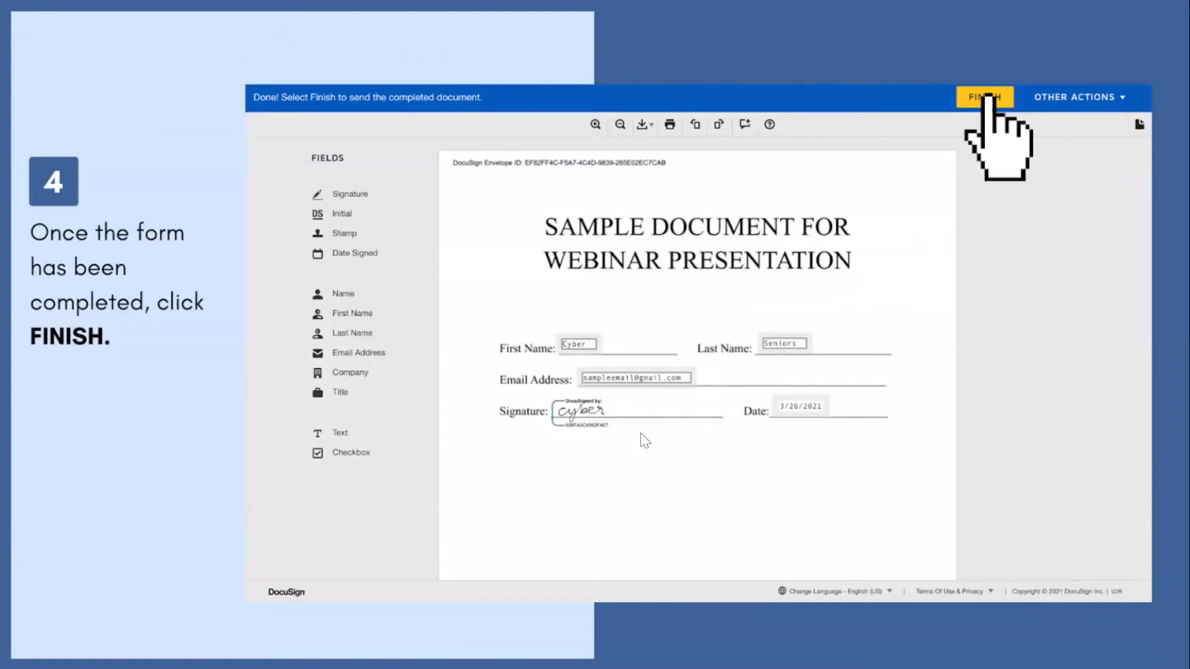
mouse_move(1137, 572)
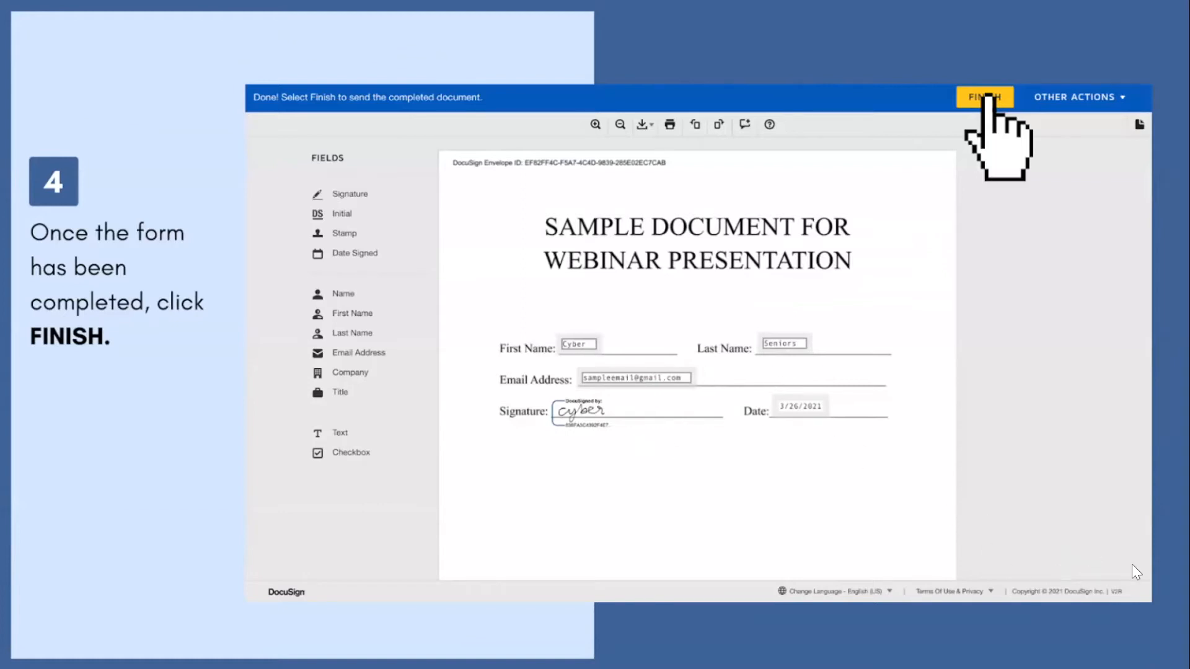
click(984, 96)
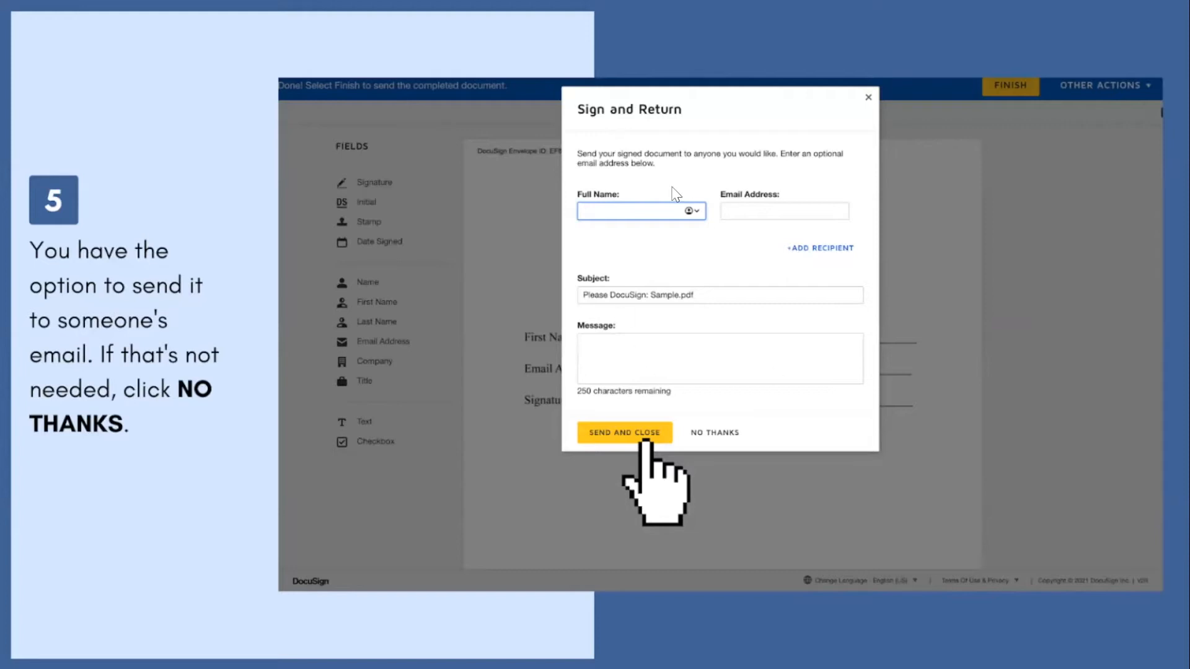
mouse_move(648, 131)
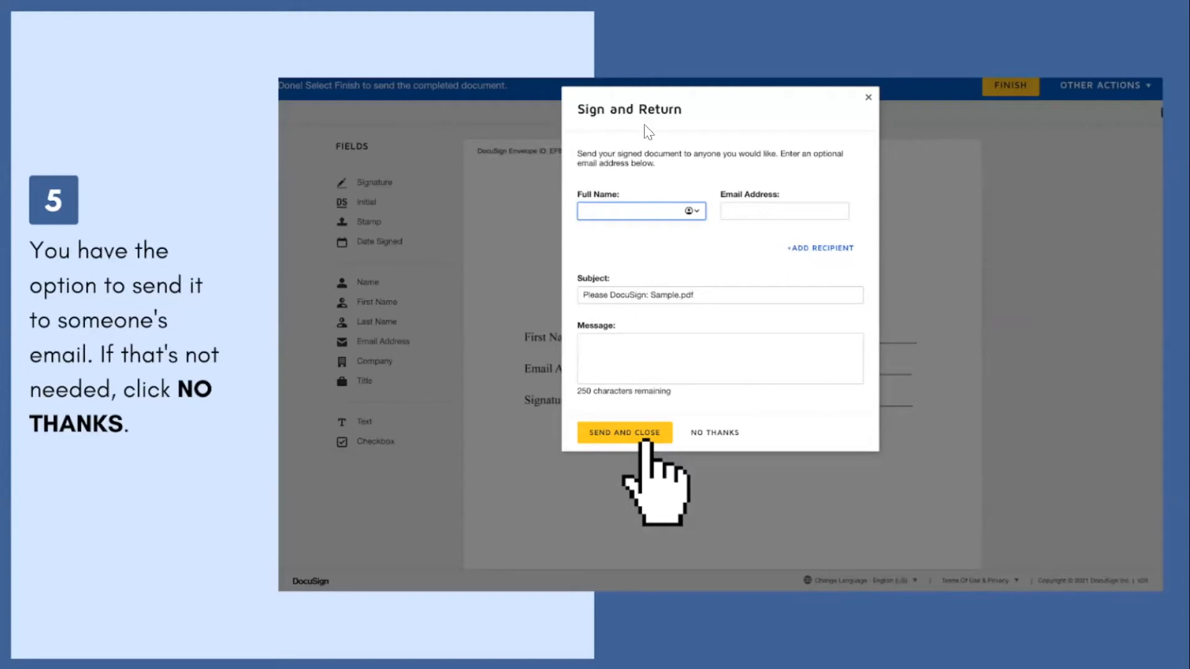
mouse_move(680, 178)
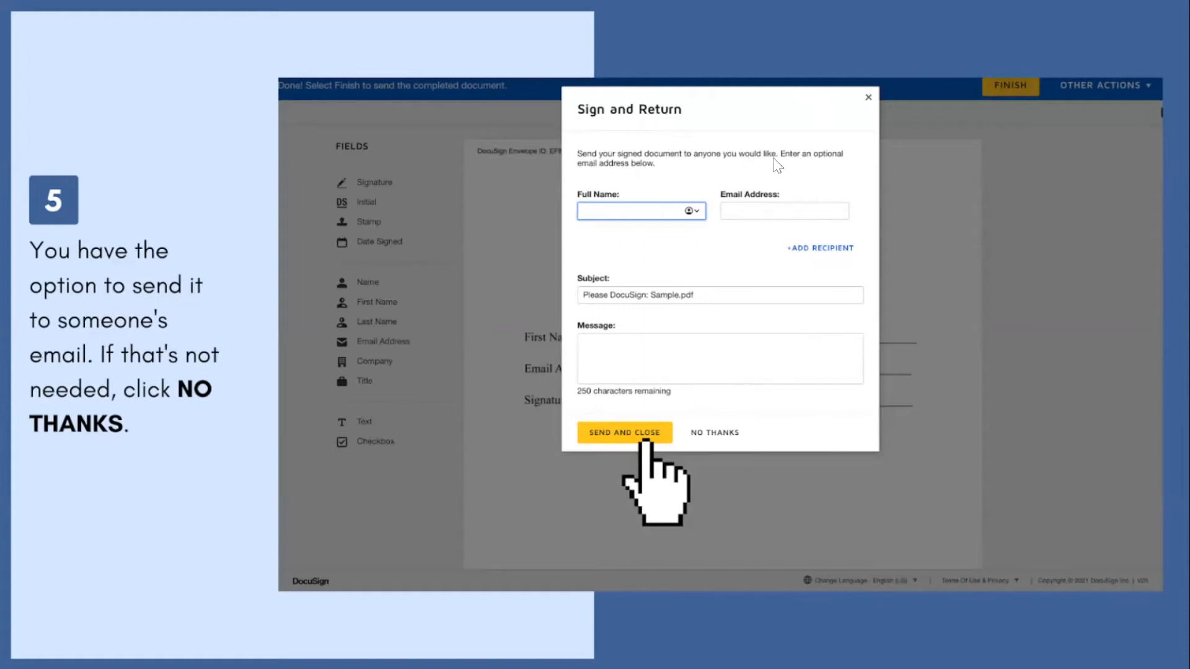
mouse_move(811, 184)
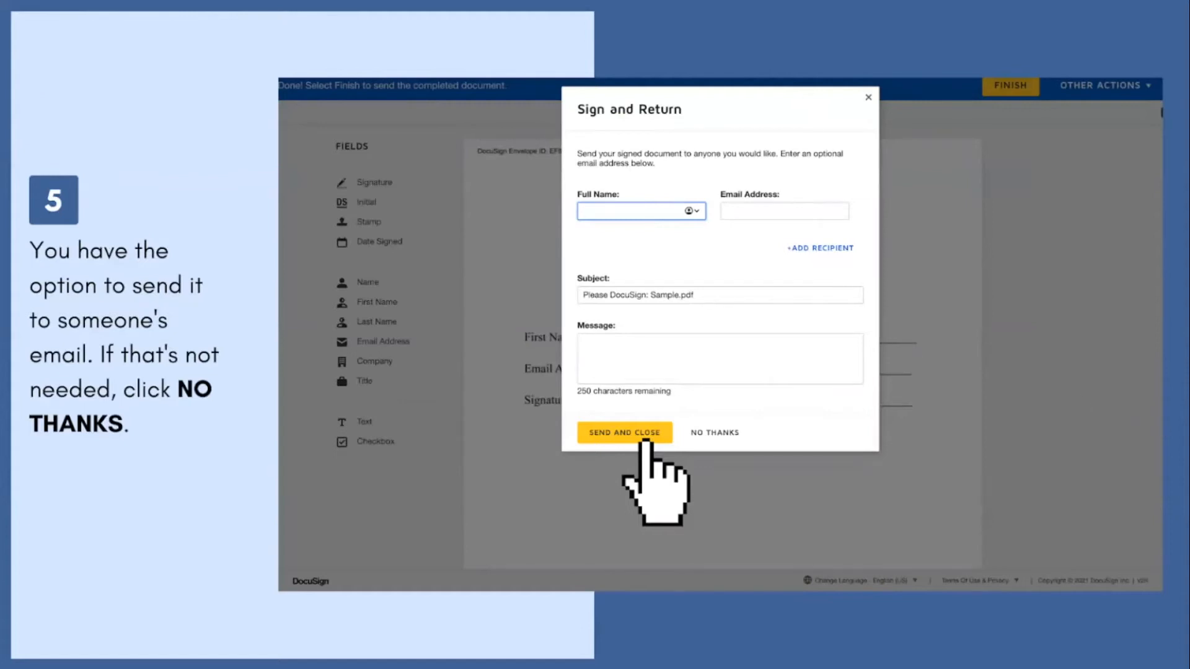
mouse_move(721, 396)
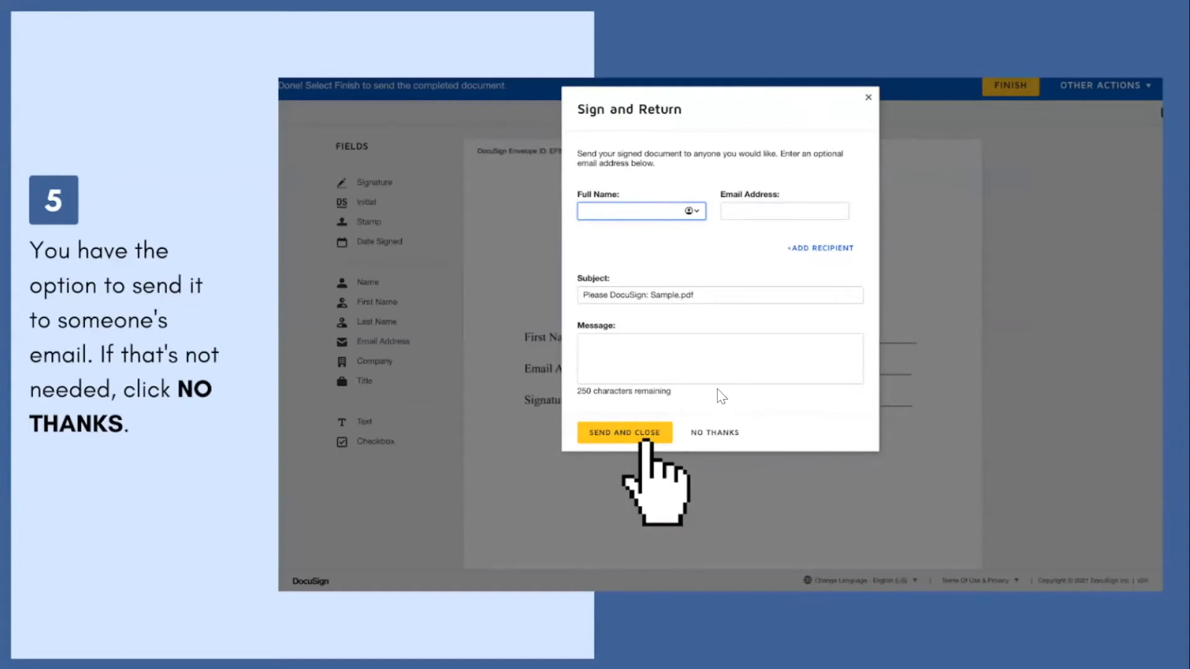
mouse_move(1093, 625)
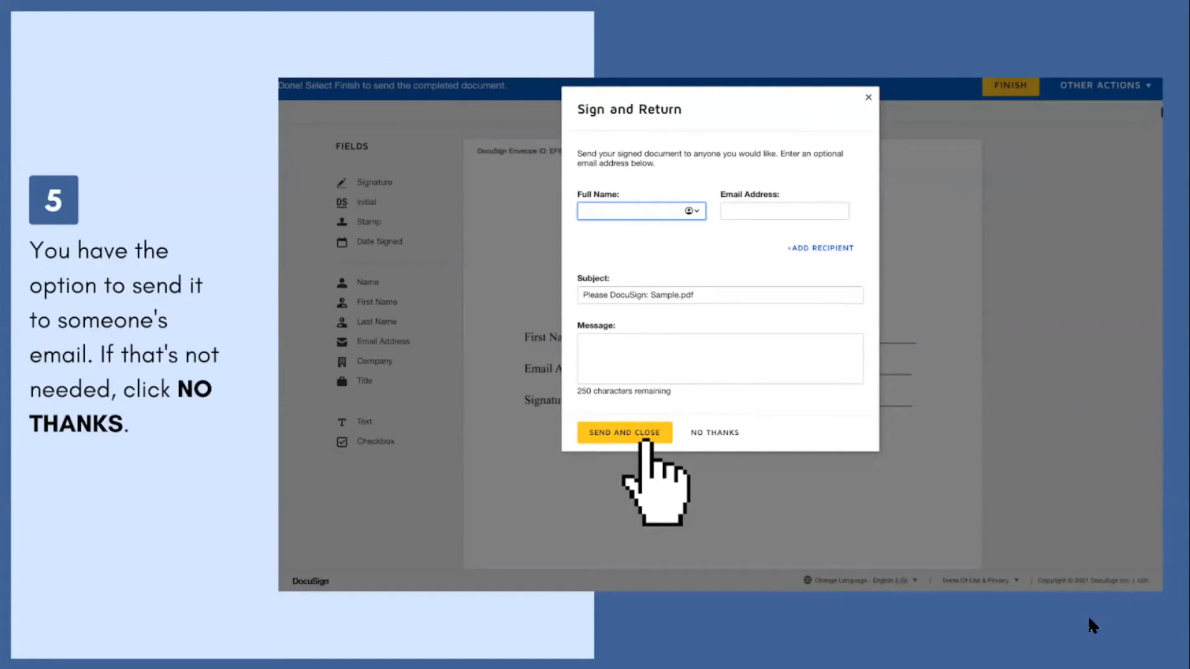
click(714, 433)
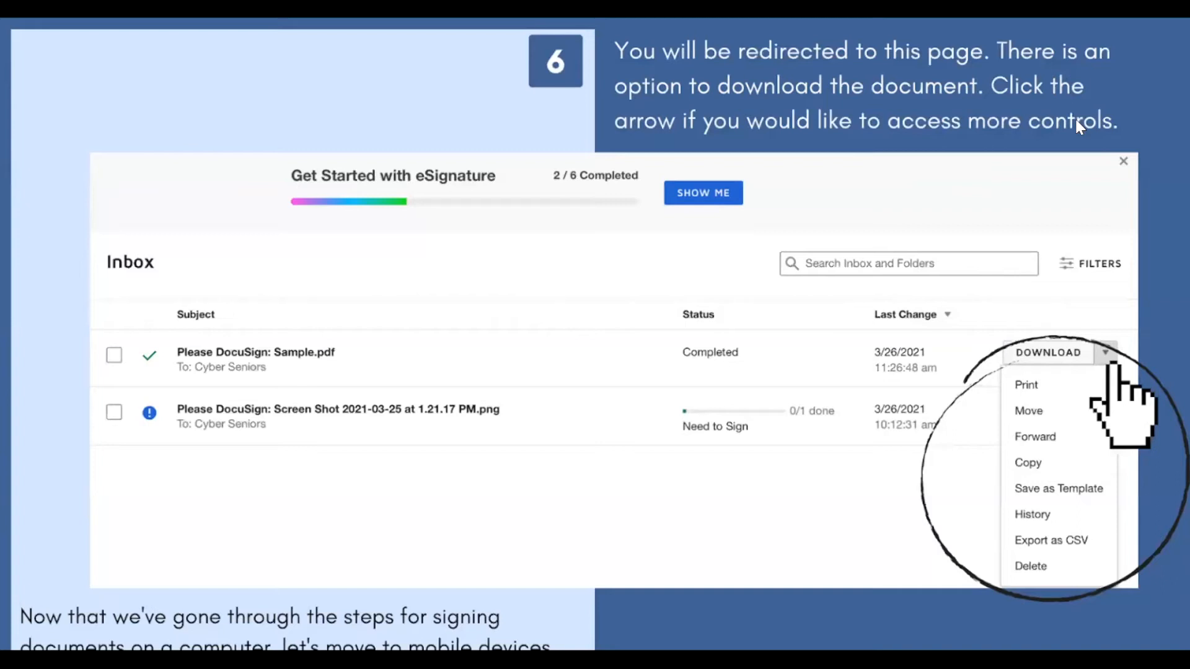
mouse_move(1013, 114)
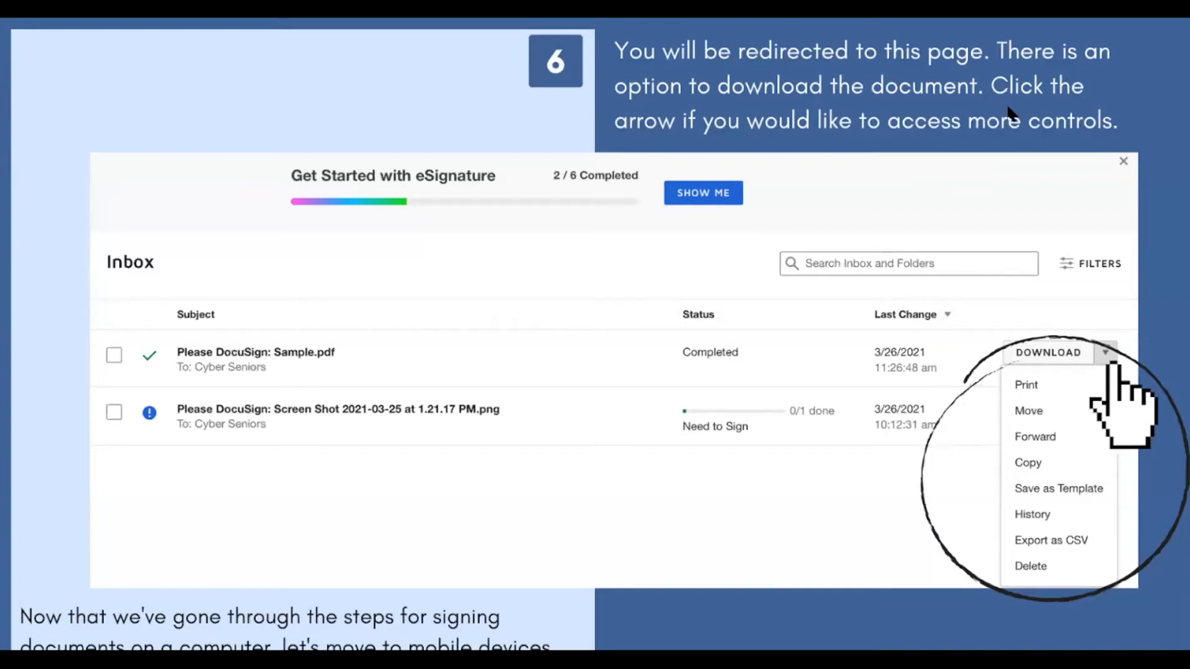
mouse_move(893, 160)
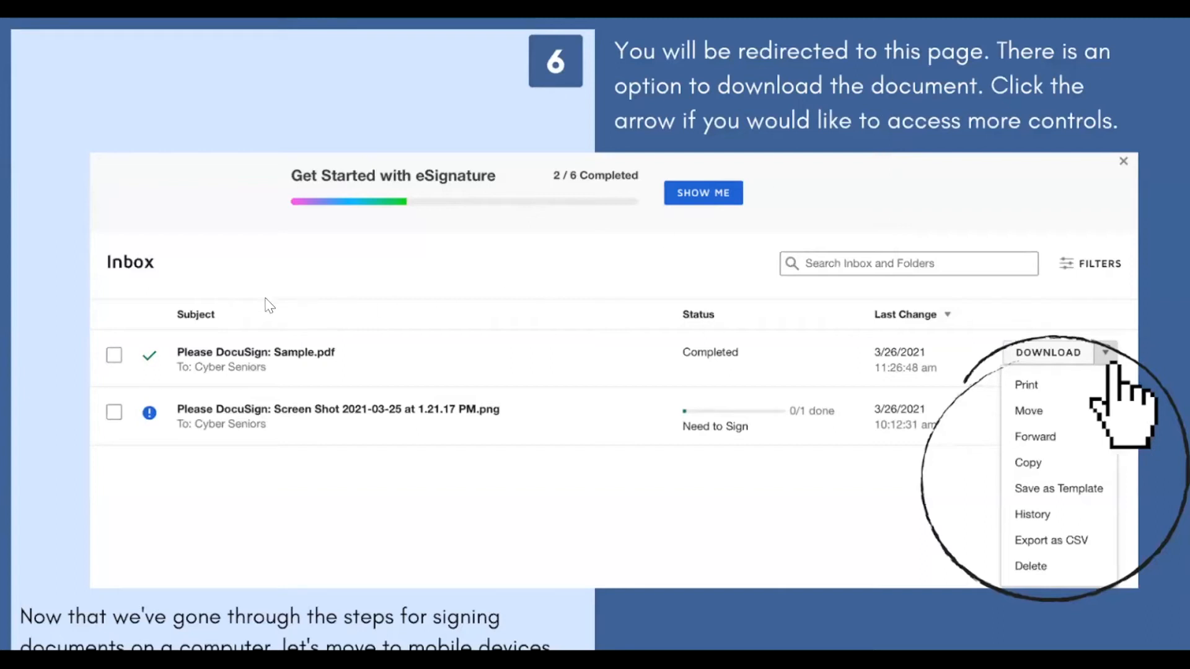
mouse_move(176, 279)
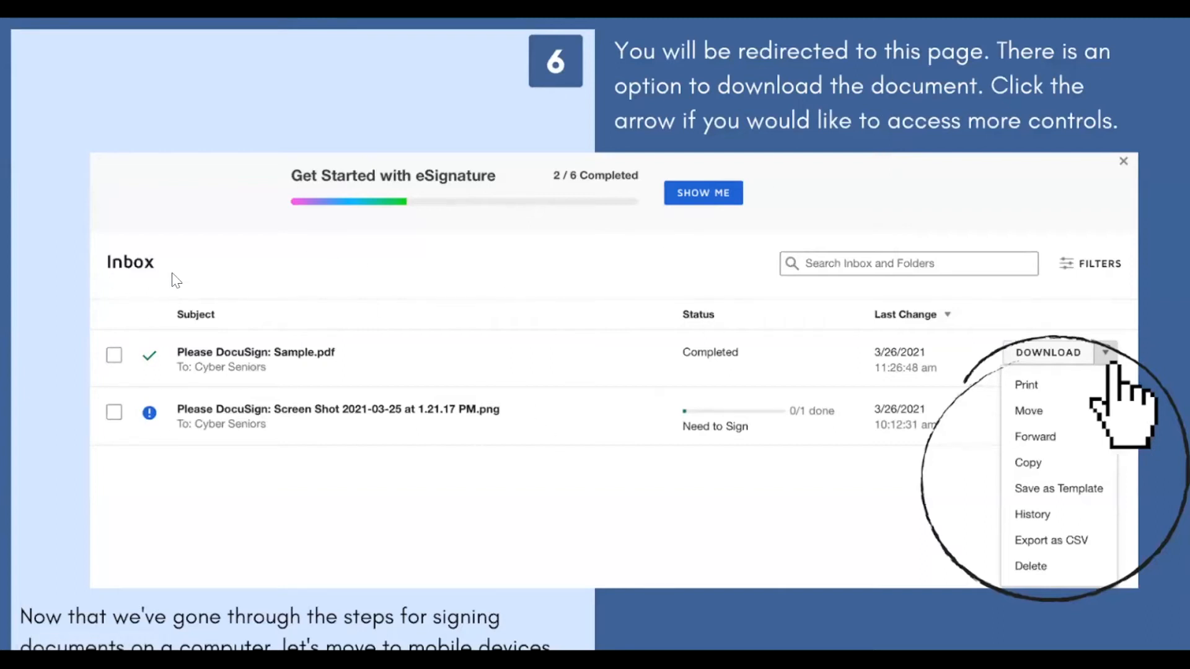
mouse_move(451, 585)
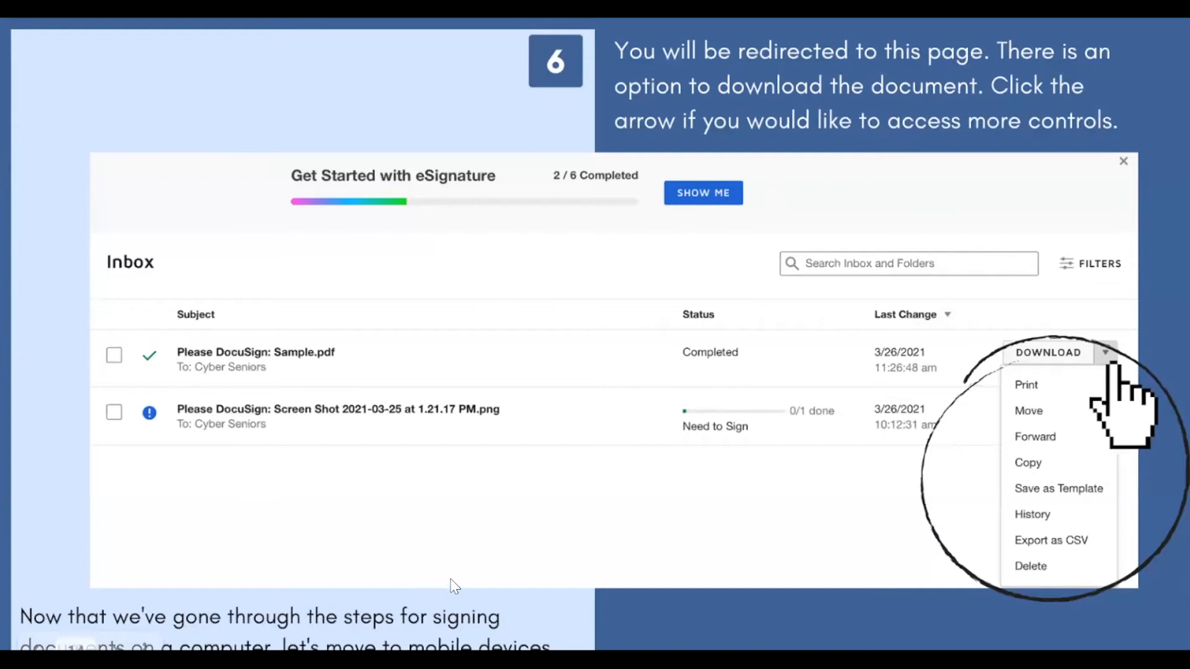
mouse_move(231, 363)
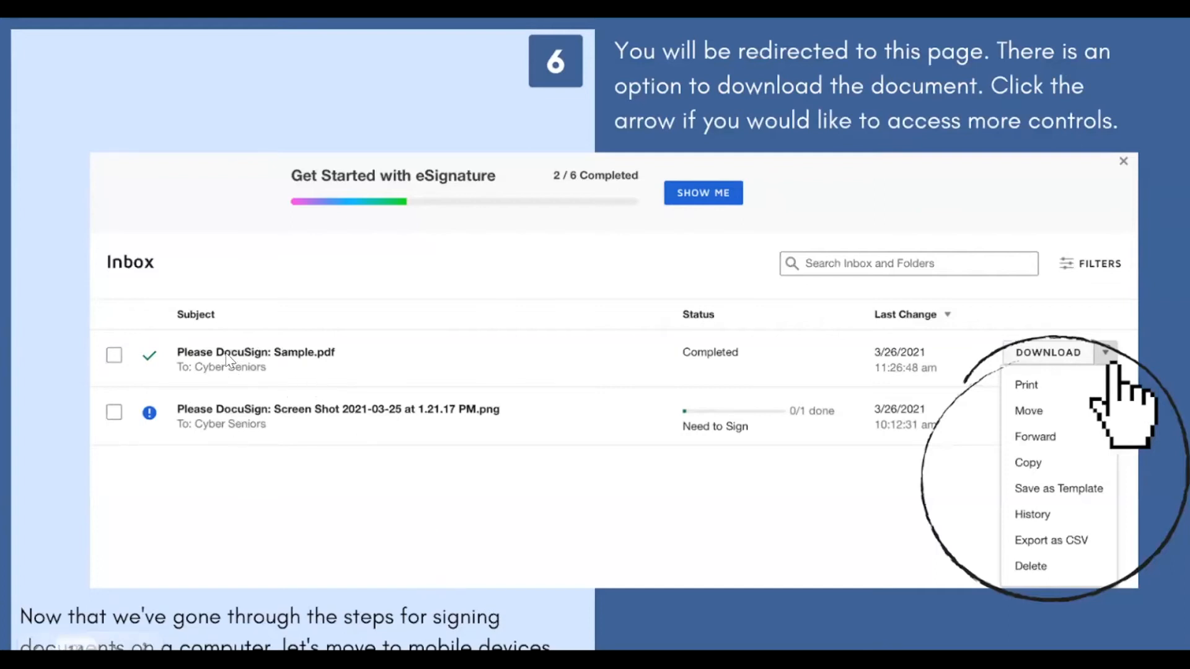
mouse_move(254, 368)
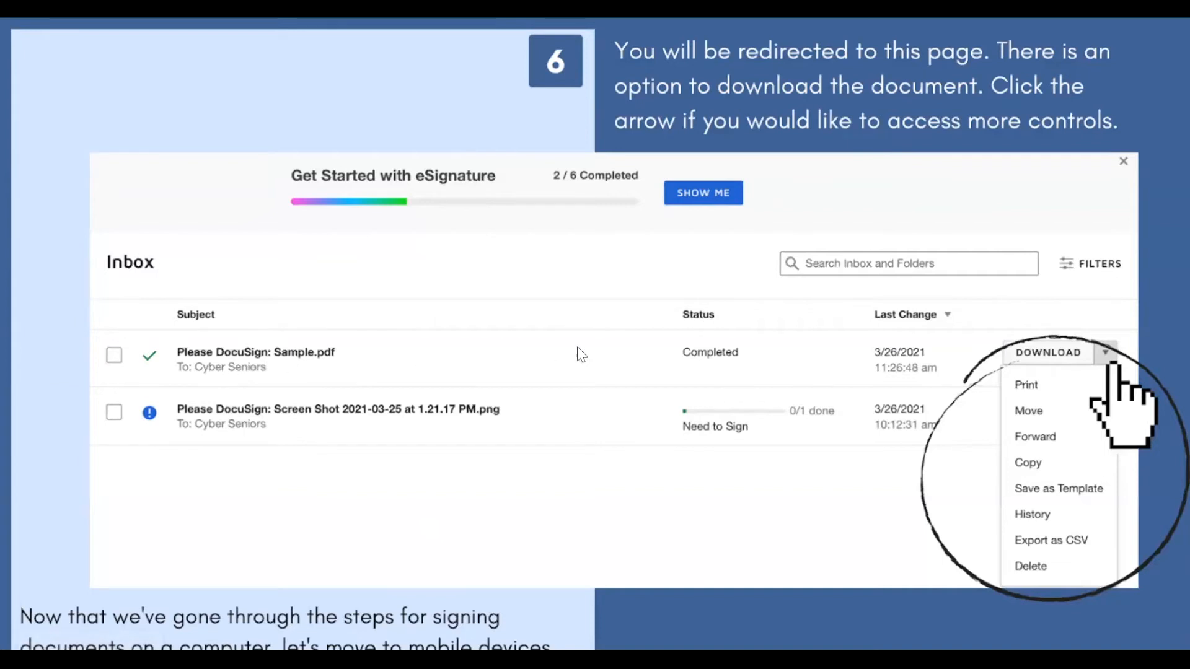
mouse_move(1090, 373)
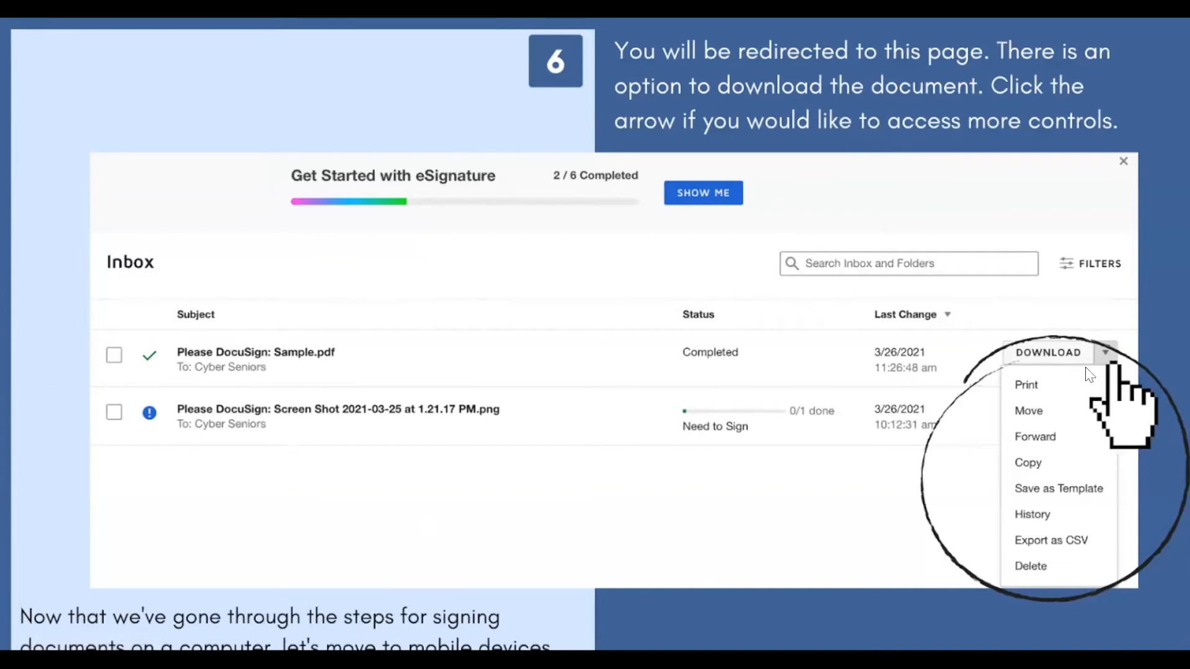
mouse_move(1073, 385)
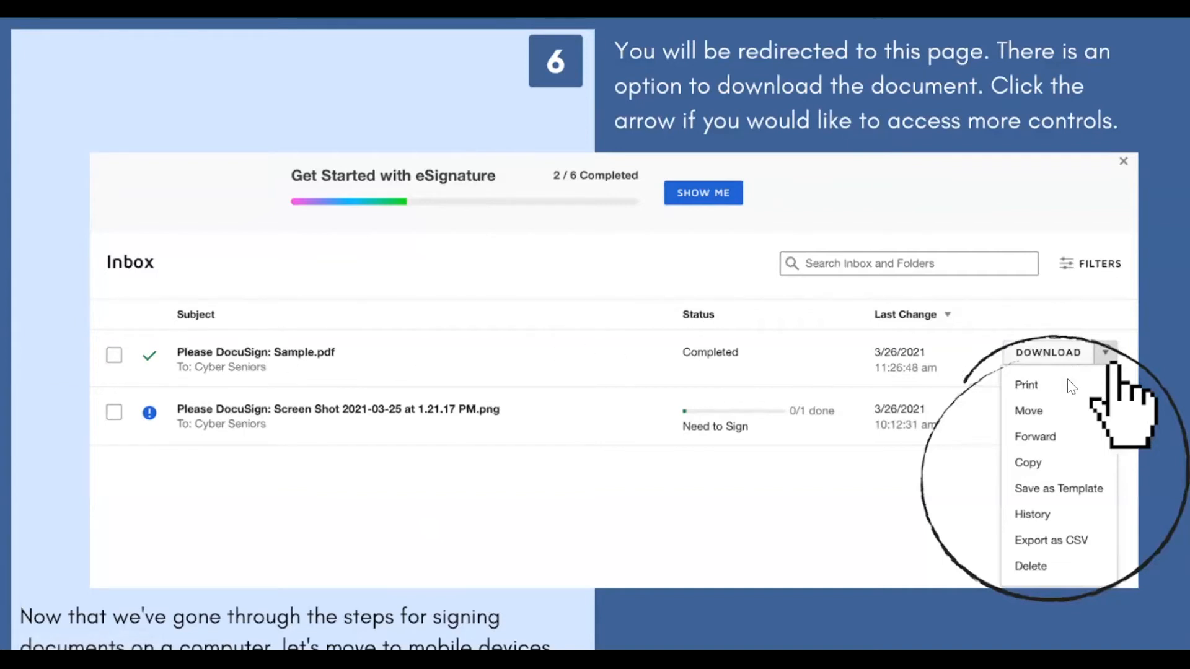
mouse_move(1060, 469)
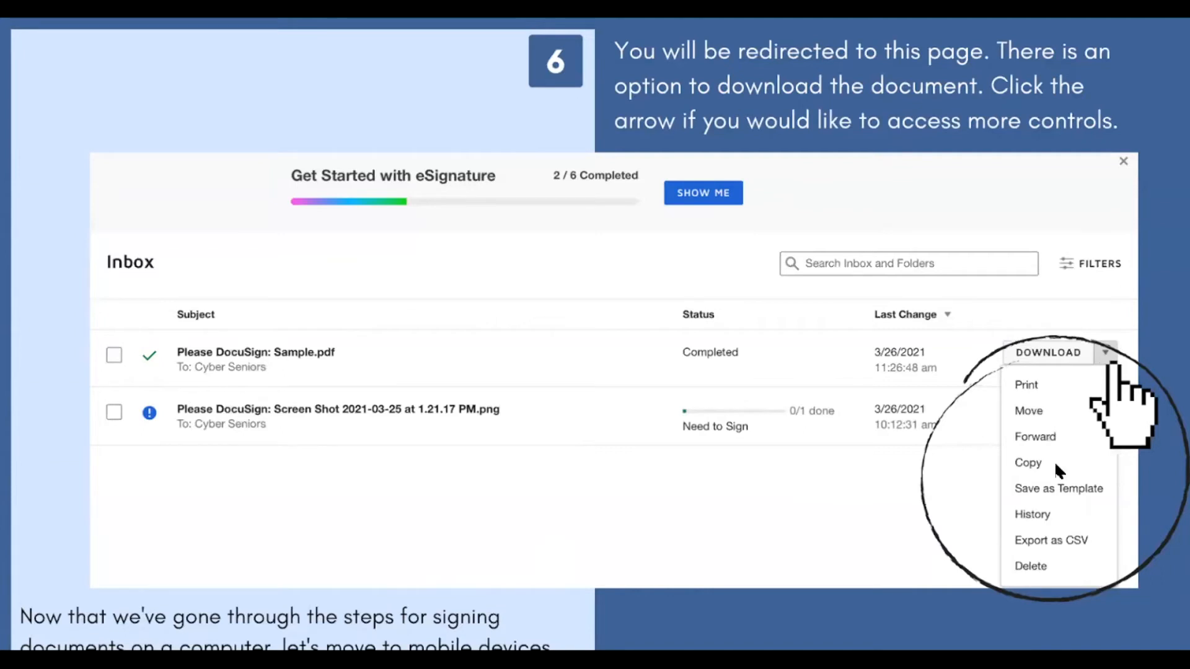
mouse_move(1060, 580)
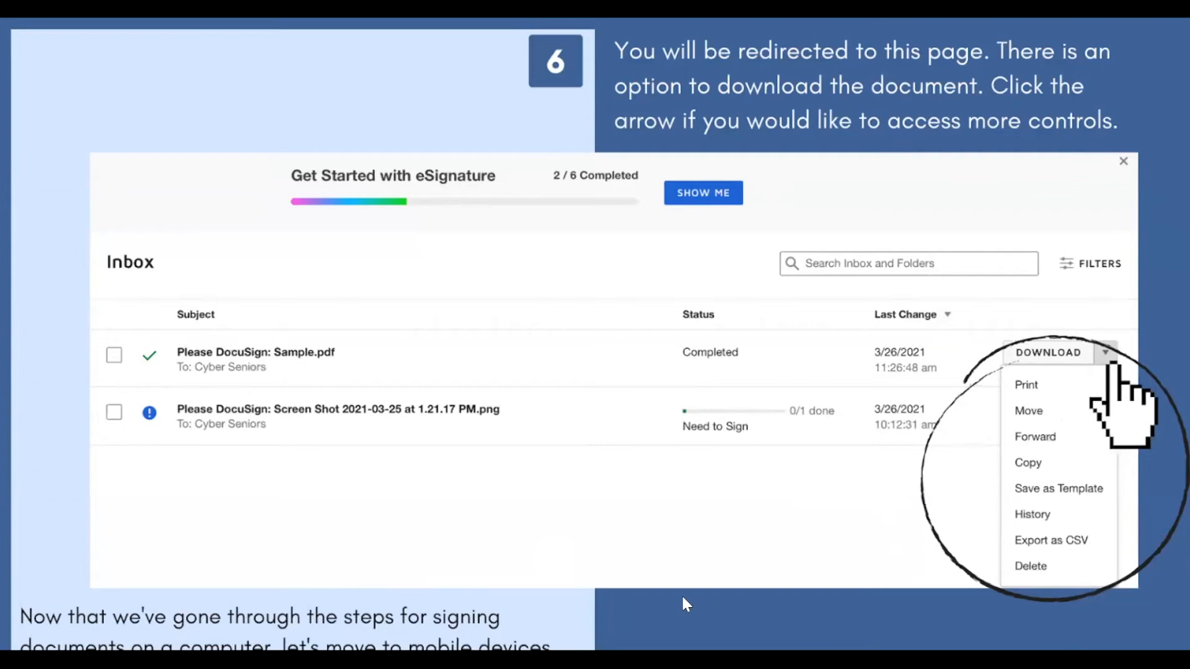
mouse_move(691, 605)
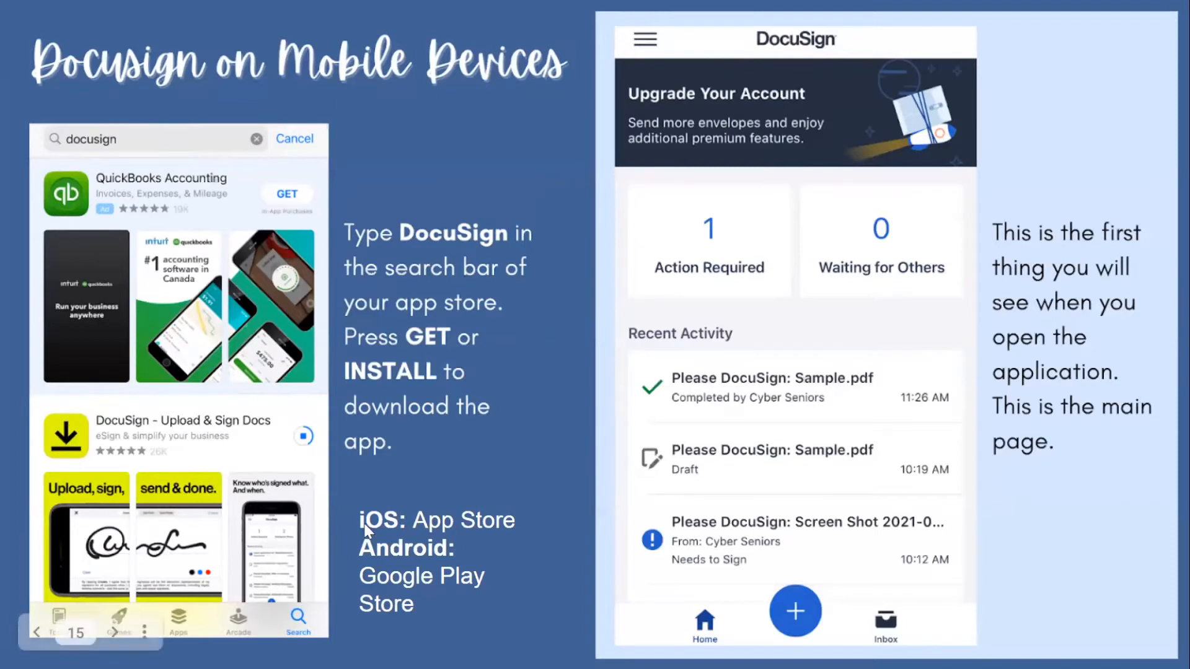
mouse_move(468, 519)
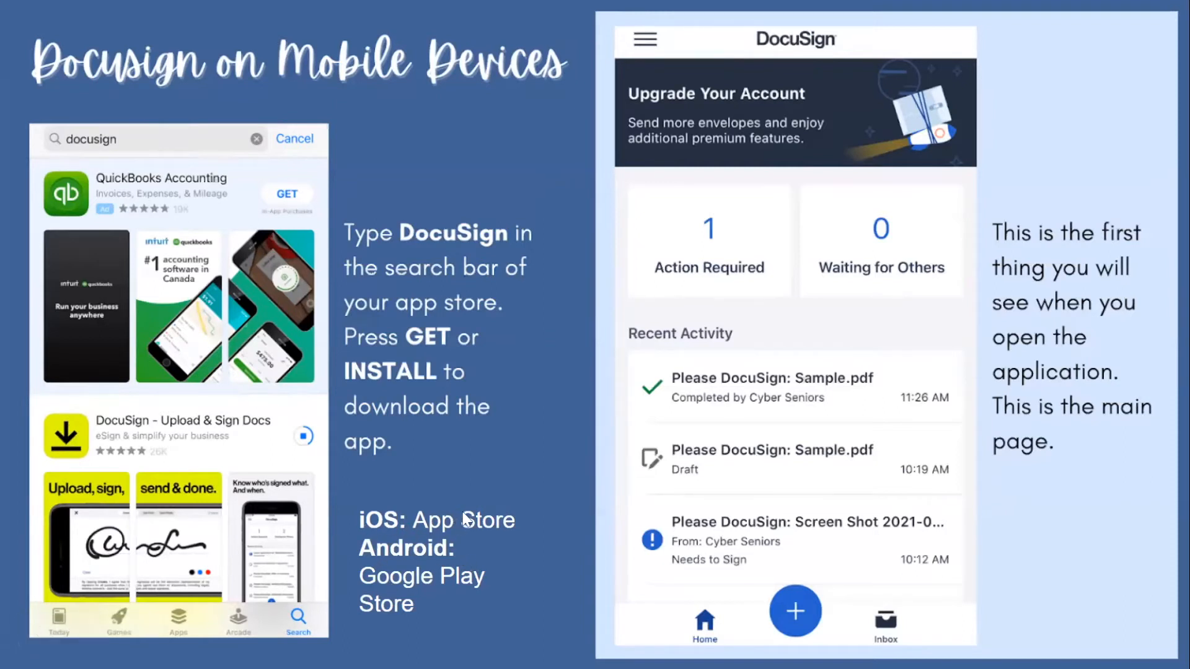
mouse_move(471, 570)
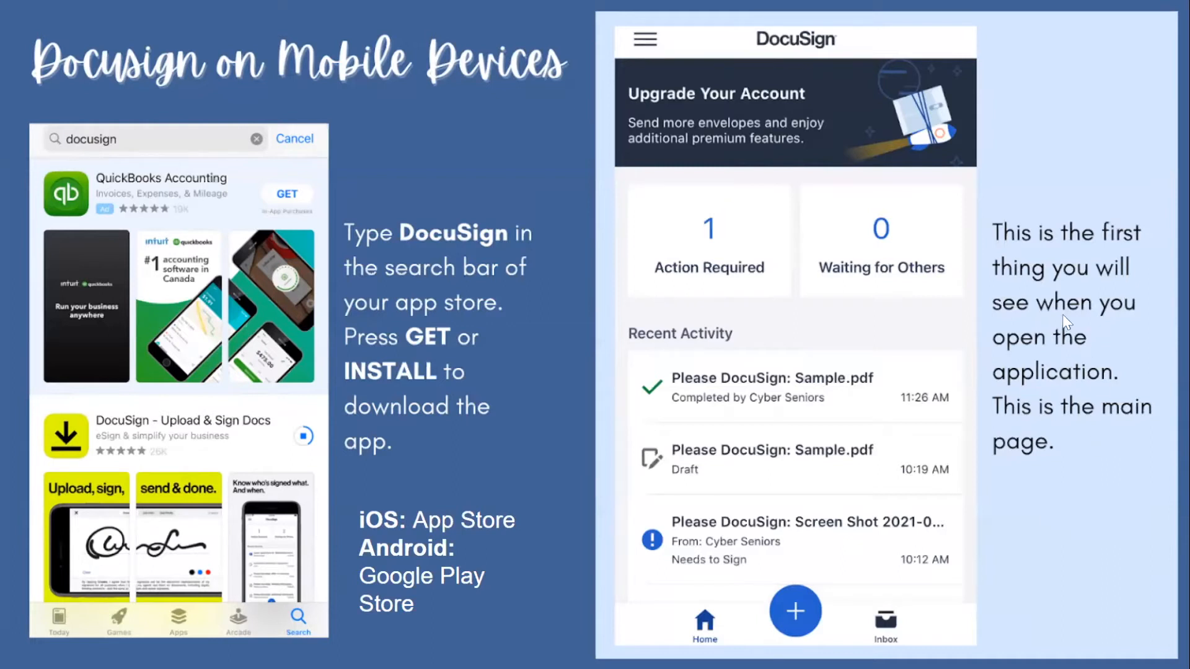
mouse_move(1100, 594)
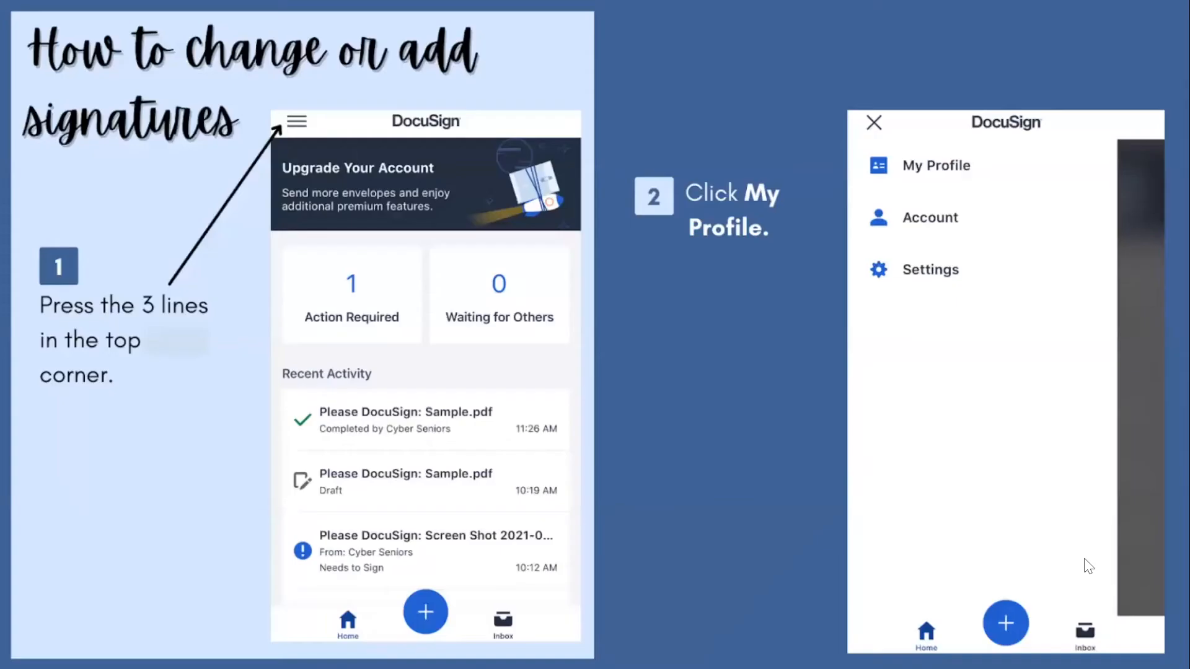
mouse_move(841, 461)
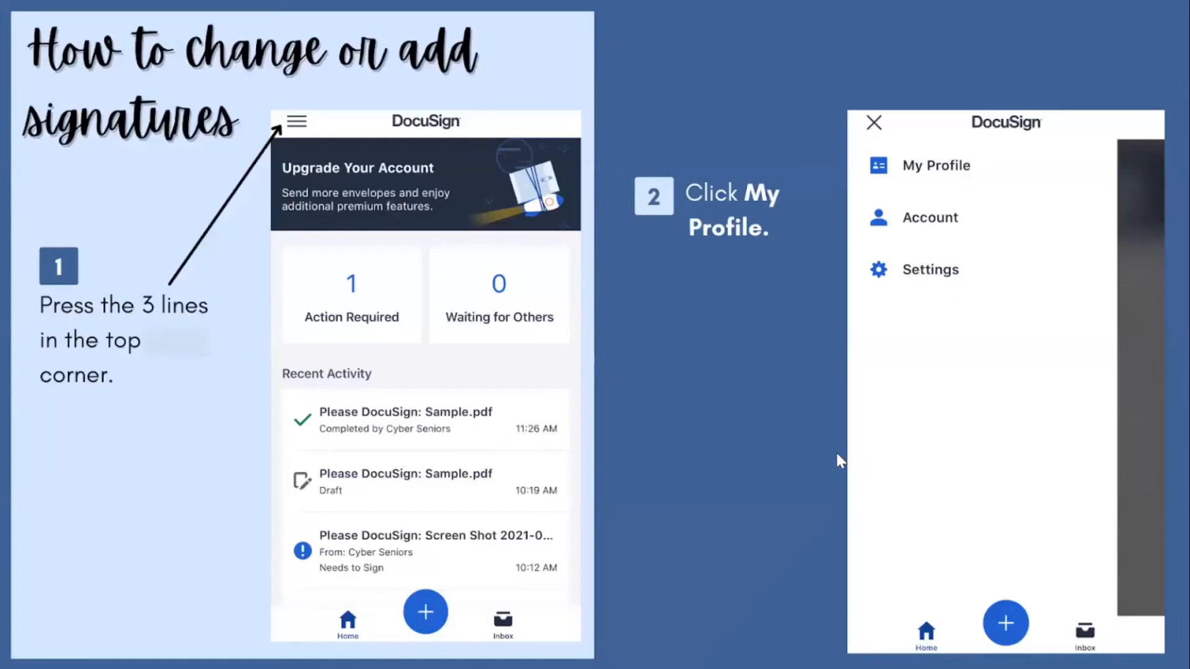
mouse_move(383, 182)
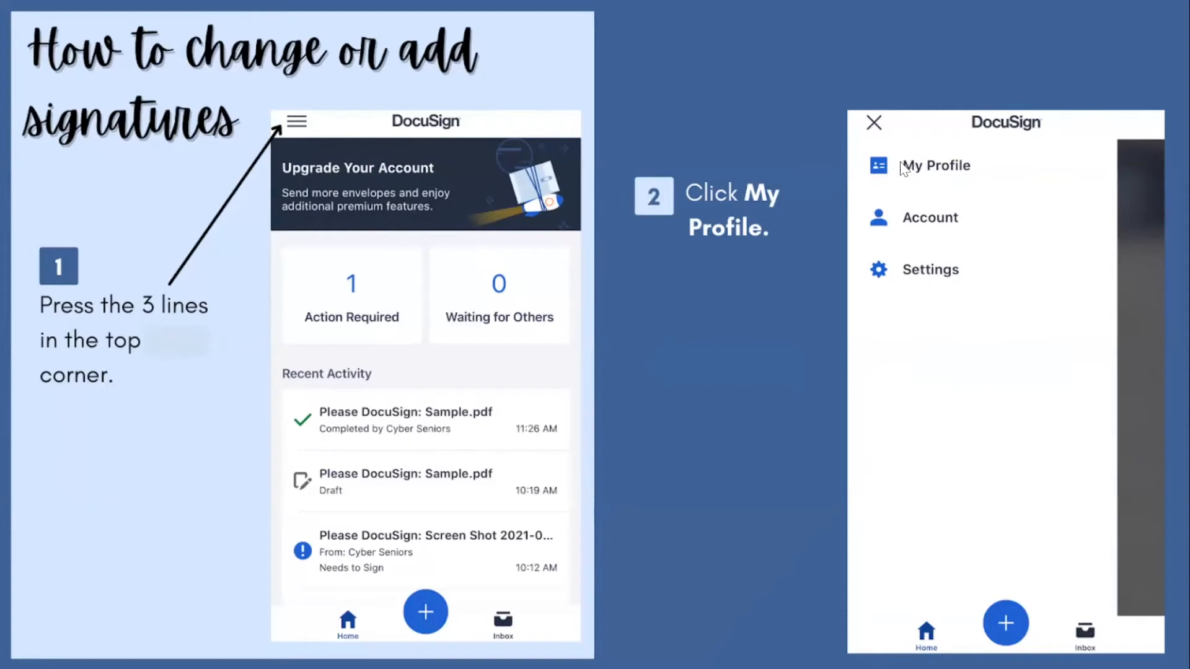
mouse_move(823, 444)
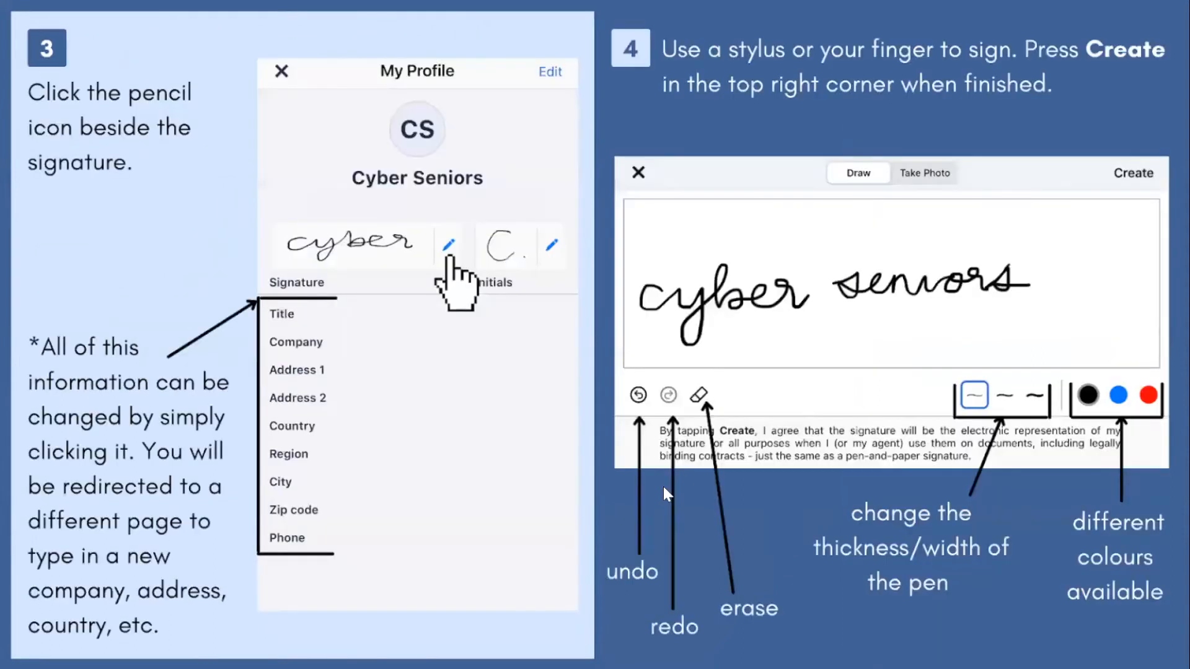
mouse_move(605, 628)
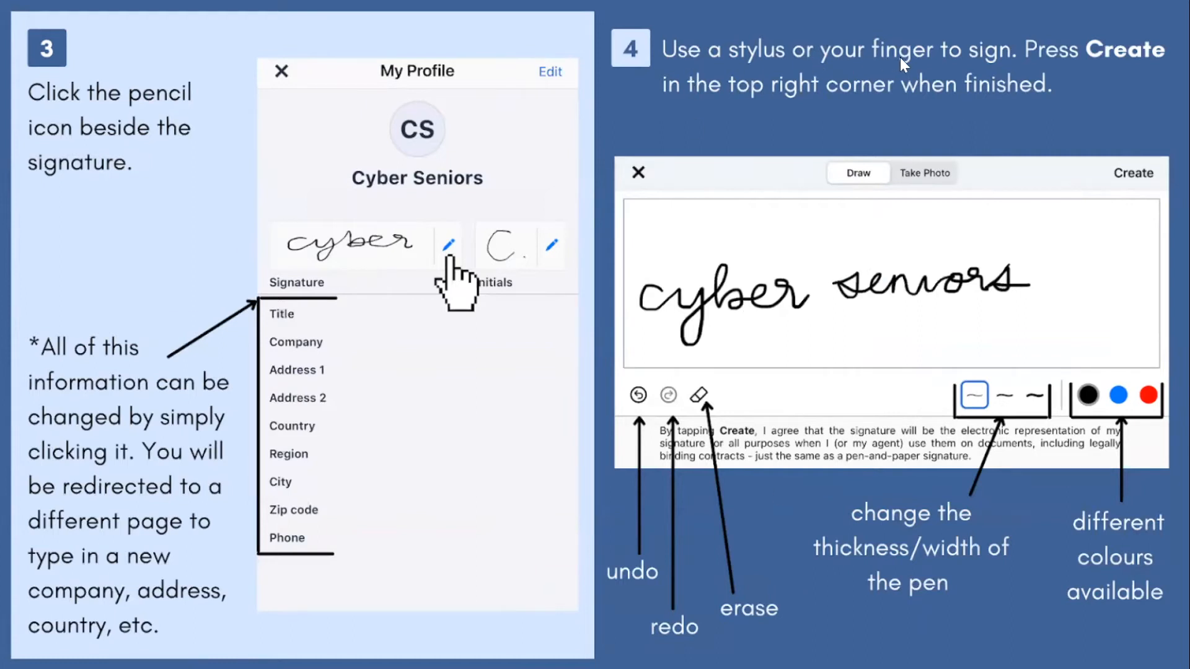
mouse_move(1091, 102)
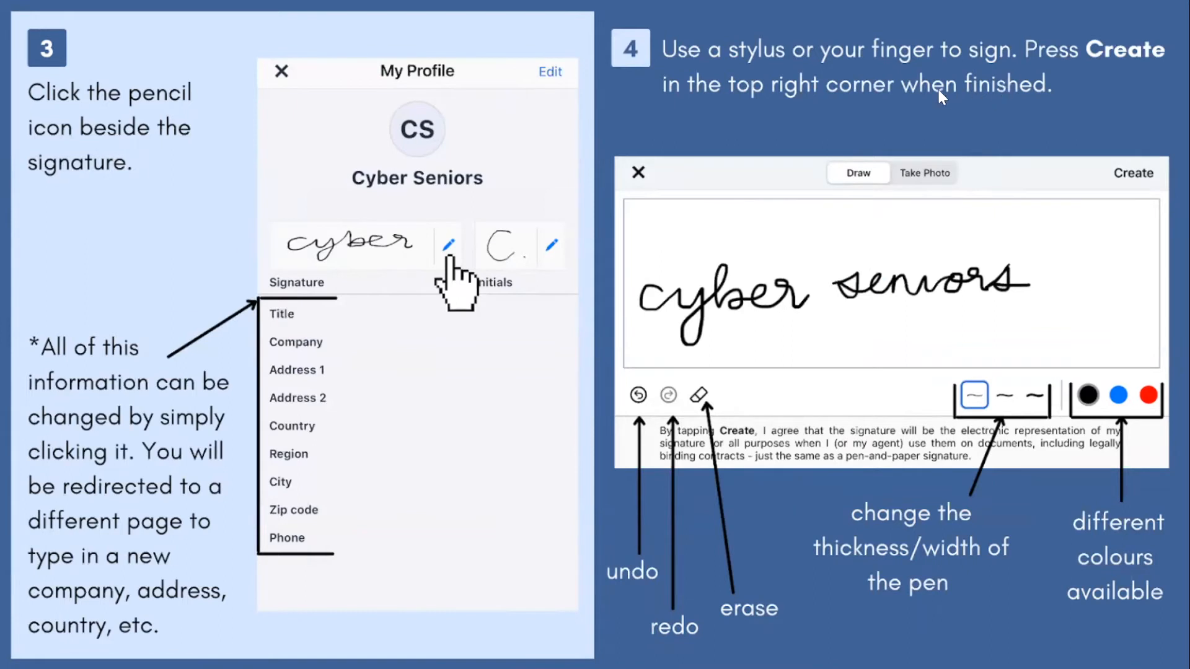
mouse_move(1039, 383)
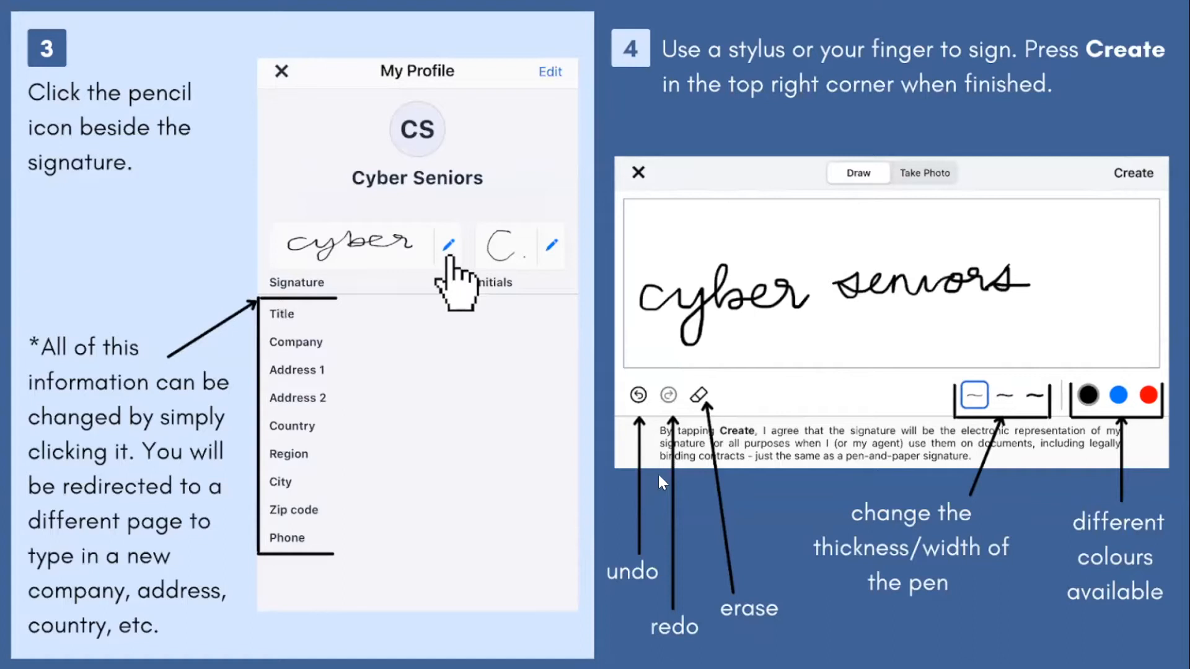
mouse_move(676, 638)
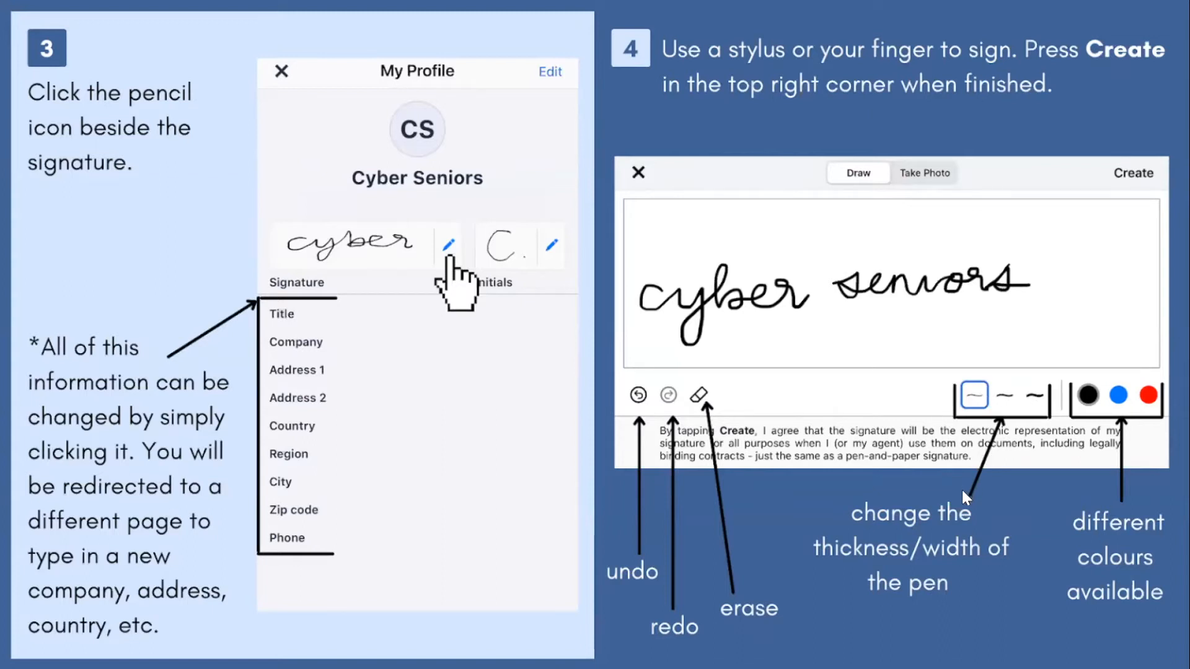
mouse_move(1108, 479)
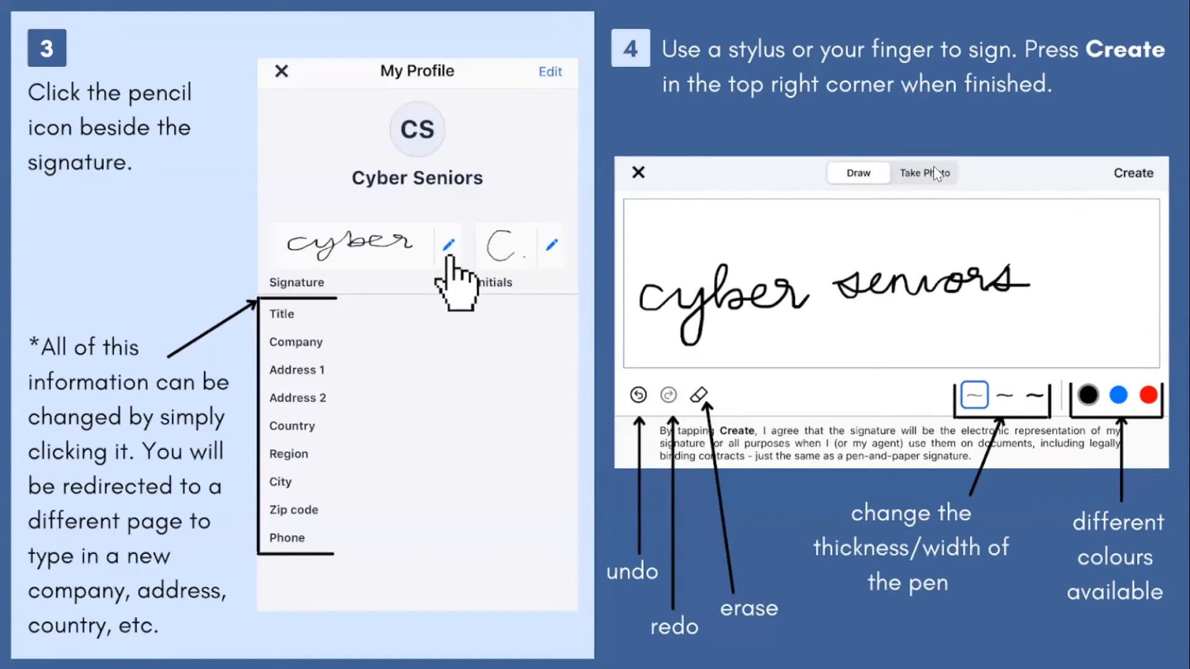
mouse_move(1136, 369)
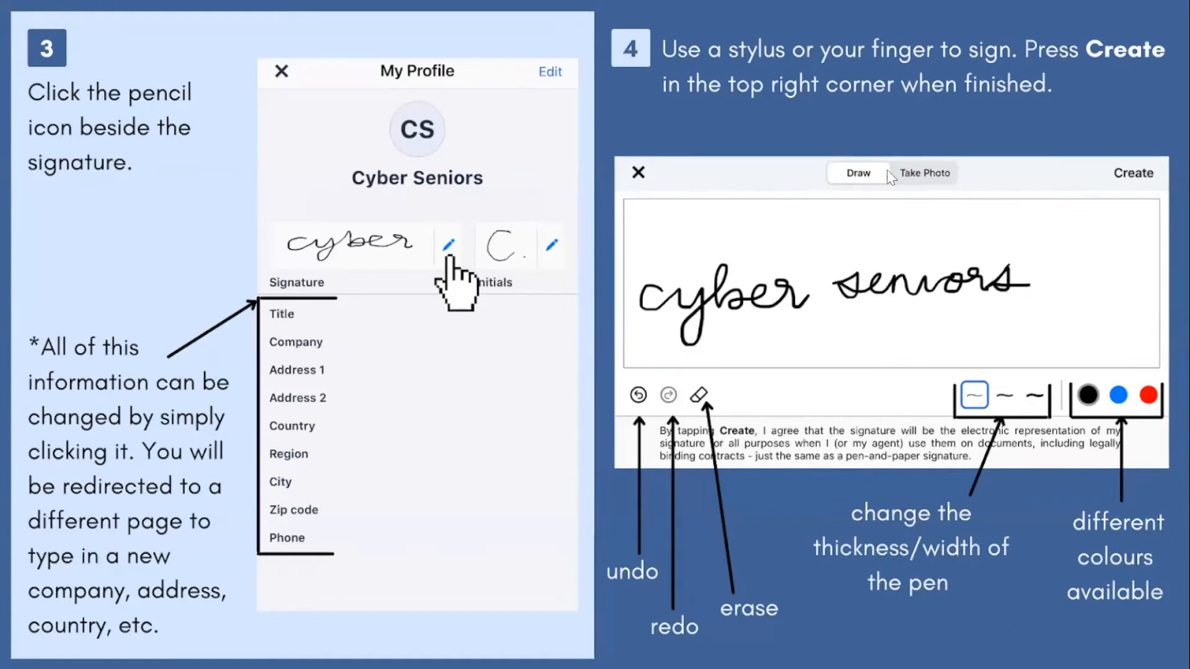
mouse_move(1146, 383)
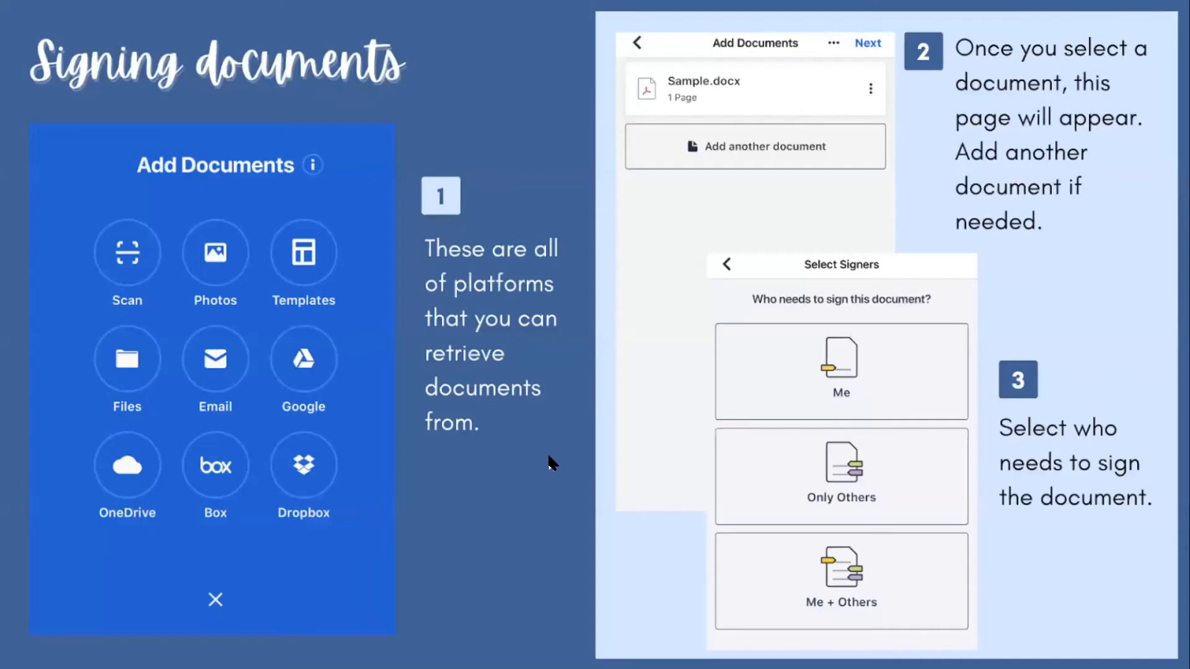
mouse_move(510, 243)
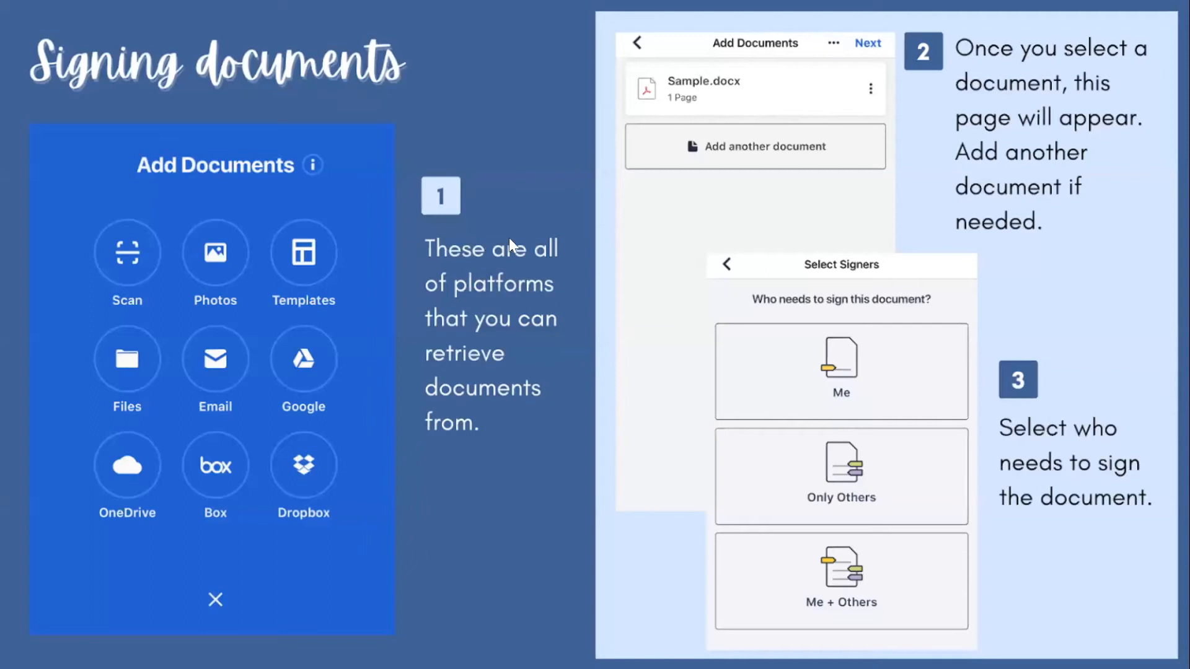
mouse_move(461, 425)
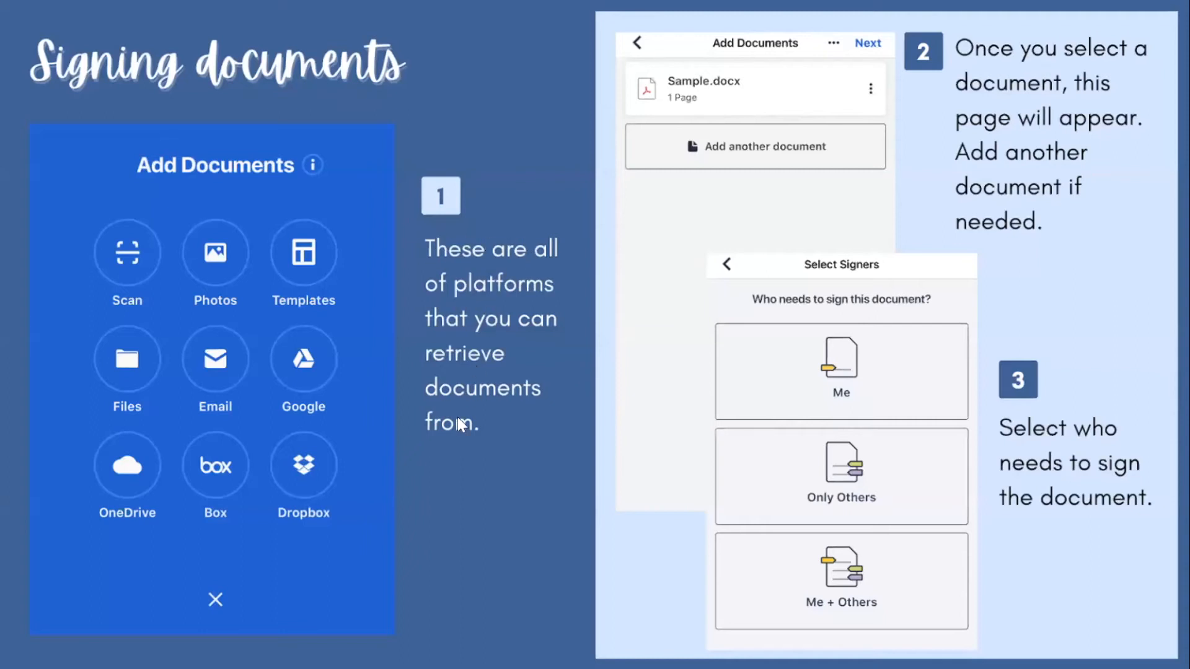
mouse_move(215, 256)
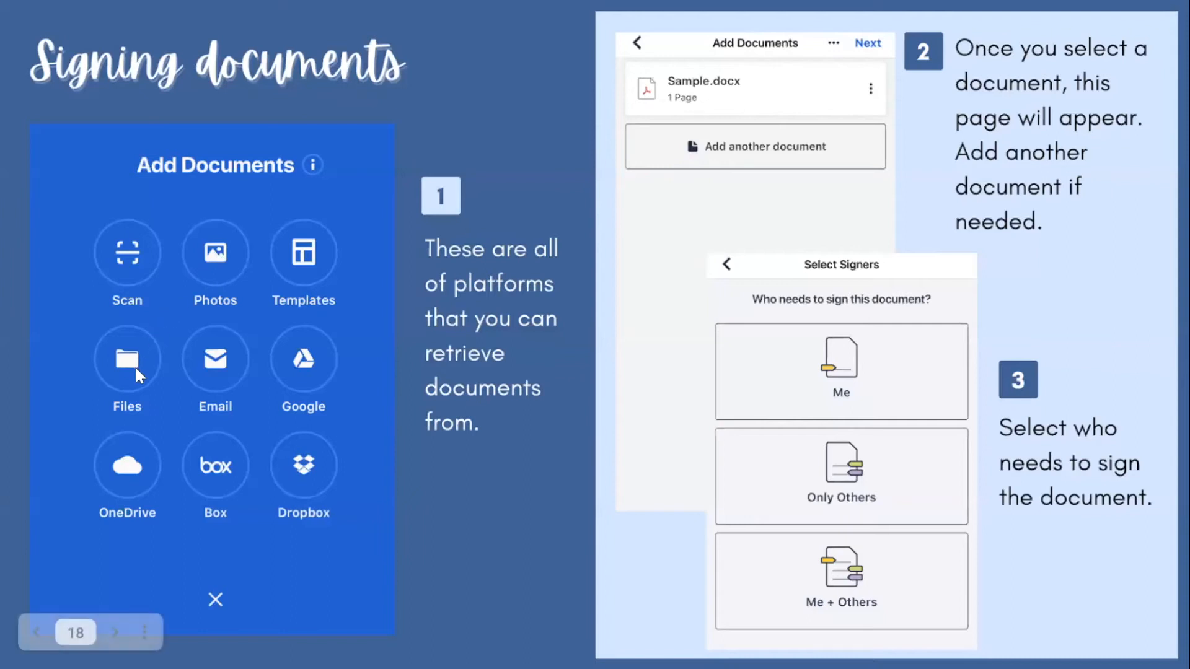
mouse_move(254, 368)
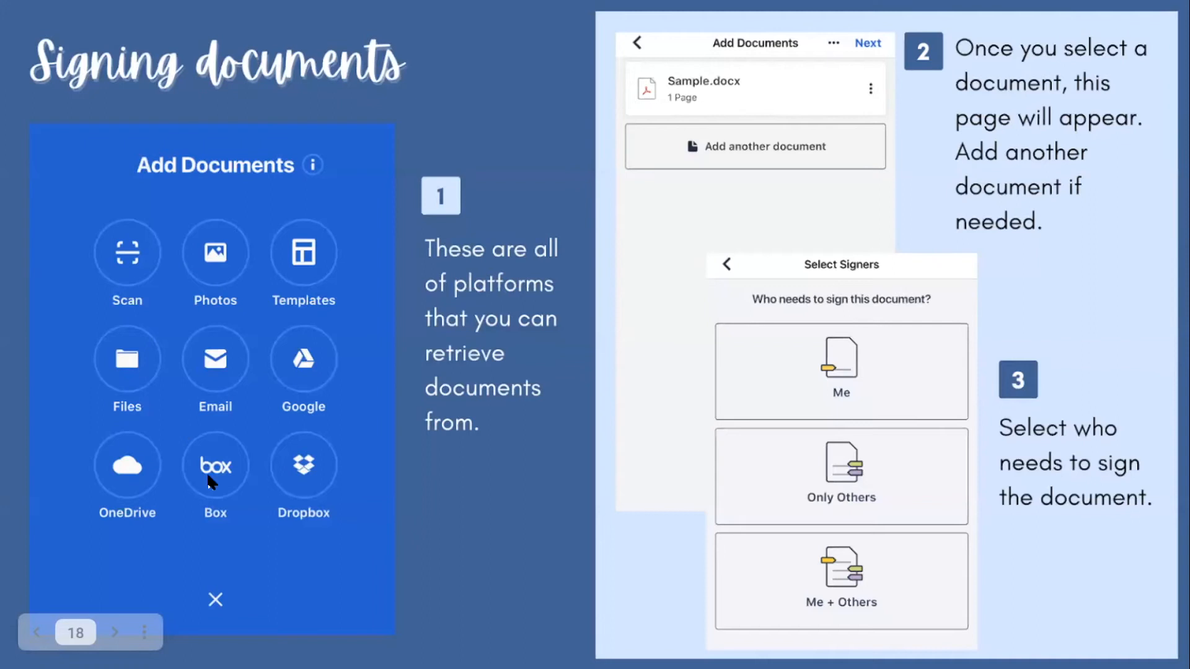
mouse_move(507, 436)
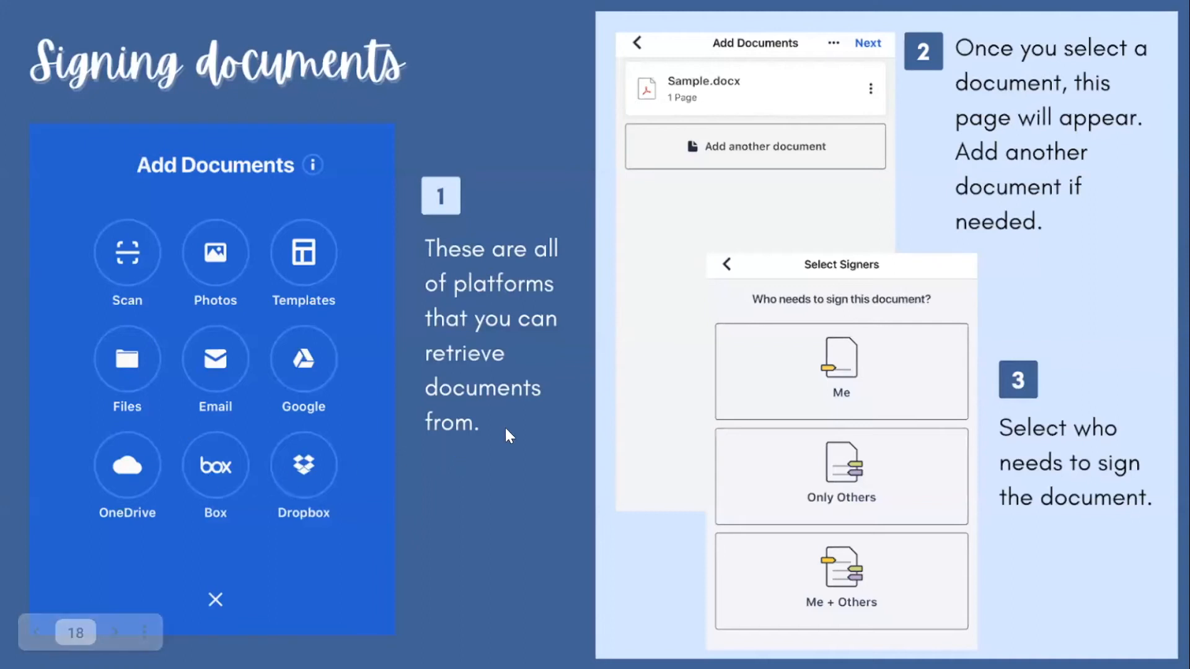
mouse_move(1081, 189)
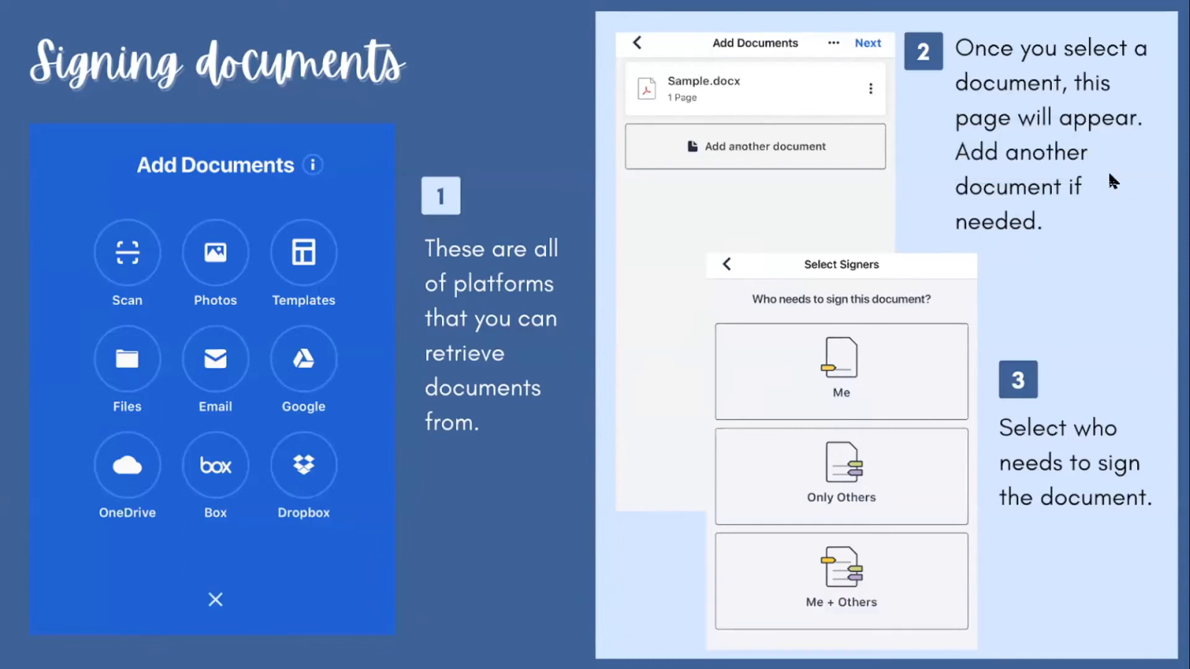
mouse_move(714, 81)
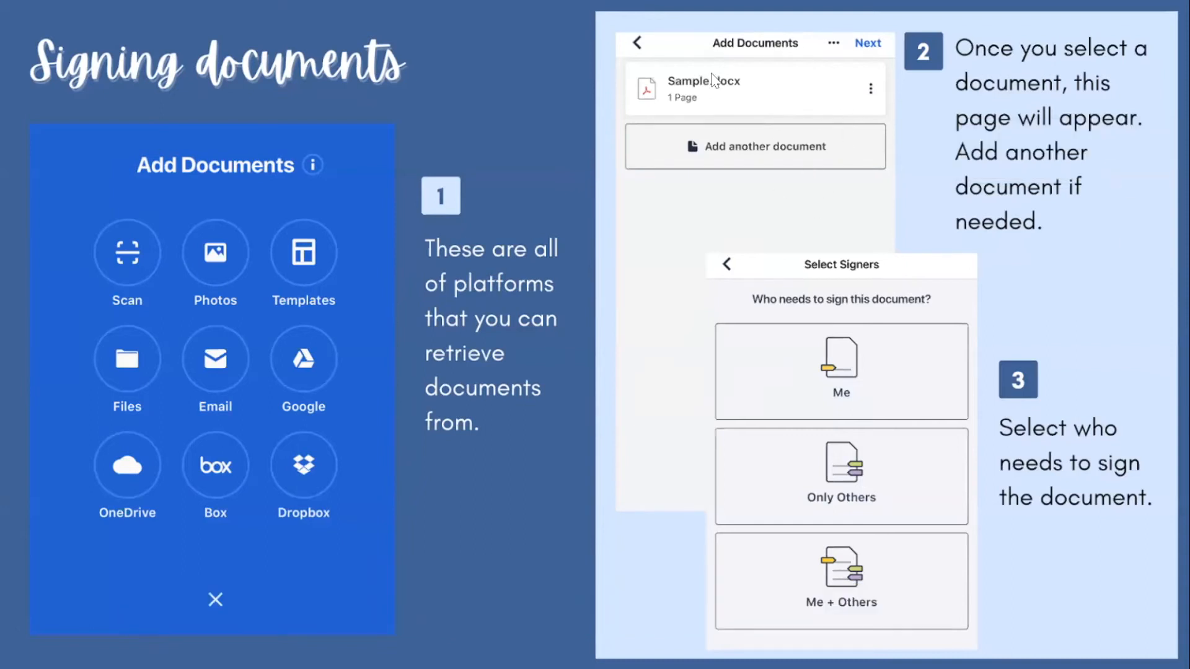
mouse_move(1059, 394)
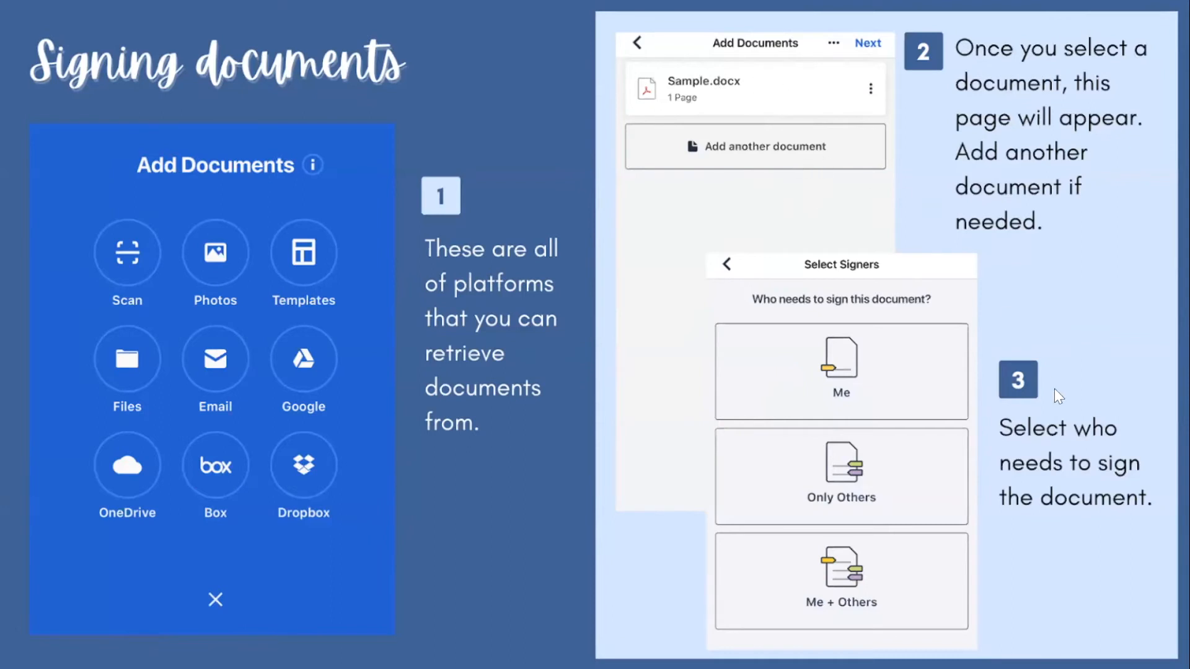
mouse_move(1032, 487)
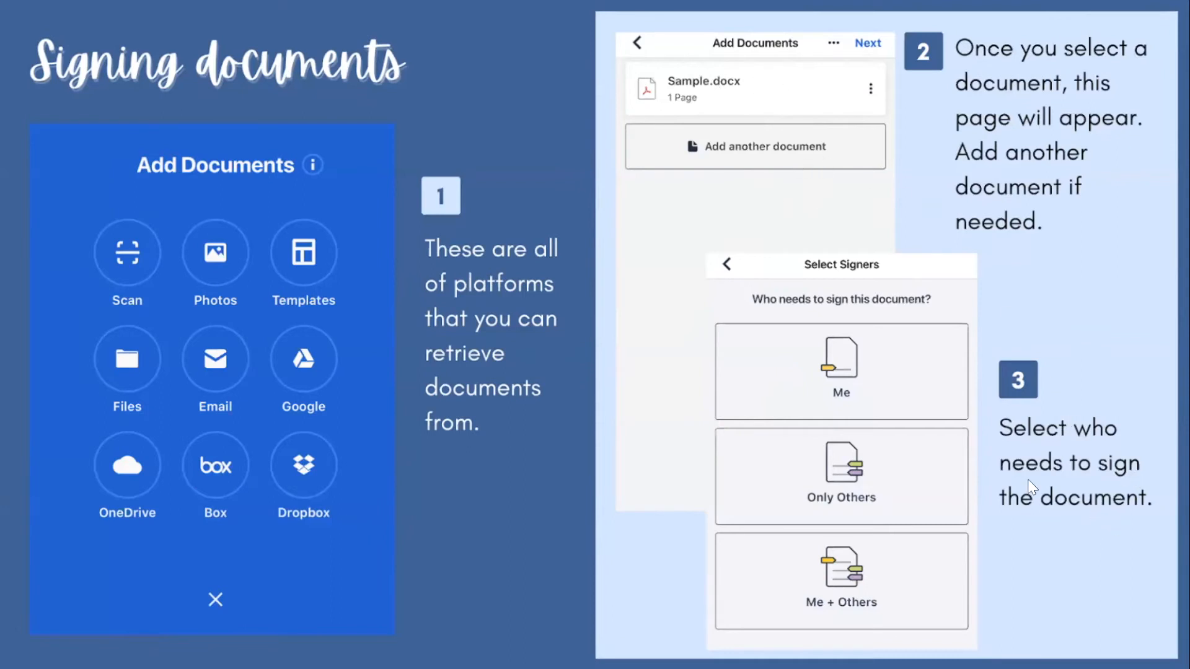
mouse_move(885, 556)
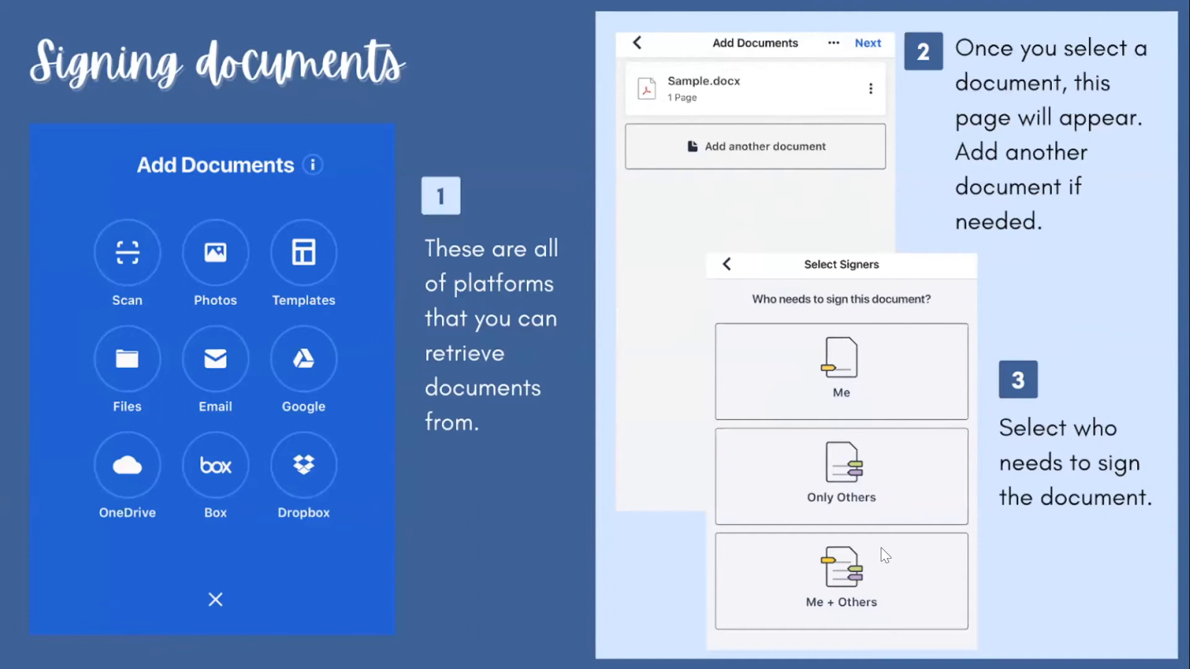
mouse_move(1030, 563)
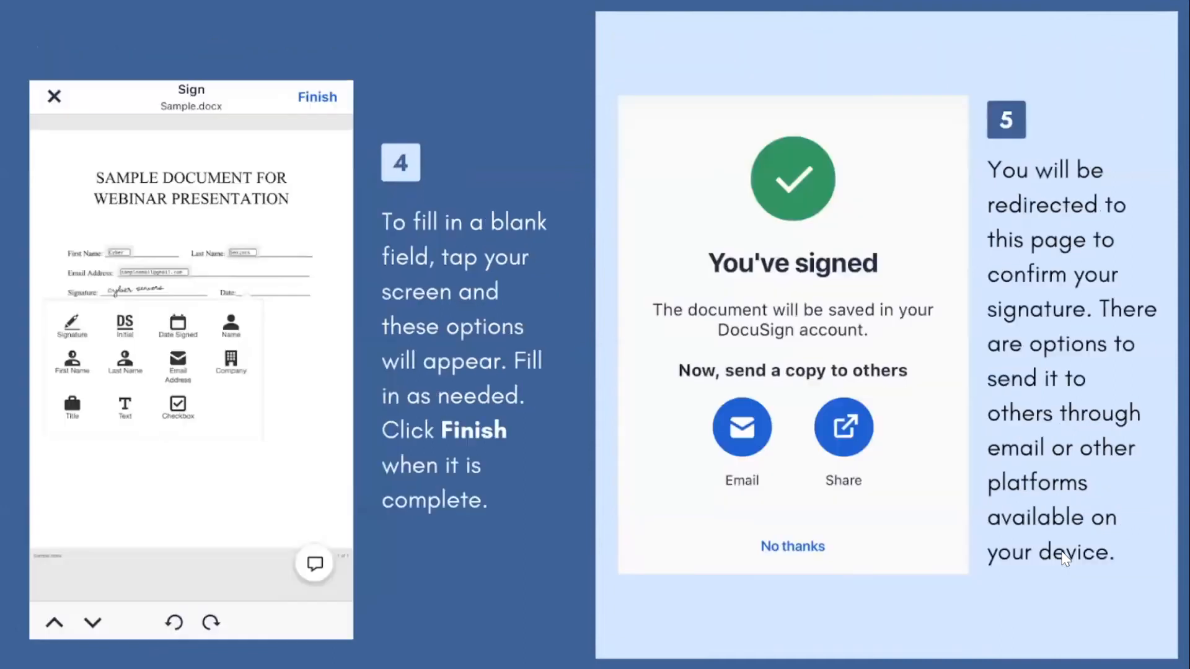
mouse_move(553, 500)
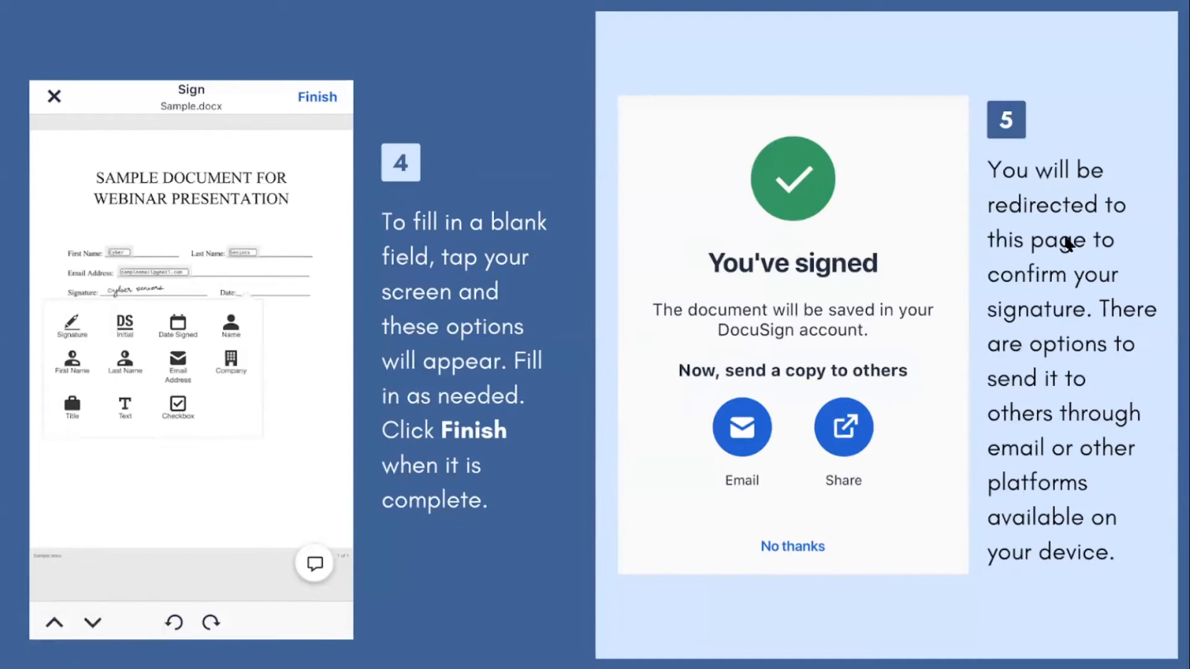
mouse_move(1108, 63)
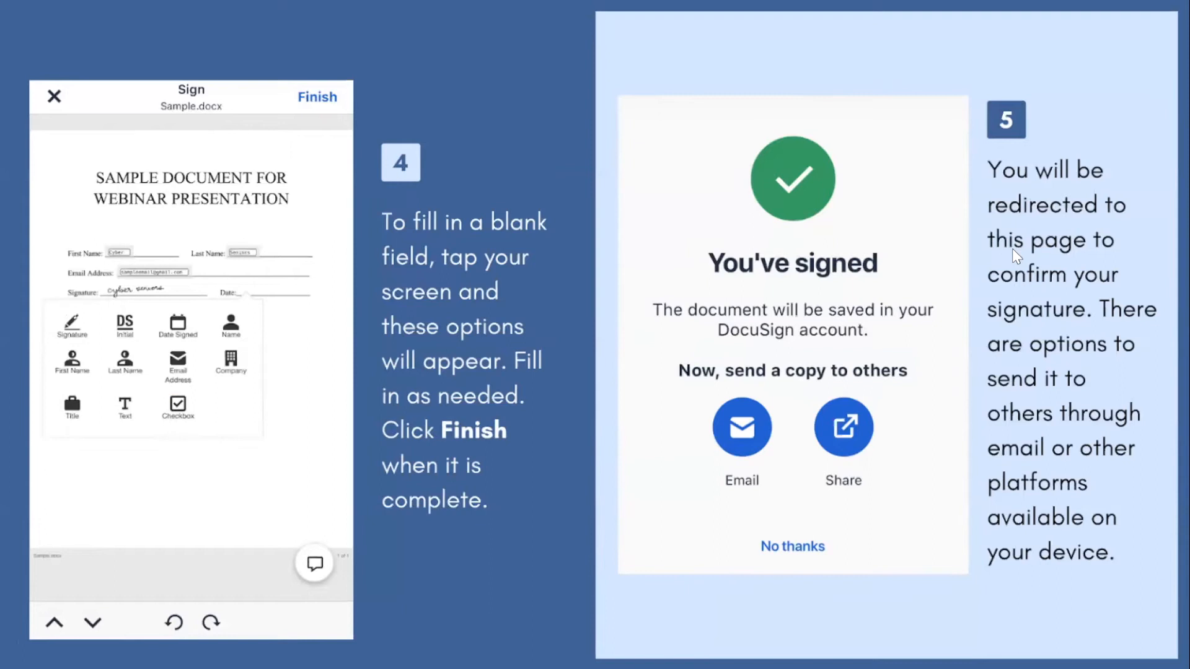
mouse_move(1148, 351)
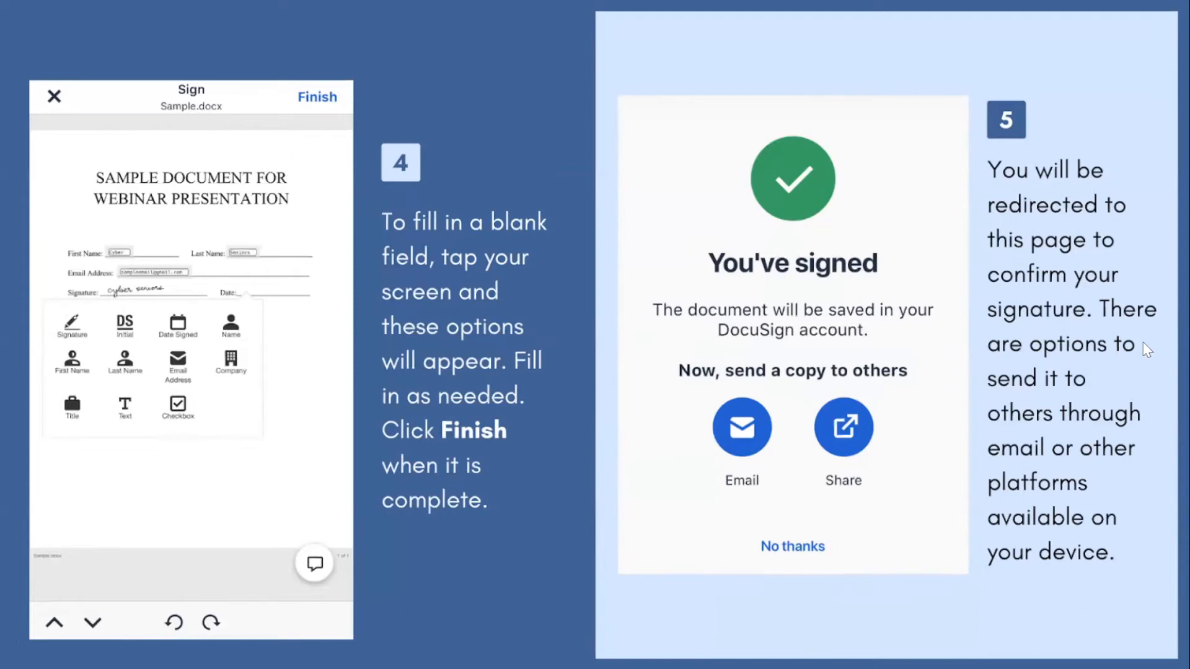
mouse_move(1152, 374)
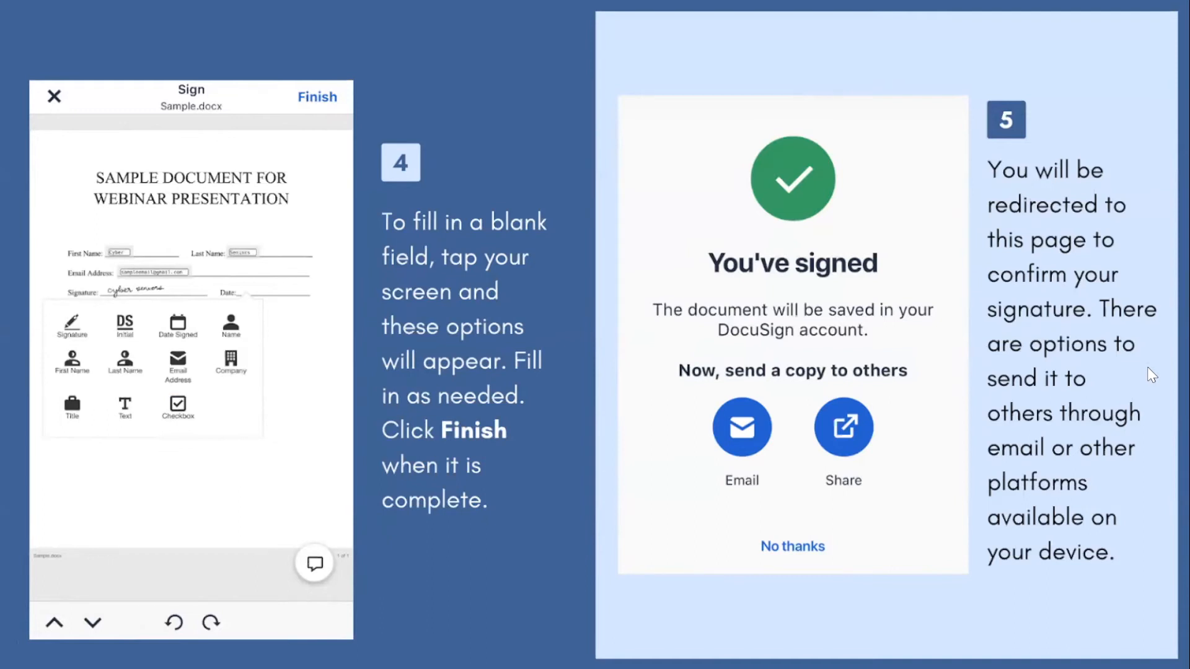
mouse_move(1015, 612)
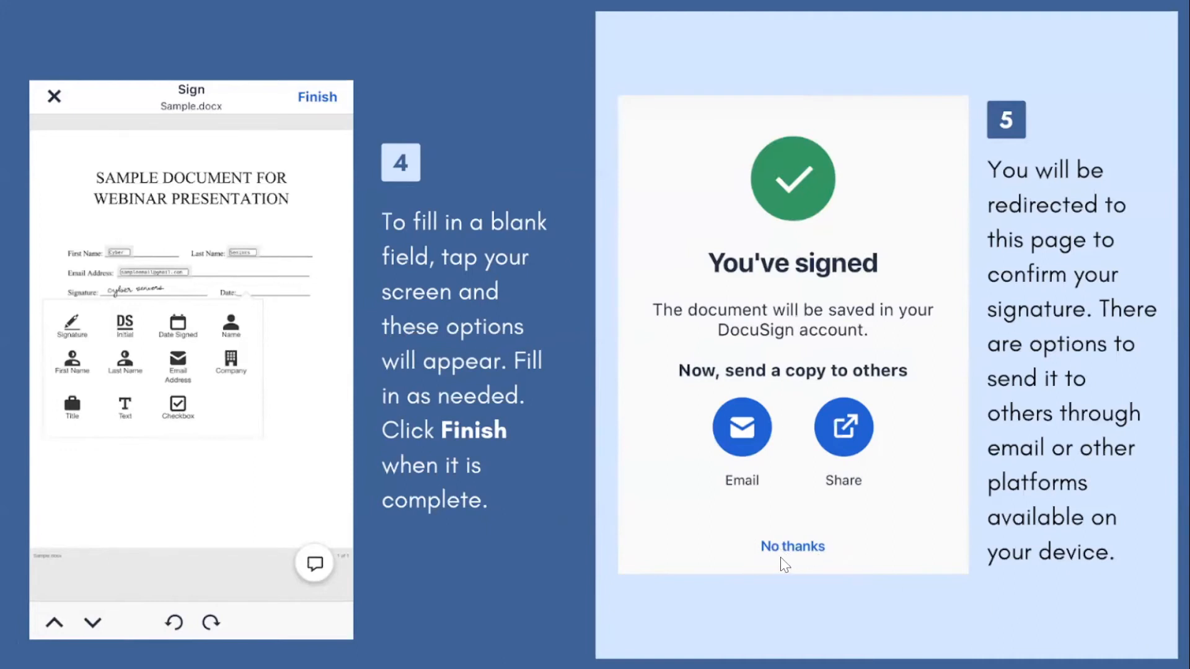
mouse_move(999, 605)
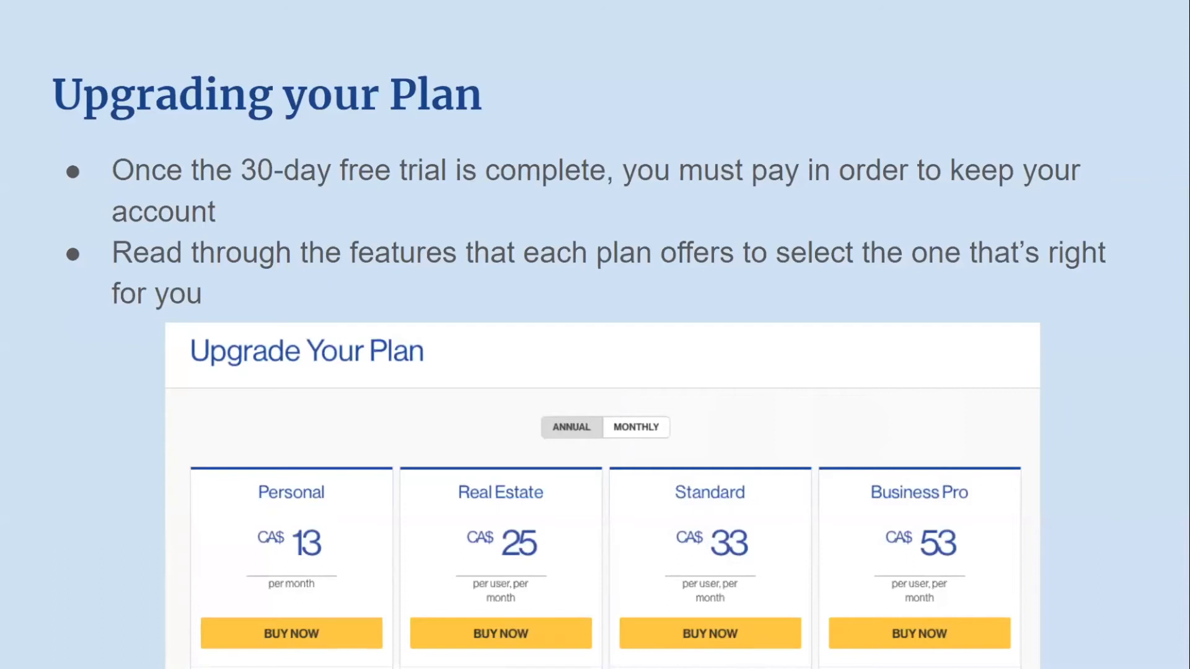
mouse_move(425, 405)
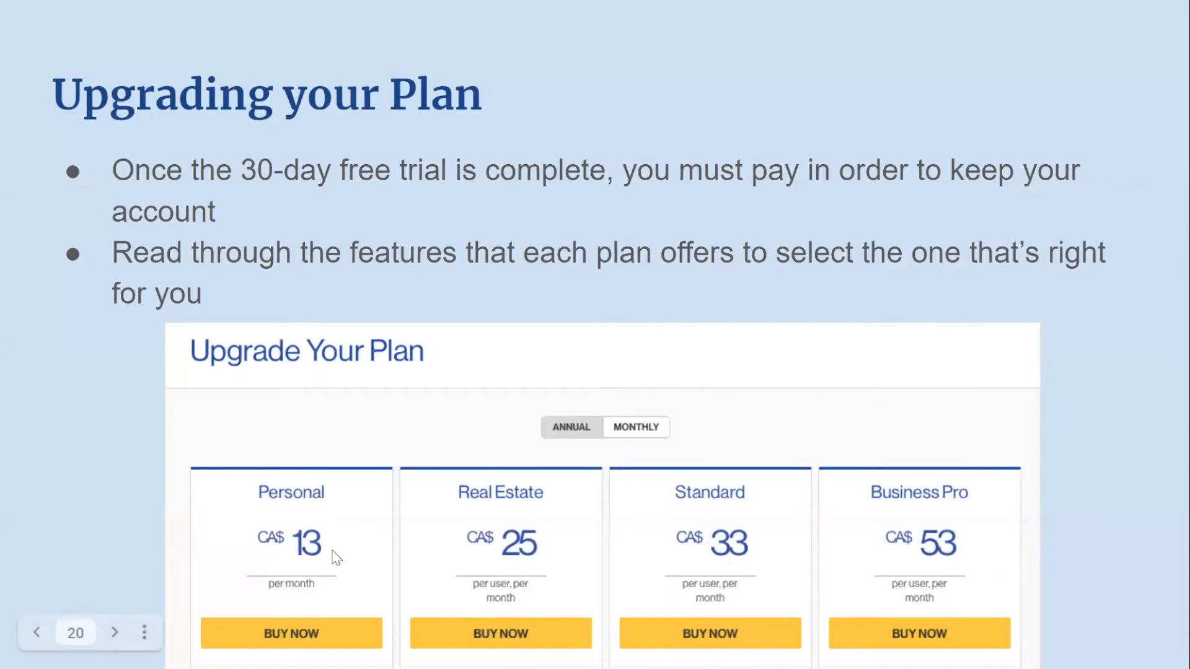
mouse_move(305, 563)
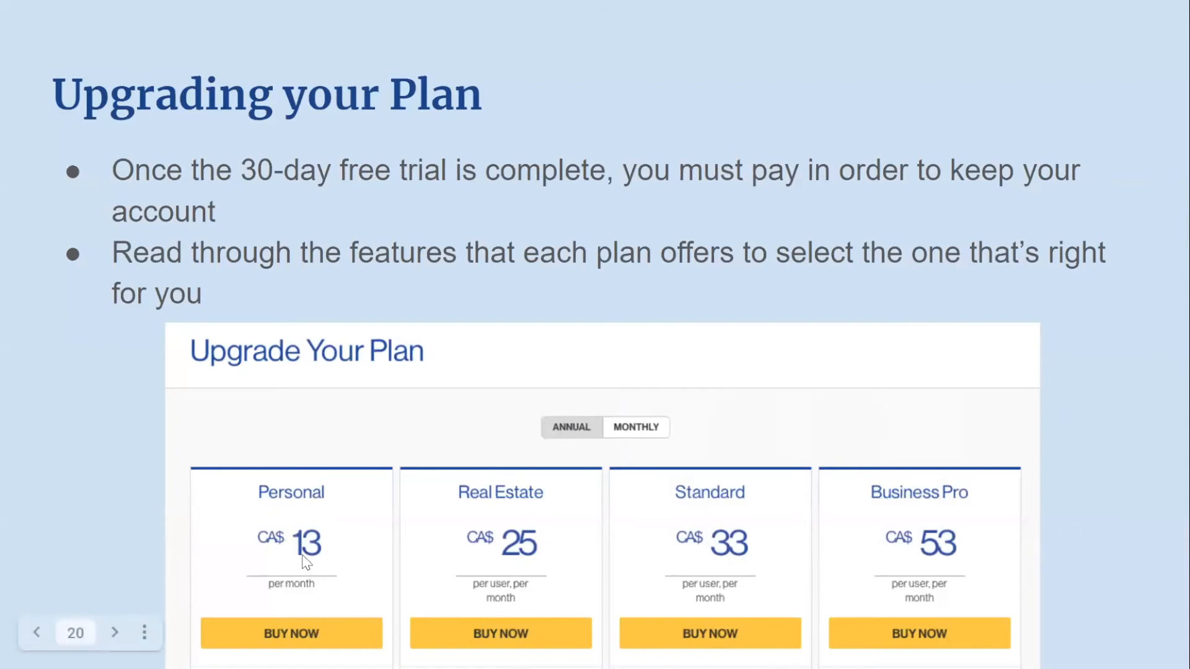
mouse_move(326, 568)
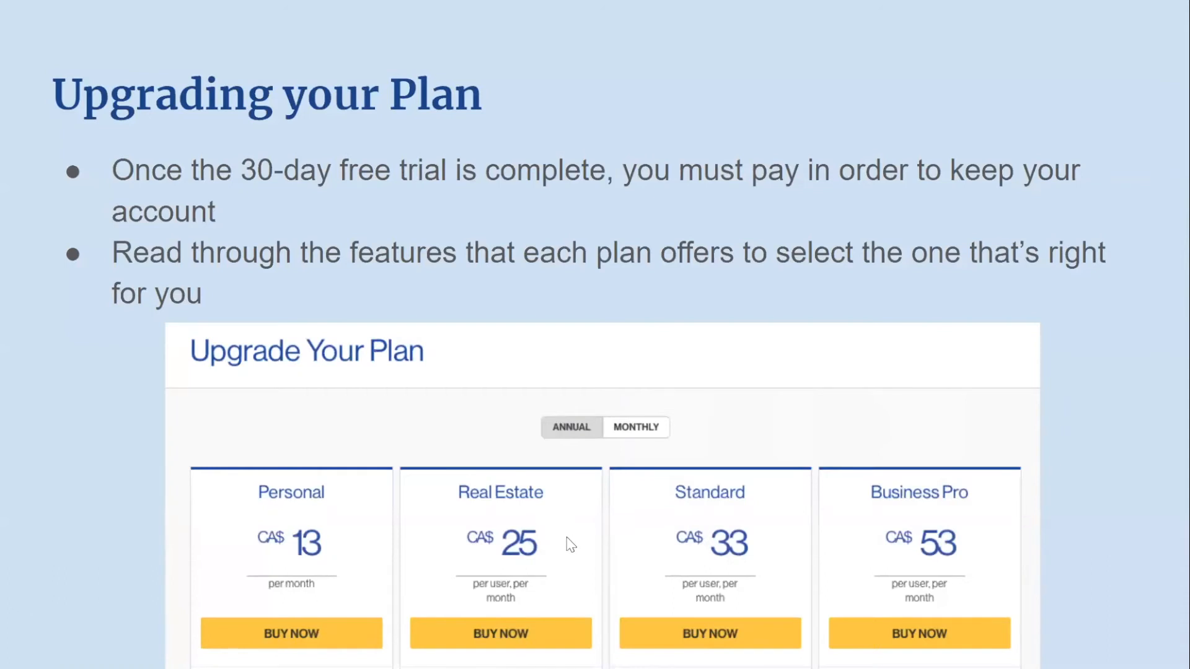
mouse_move(760, 552)
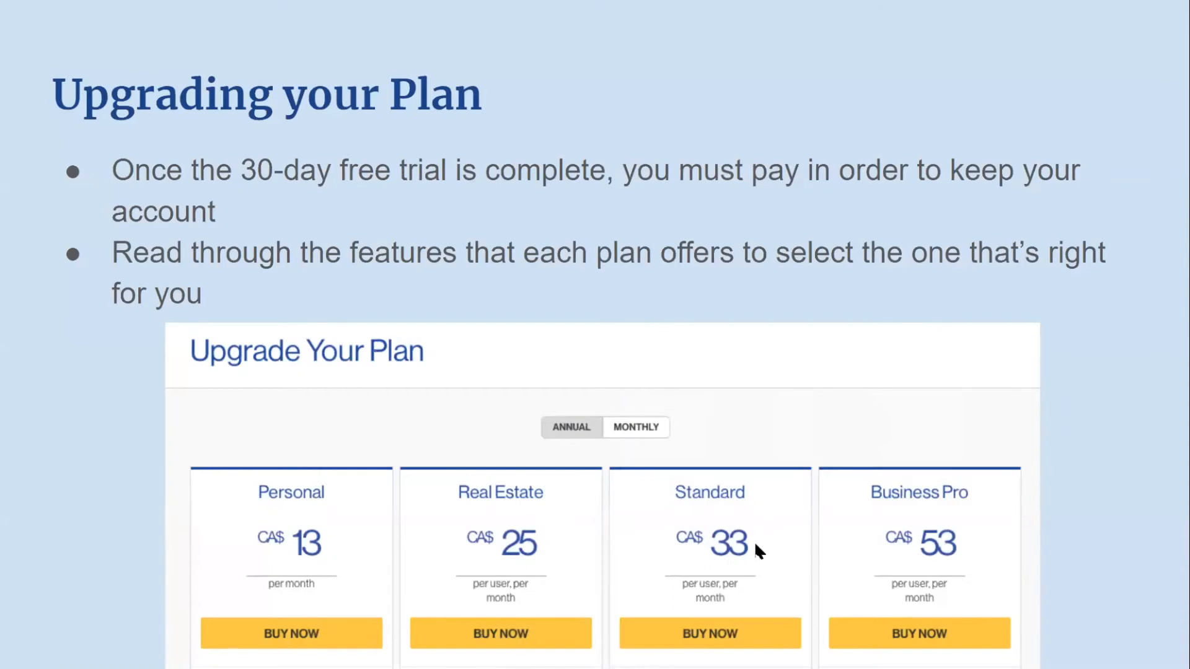
mouse_move(955, 559)
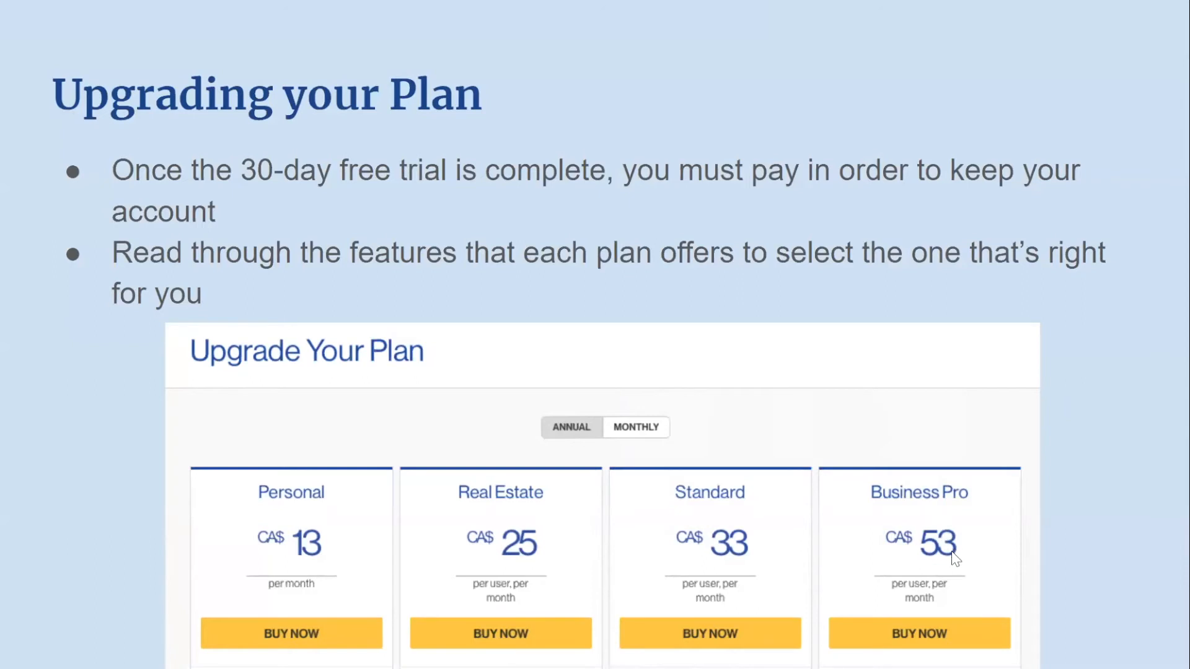
mouse_move(1124, 510)
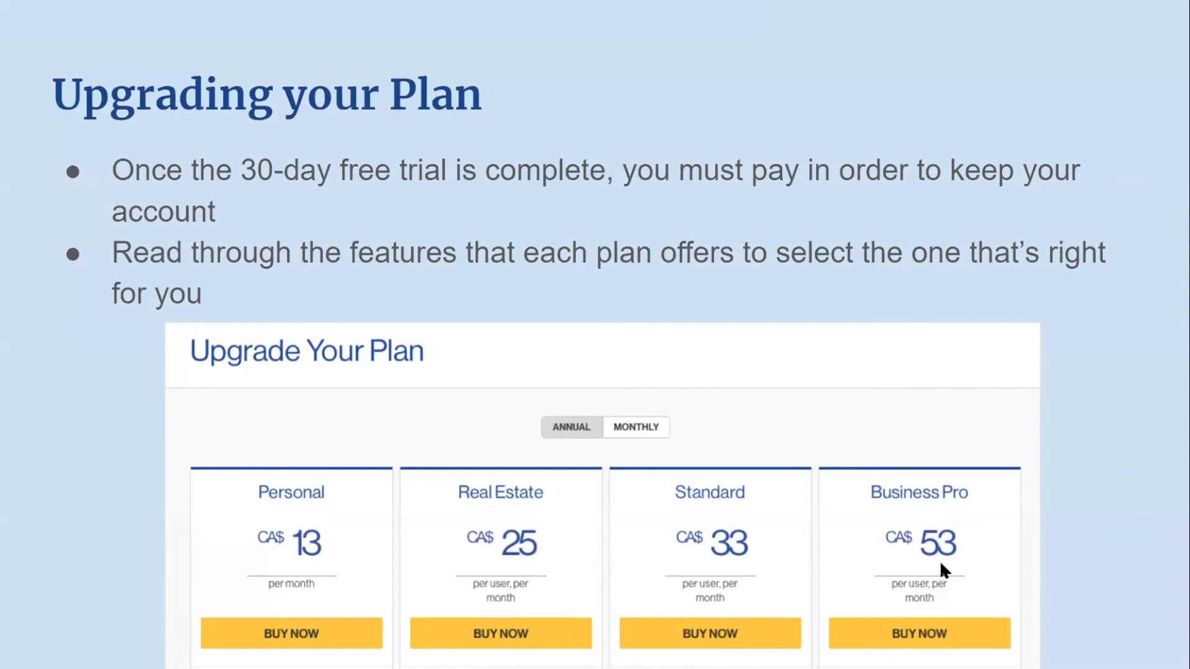
mouse_move(1117, 479)
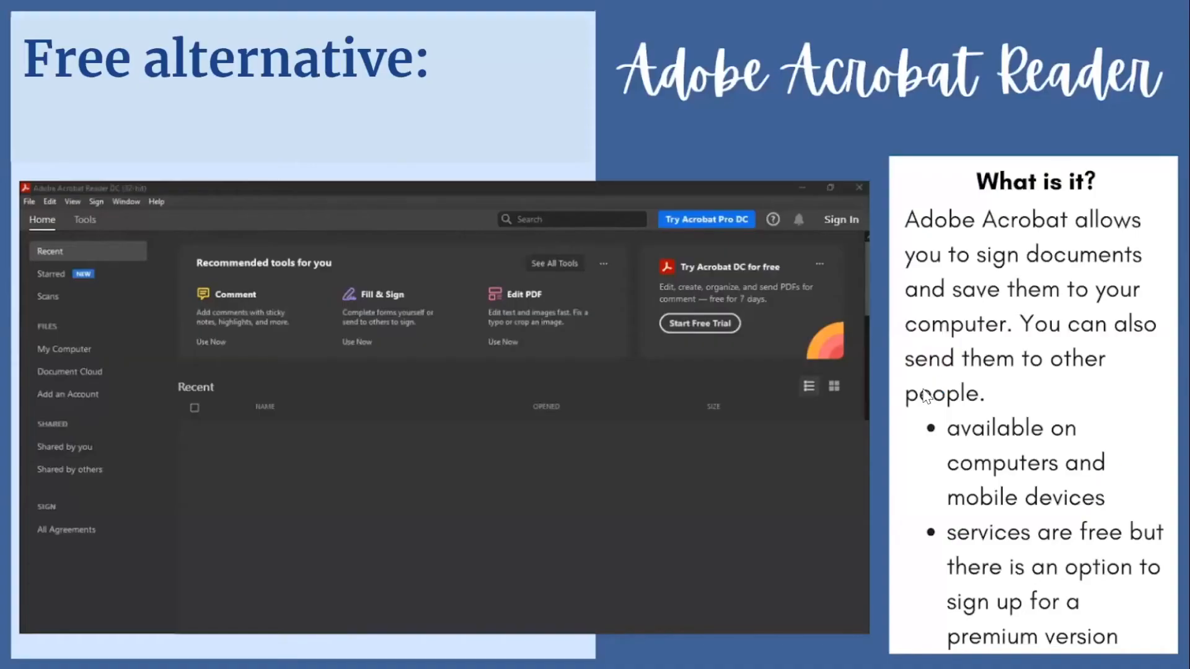
mouse_move(630, 139)
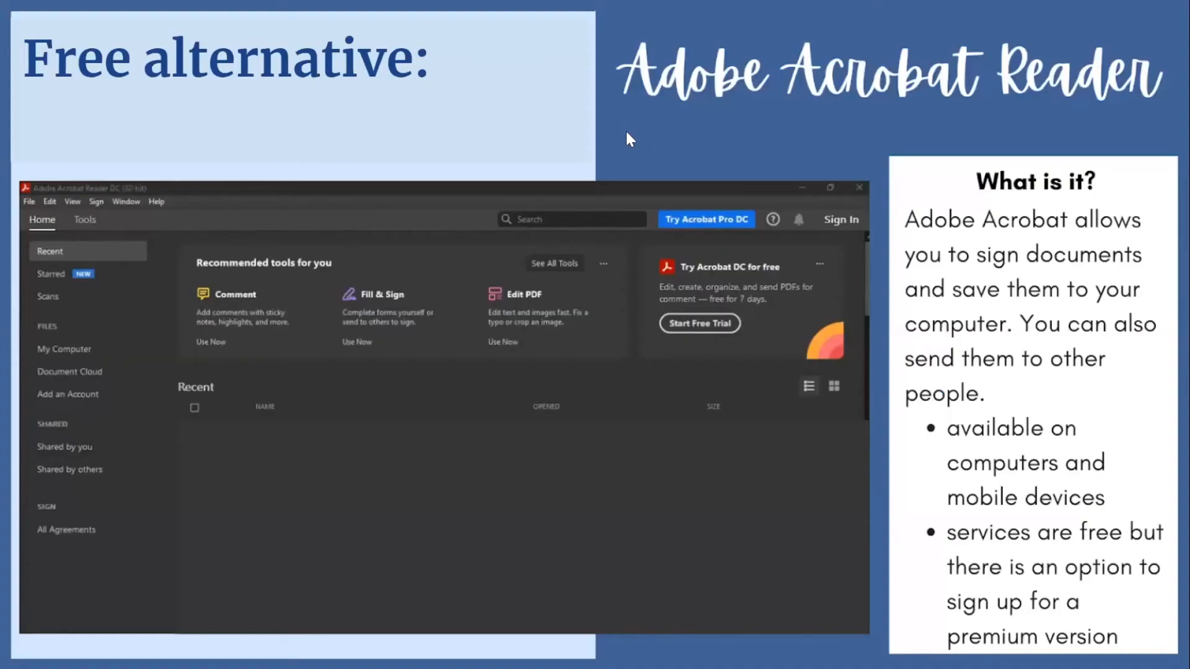
mouse_move(753, 140)
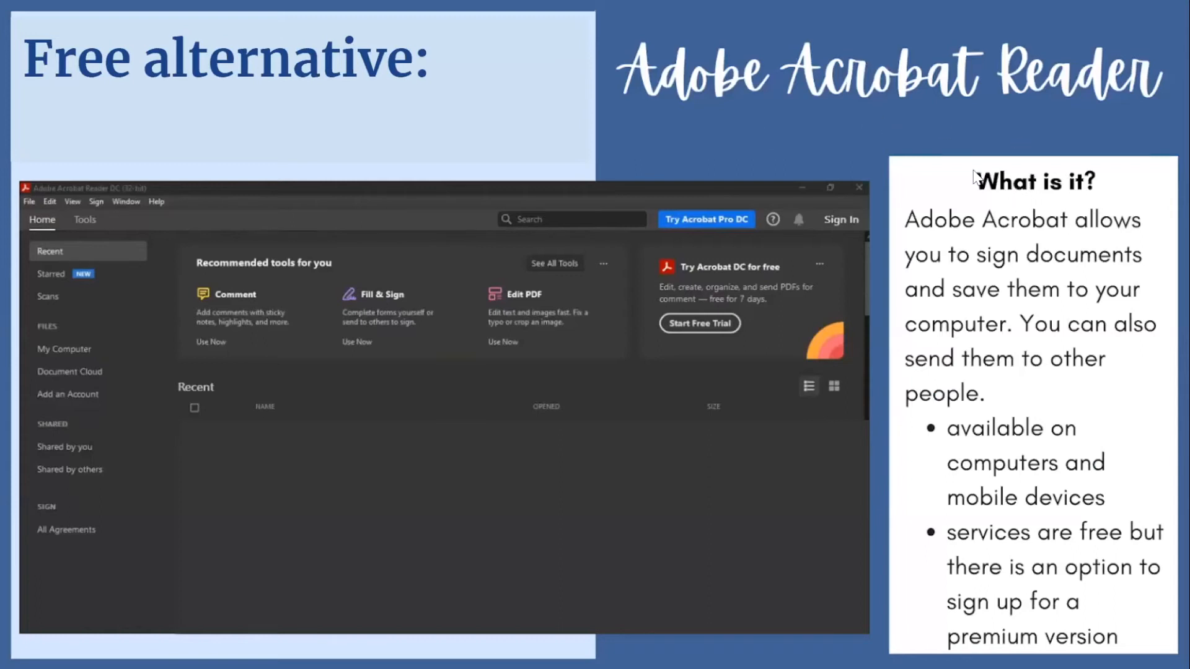
mouse_move(929, 151)
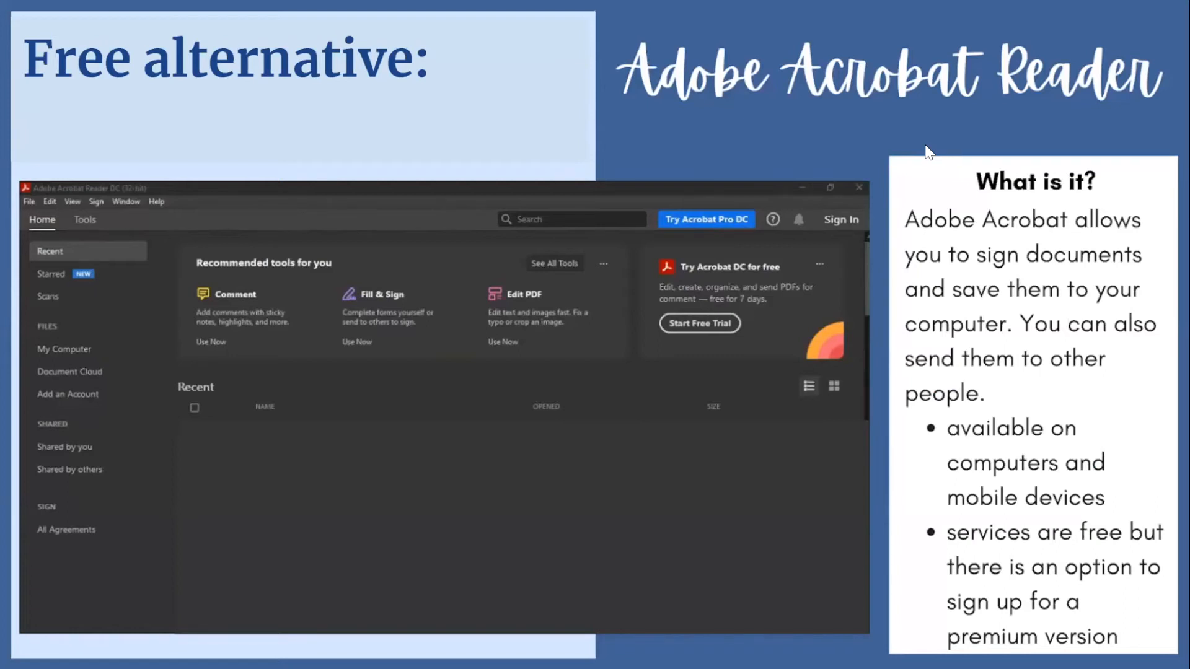
mouse_move(894, 285)
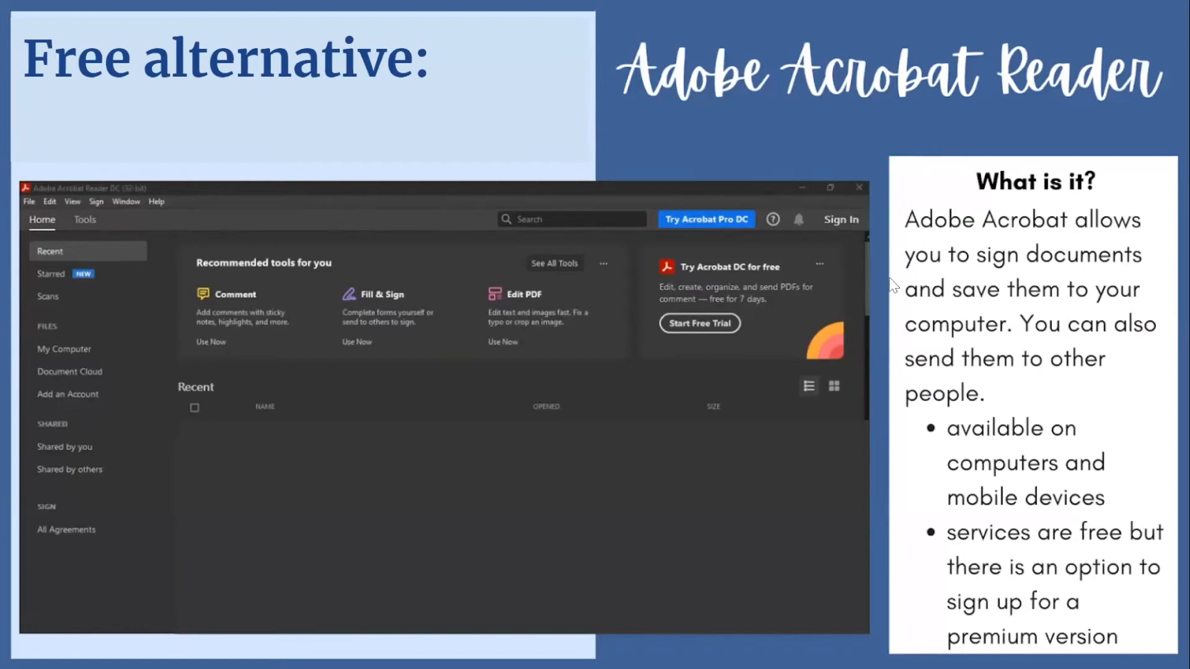
mouse_move(898, 398)
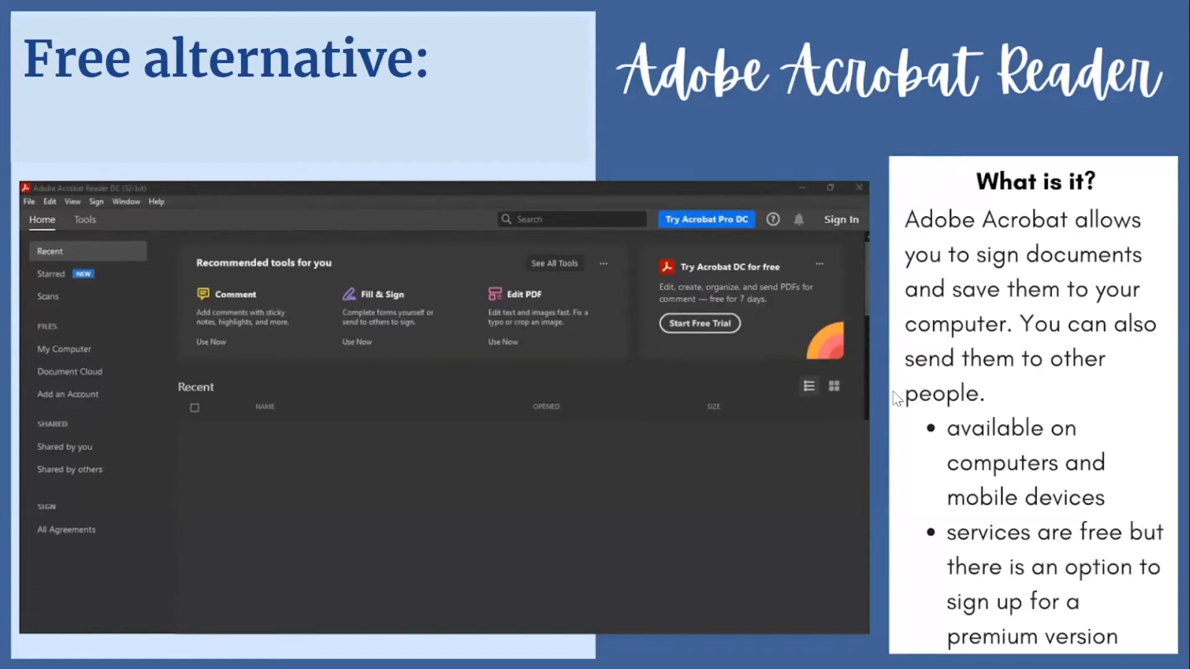
mouse_move(891, 436)
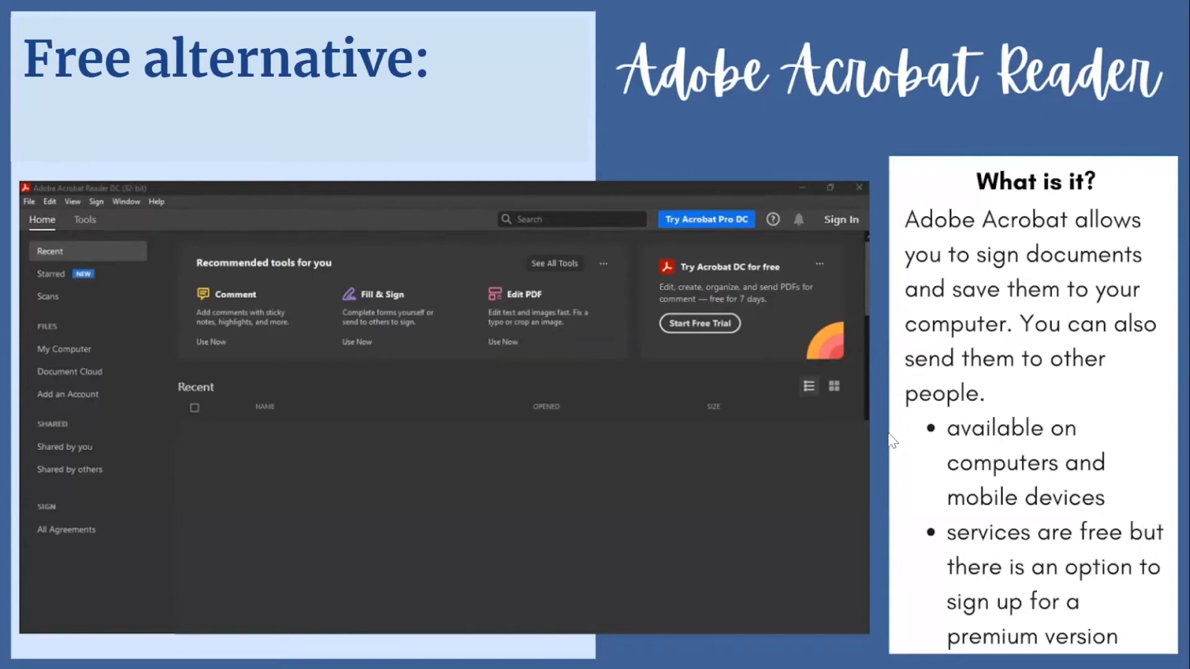
mouse_move(889, 442)
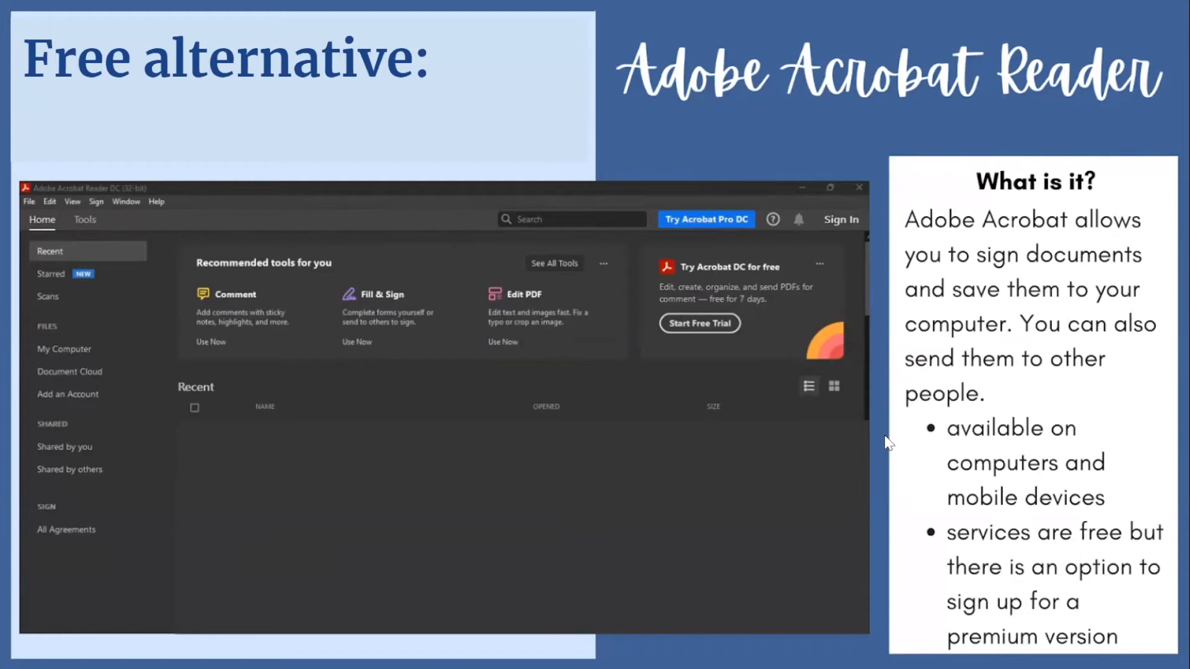
mouse_move(679, 328)
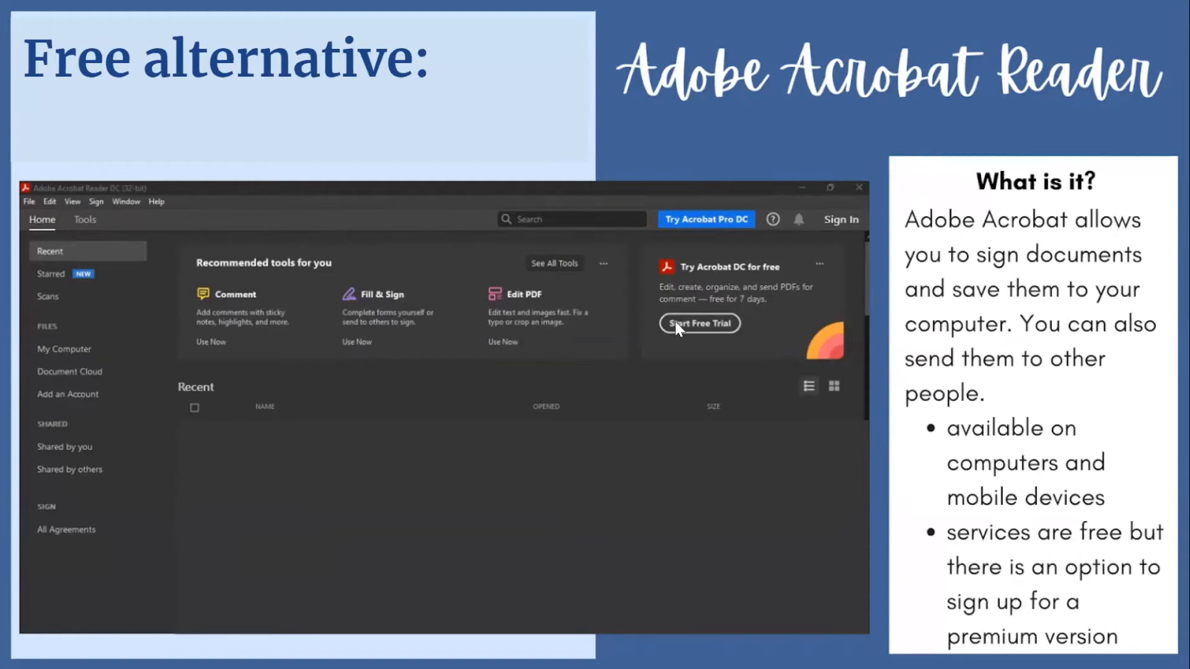
mouse_move(709, 350)
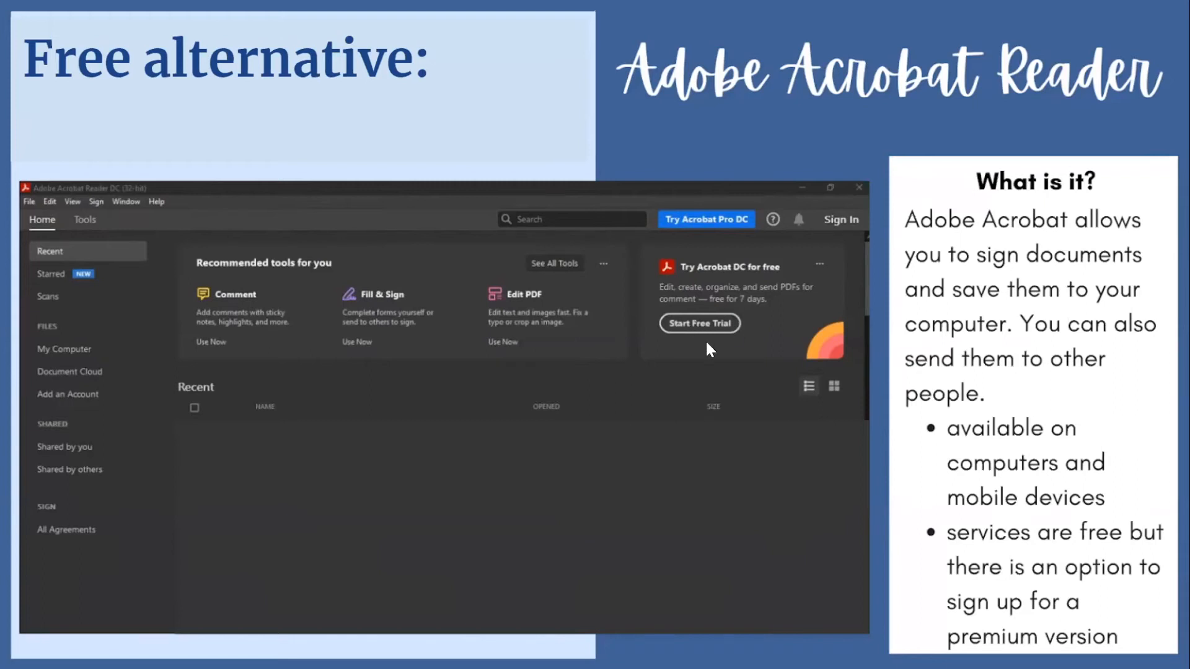
mouse_move(360, 308)
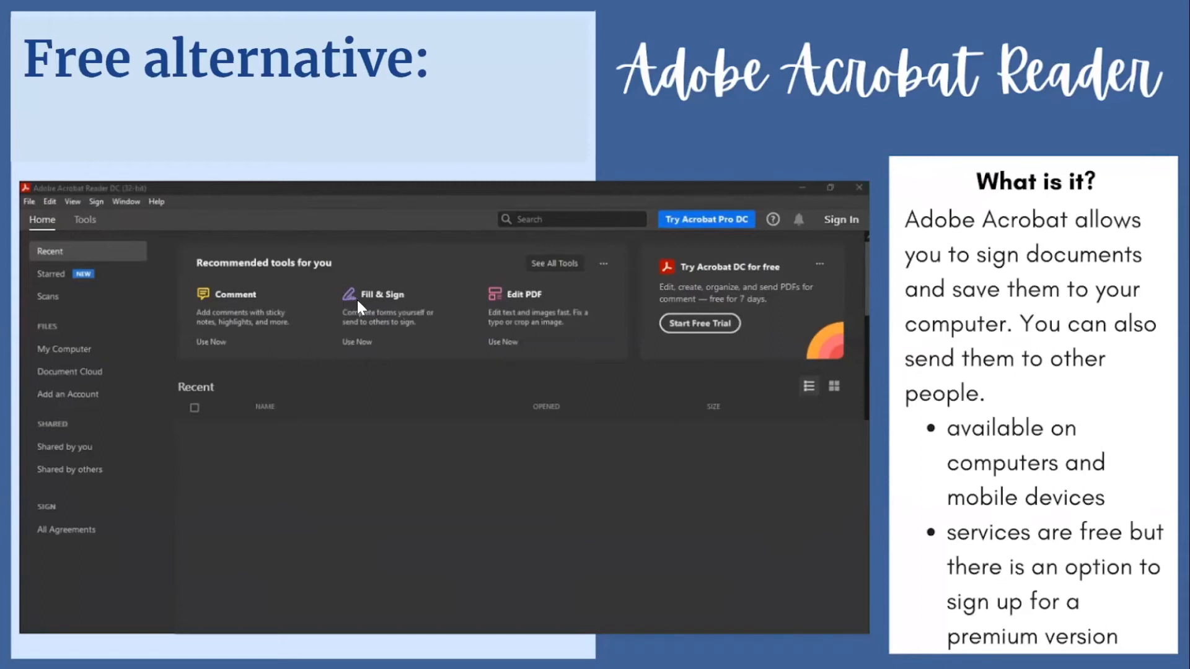
mouse_move(212, 300)
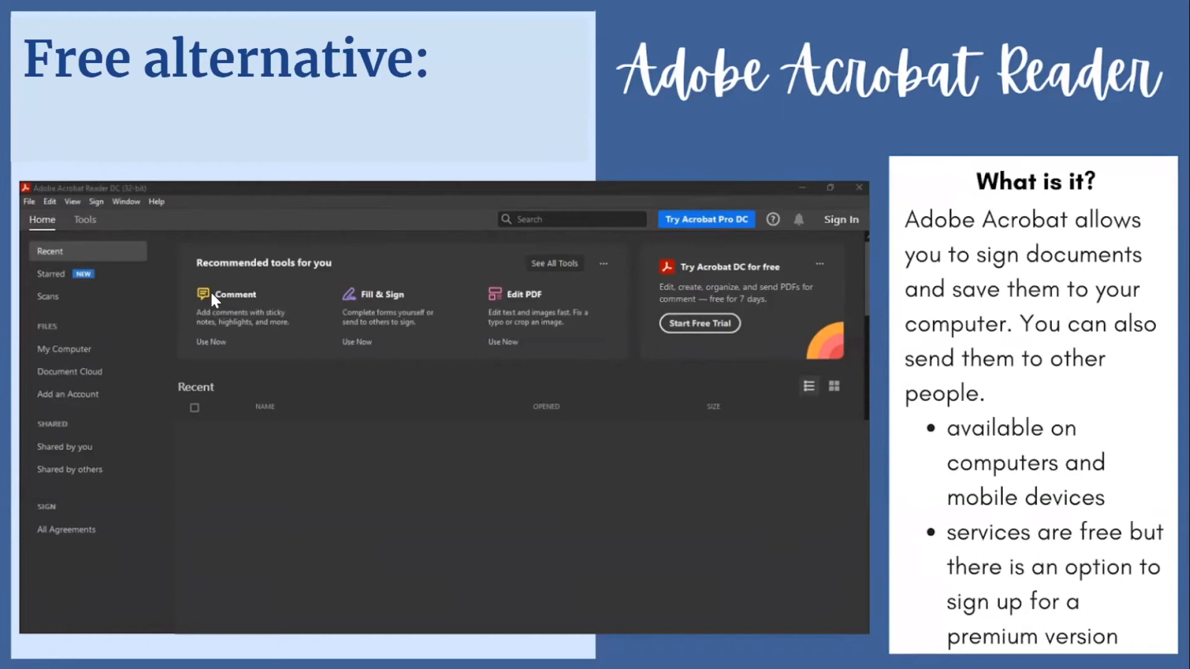
mouse_move(522, 302)
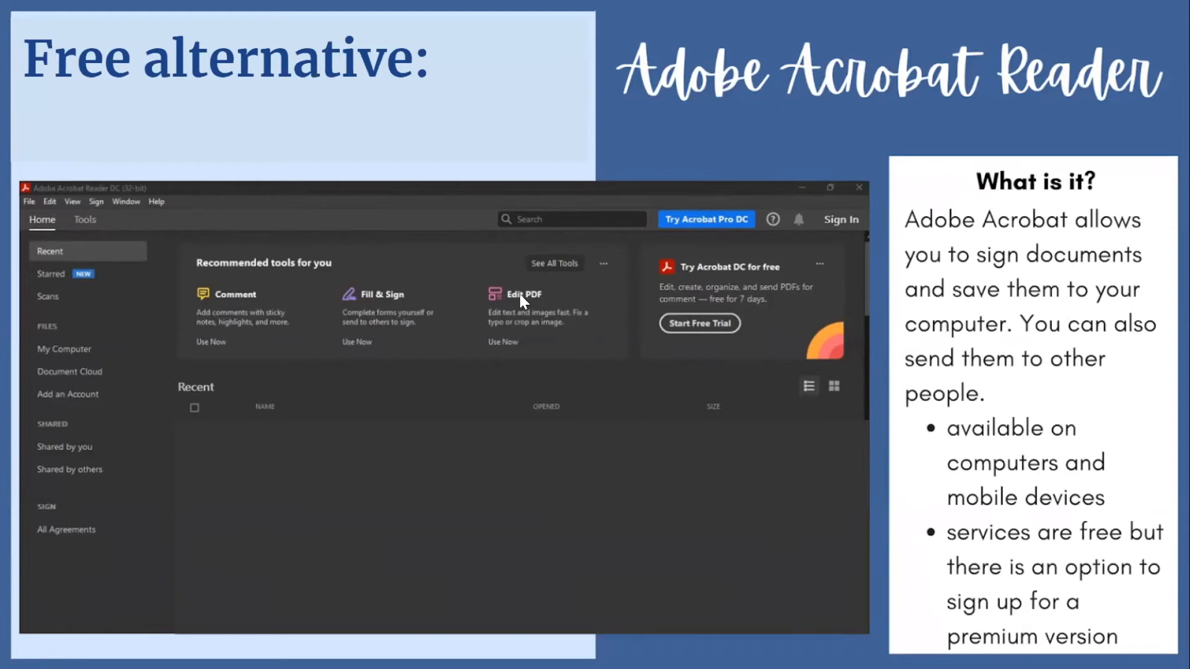
mouse_move(1147, 398)
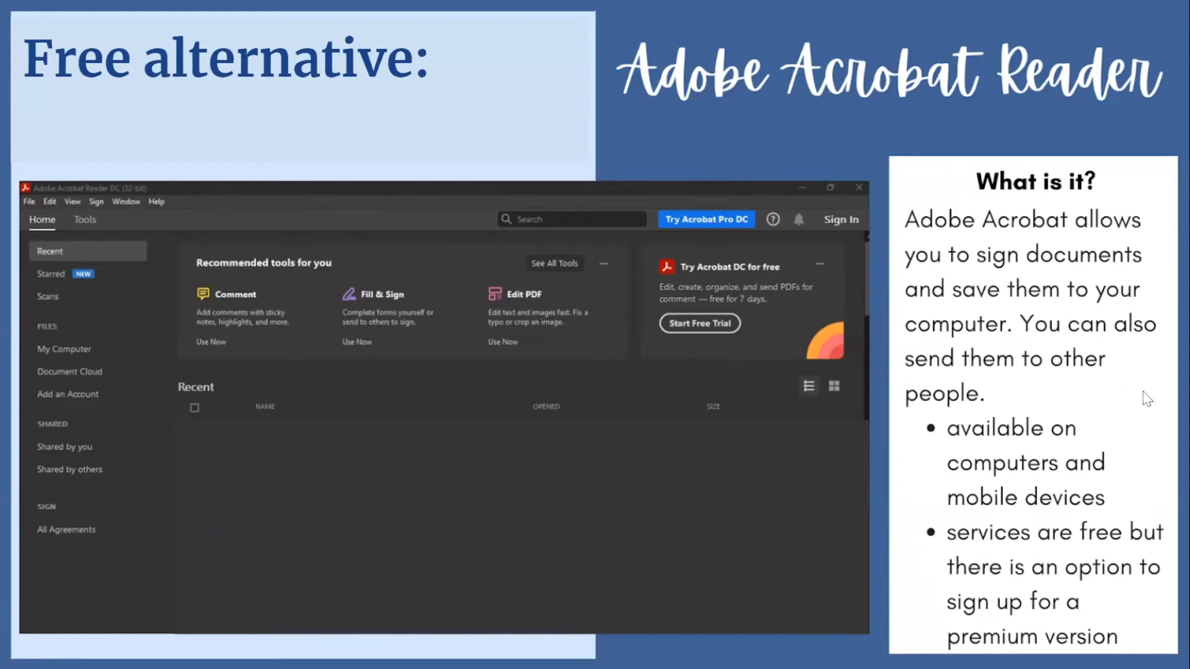
- Advance to the 'Accessing Adobe on a Computer' slide with its four install steps
key(Right)
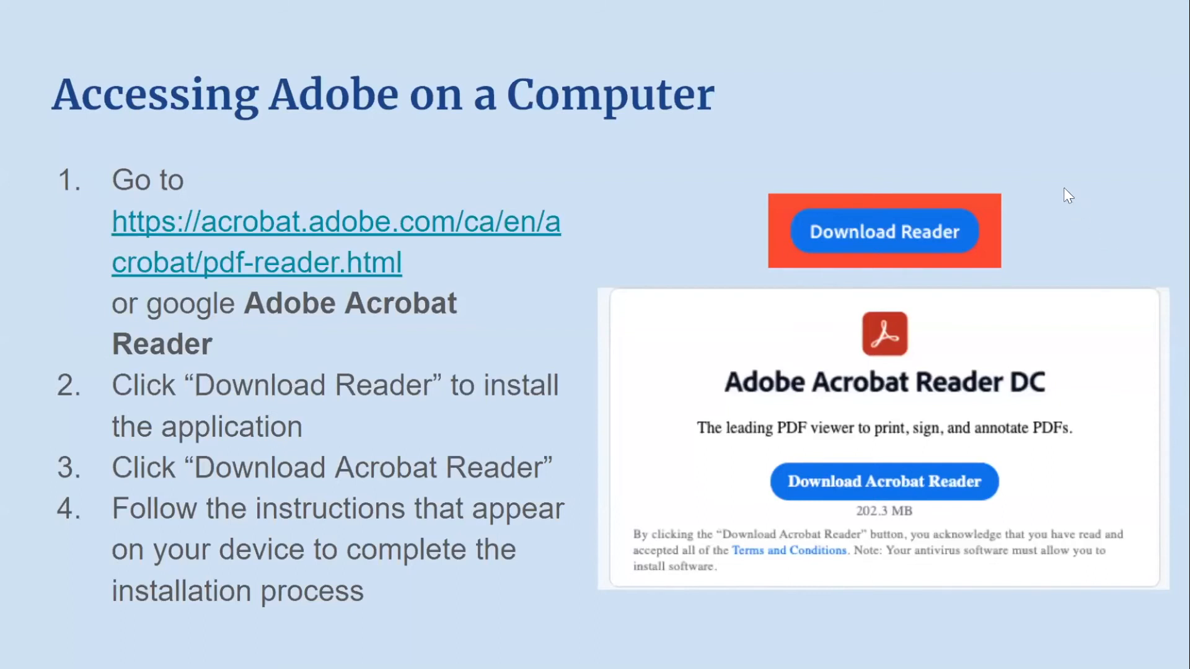
mouse_move(439, 251)
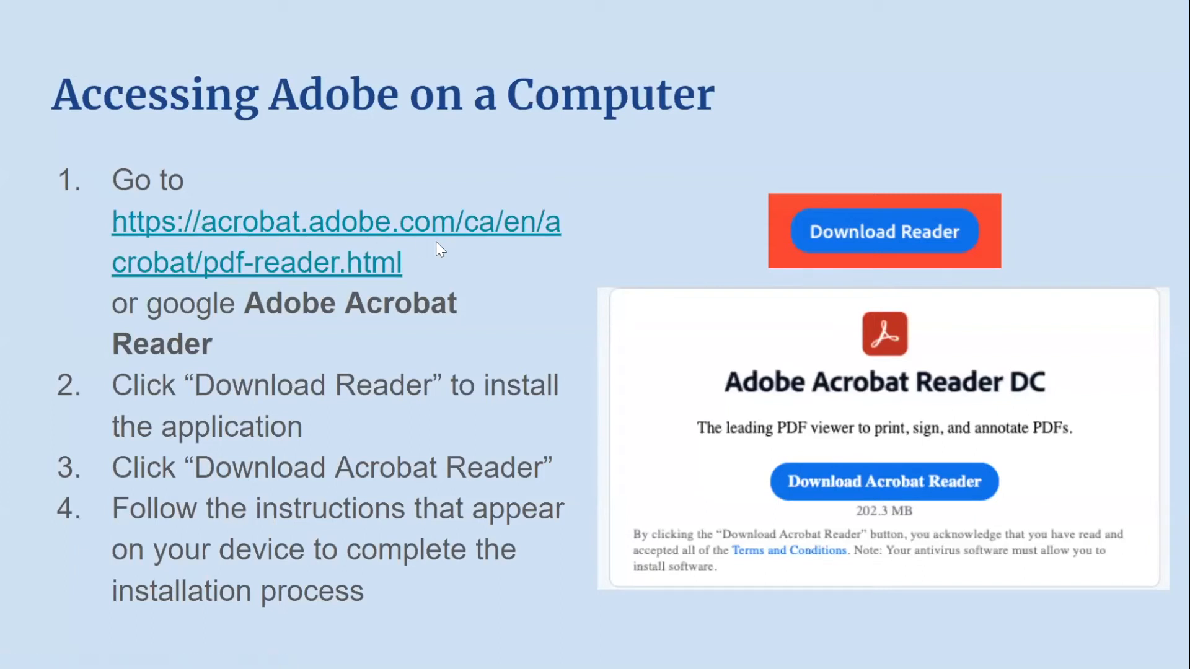
mouse_move(363, 337)
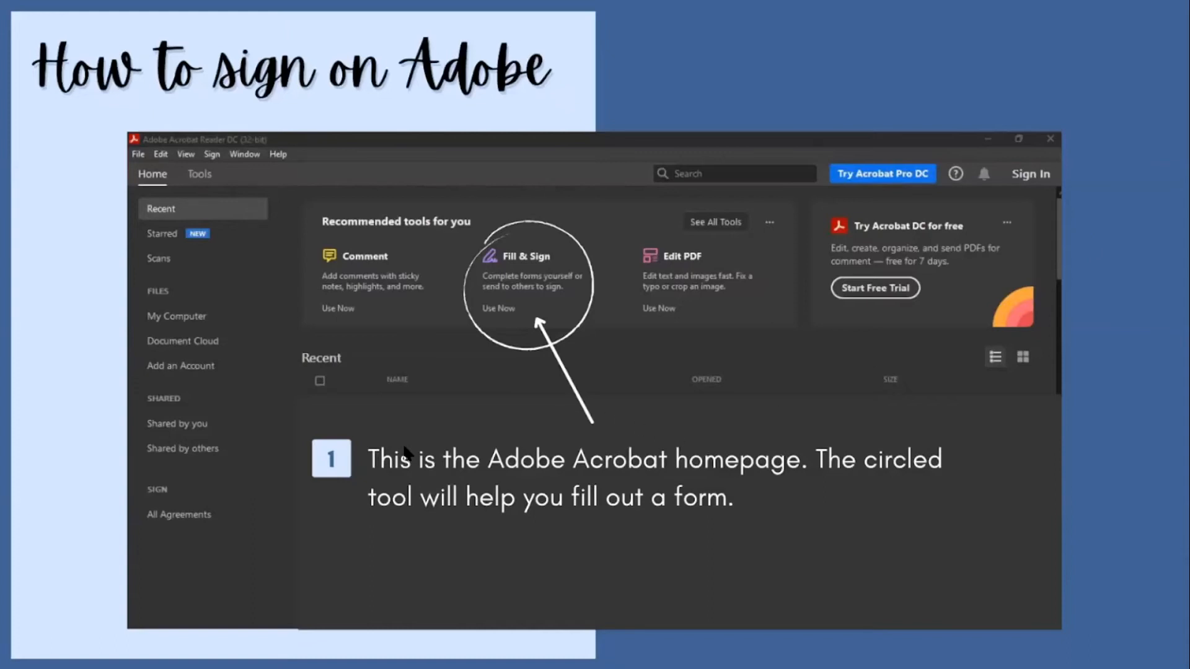
mouse_move(812, 487)
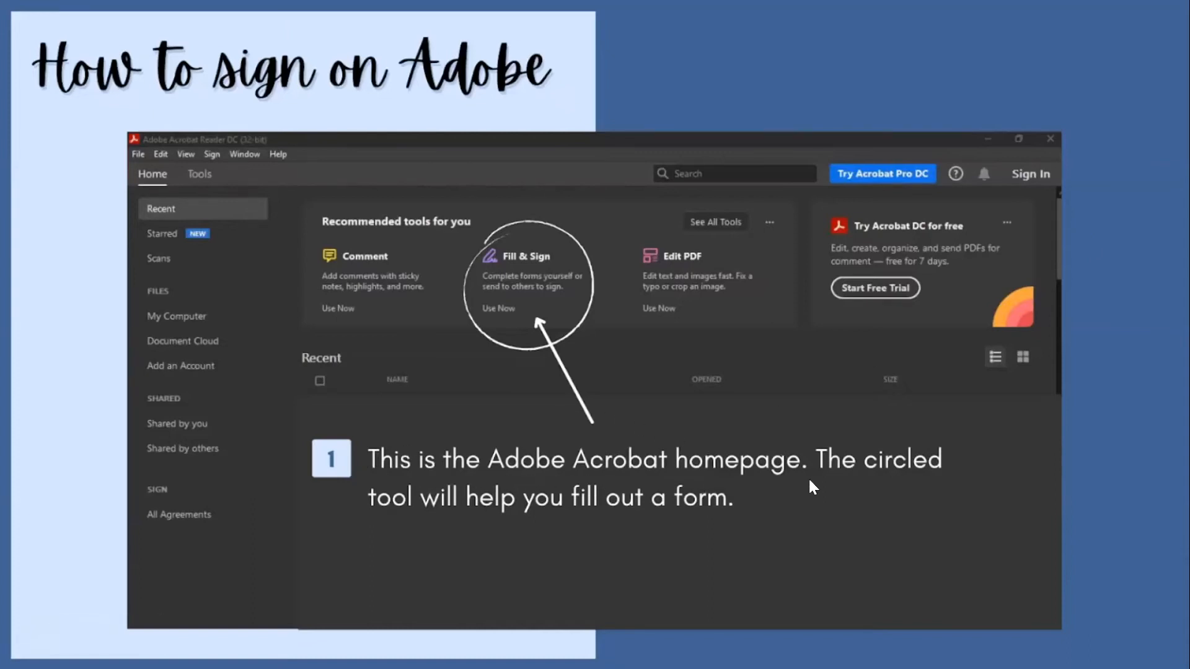
mouse_move(486, 248)
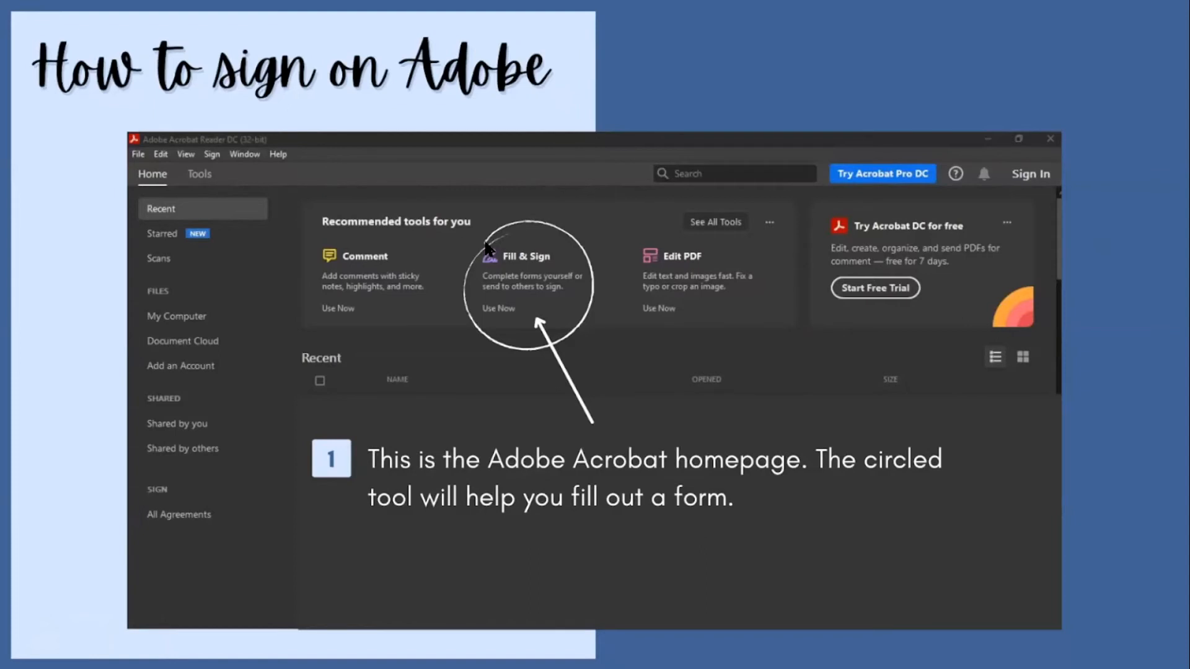
mouse_move(545, 269)
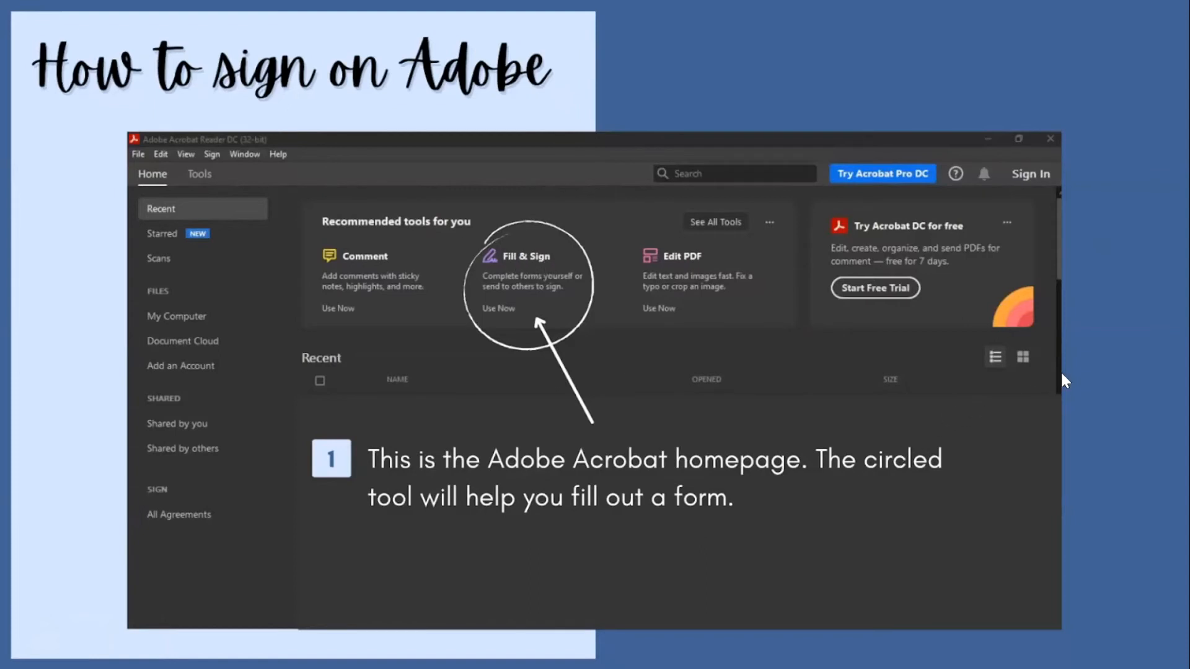
mouse_move(1105, 358)
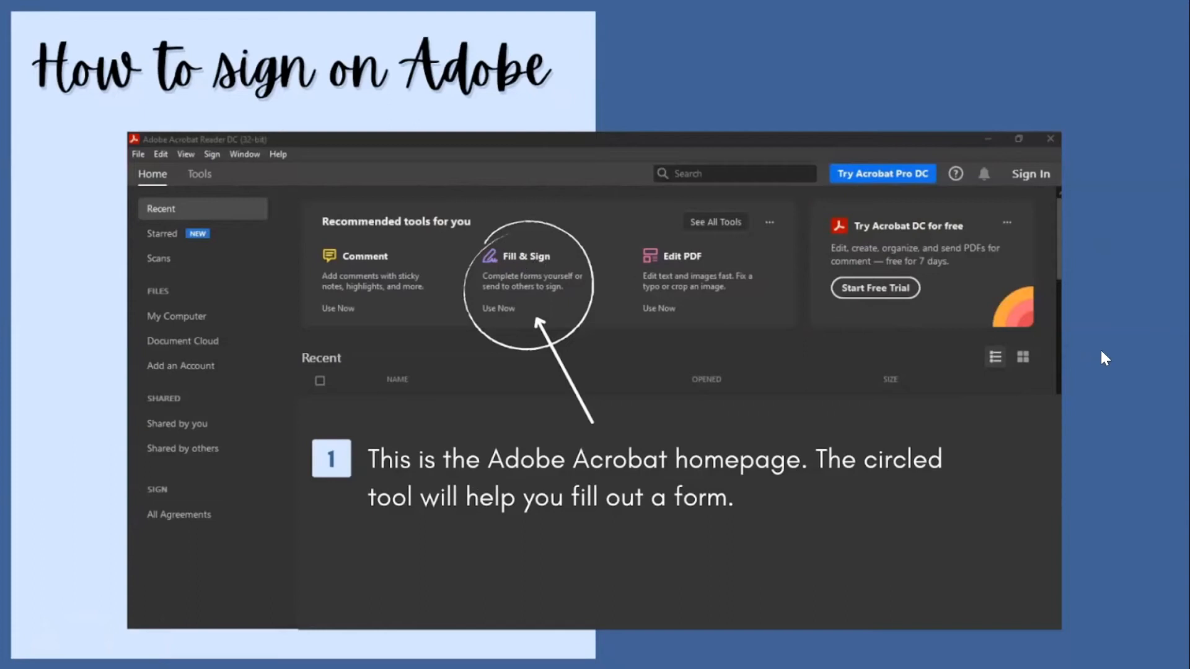
- Advance to step 2 of signing on Adobe: choosing a file for Fill & Sign
click(498, 309)
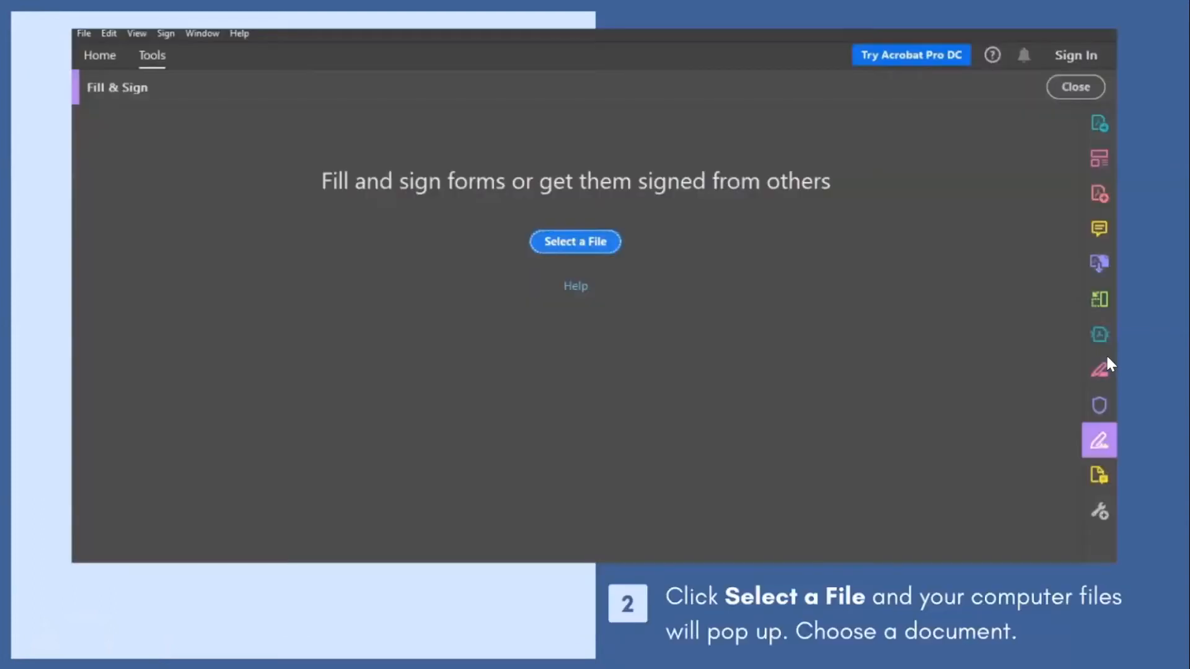
mouse_move(762, 207)
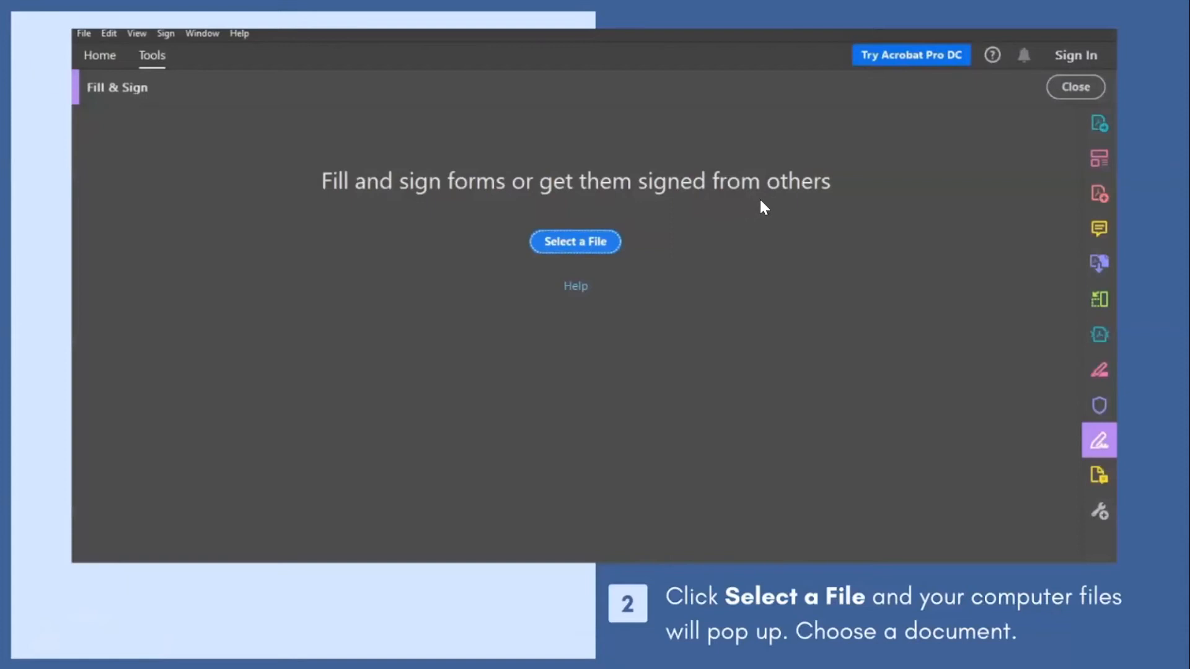
mouse_move(722, 614)
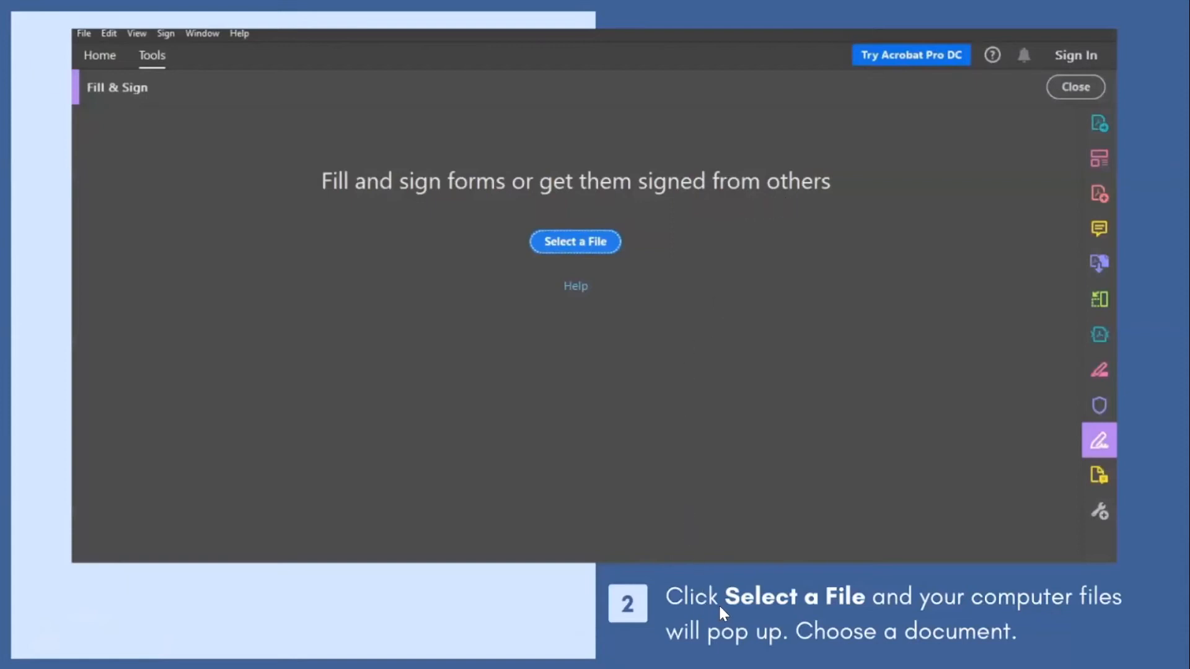
mouse_move(587, 275)
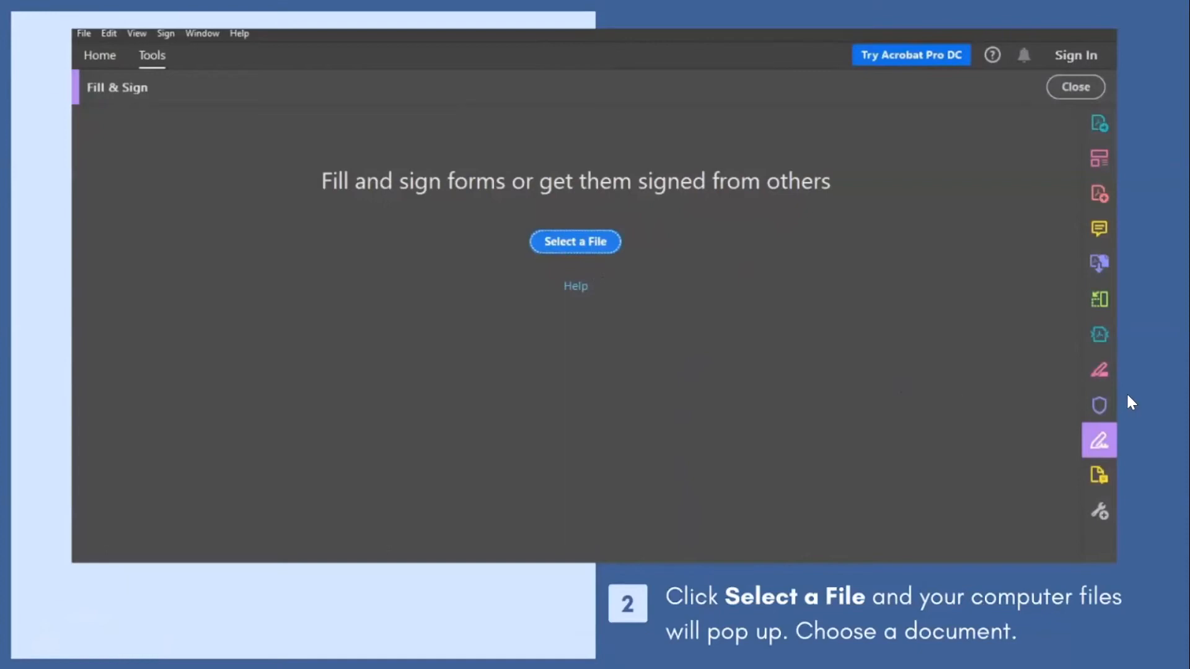
- Advance to step 3: choosing between 'Fill and sign' yourself or 'Request signatures'
click(576, 242)
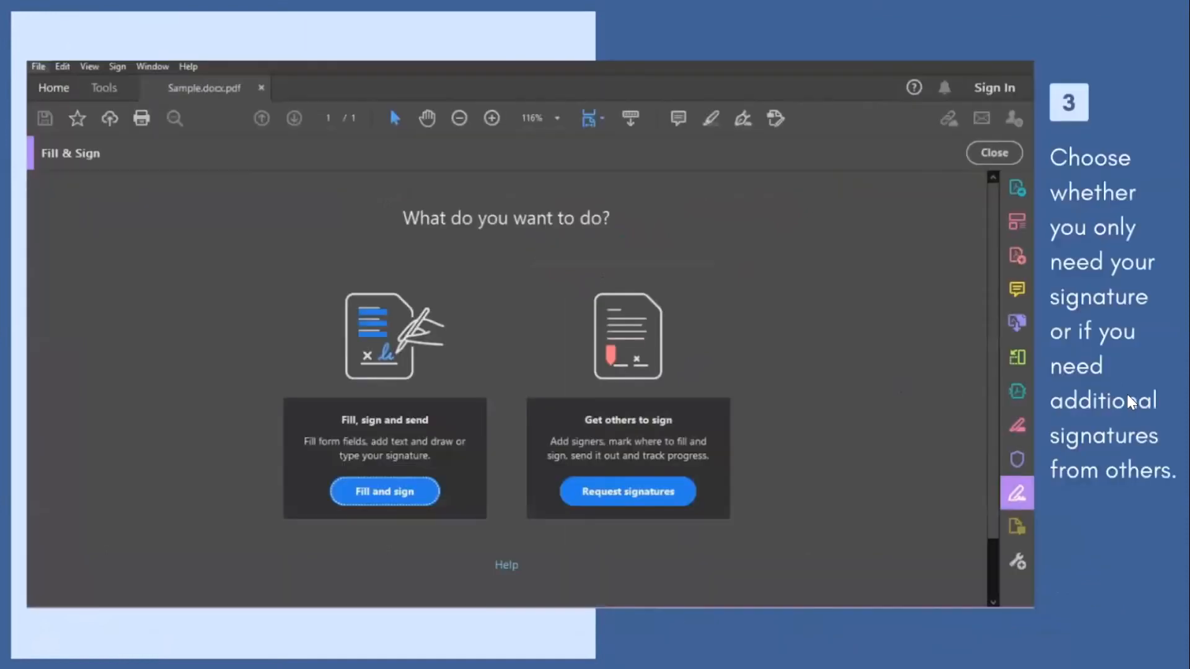
mouse_move(881, 282)
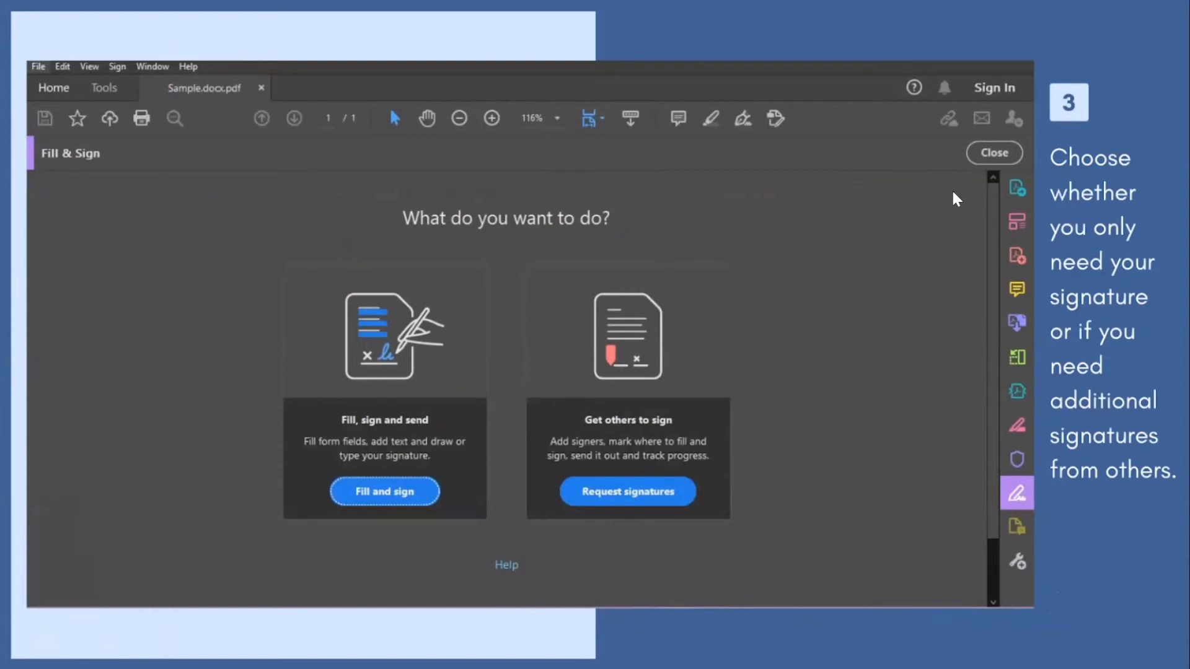
mouse_move(537, 235)
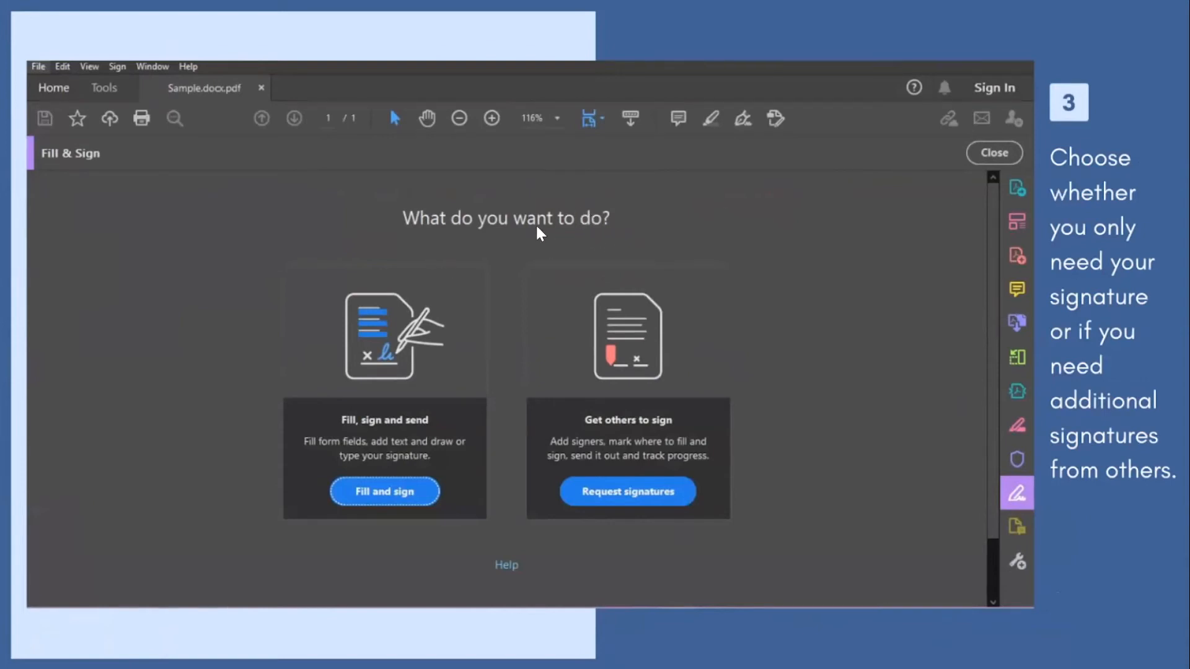
mouse_move(385, 455)
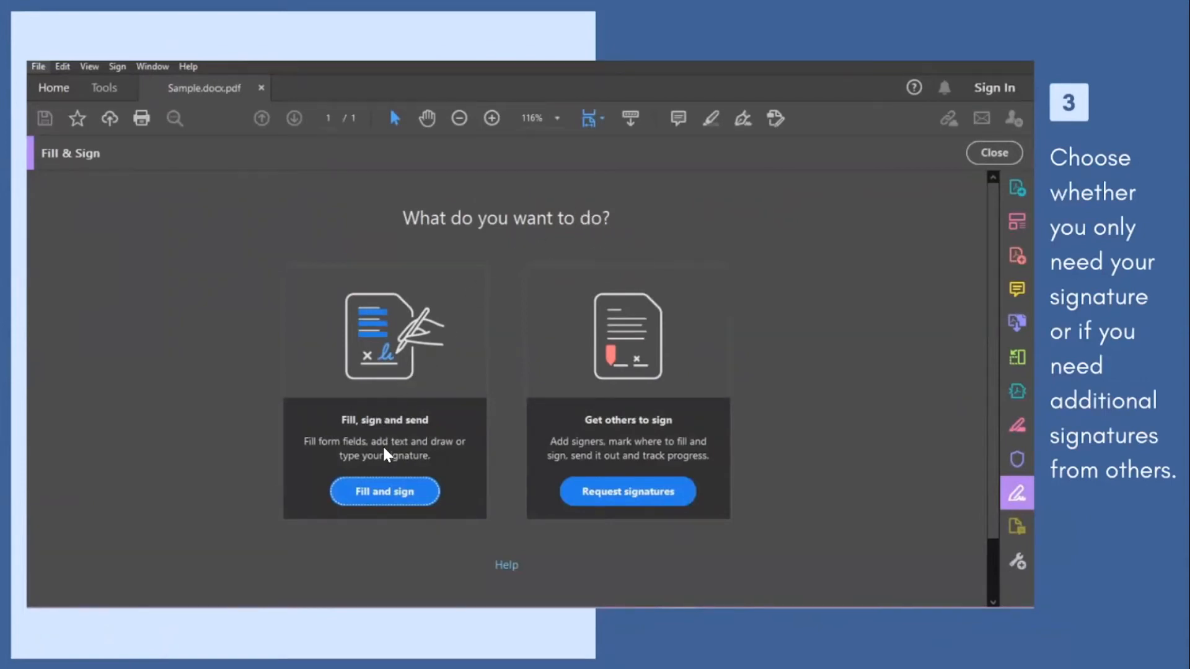
mouse_move(594, 455)
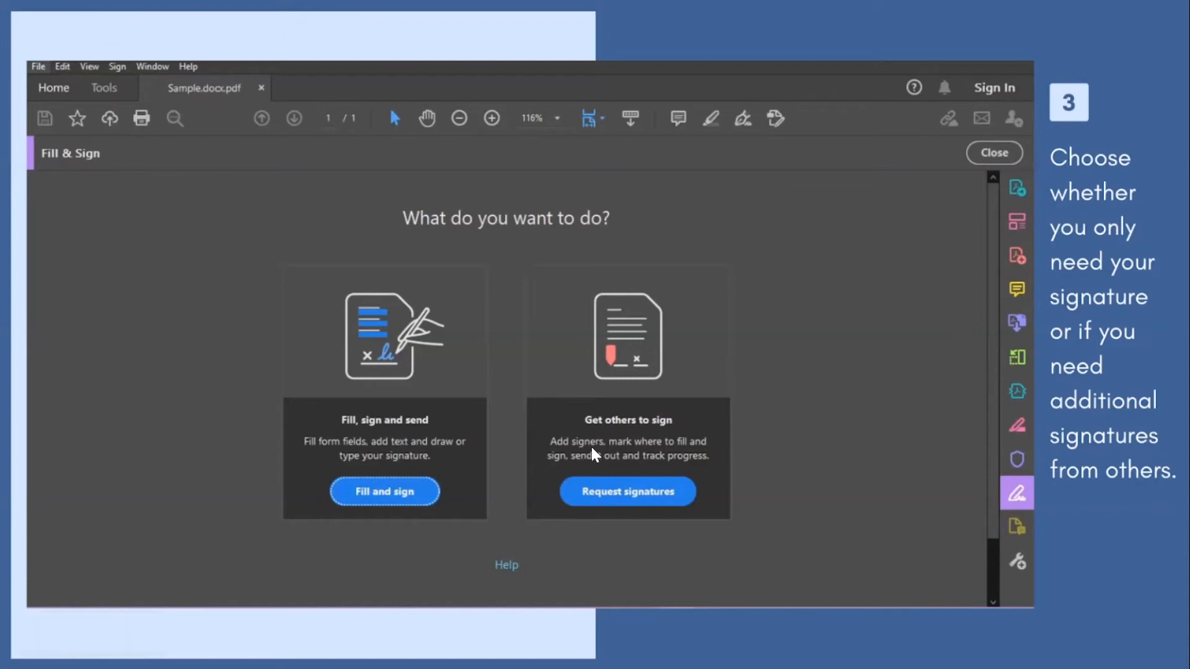
mouse_move(689, 446)
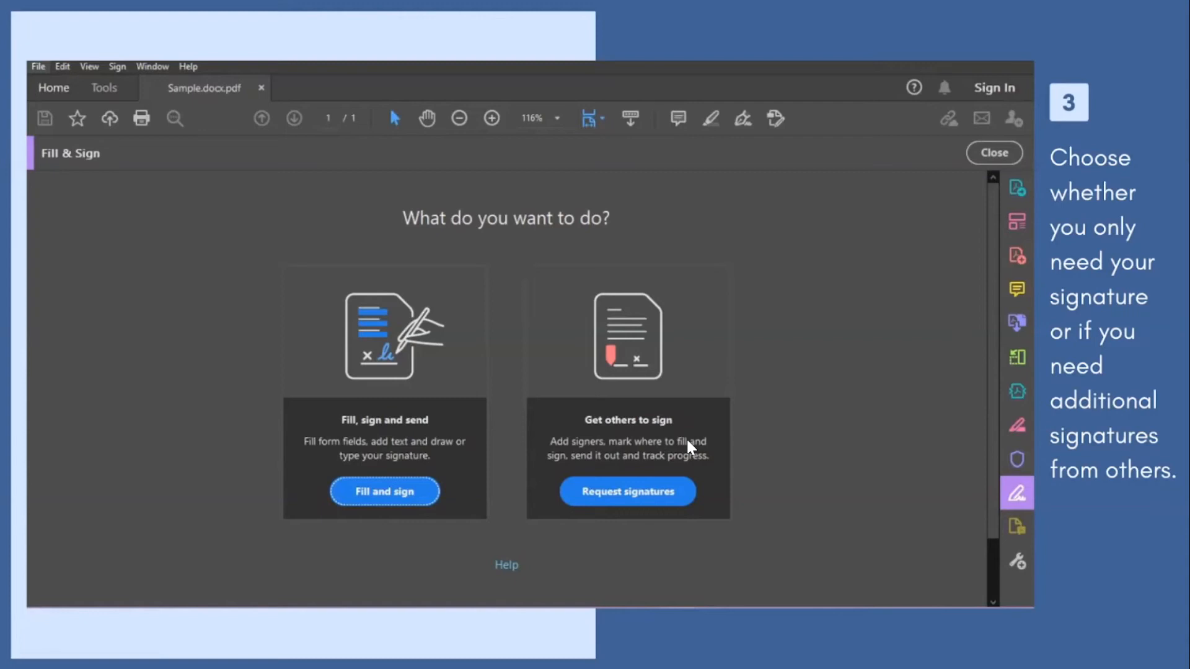
mouse_move(1117, 542)
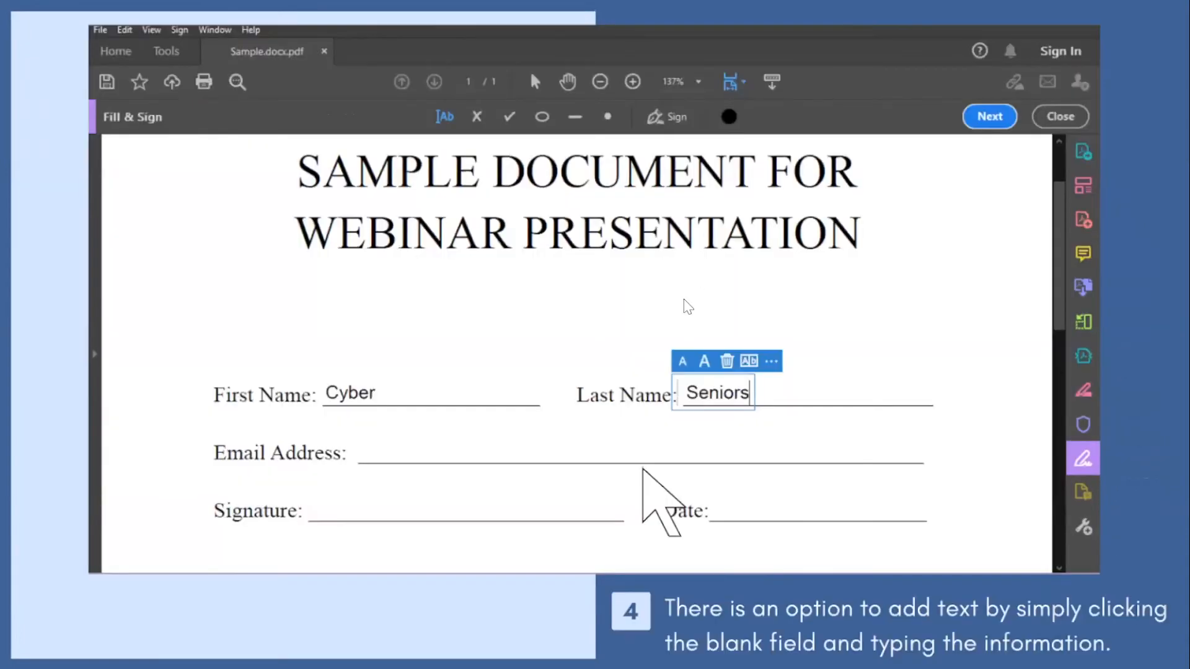
mouse_move(1023, 617)
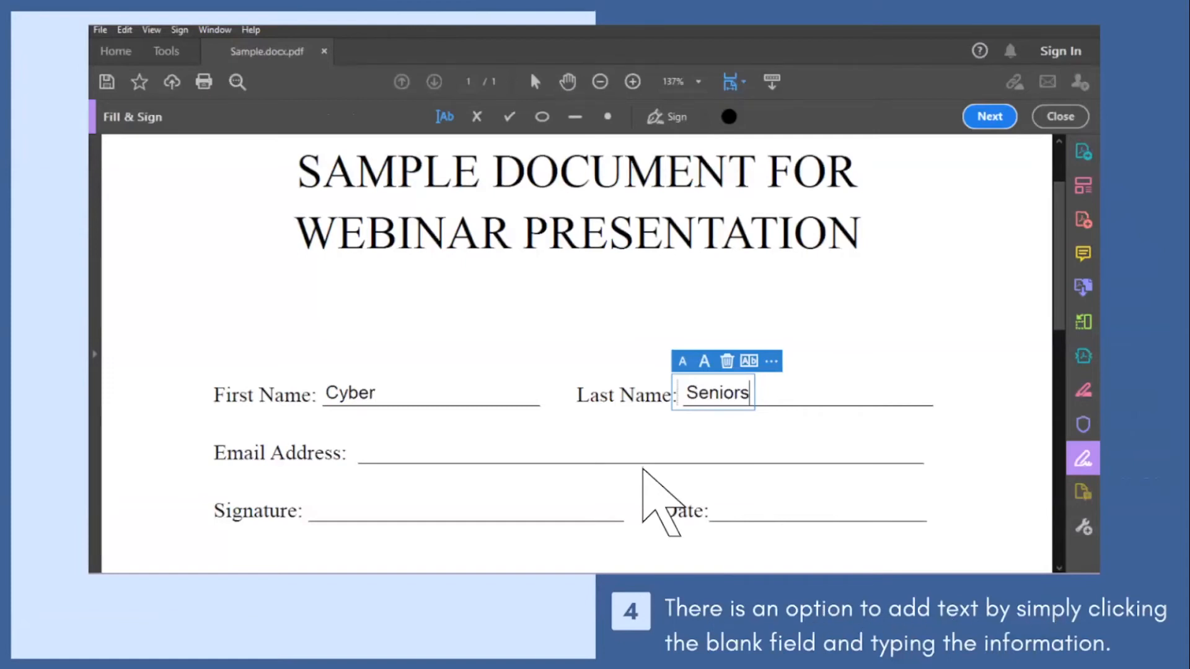
mouse_move(1055, 493)
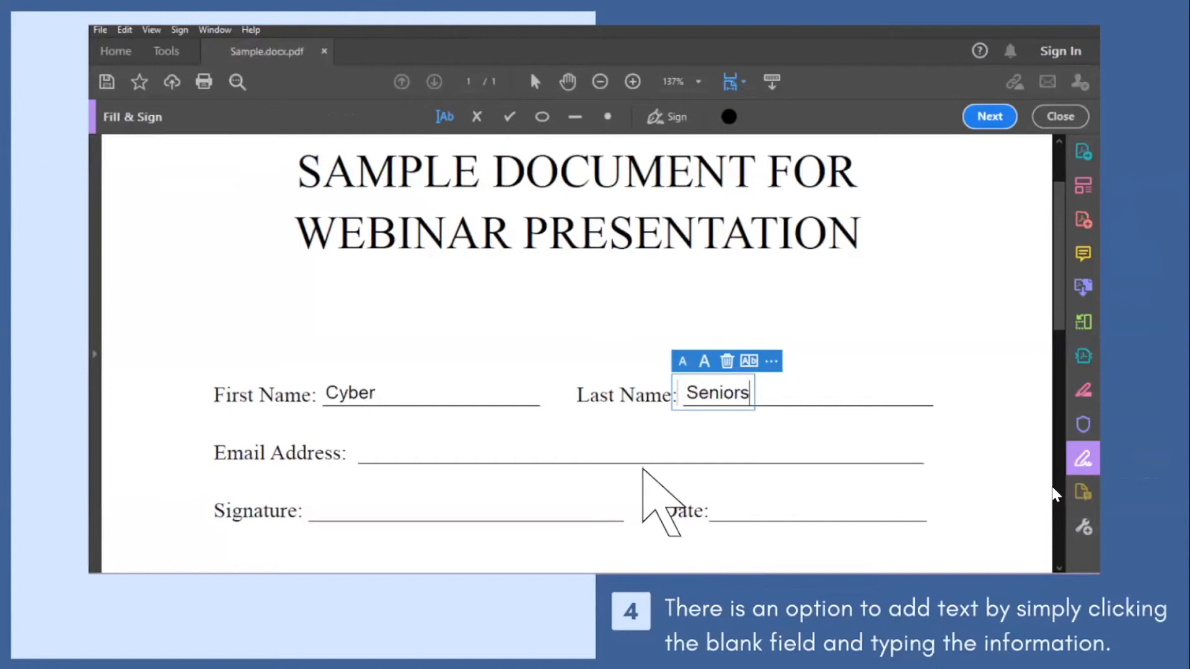
mouse_move(789, 420)
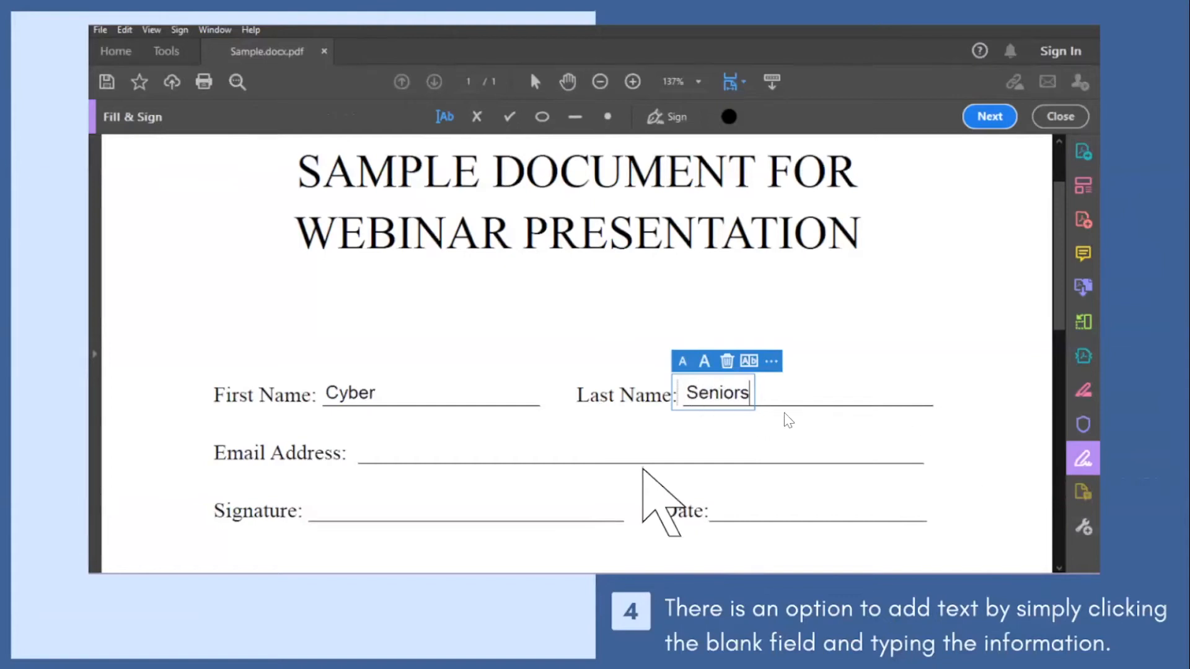
mouse_move(692, 373)
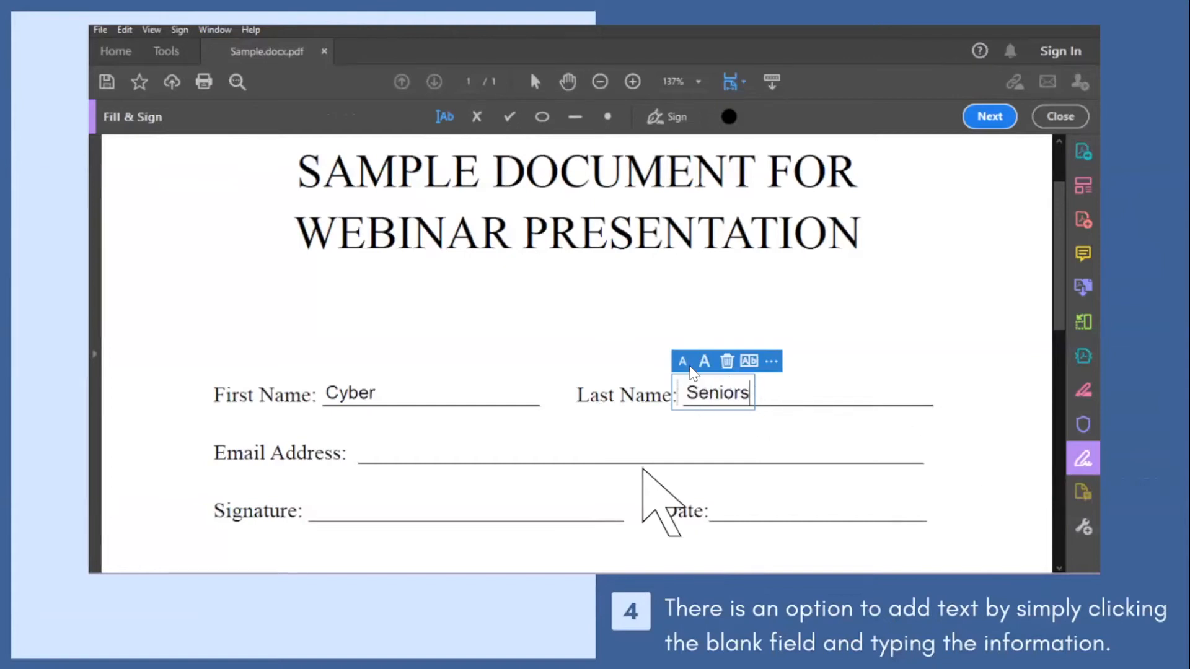
mouse_move(732, 122)
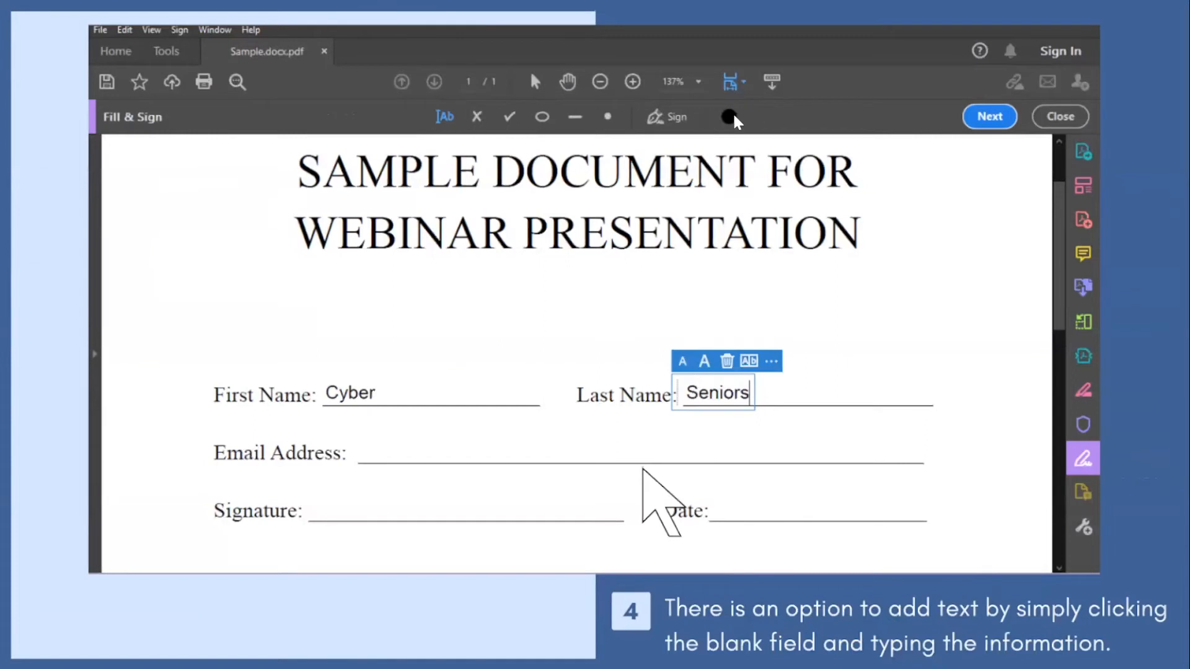
mouse_move(451, 144)
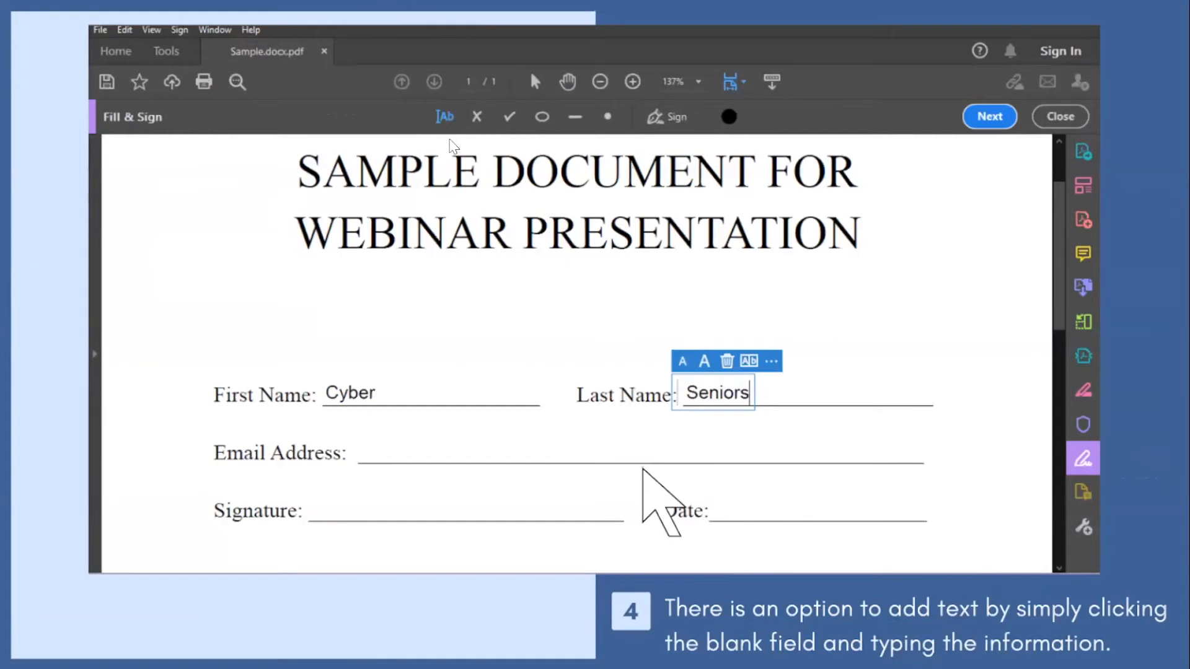
mouse_move(444, 129)
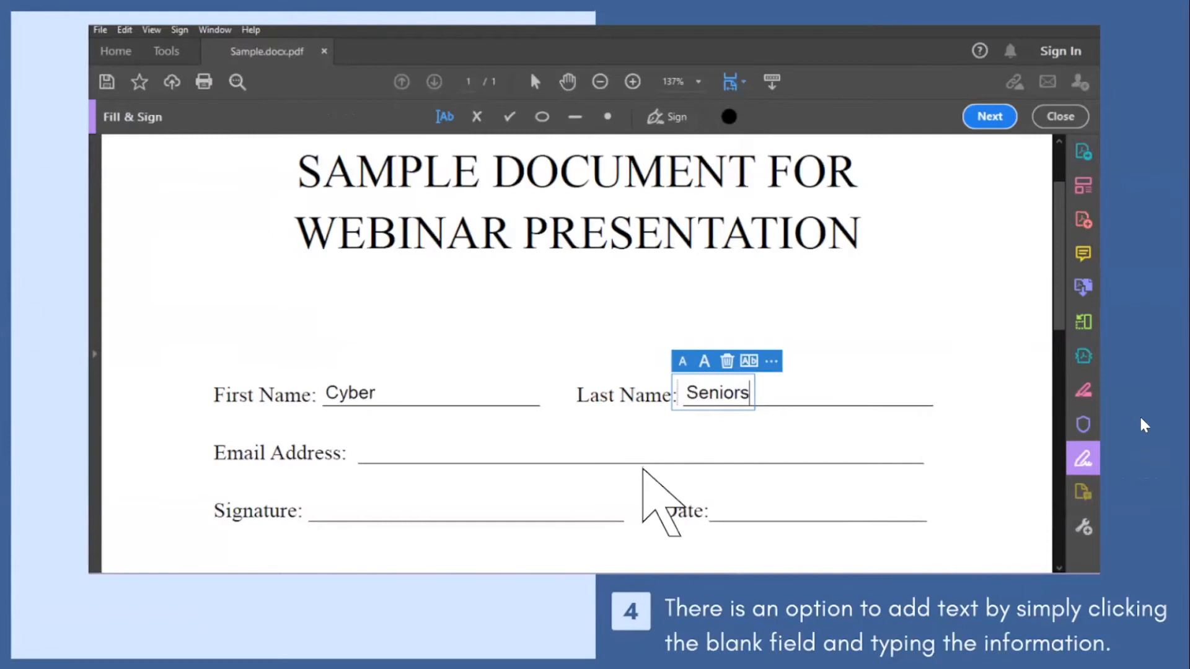
- Advance past the name-filling step to the 'Adding signatures' slide
click(667, 116)
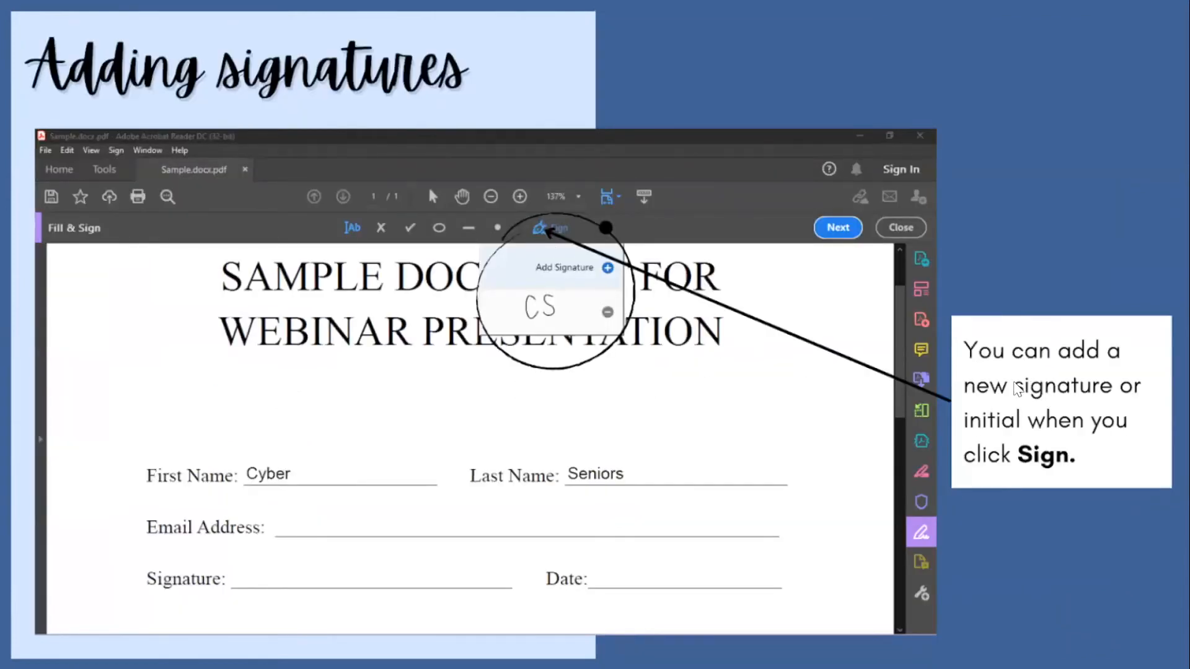
mouse_move(727, 317)
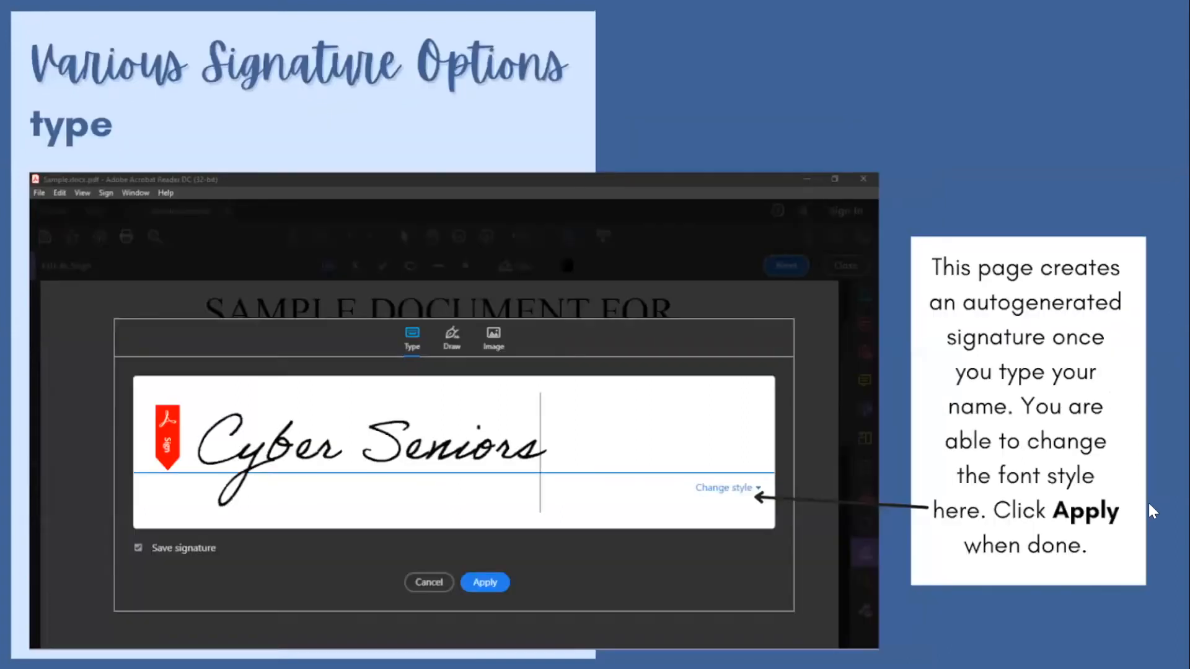
mouse_move(944, 299)
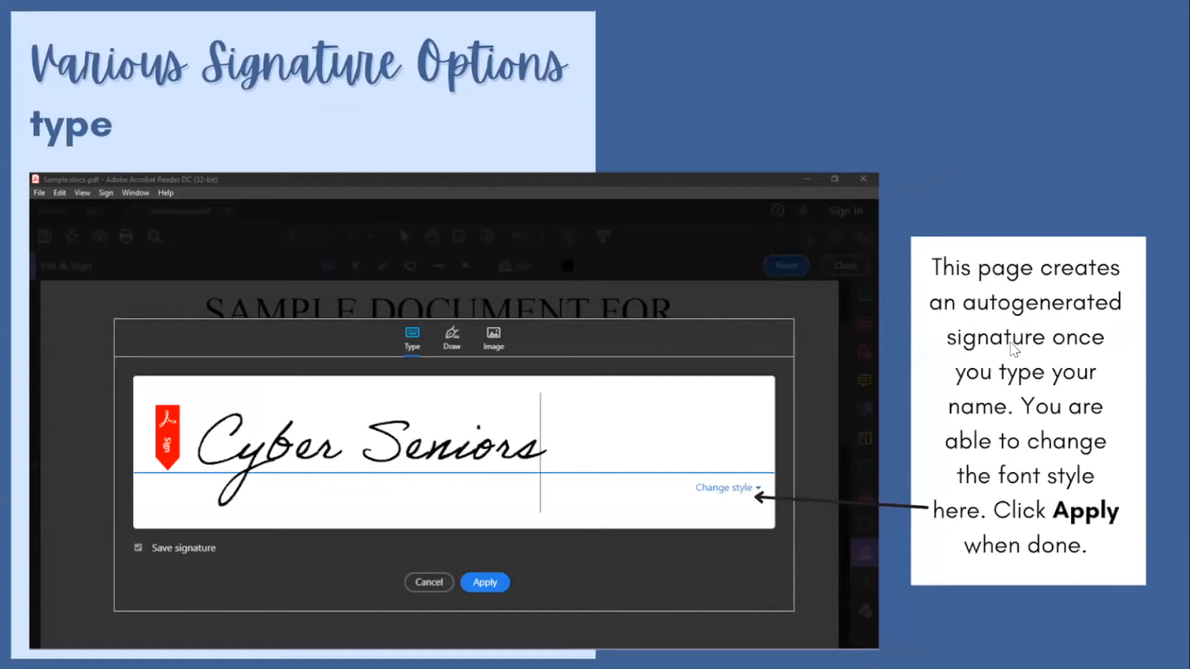
mouse_move(998, 407)
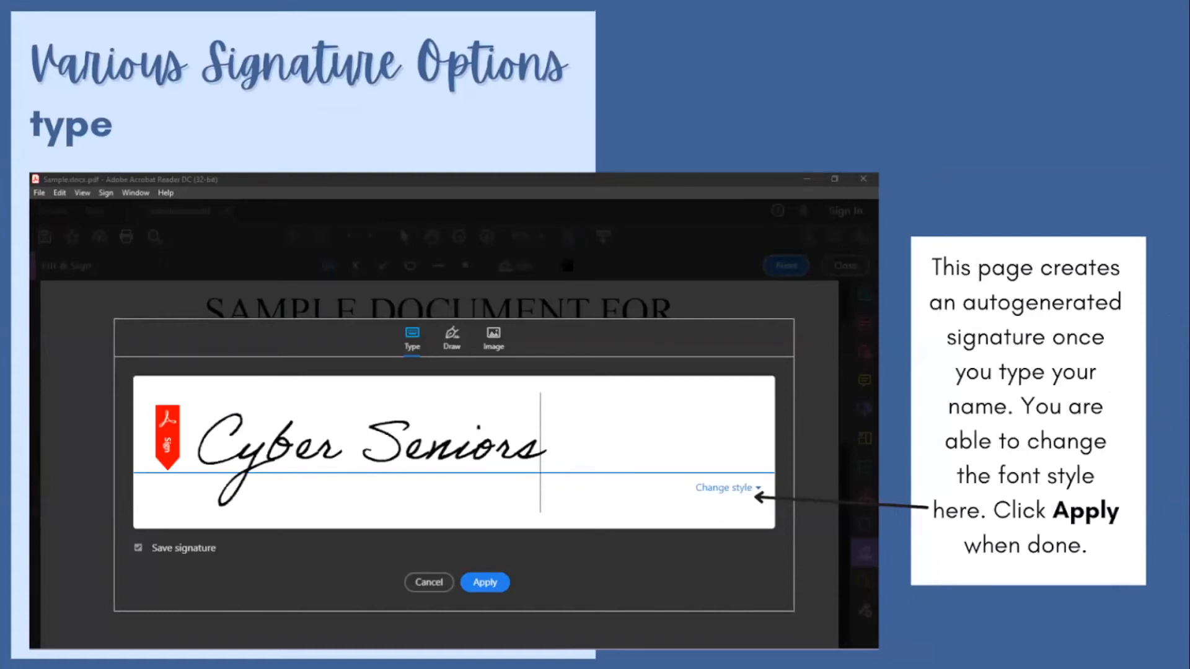
mouse_move(718, 502)
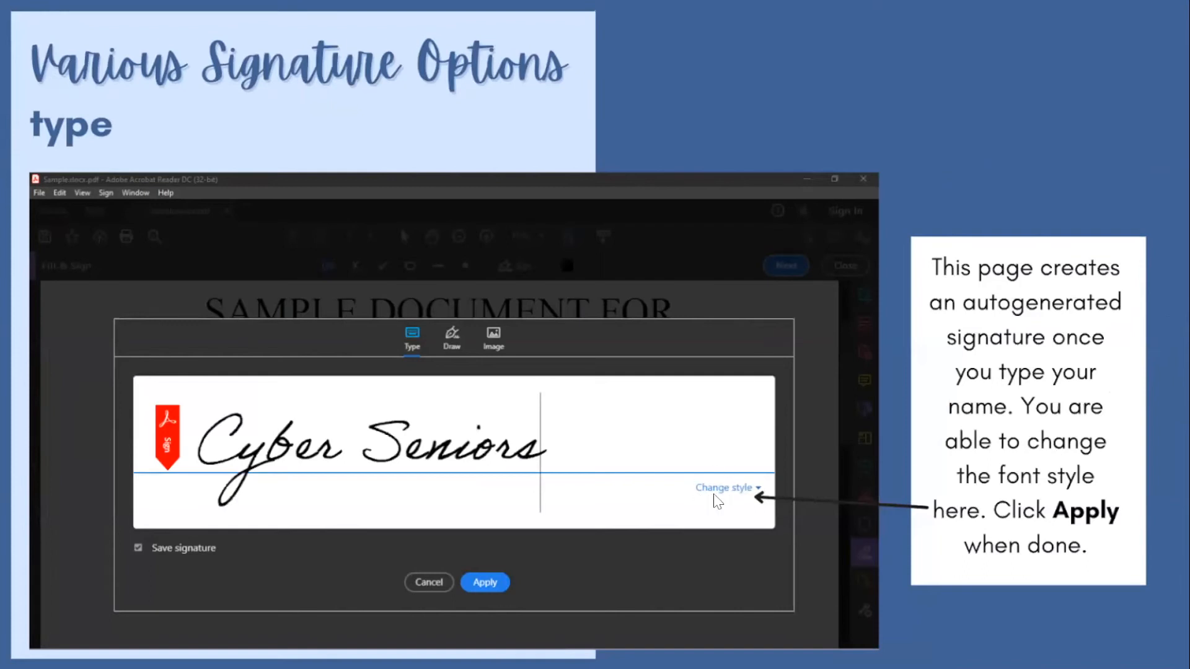
mouse_move(760, 505)
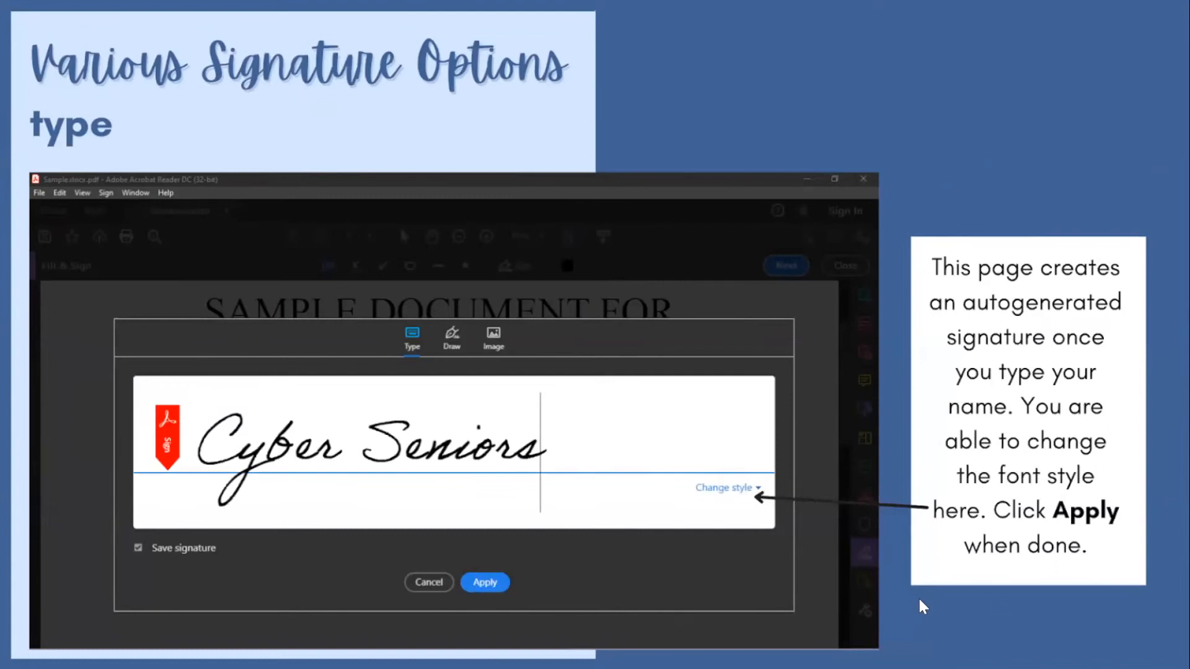
- Advance through the Draw signature option to the Image upload option
click(454, 332)
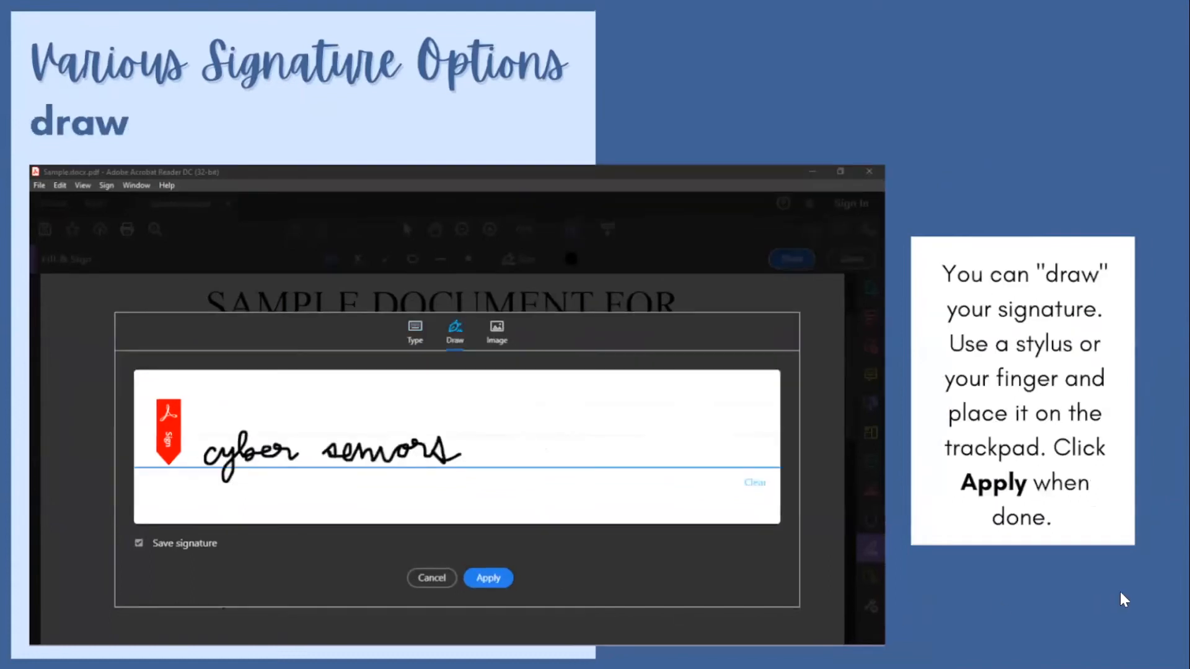
mouse_move(968, 339)
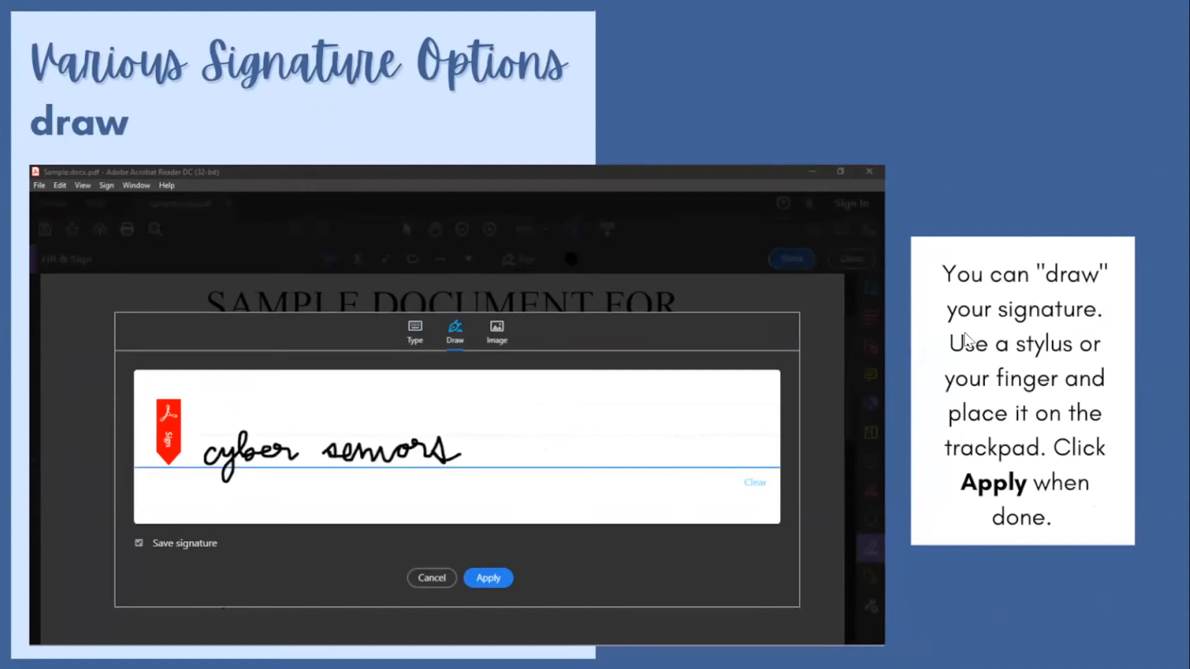
mouse_move(1125, 327)
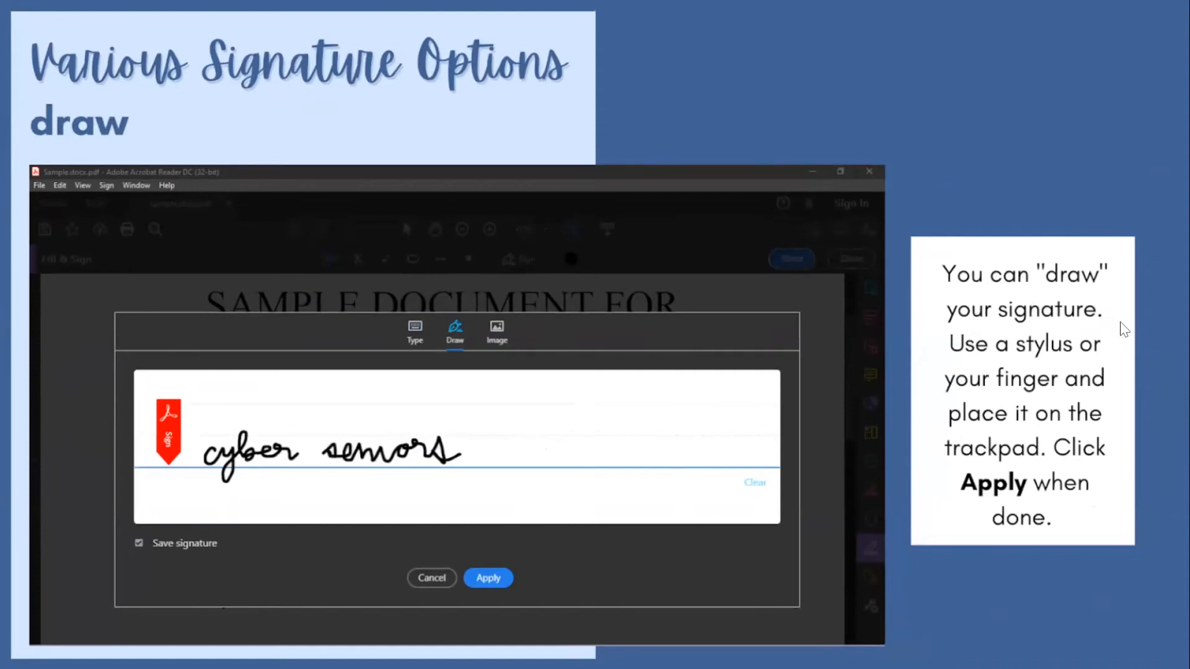
mouse_move(1030, 359)
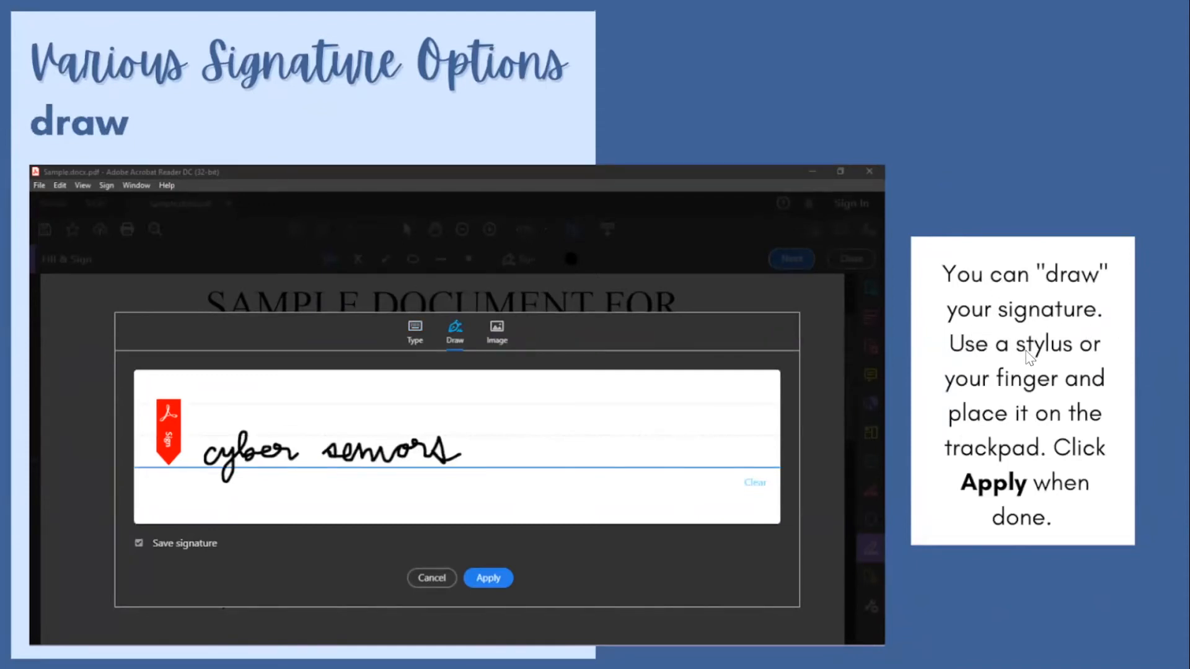
mouse_move(1081, 398)
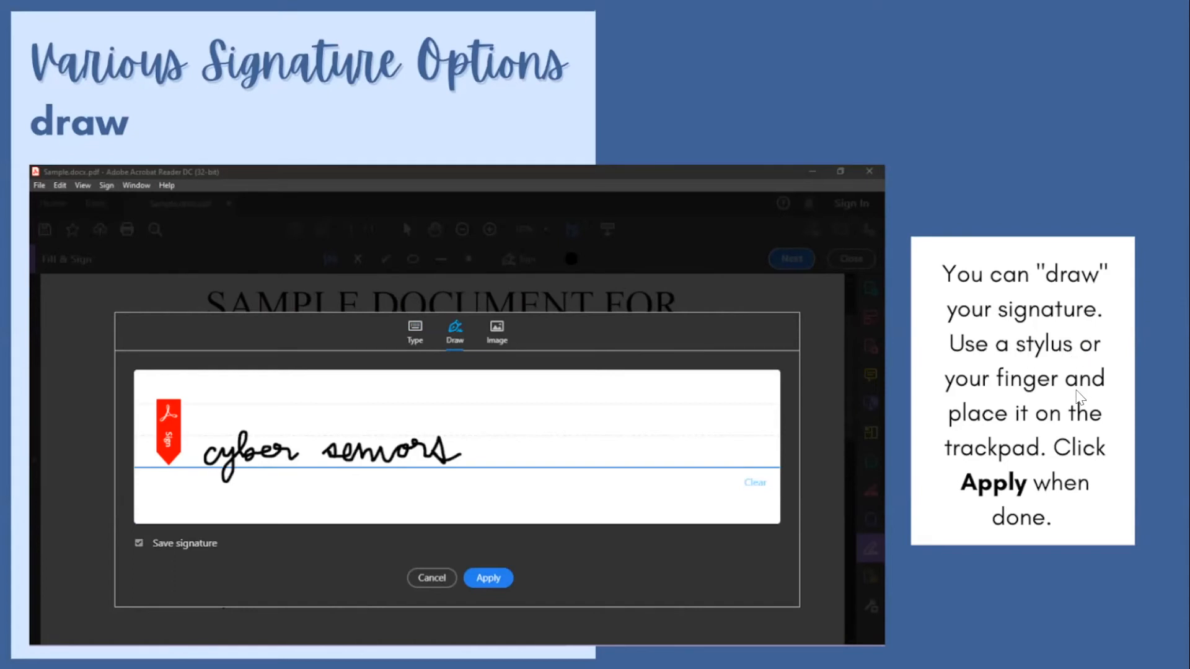
mouse_move(597, 535)
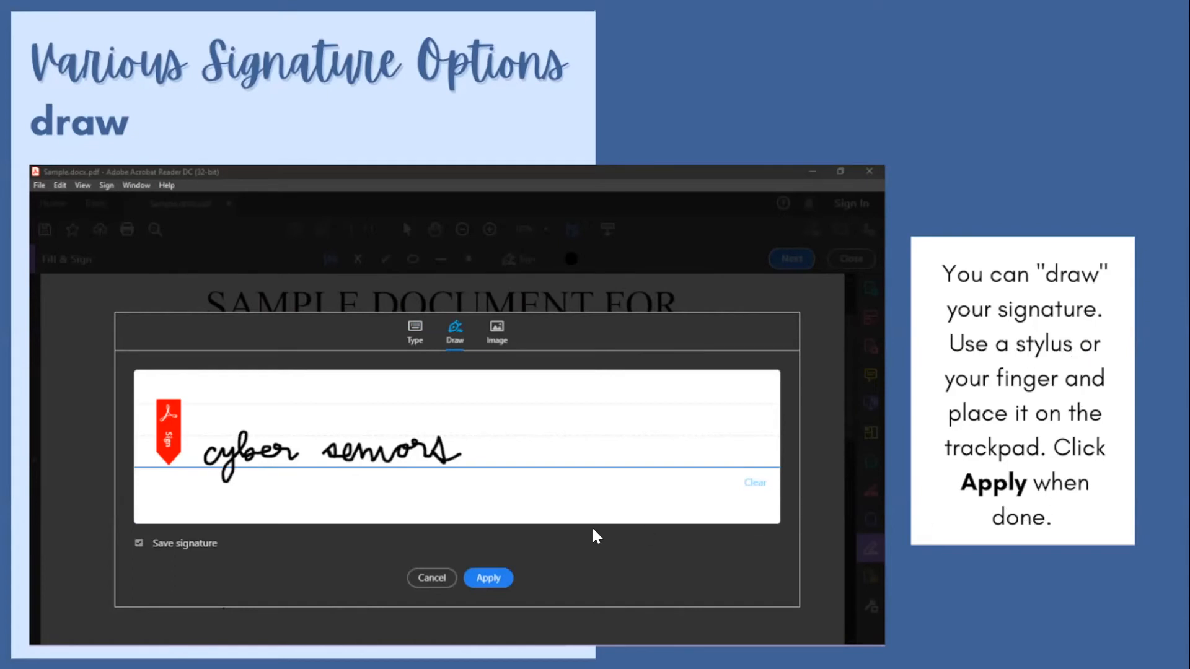
mouse_move(872, 583)
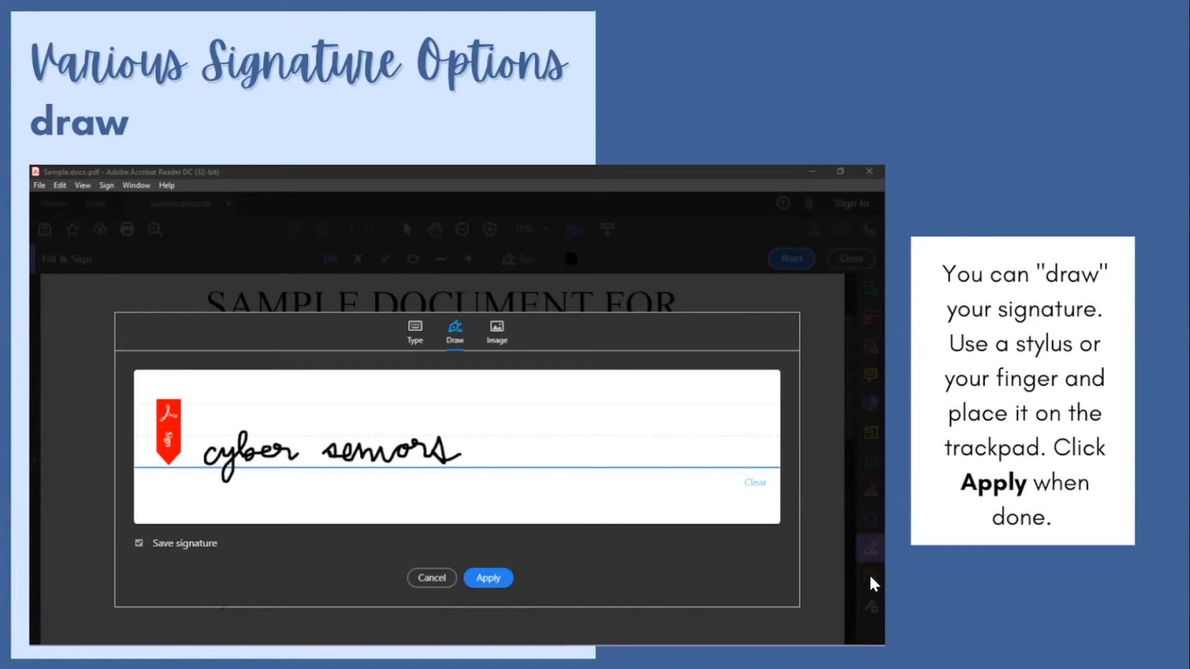
click(496, 330)
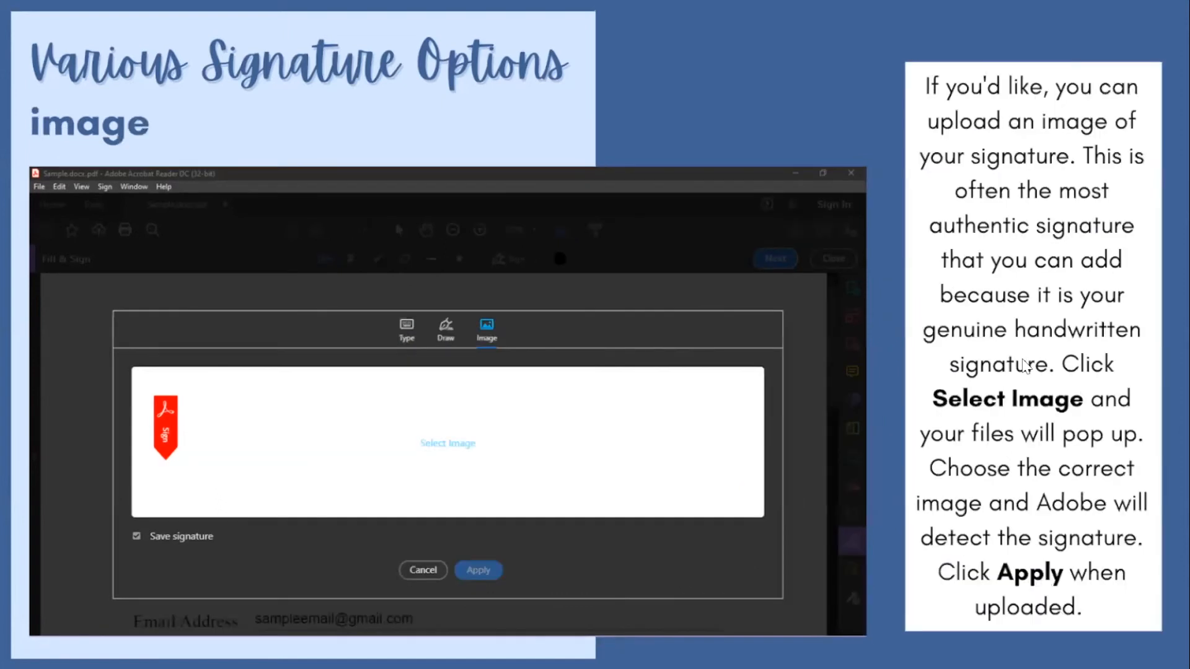
mouse_move(1162, 103)
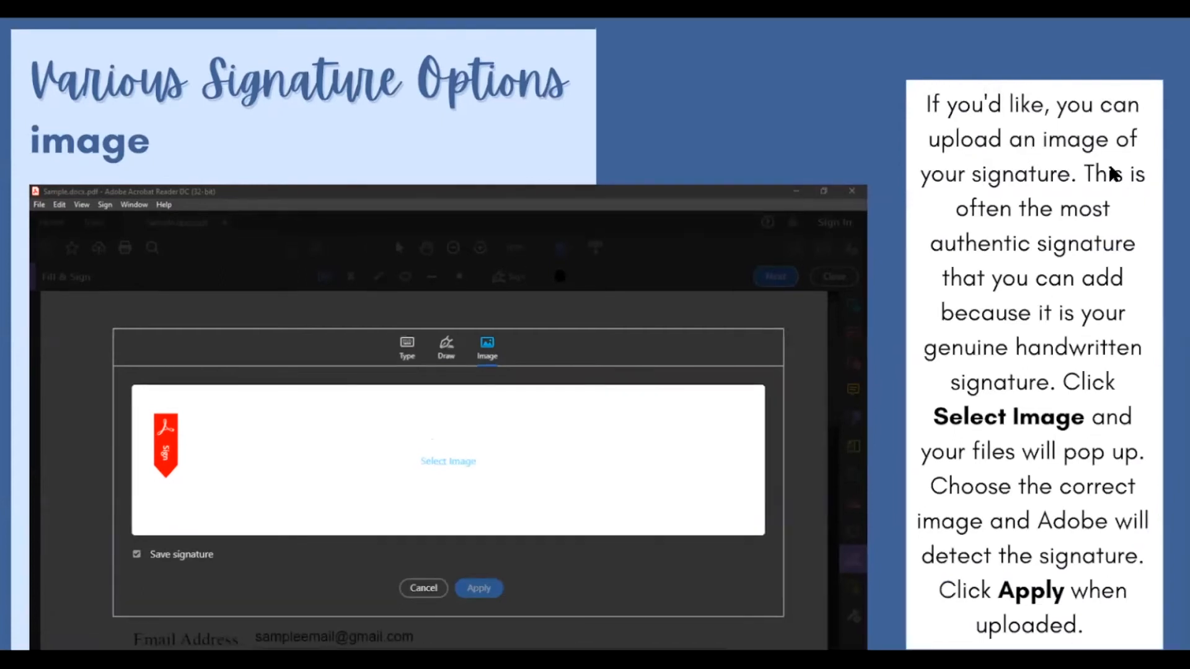
mouse_move(1155, 218)
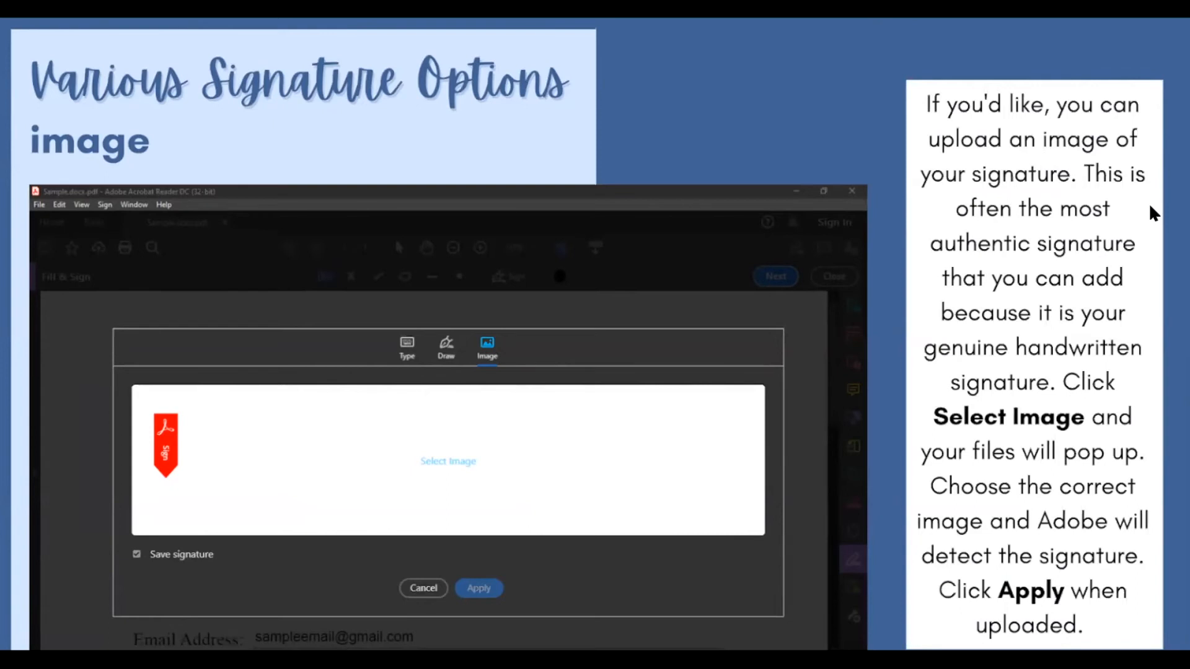
mouse_move(448, 448)
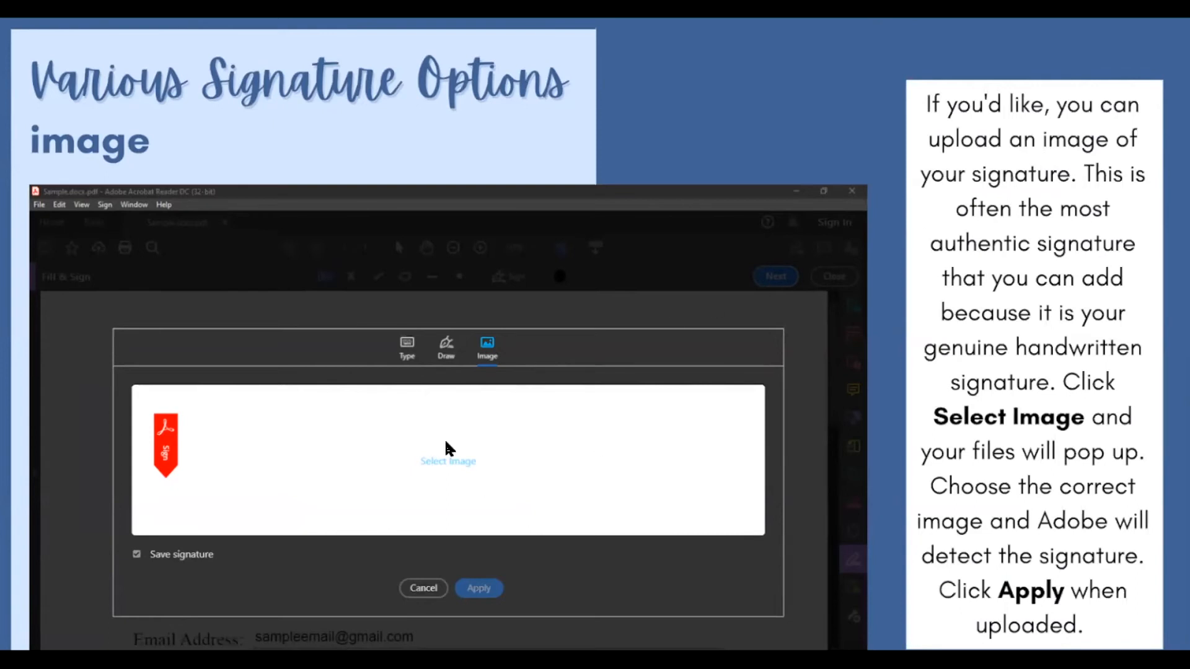
mouse_move(439, 454)
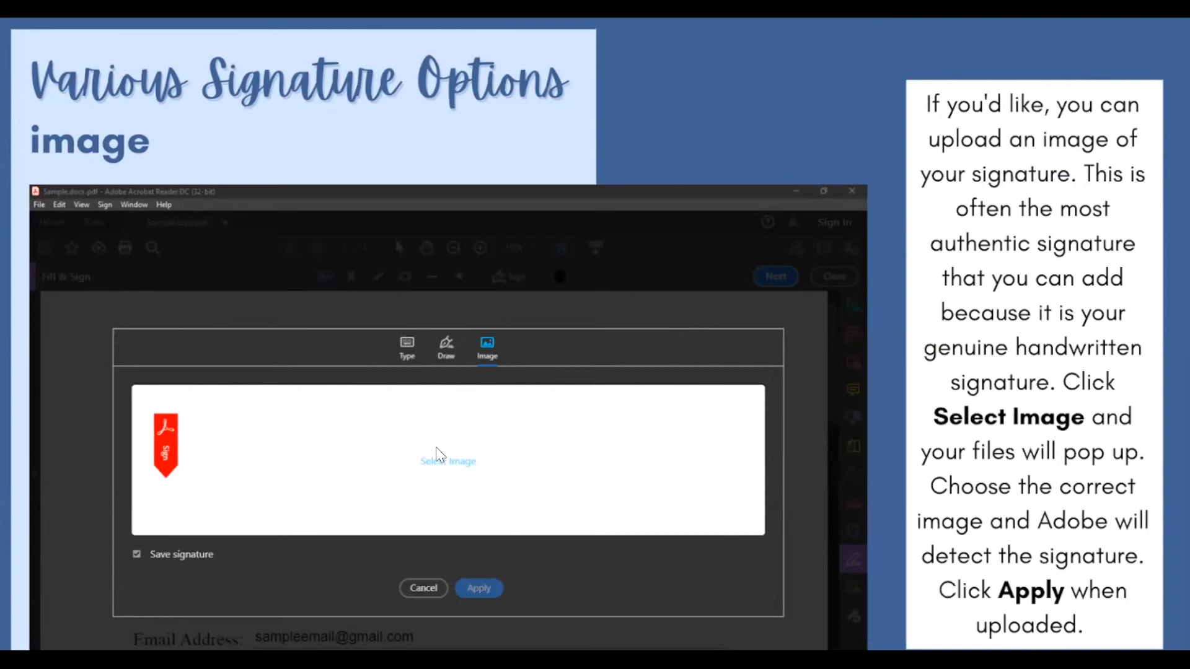
mouse_move(868, 553)
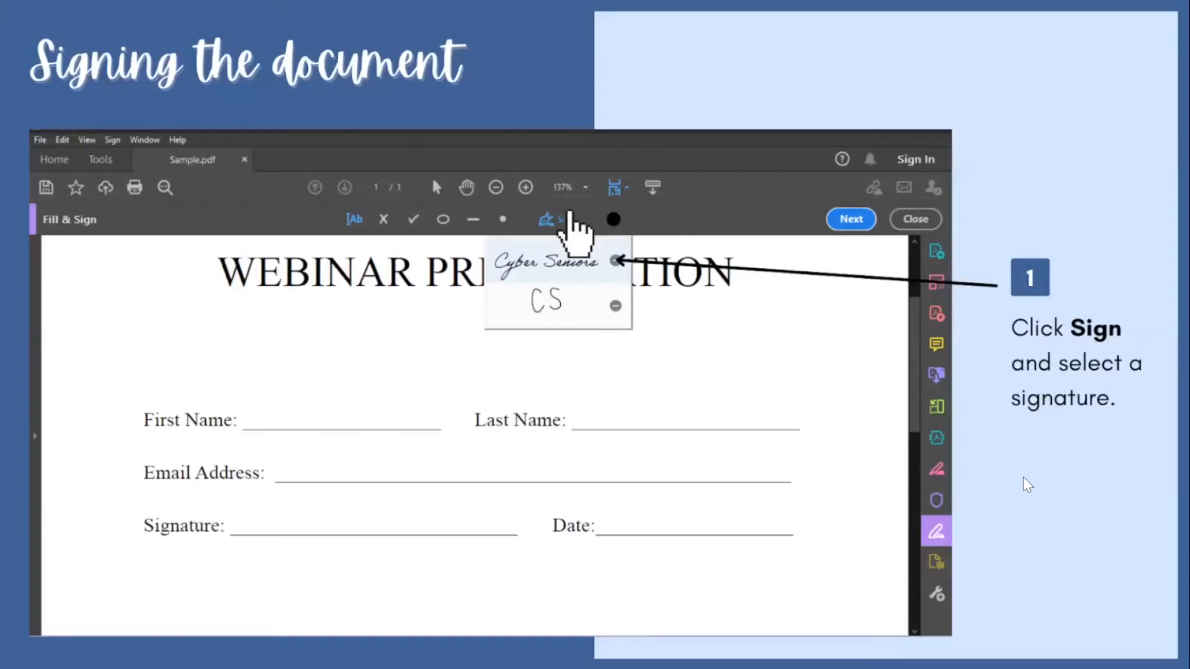
mouse_move(532, 282)
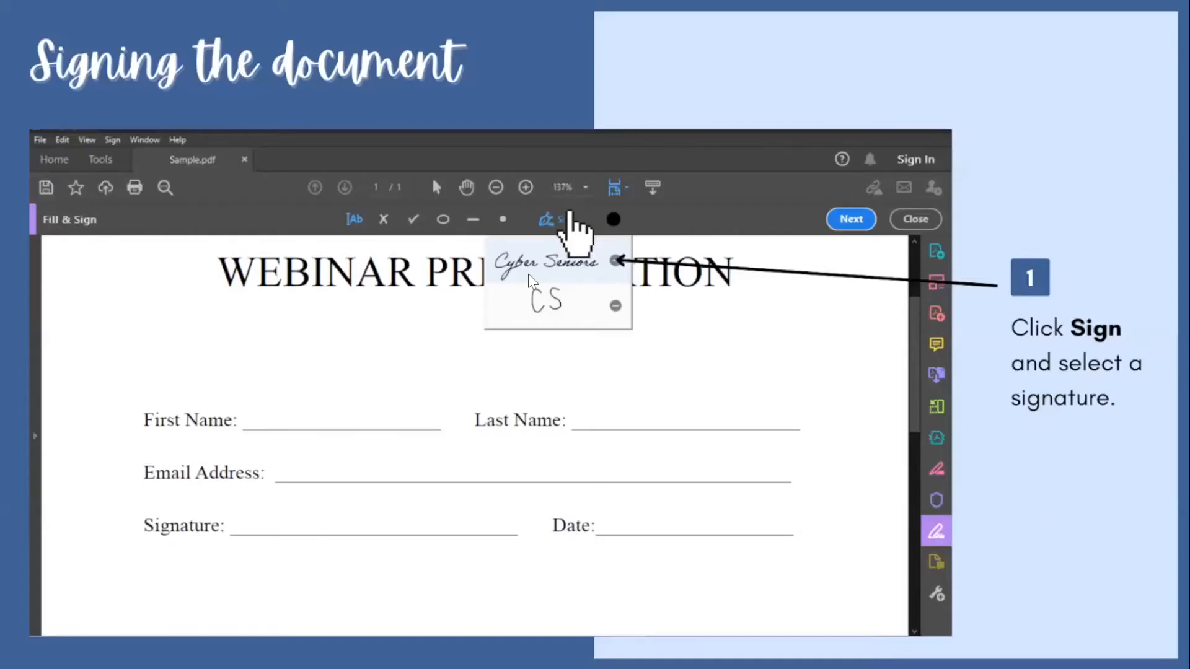
mouse_move(1061, 458)
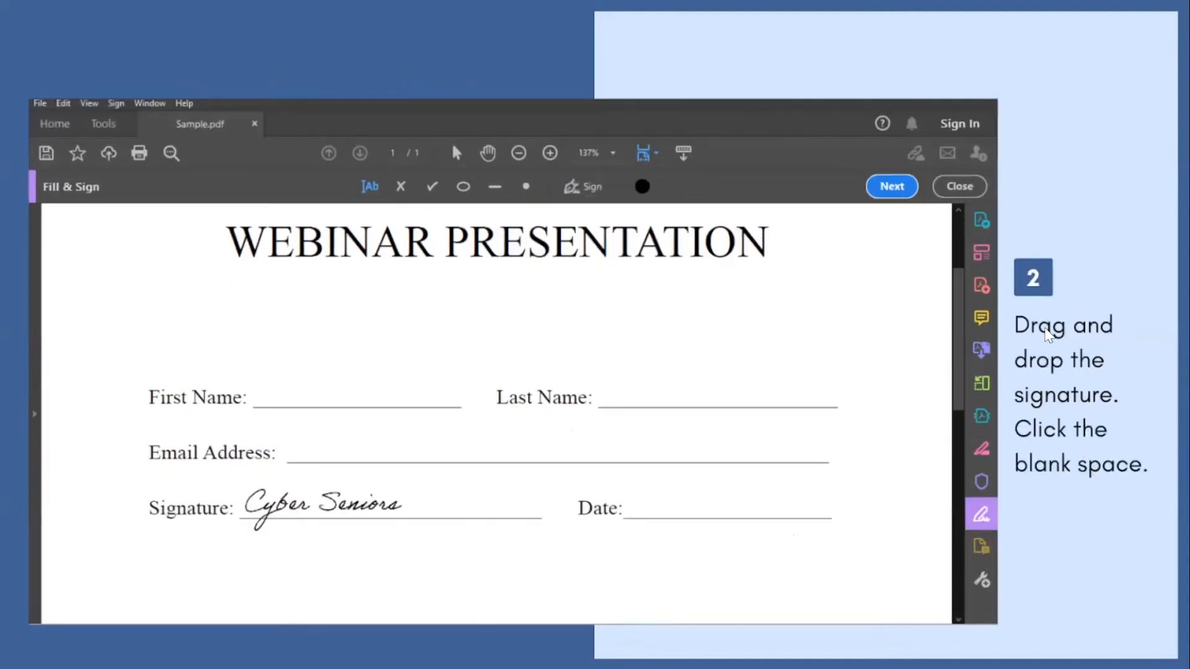
mouse_move(1046, 436)
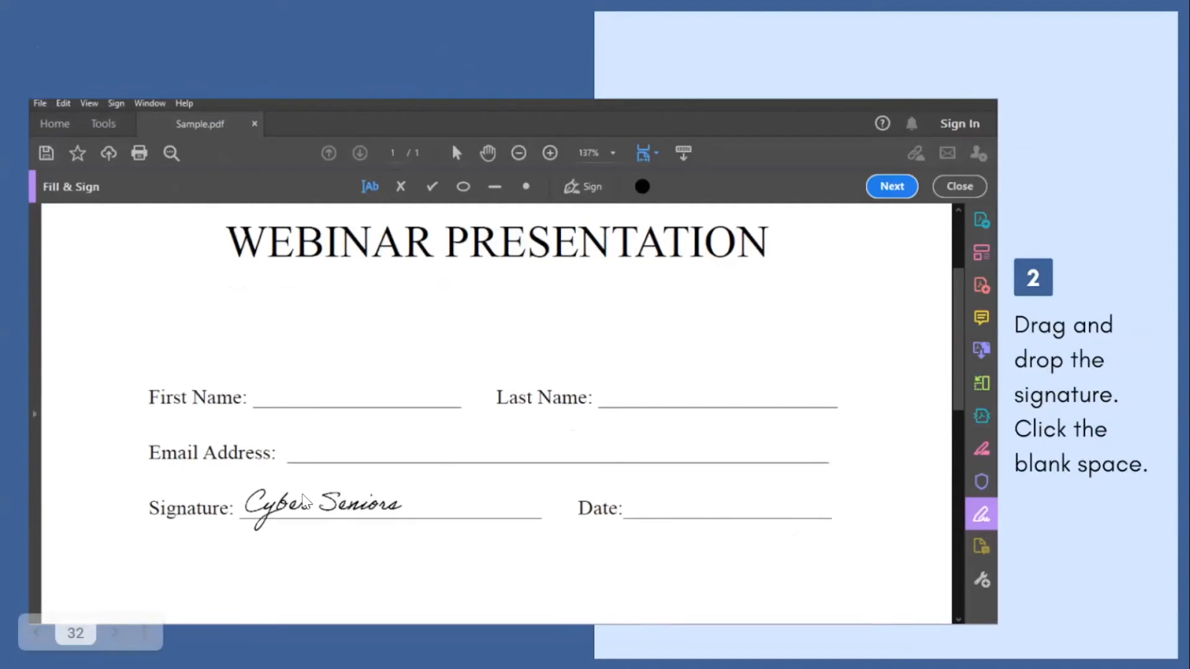
mouse_move(1090, 533)
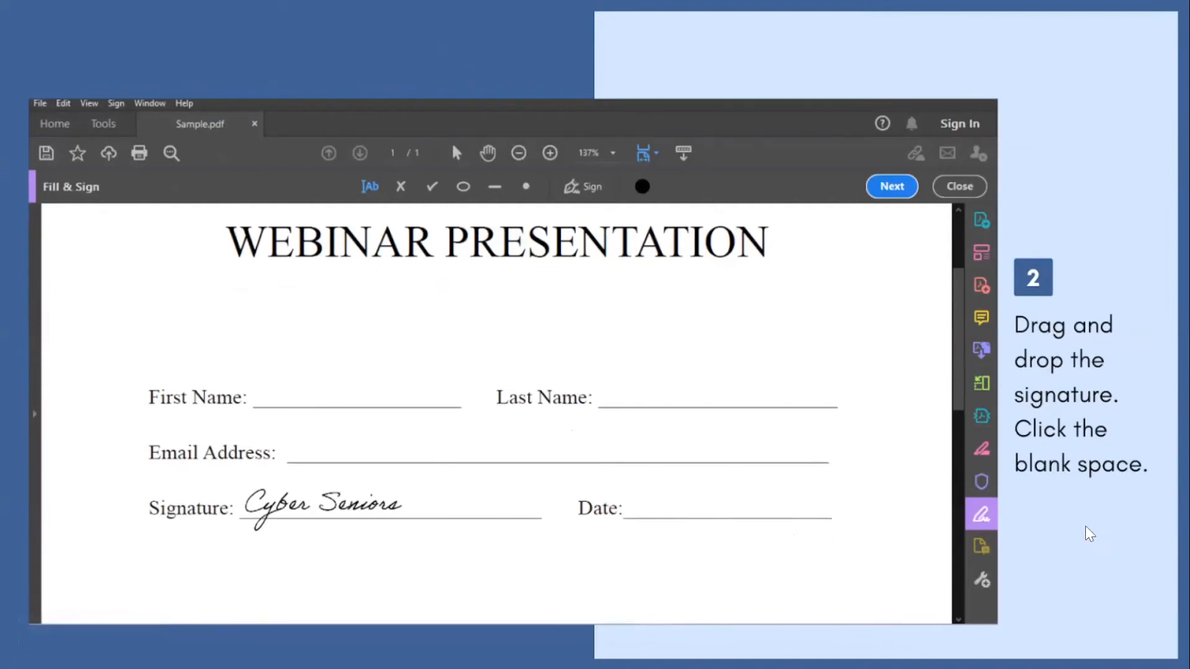
- Advance to the slide confirming the Cyber Seniors signature placed on the Signature line
click(319, 505)
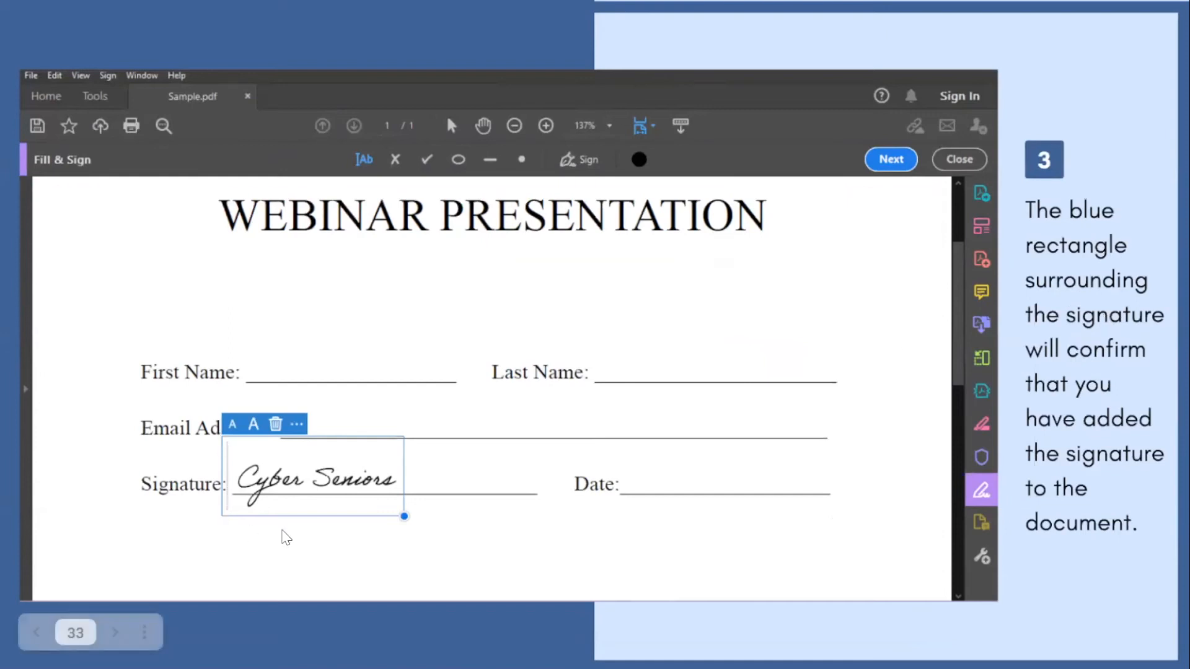
mouse_move(721, 570)
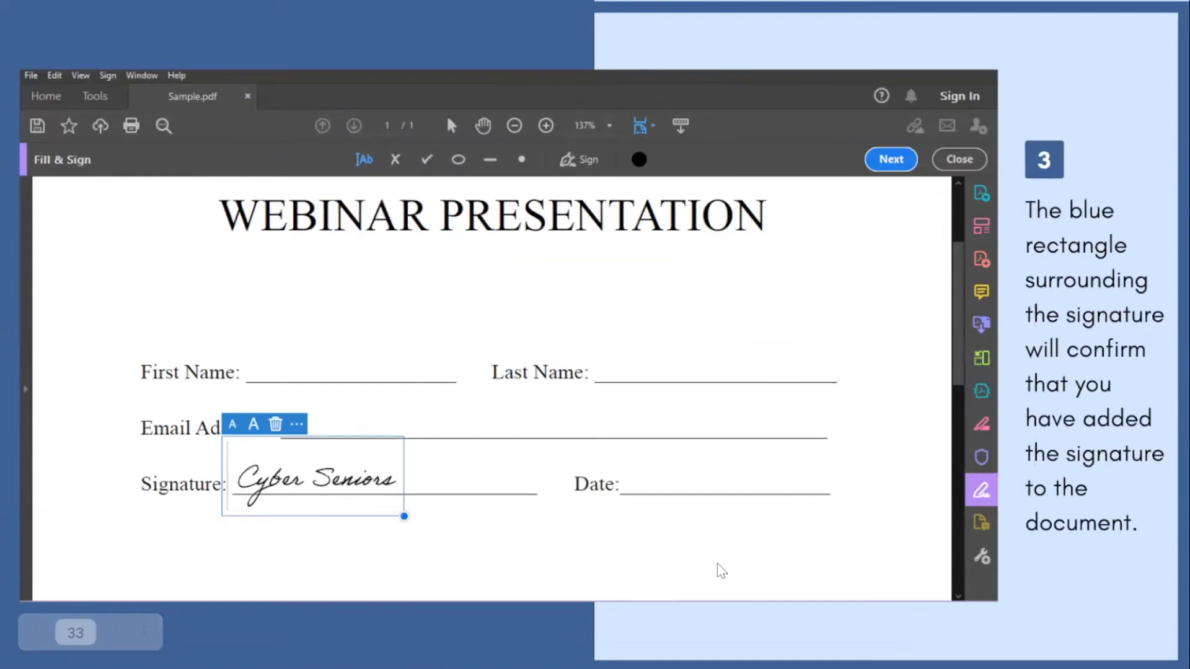
- Advance to the slide on using Next to send the completed form as a read-only link
click(891, 160)
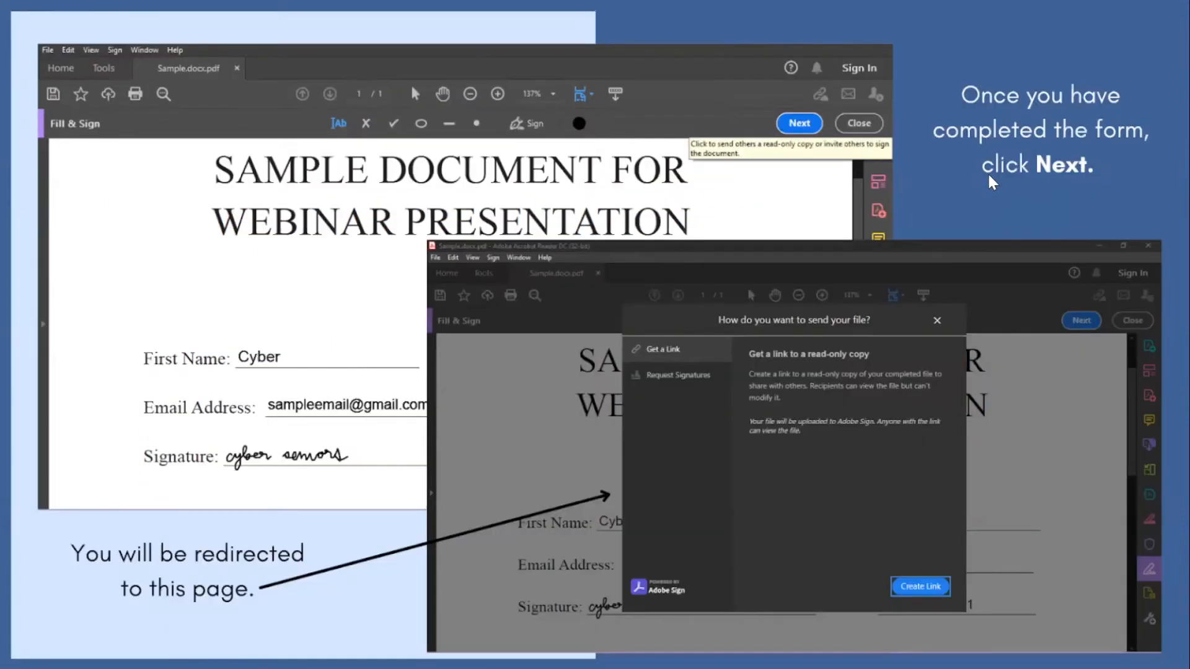
mouse_move(1007, 171)
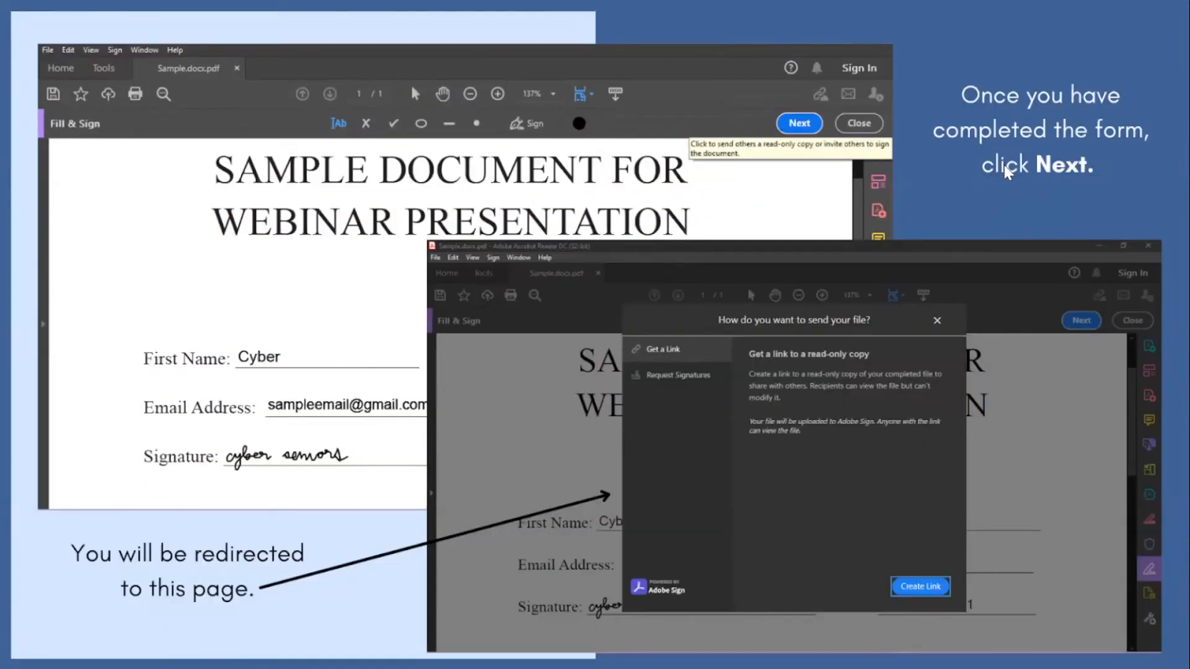
mouse_move(677, 442)
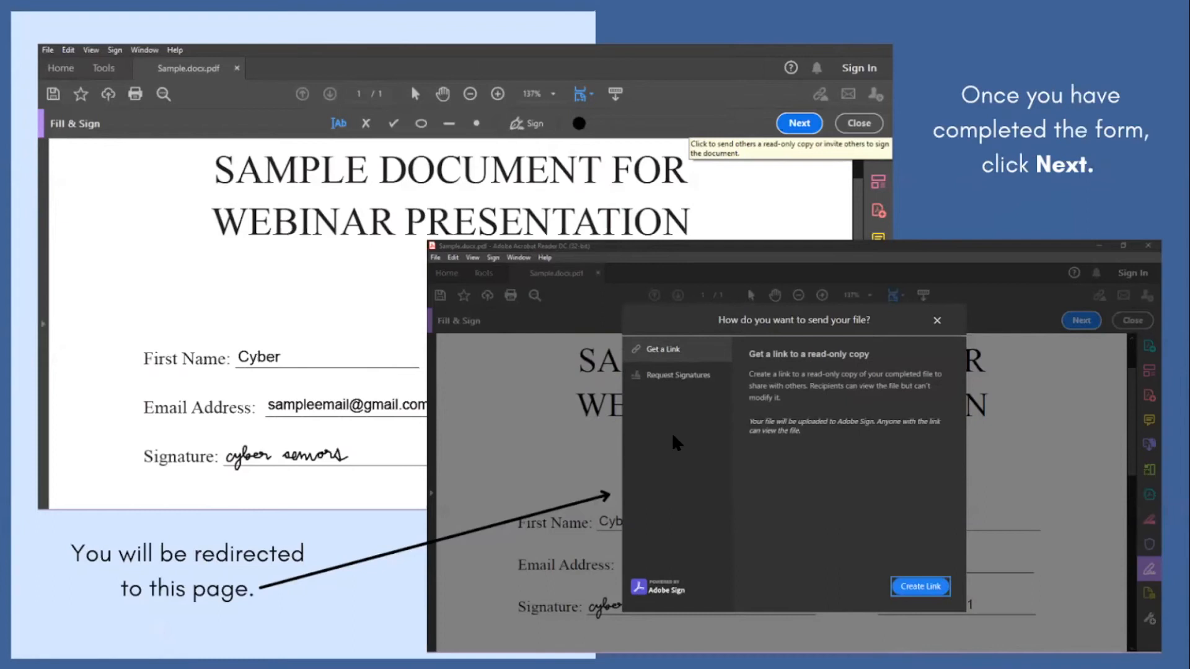
mouse_move(748, 346)
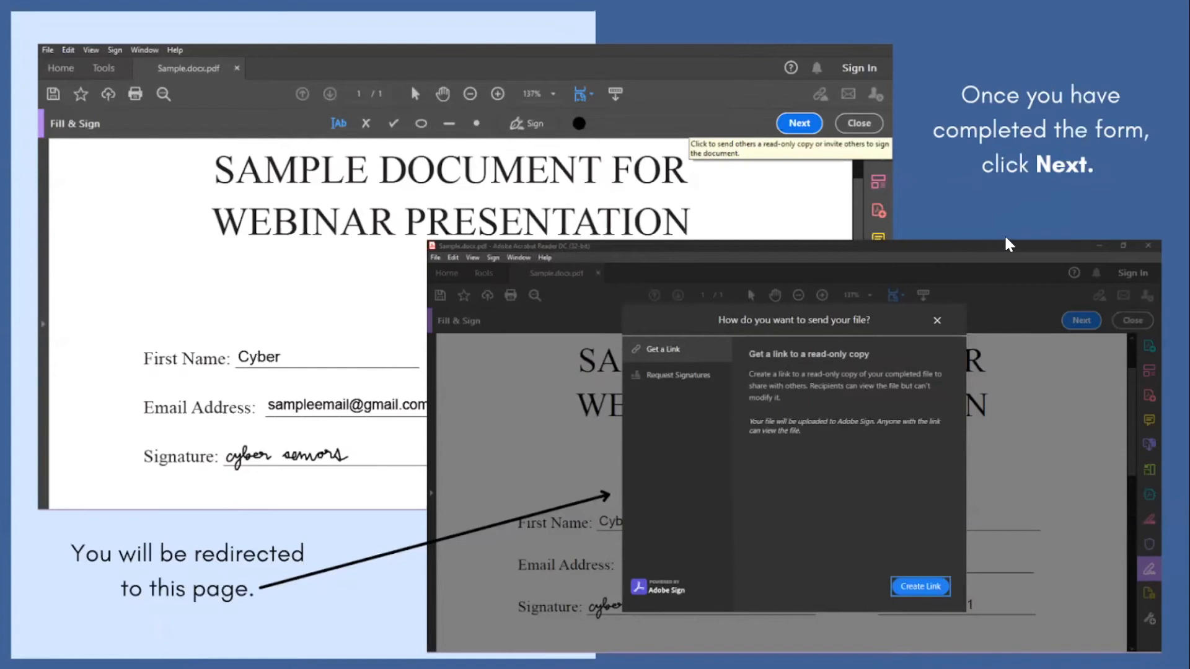
mouse_move(711, 382)
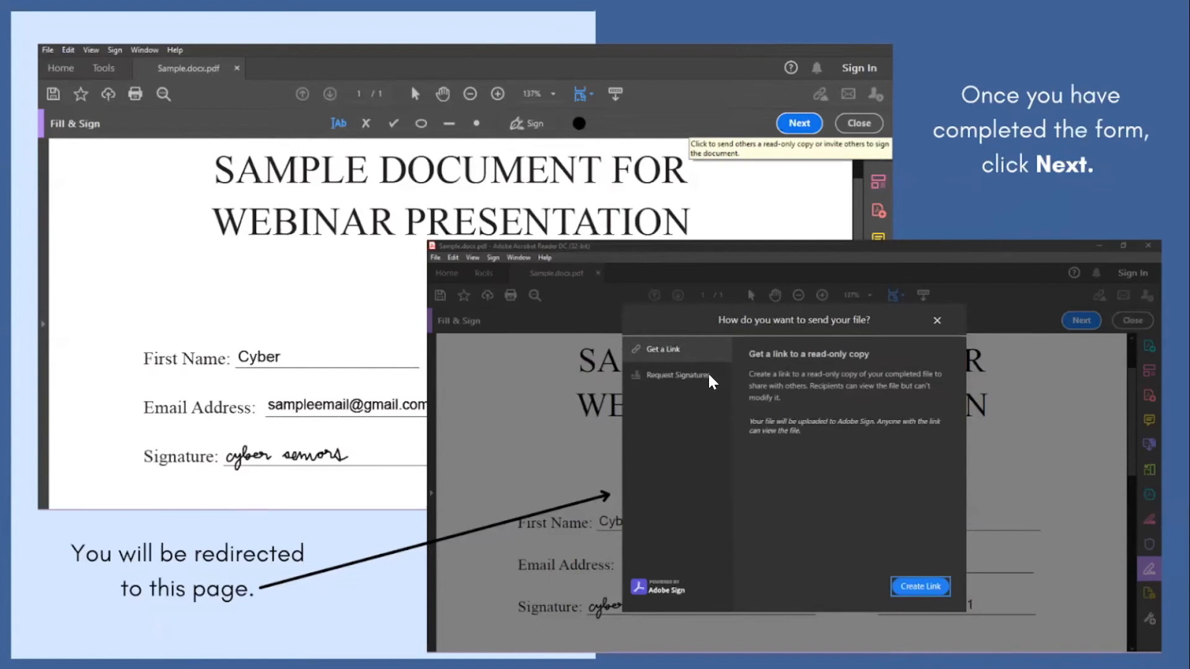
mouse_move(1115, 340)
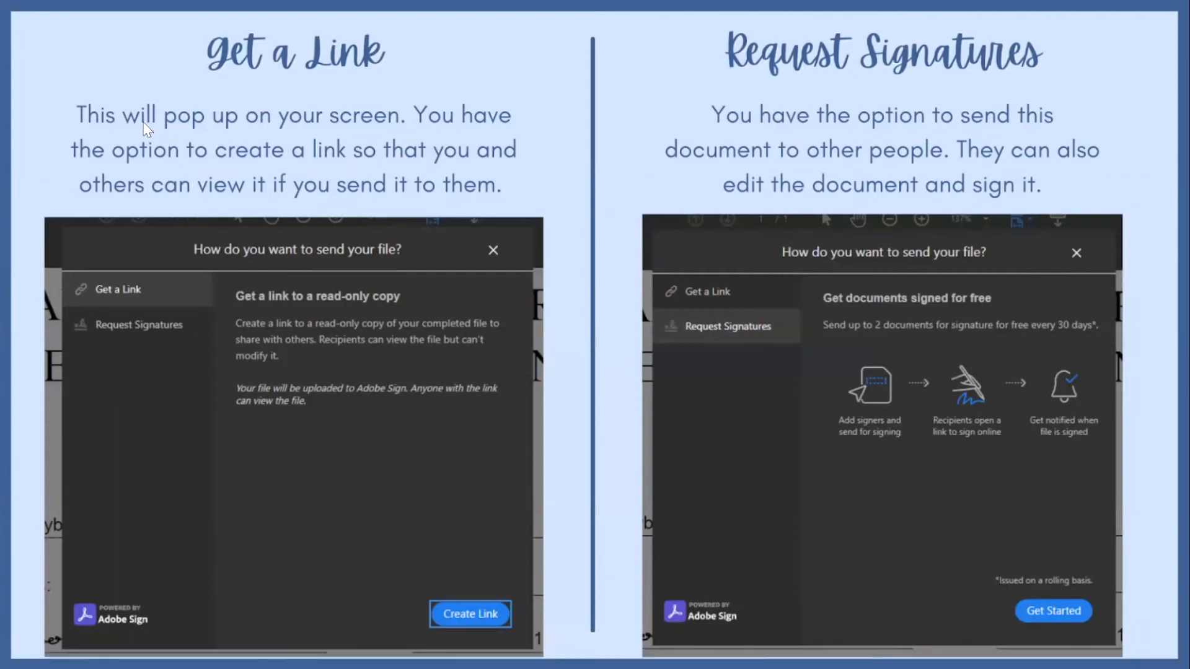
mouse_move(486, 128)
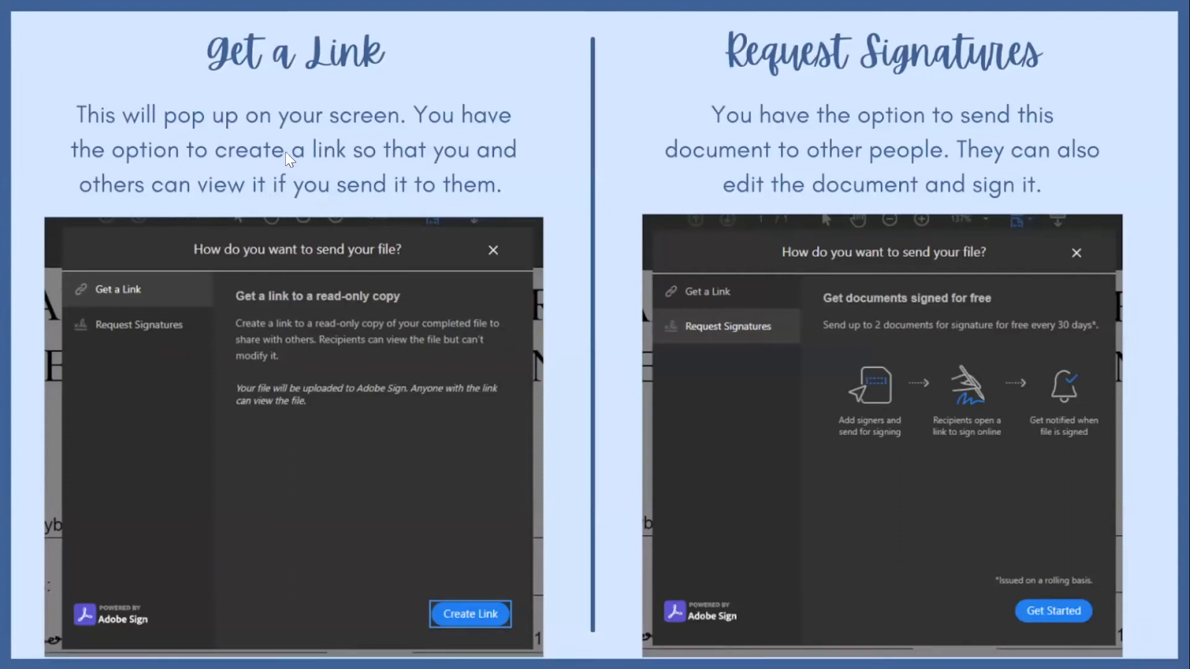
mouse_move(347, 159)
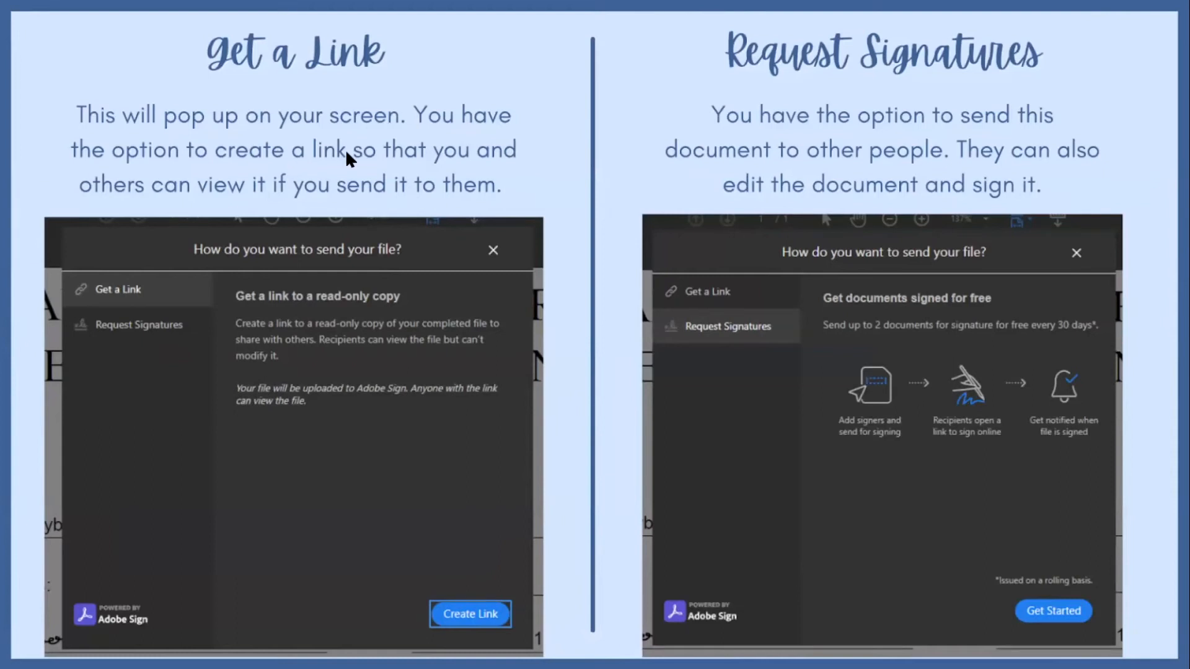
mouse_move(387, 212)
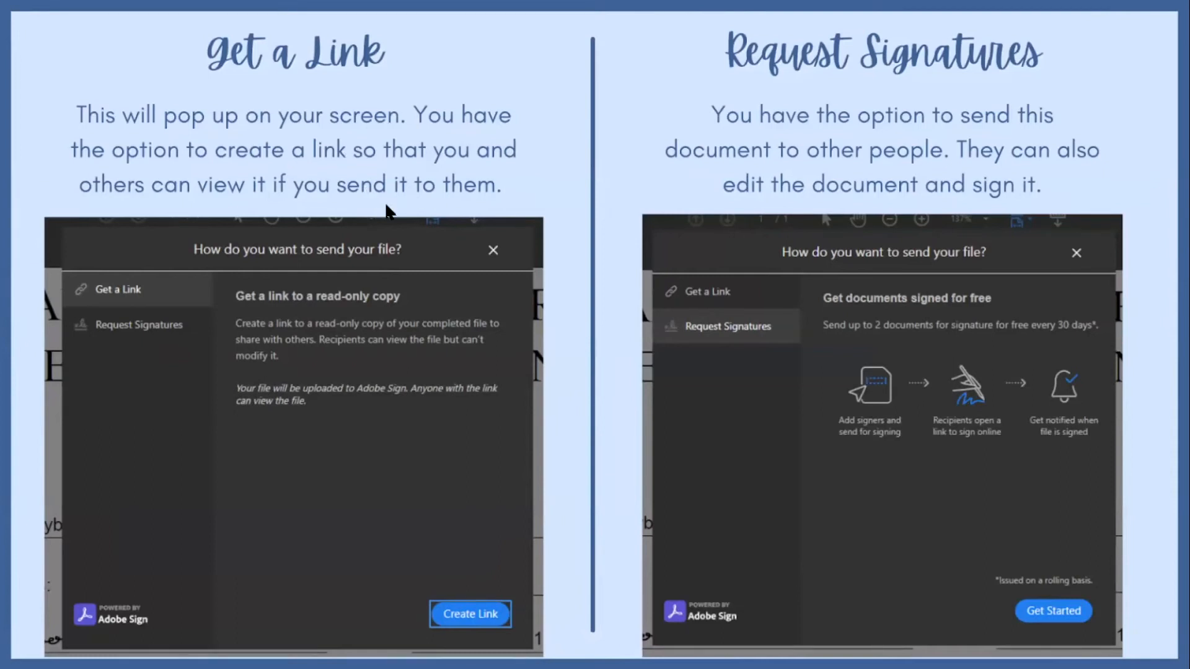
mouse_move(630, 195)
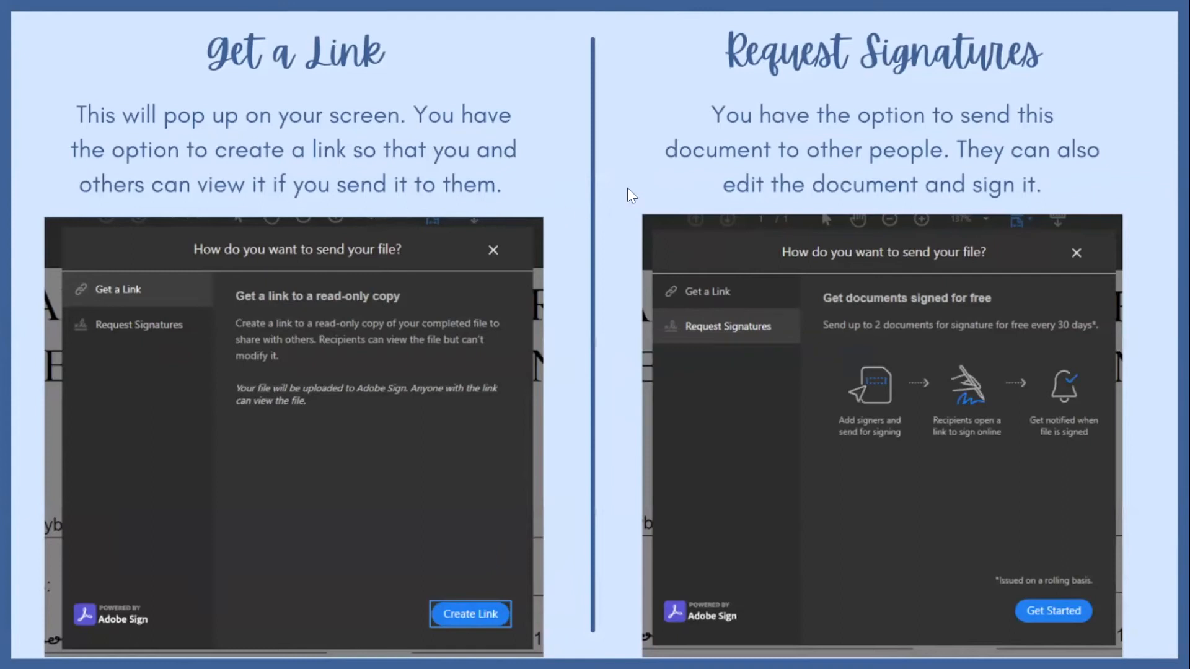
mouse_move(873, 142)
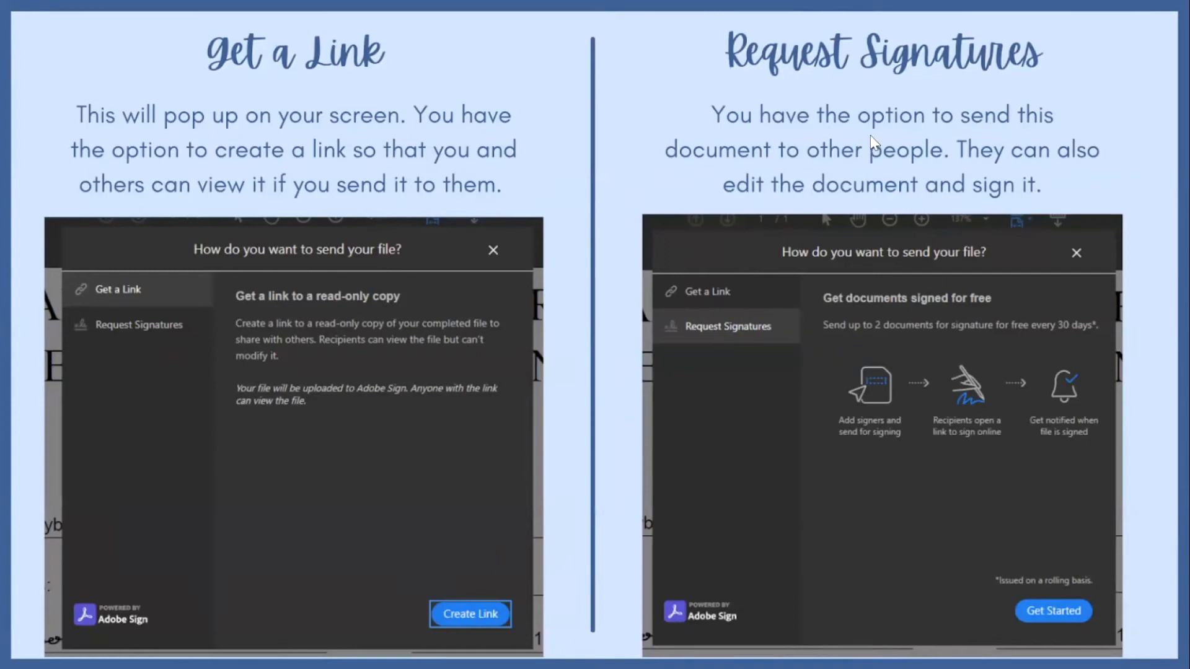
mouse_move(921, 142)
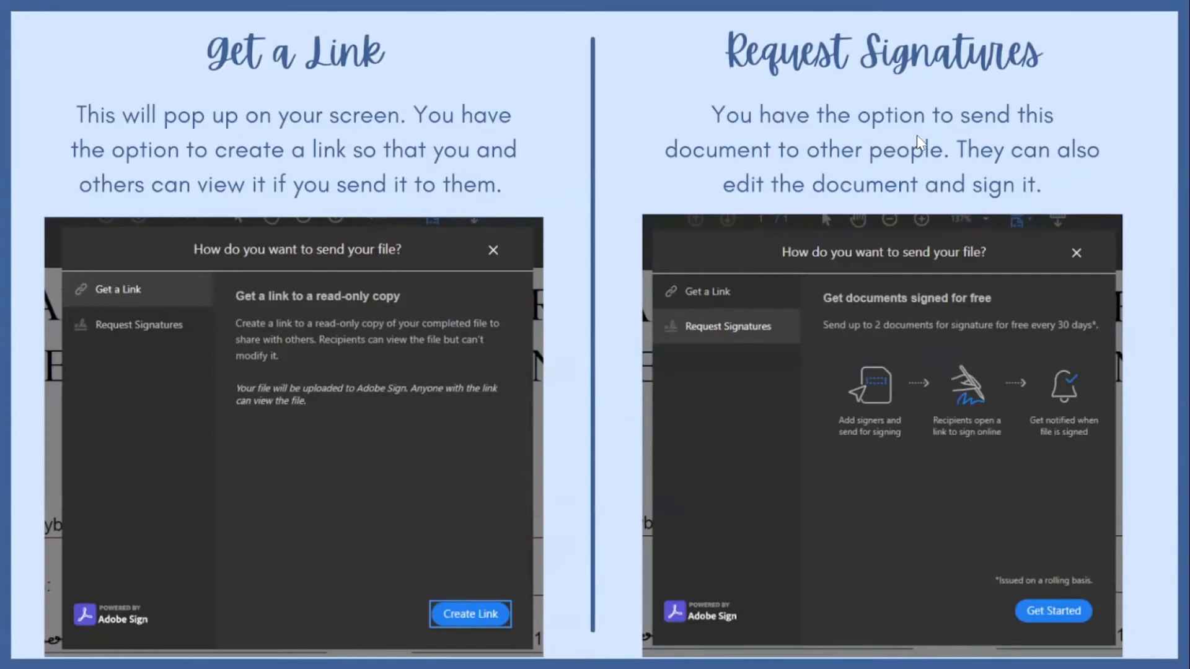
mouse_move(880, 234)
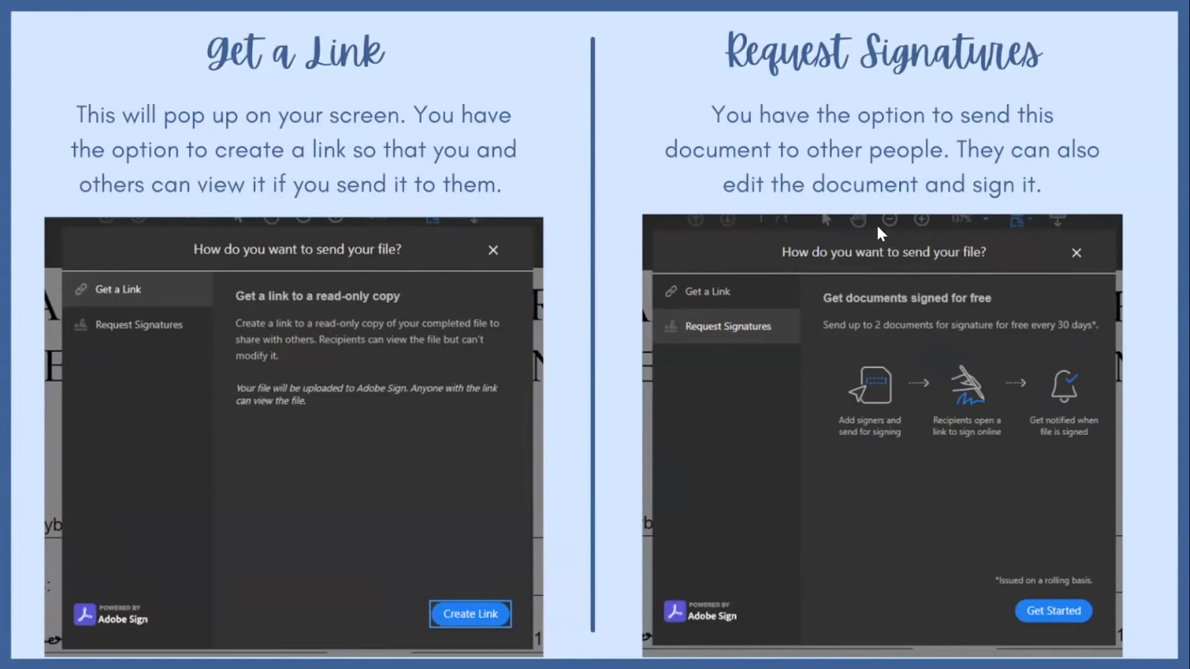
mouse_move(446, 377)
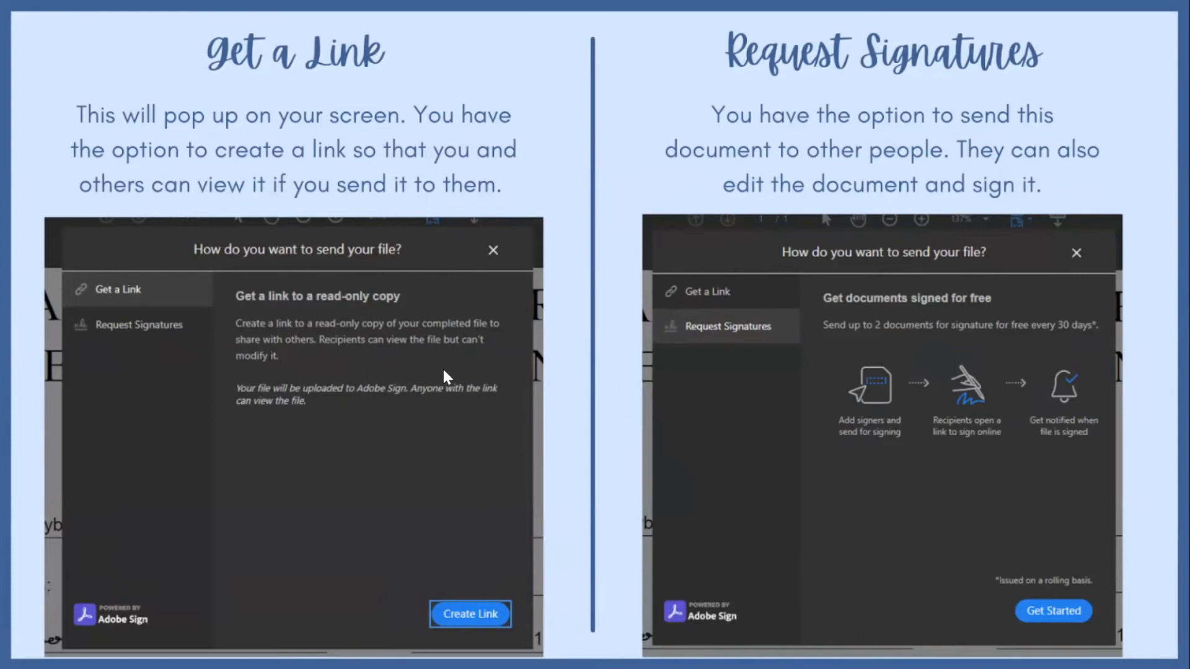
mouse_move(1134, 431)
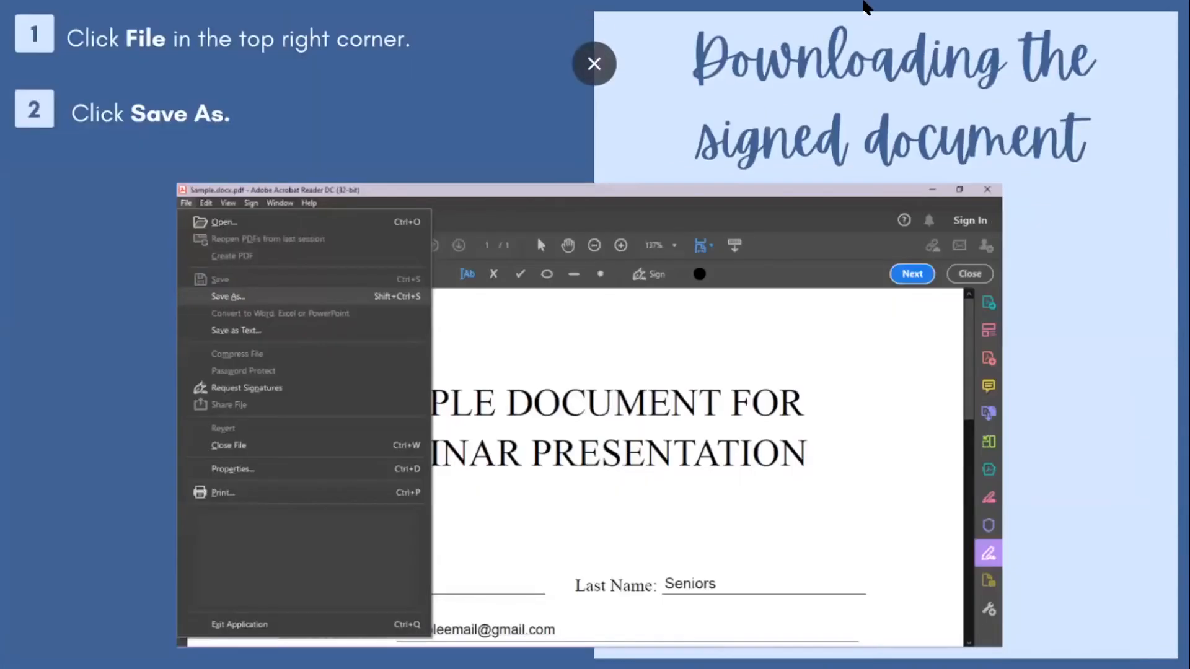
mouse_move(208, 68)
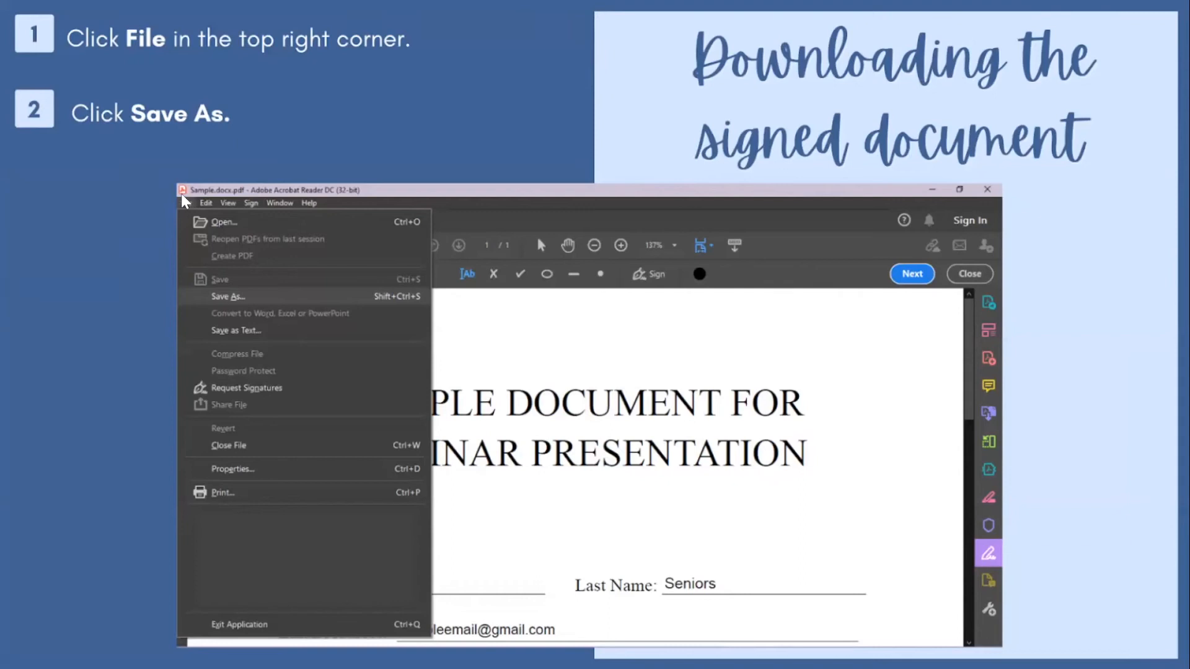
mouse_move(184, 212)
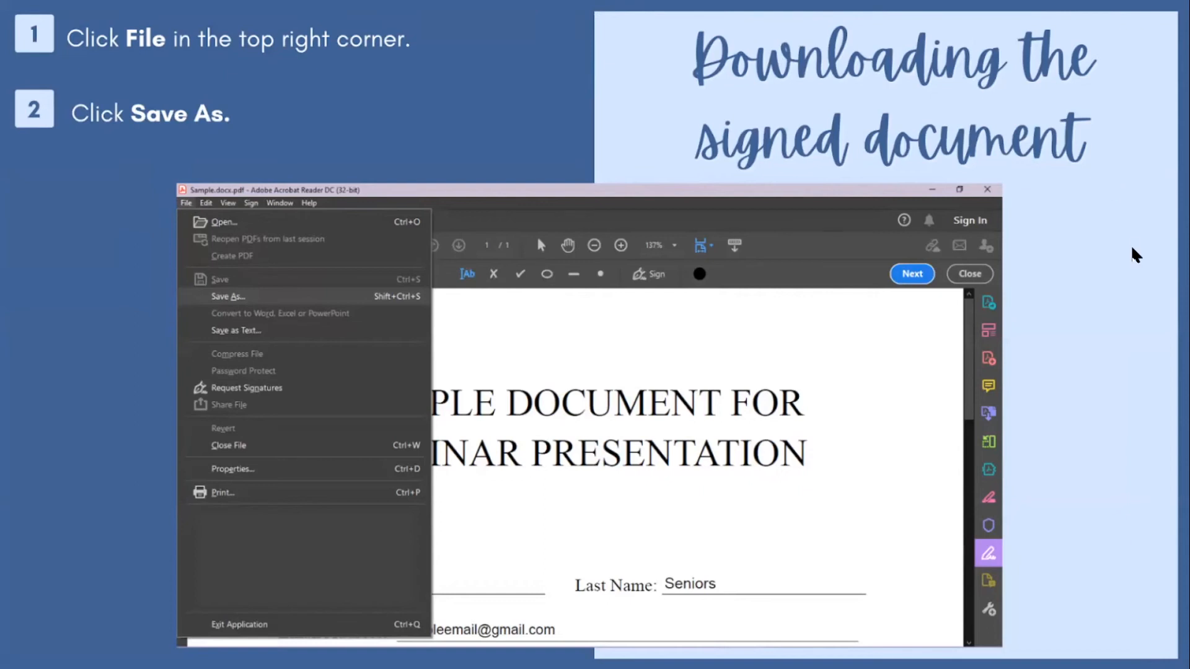
- Advance the slides to step 3 of downloading: choosing a folder in the Save As window
click(228, 296)
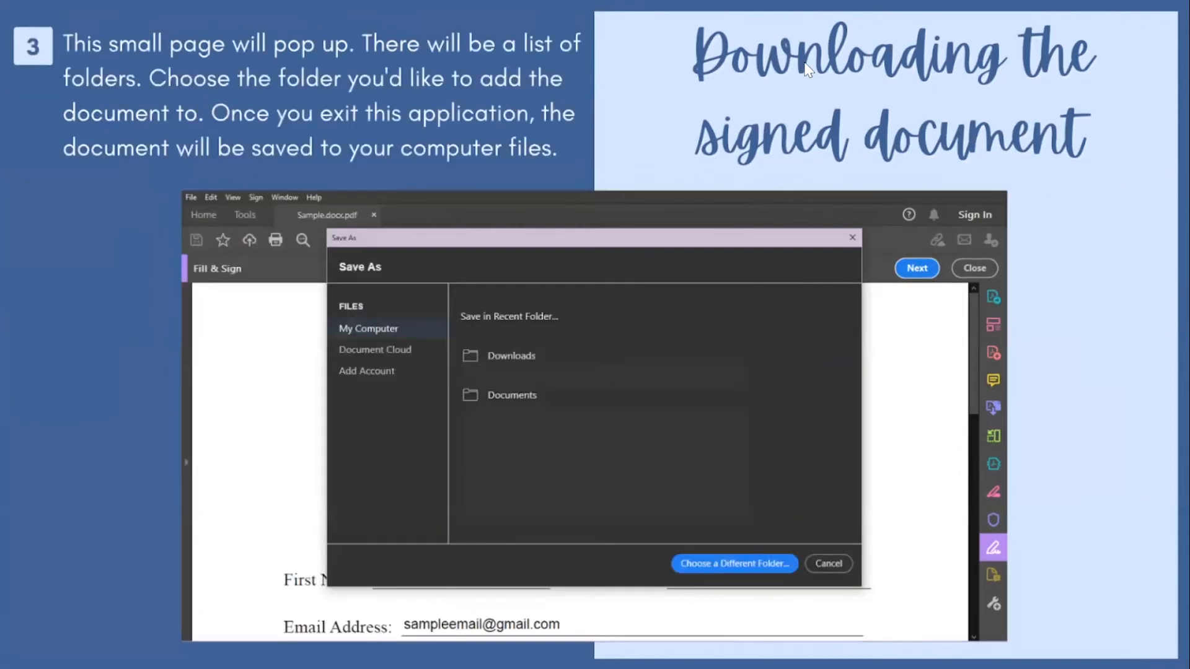
mouse_move(1011, 198)
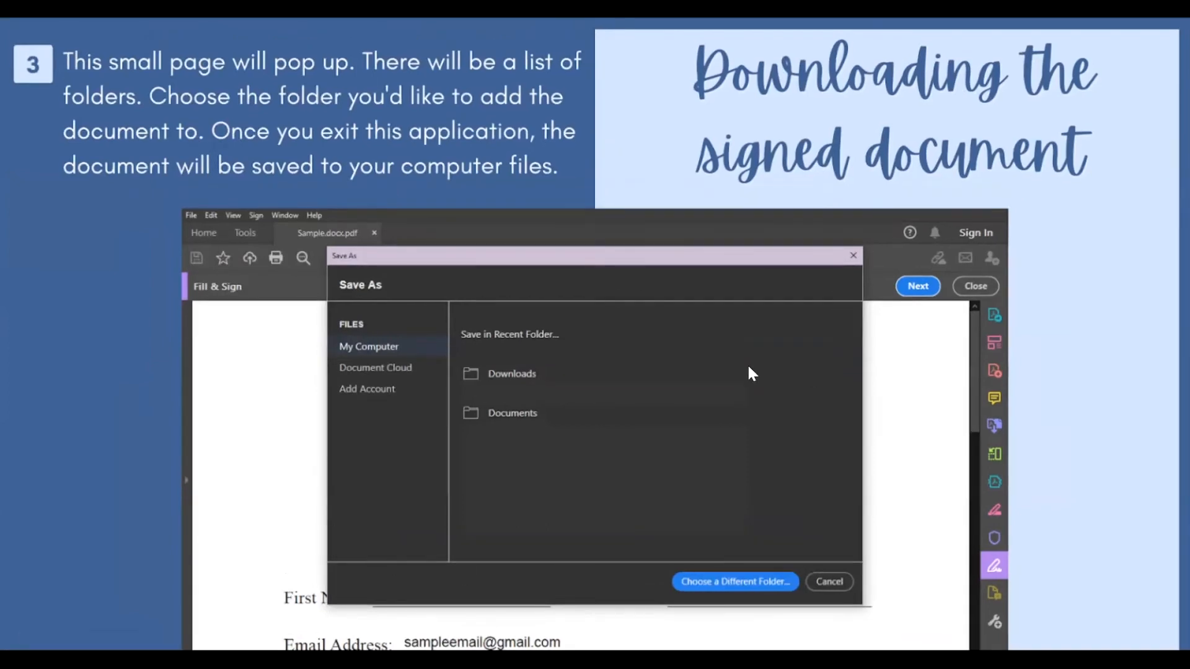
mouse_move(751, 368)
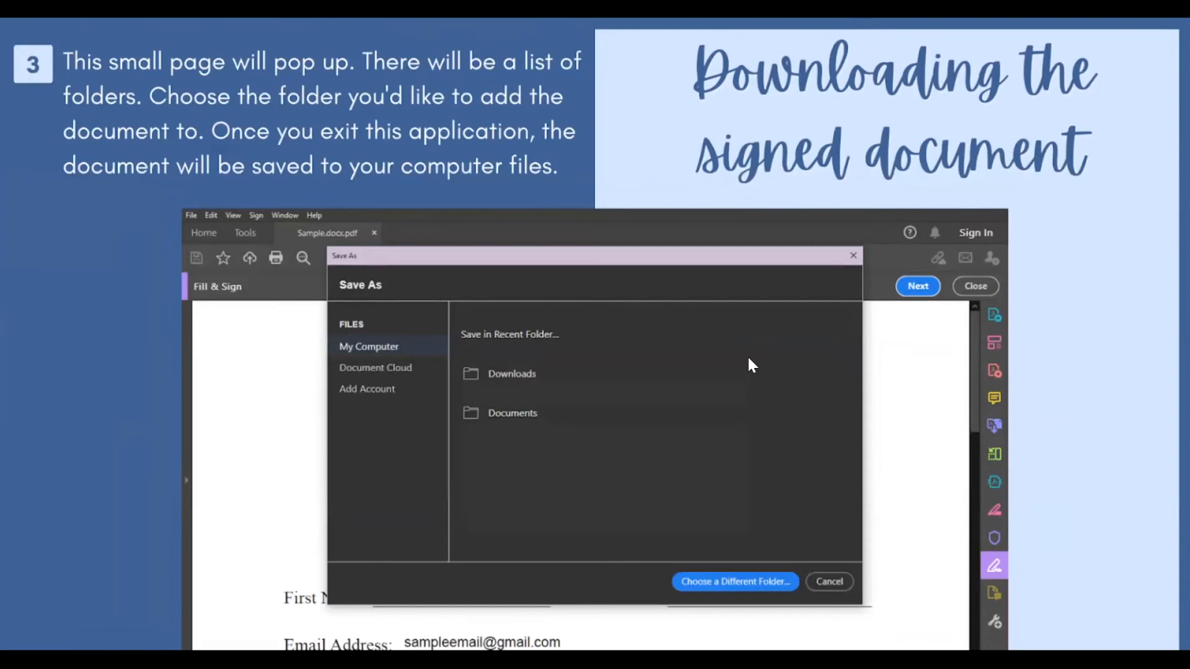
mouse_move(776, 506)
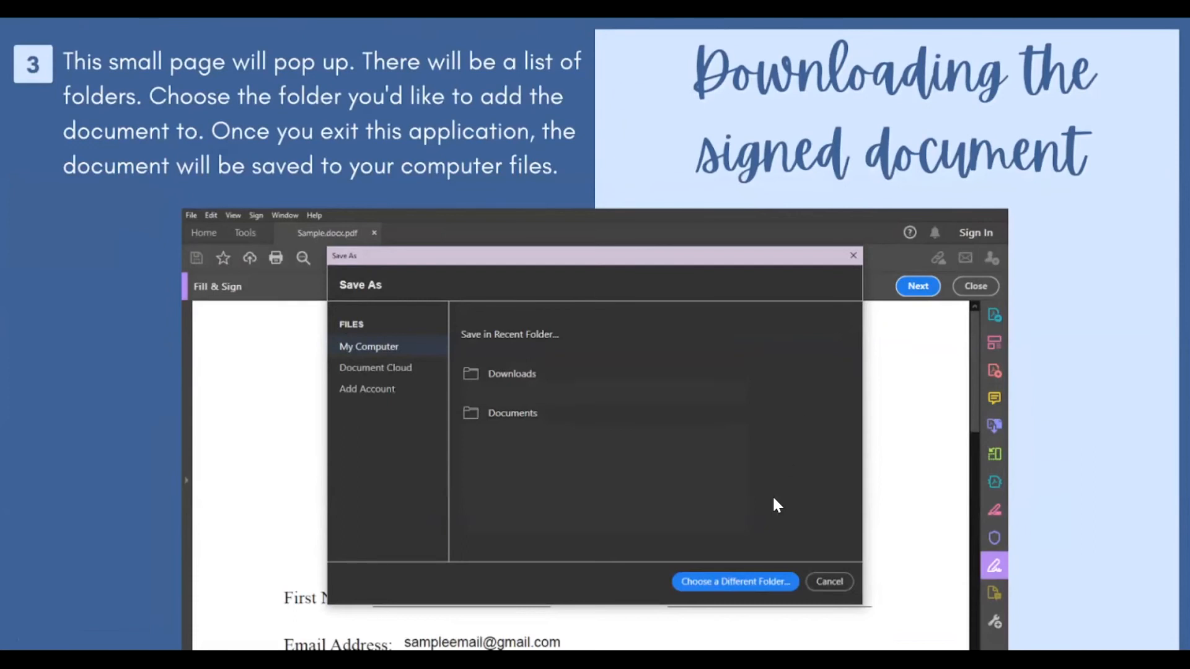
mouse_move(1123, 421)
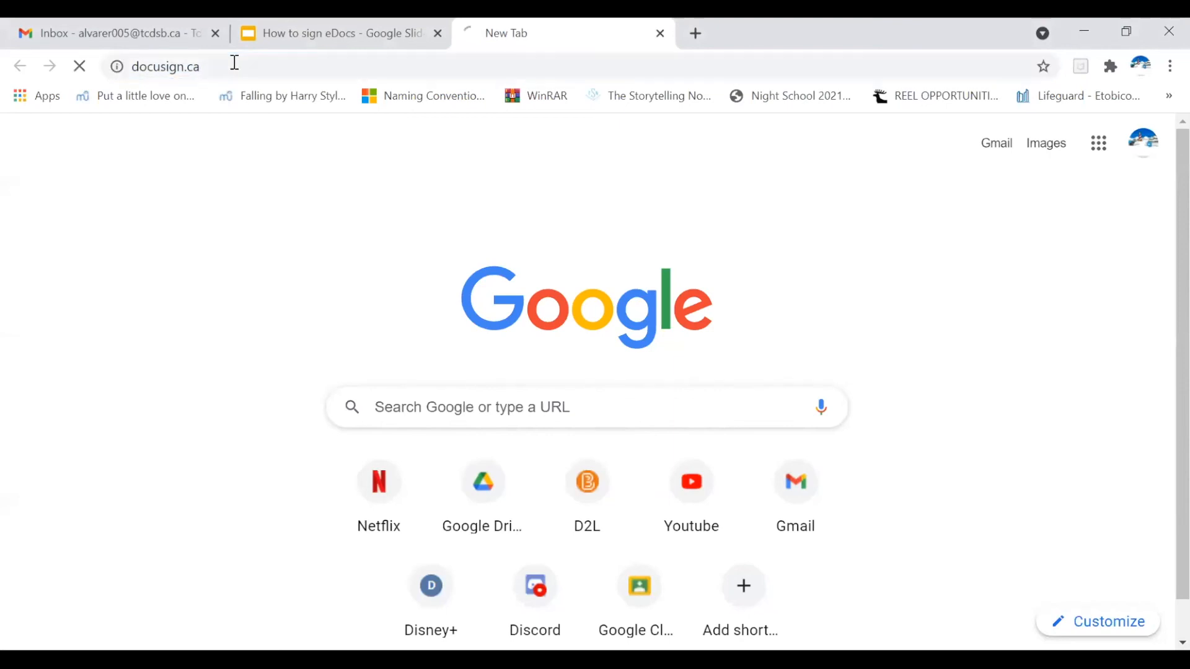
- Load docusign.ca and start the 30-day free trial sign-up form
key(Enter)
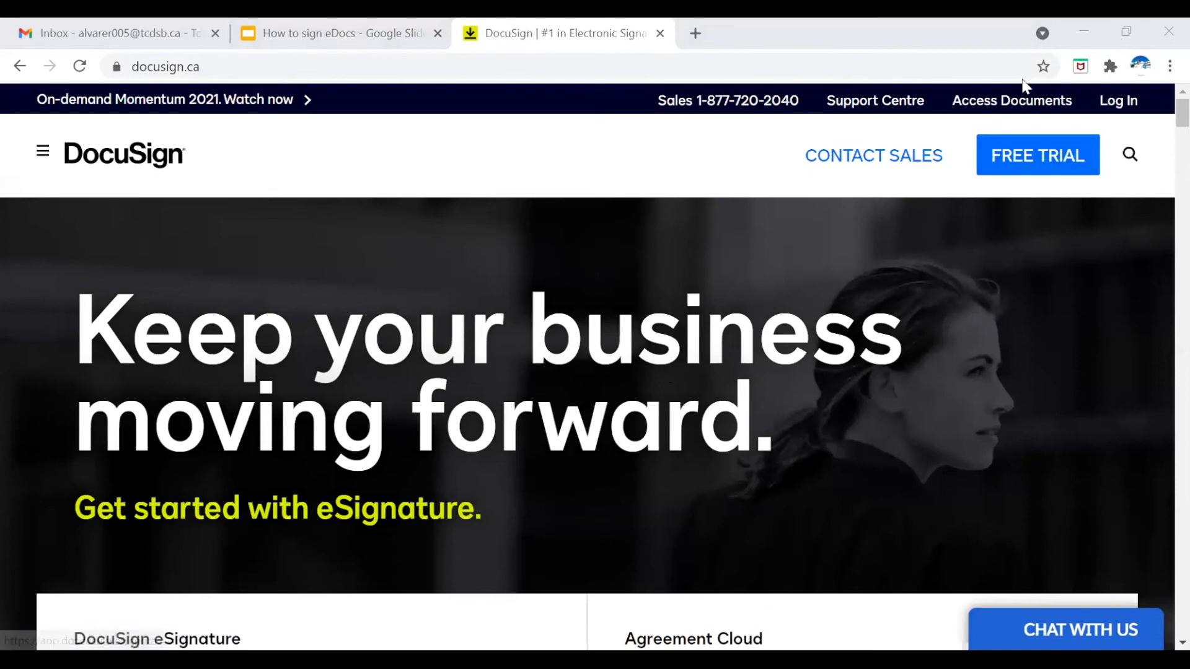
mouse_move(1003, 147)
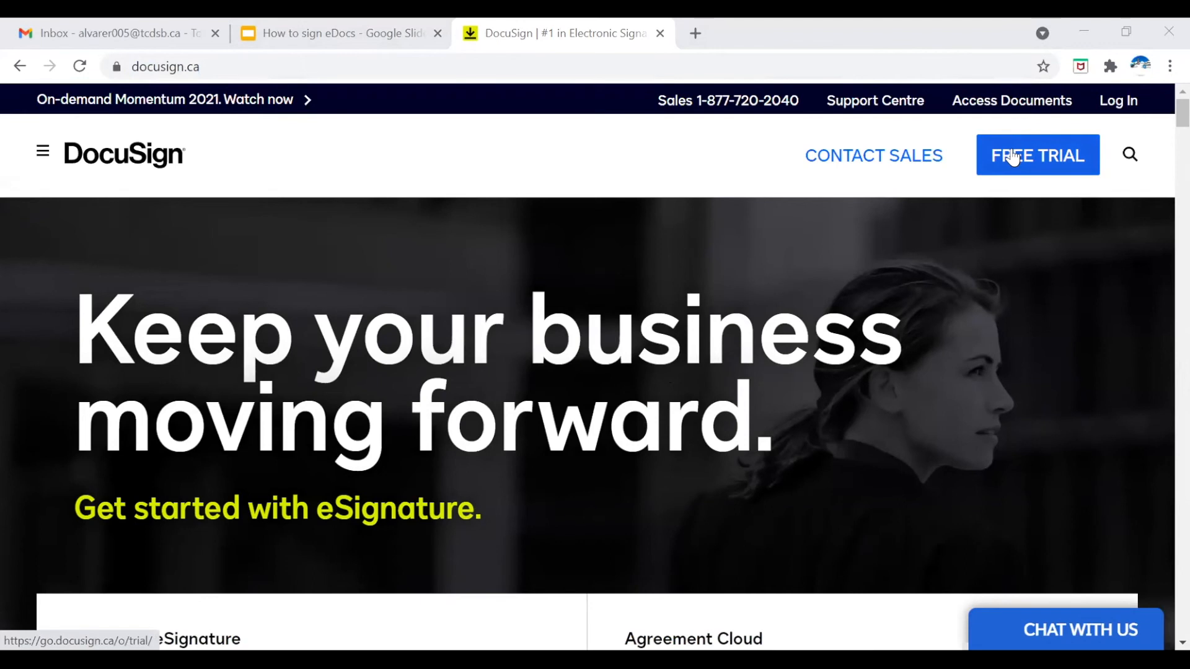
click(1036, 155)
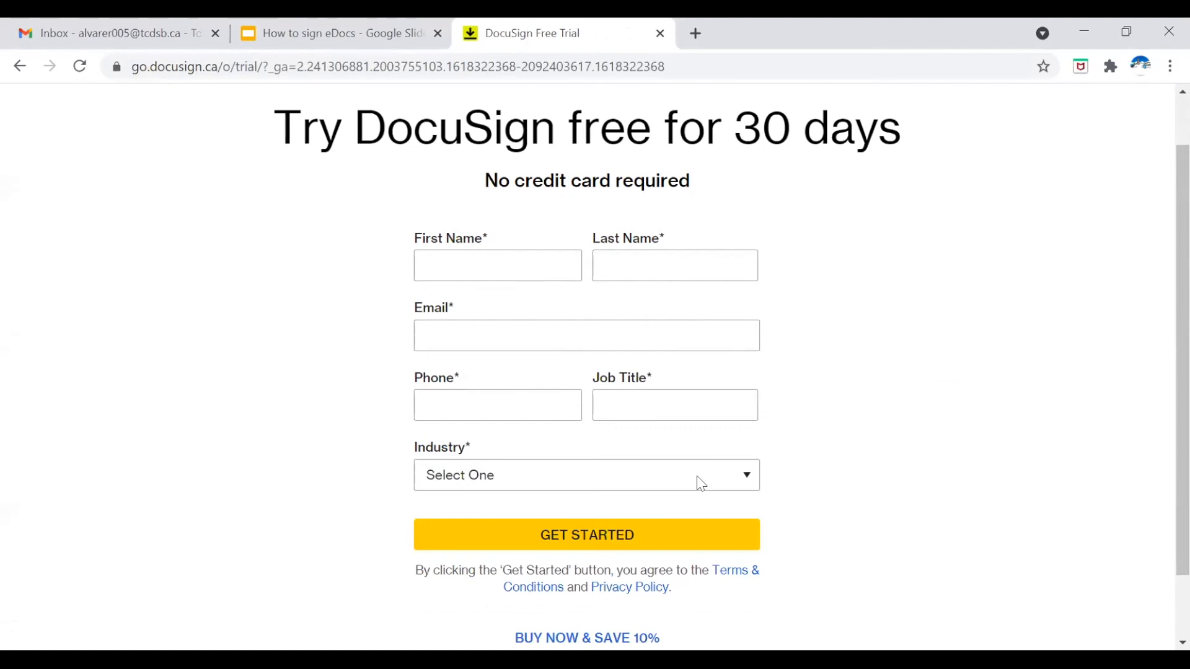
- Abandon the trial form and log in to the existing account, reaching the home dashboard
click(585, 475)
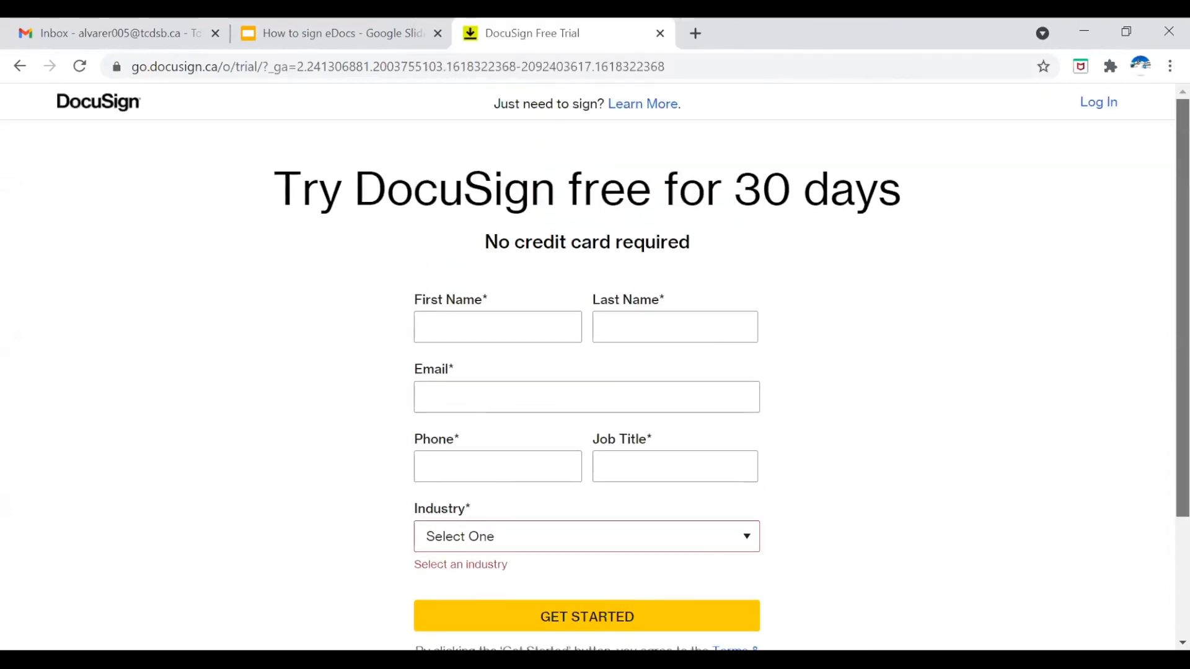
mouse_move(690, 379)
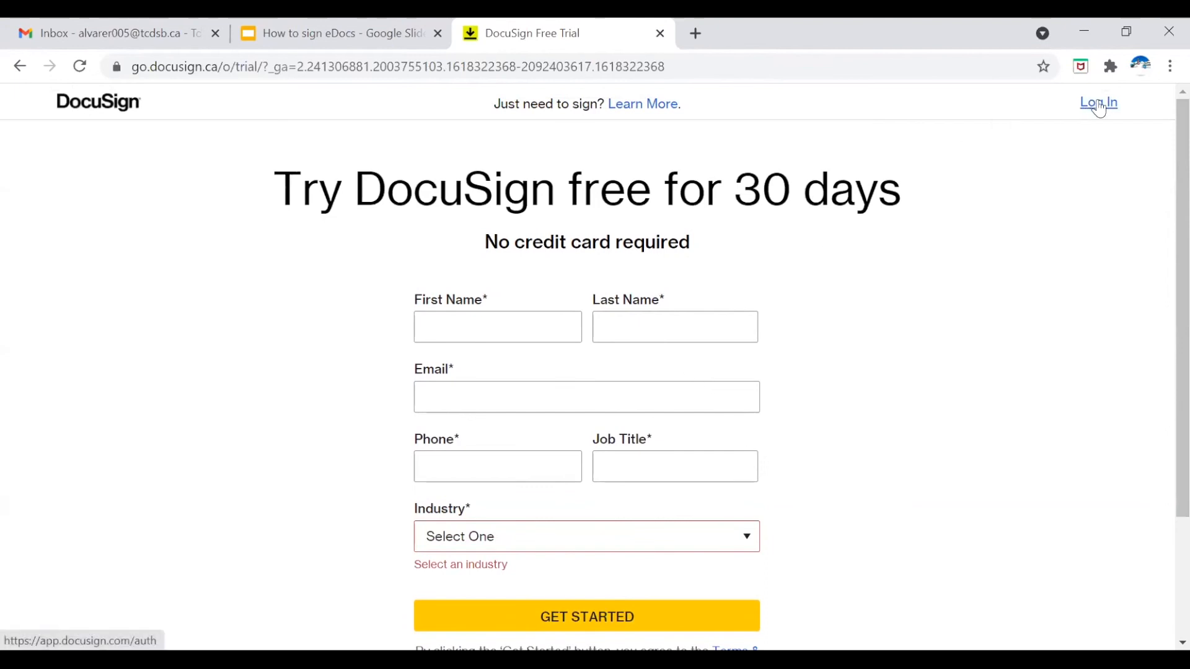
click(1098, 103)
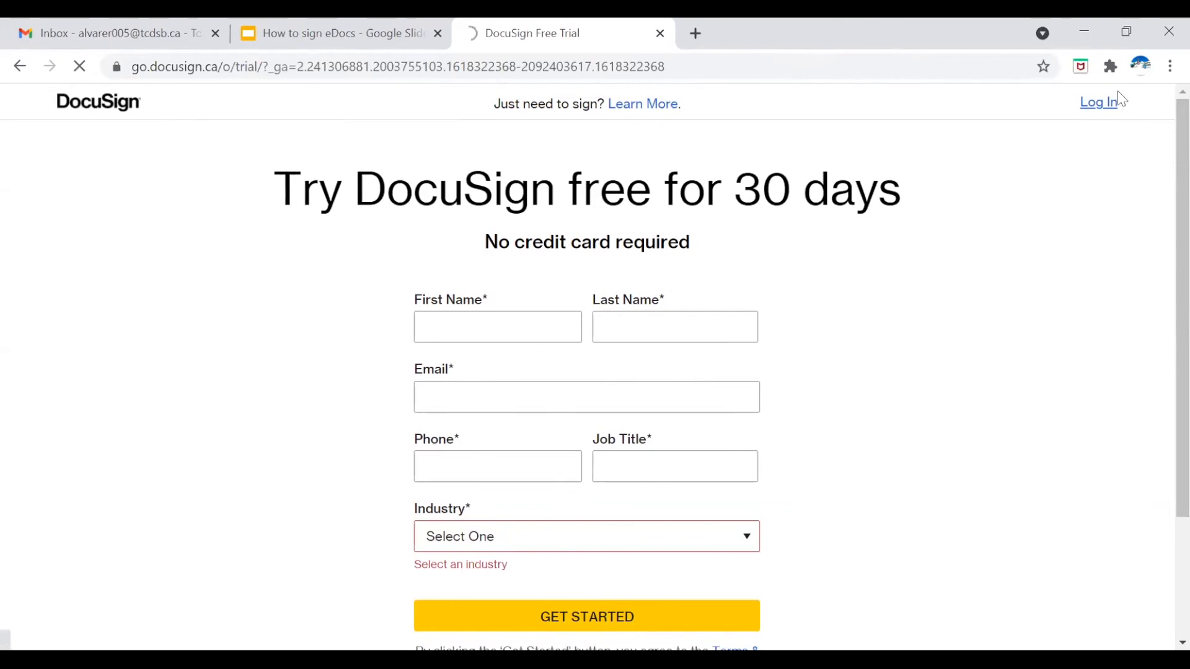
click(1099, 101)
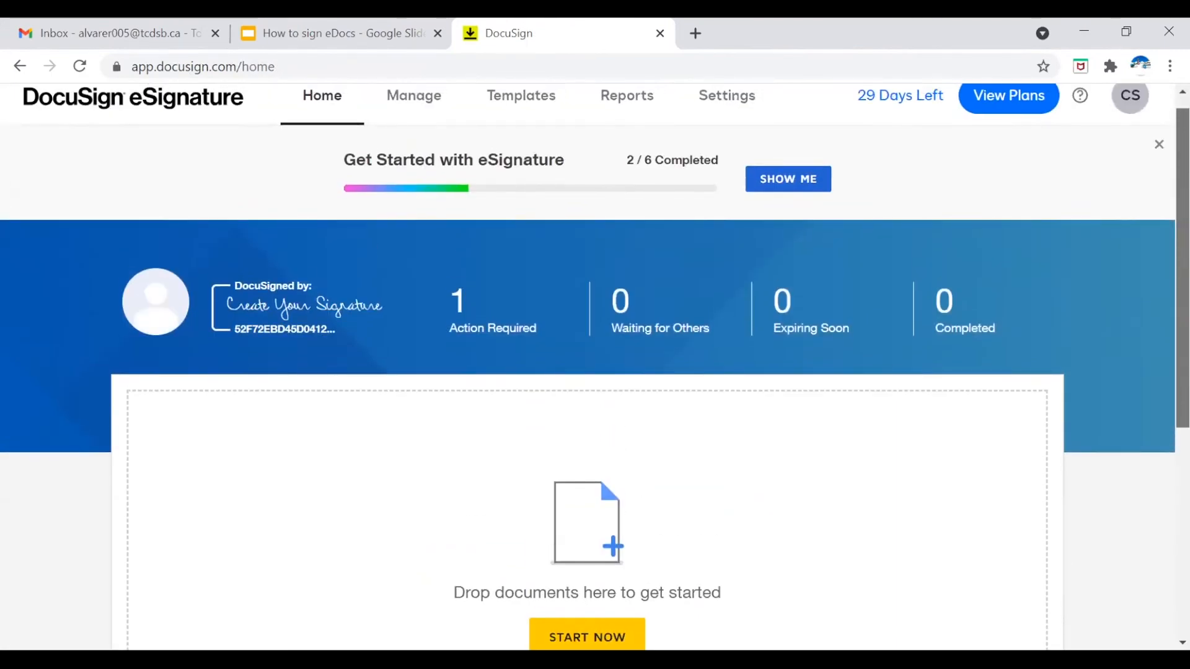
- Start Create Your Signature from the home page placeholder
scroll(down, 3)
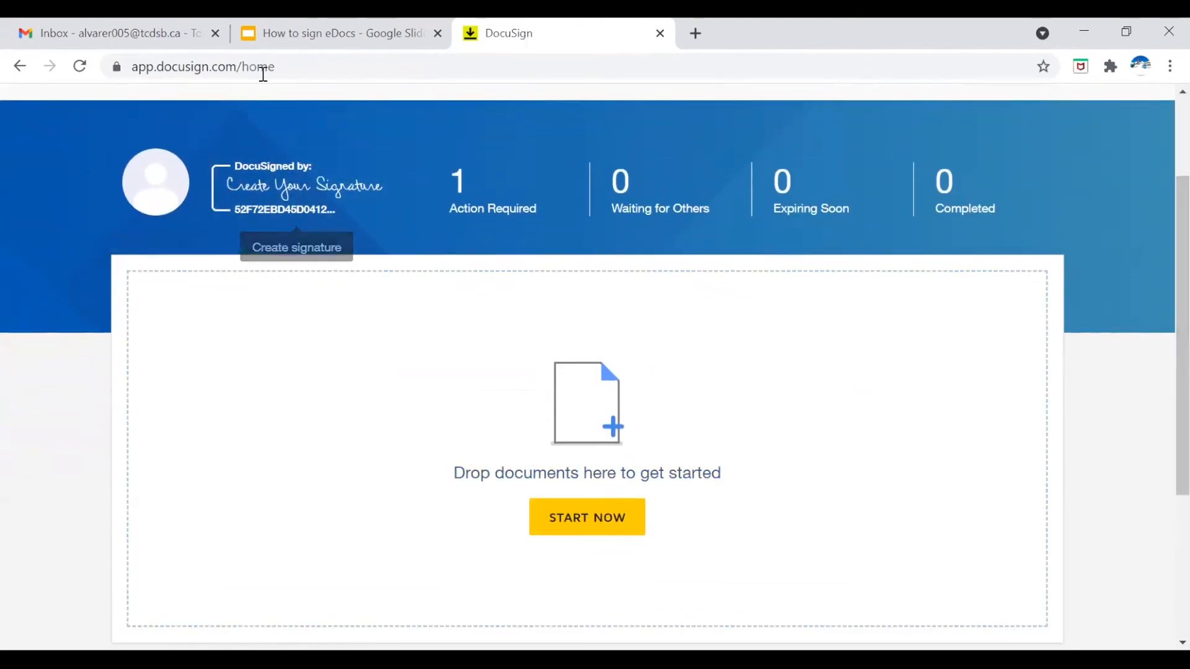
mouse_move(296, 186)
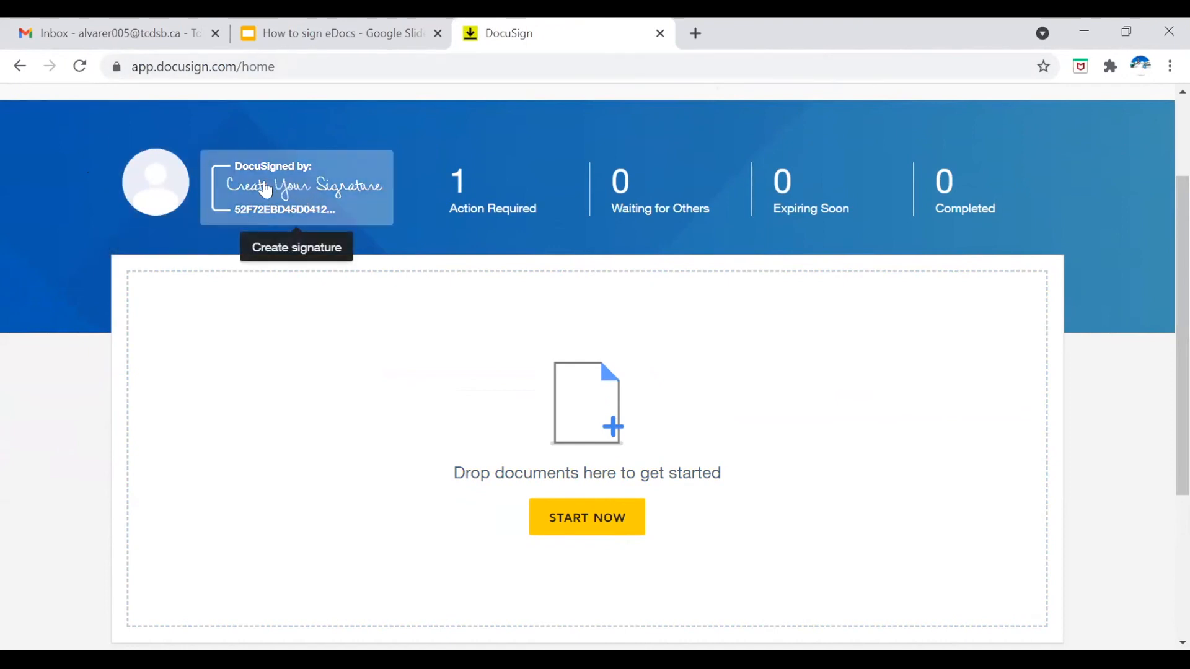
mouse_move(340, 200)
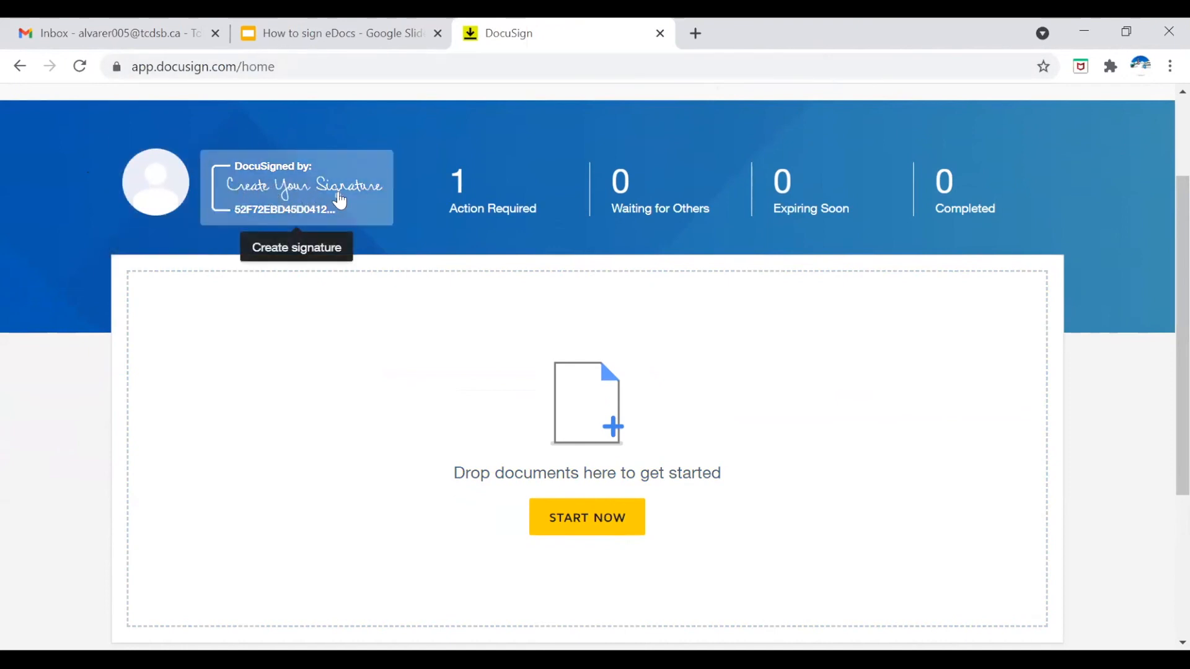
click(295, 187)
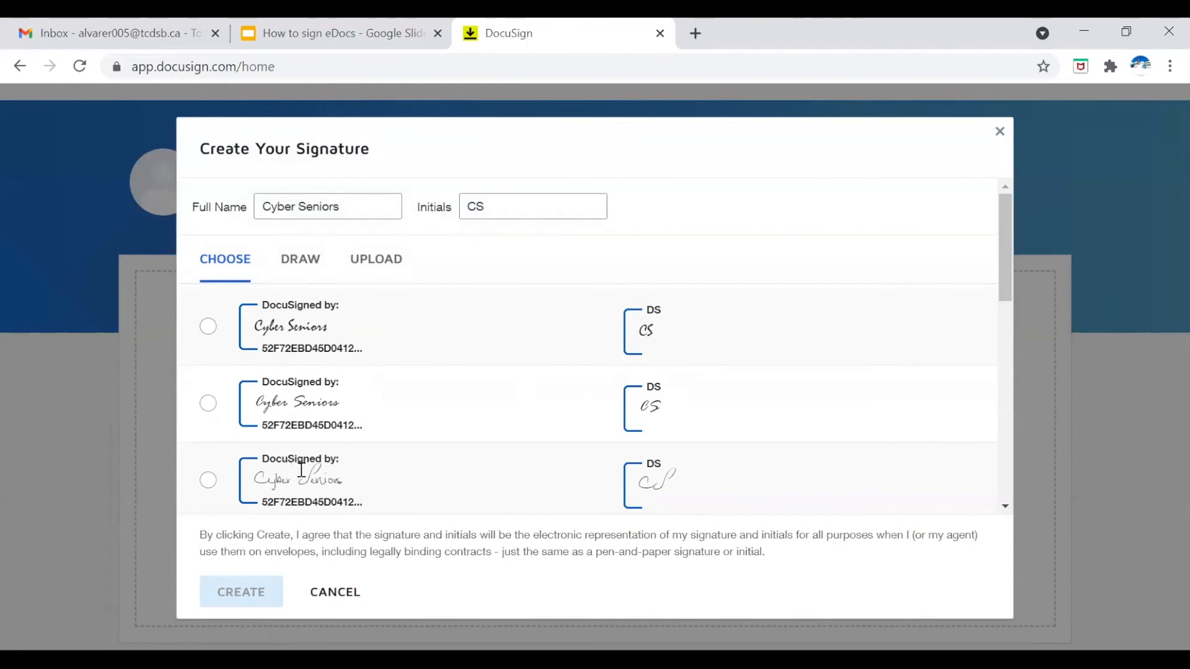
mouse_move(570, 348)
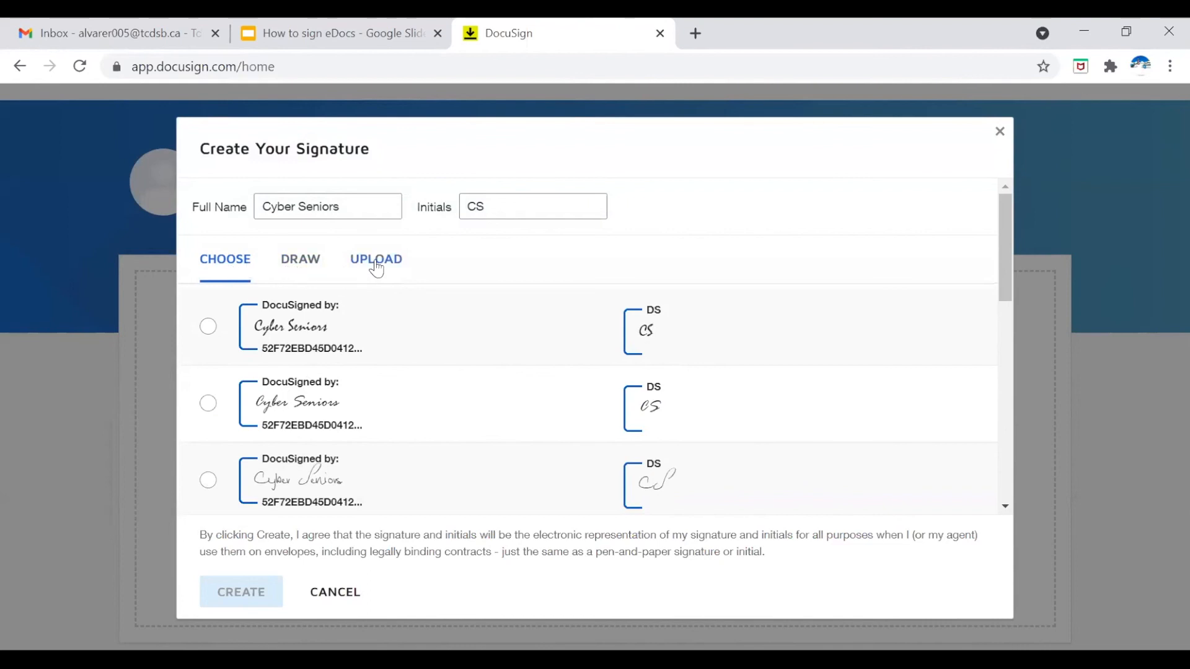
- Hand-draw "Cyber" in the Draw area, then clear it so the area is empty
click(300, 260)
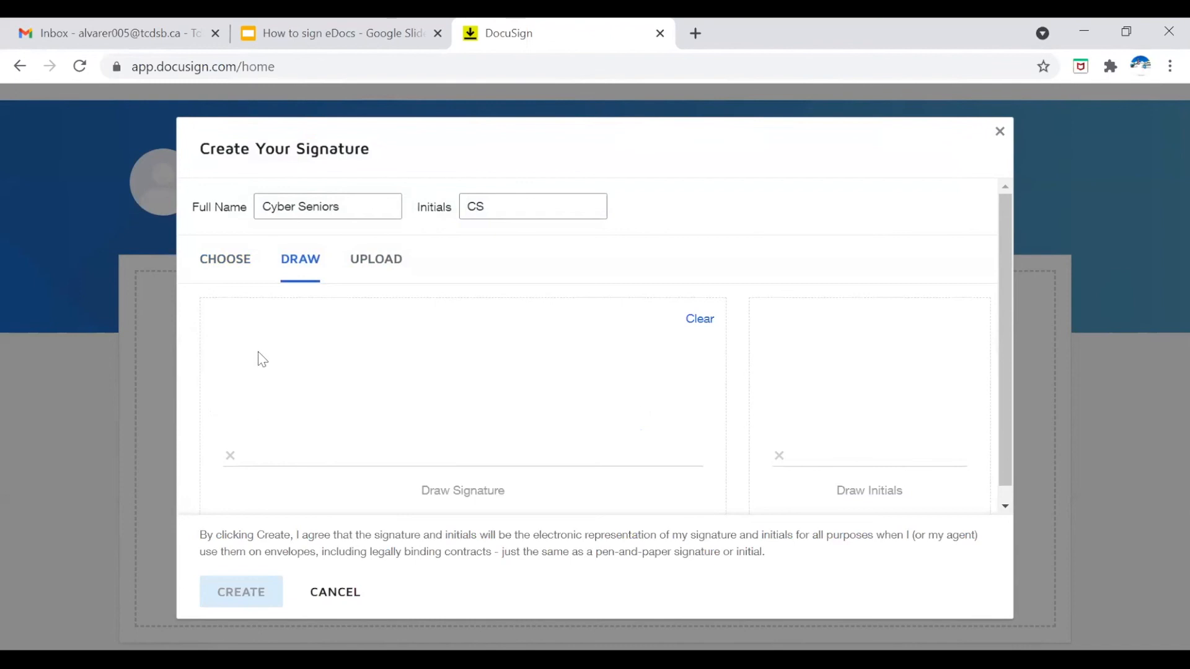
drag(261, 334, 296, 414)
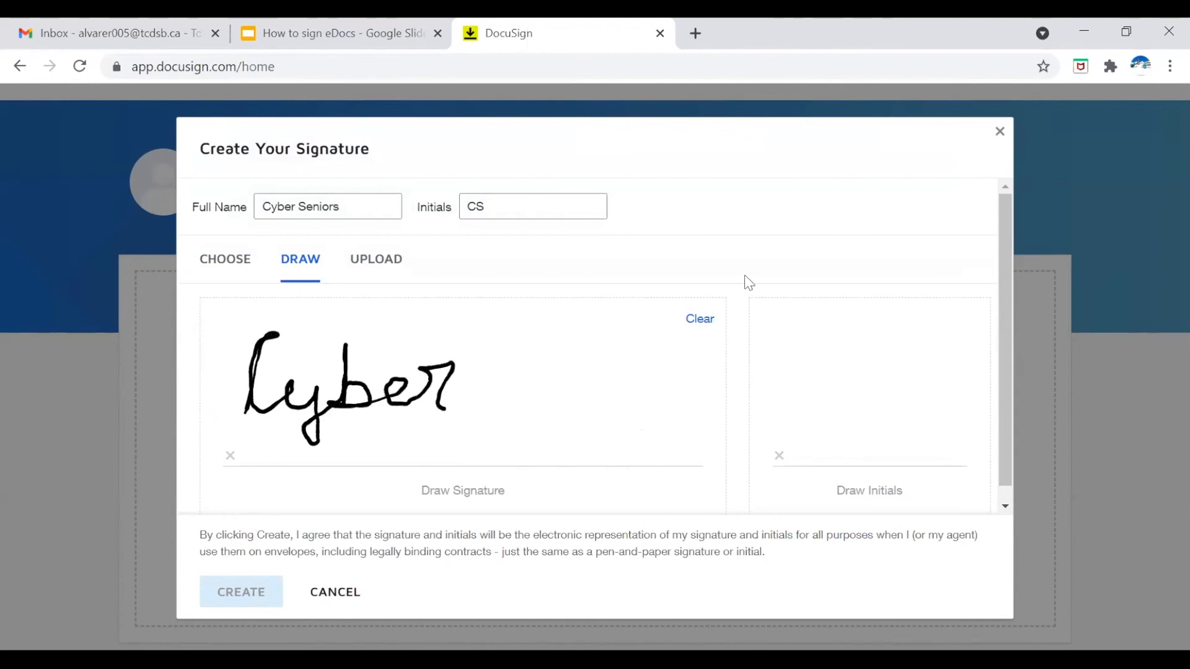
click(699, 318)
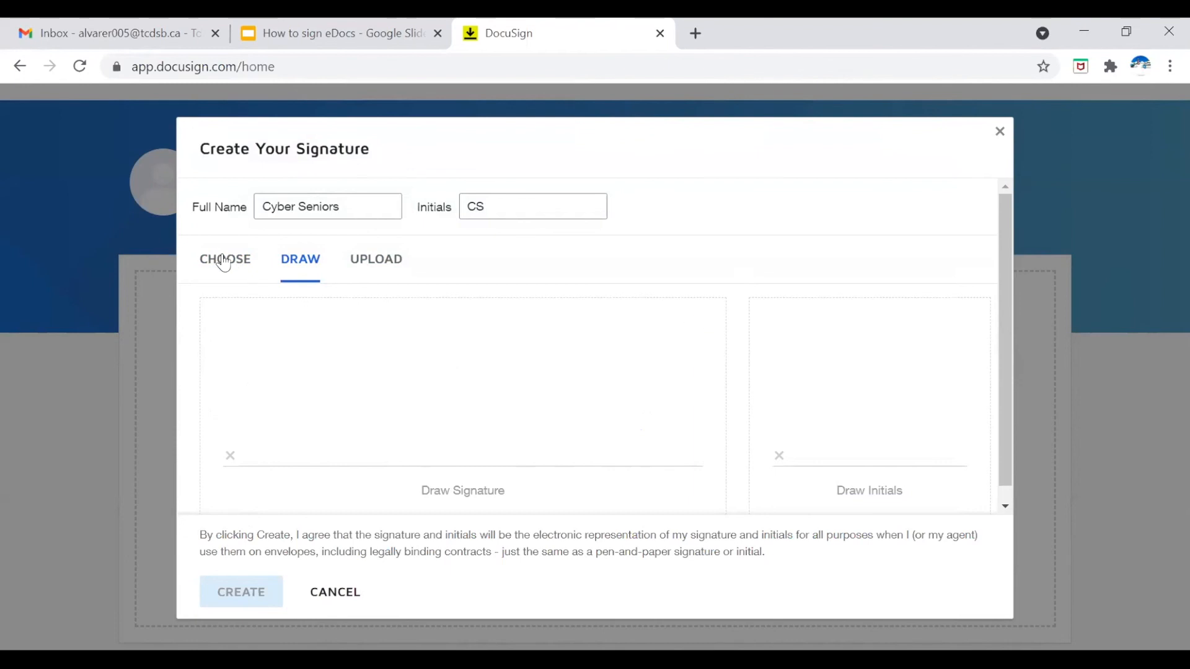
- Choose the first autogenerated Cyber Seniors style and highlight the consent statement
click(225, 259)
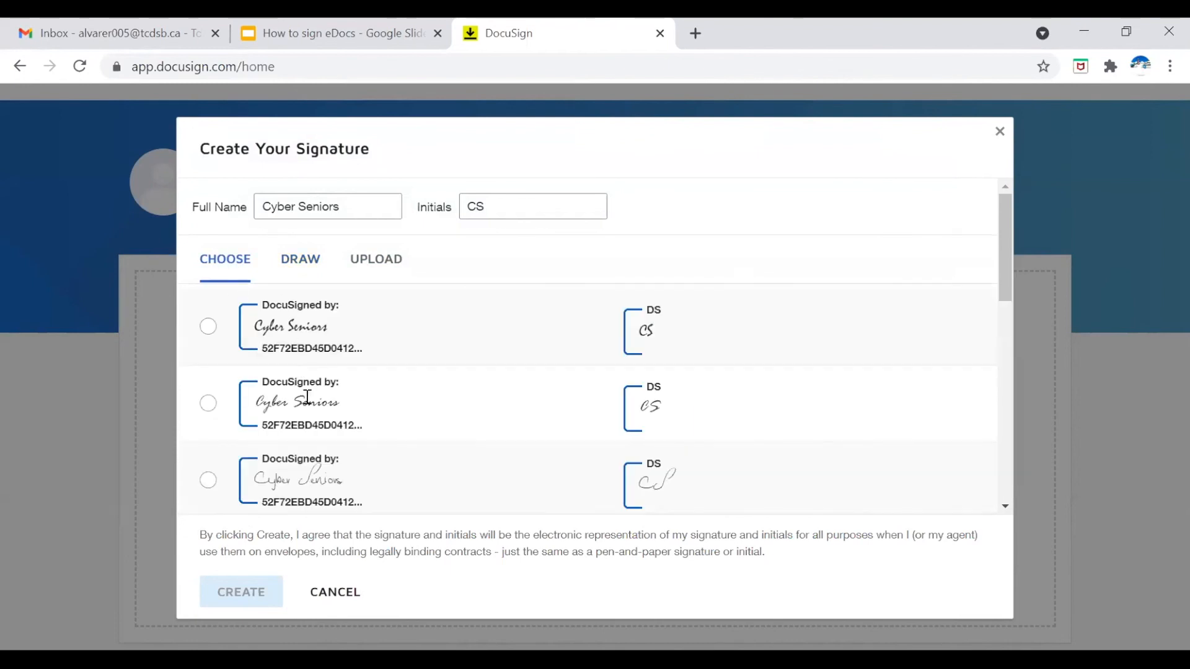
mouse_move(307, 436)
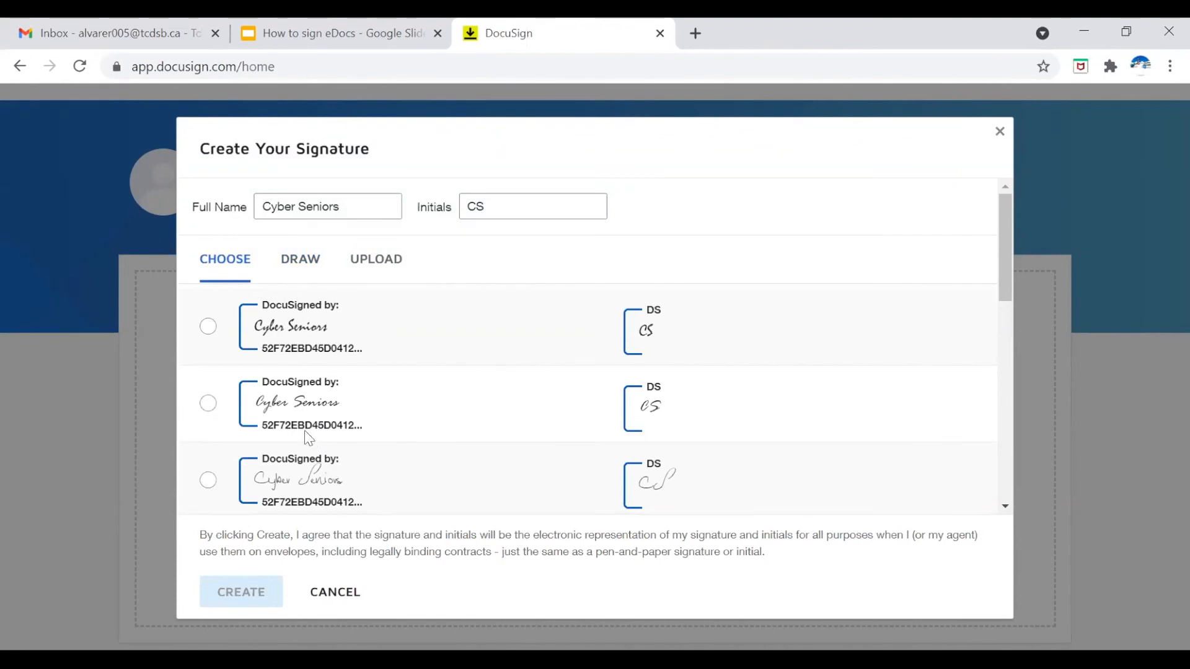
click(208, 326)
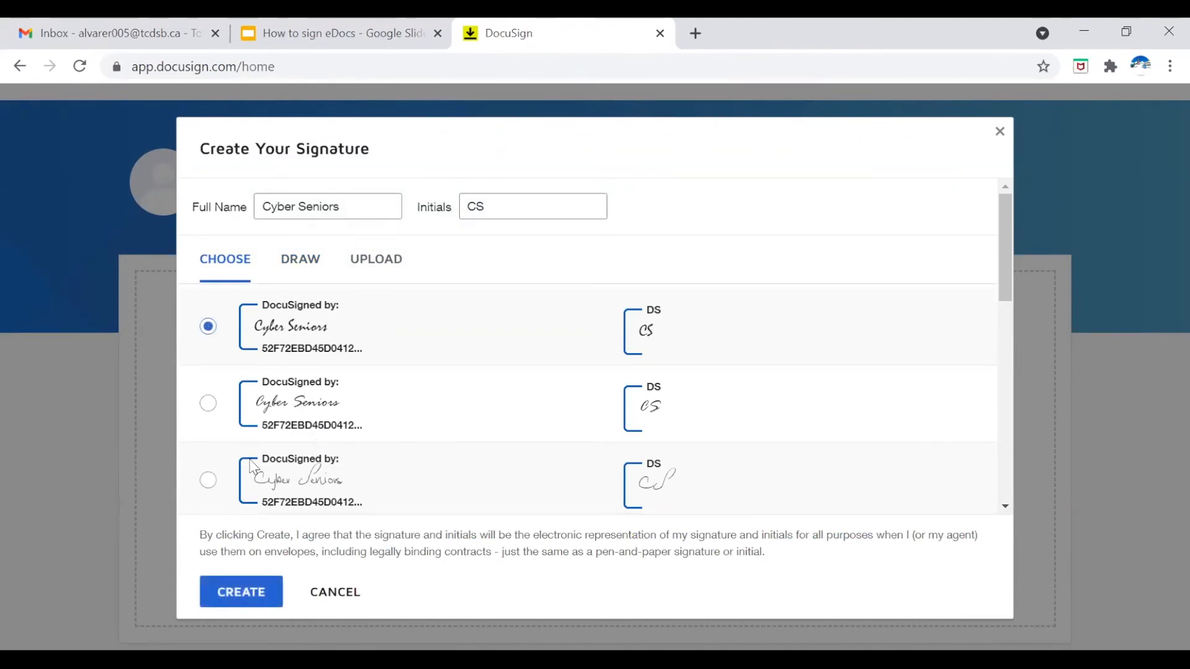
mouse_move(225, 559)
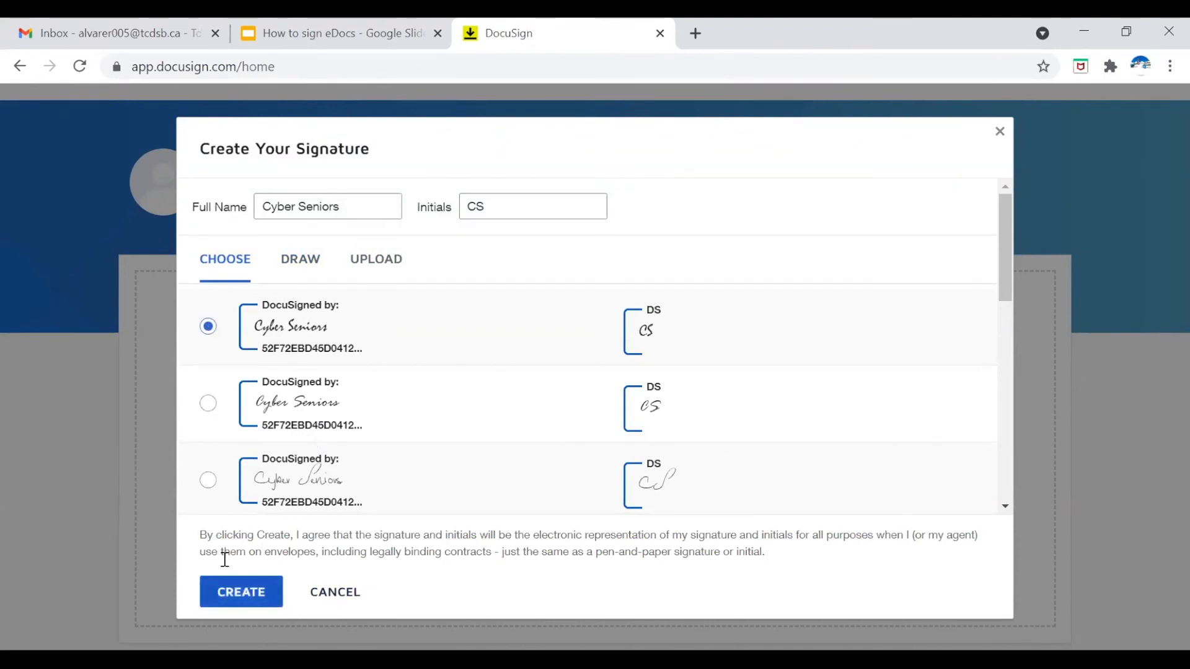
mouse_move(203, 529)
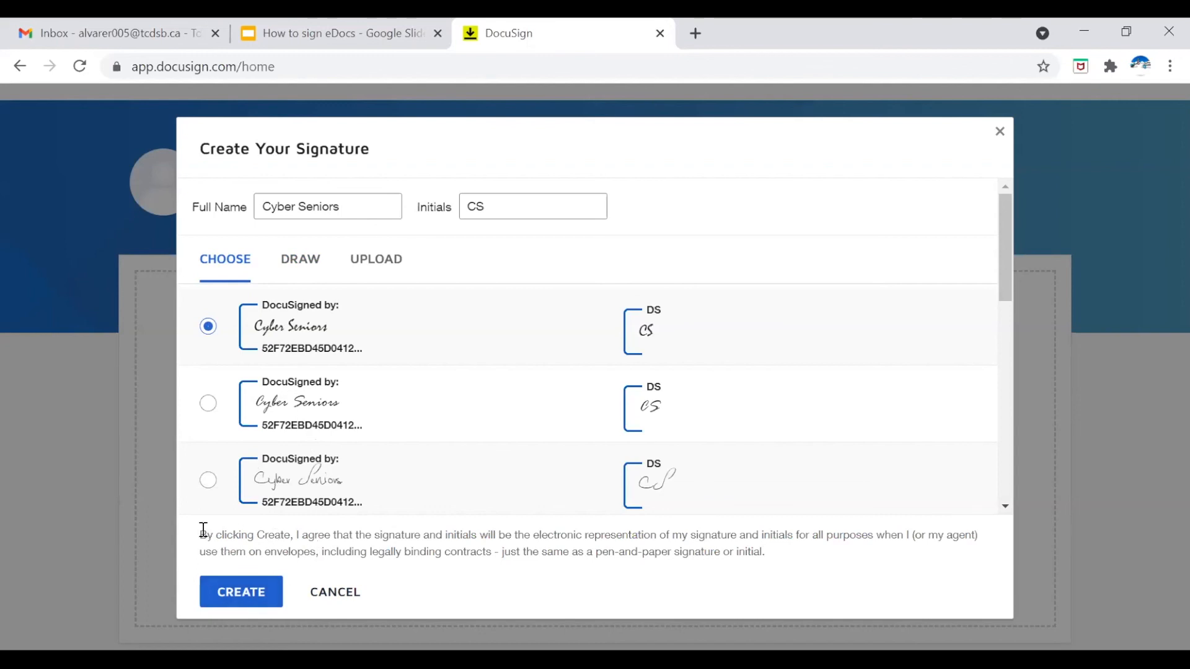
drag(199, 536, 493, 536)
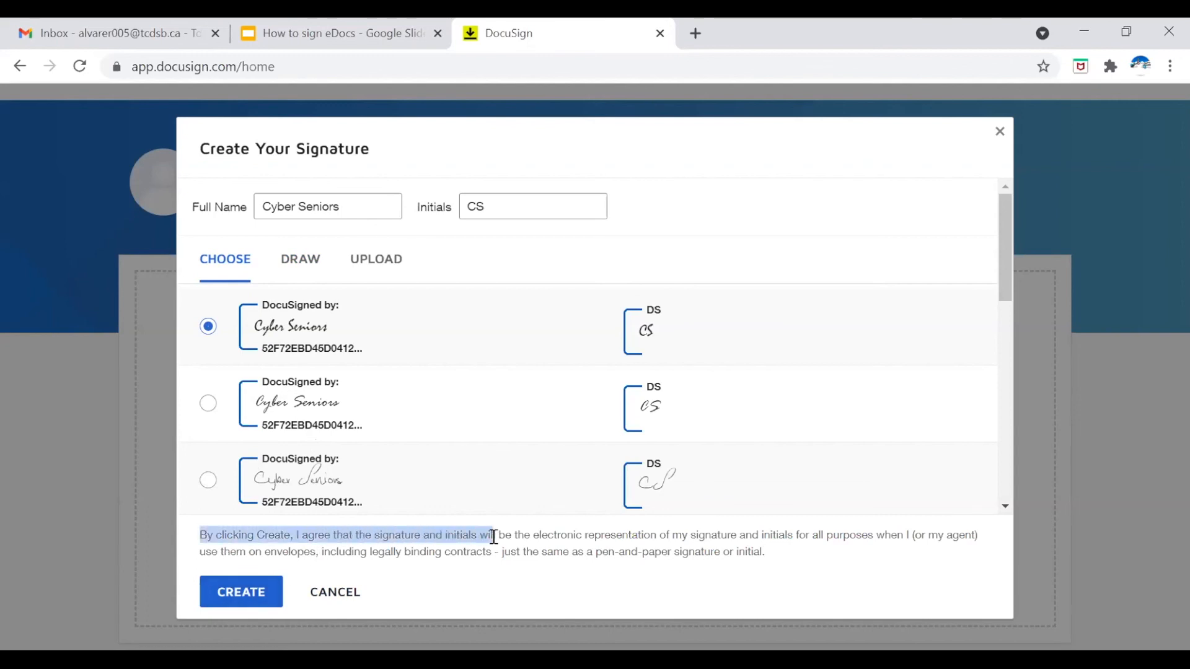
drag(493, 535, 789, 535)
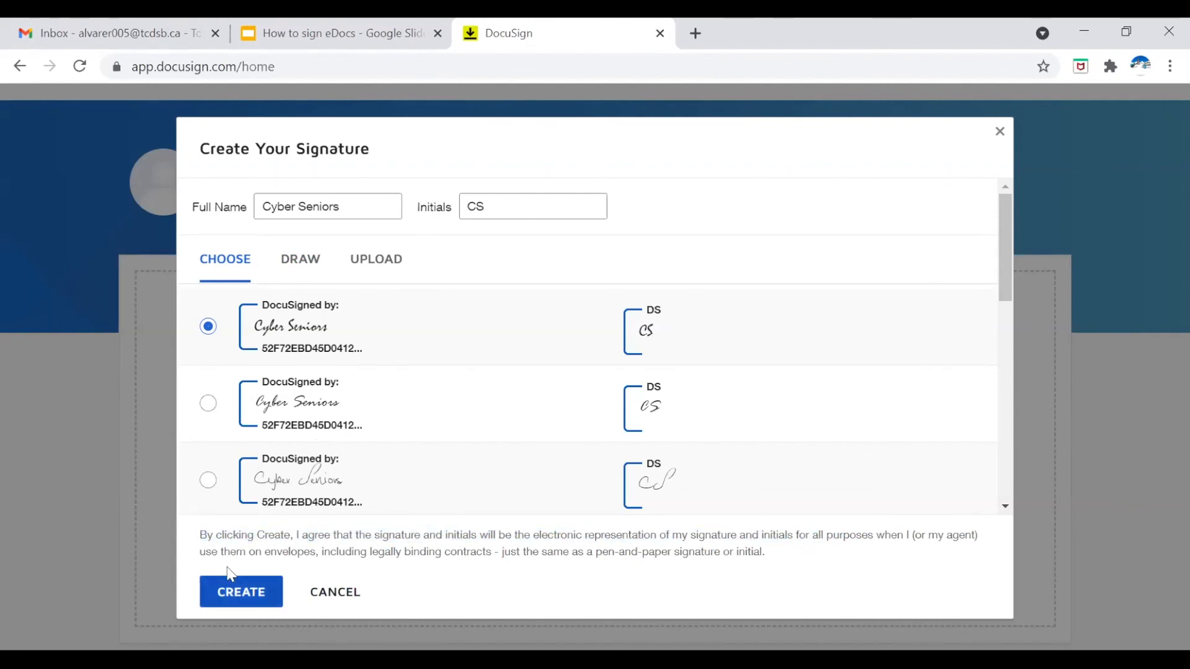
- Create the signature and CS initials, returning to the home dashboard
click(241, 593)
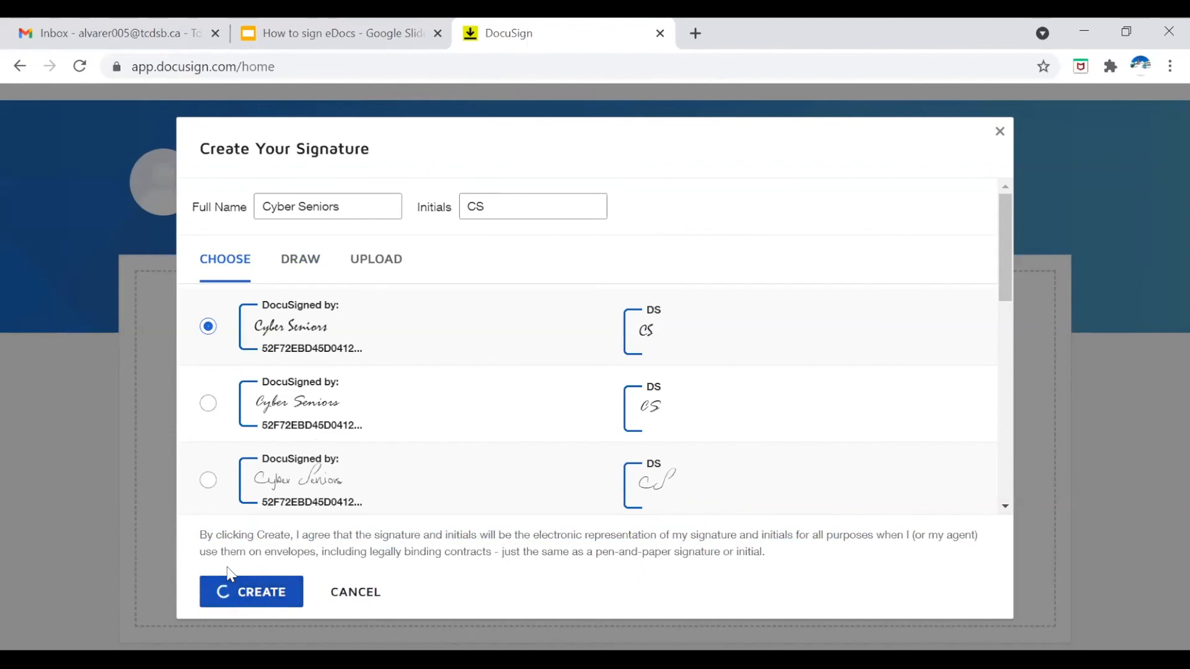
click(252, 592)
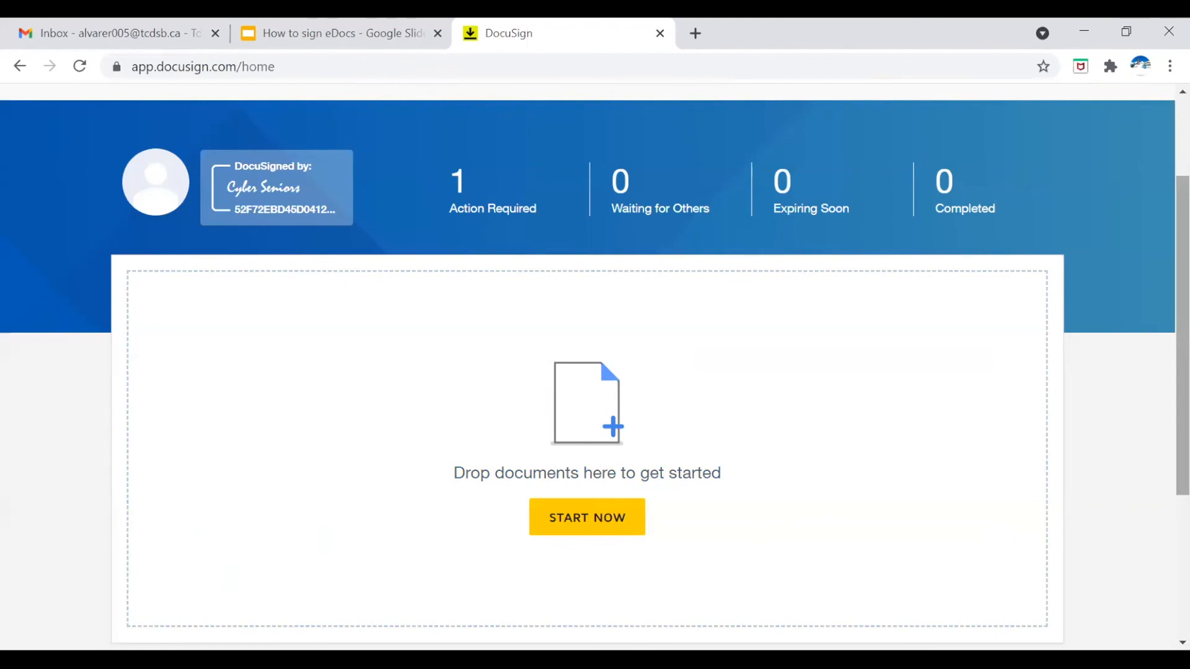
scroll(down, 3)
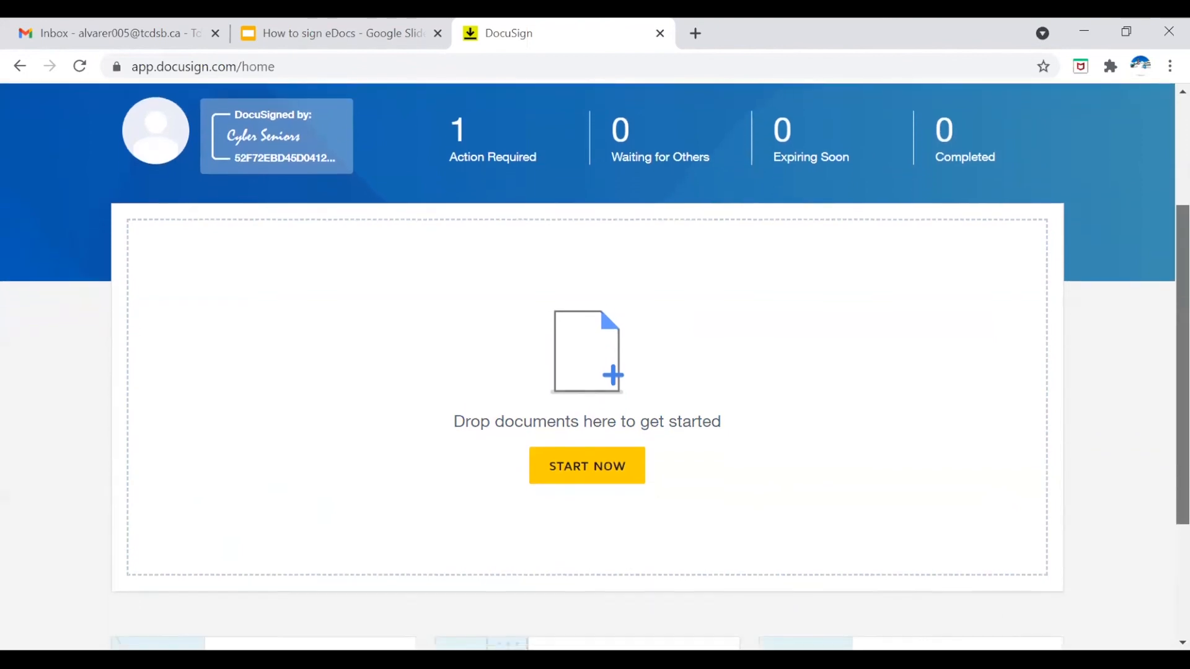
scroll(down, 3)
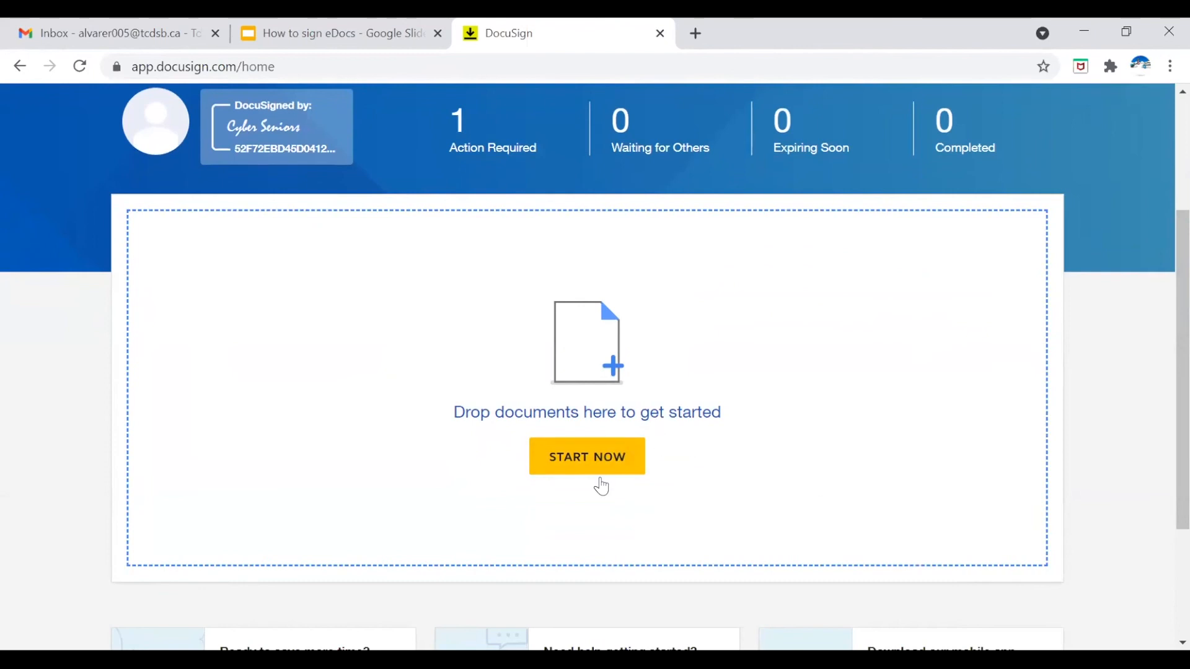
mouse_move(590, 465)
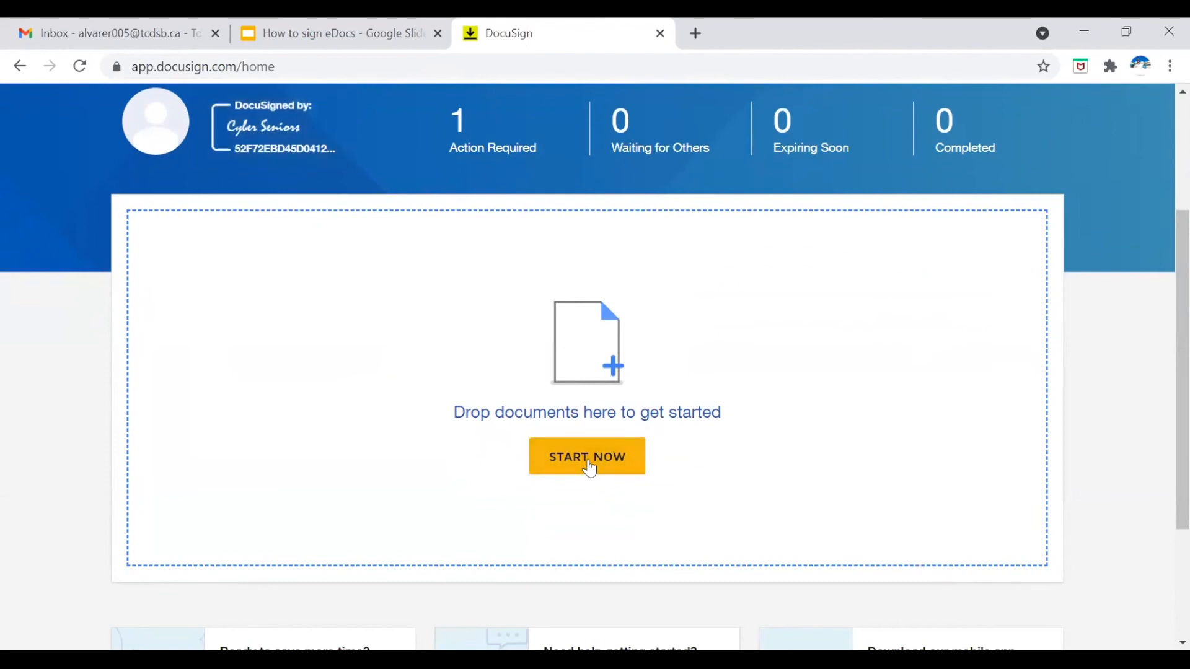
- Start a new envelope and upload Cyber Seniors.docx from the desktop
click(587, 456)
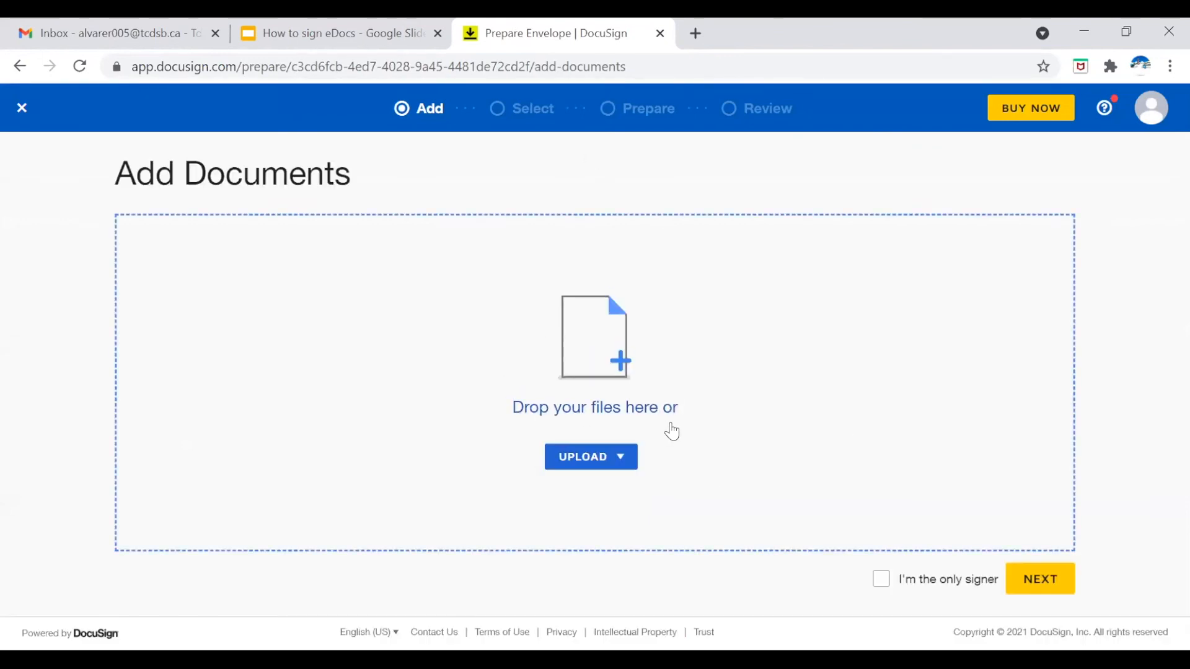
mouse_move(655, 418)
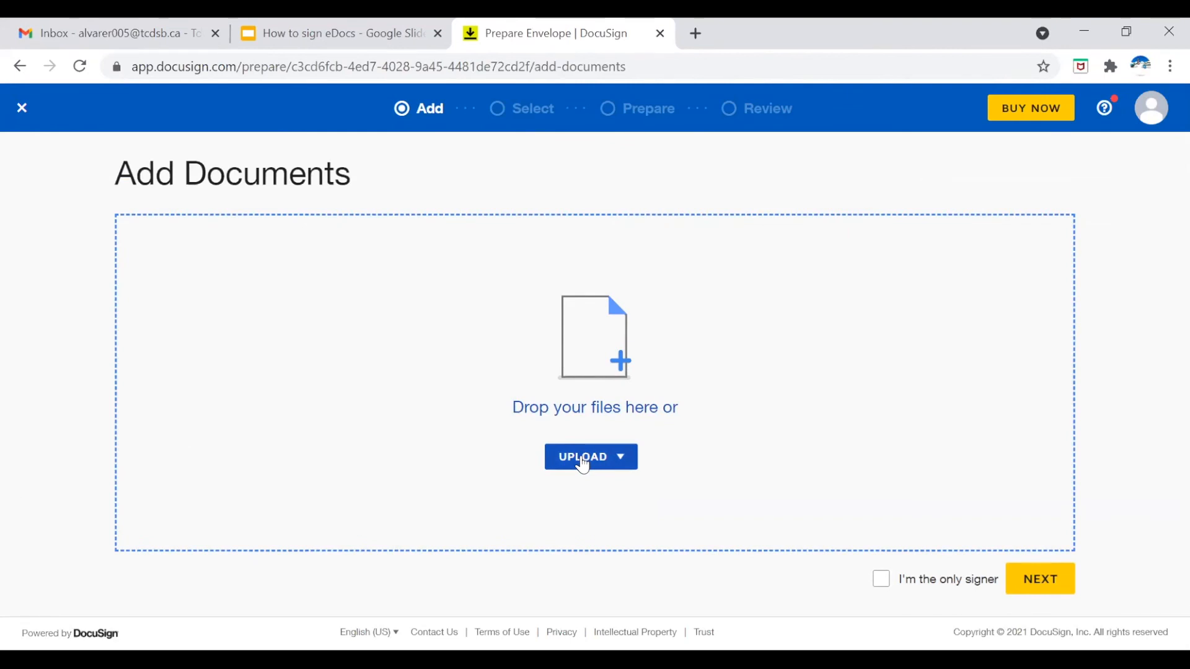
click(590, 457)
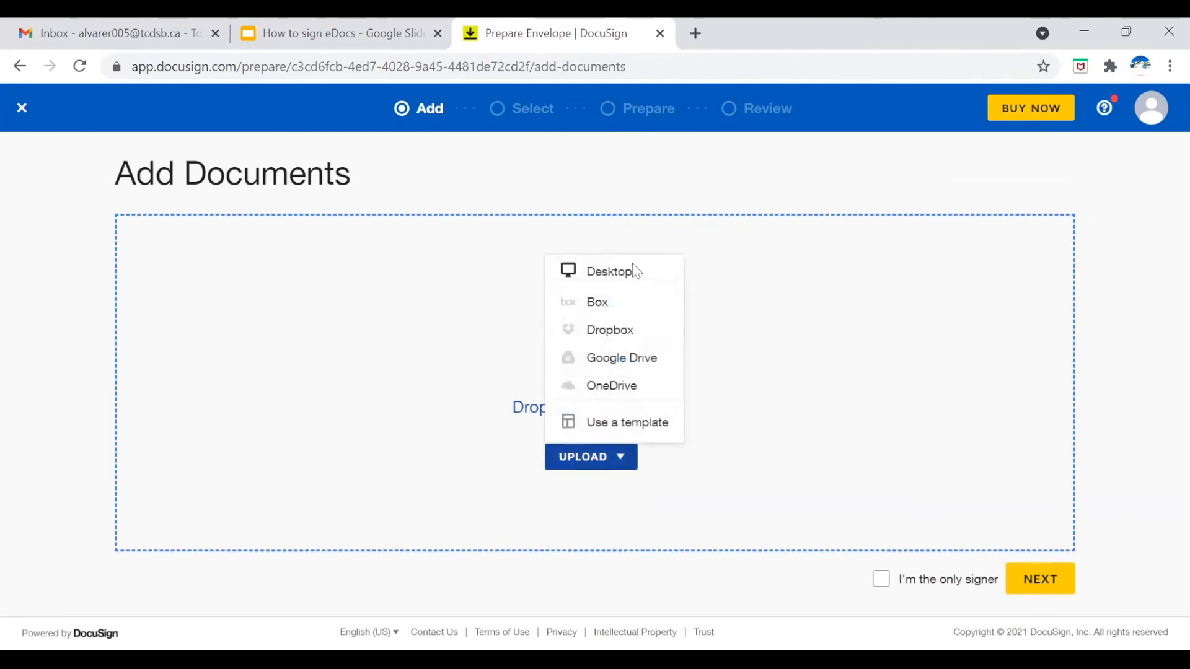
click(610, 271)
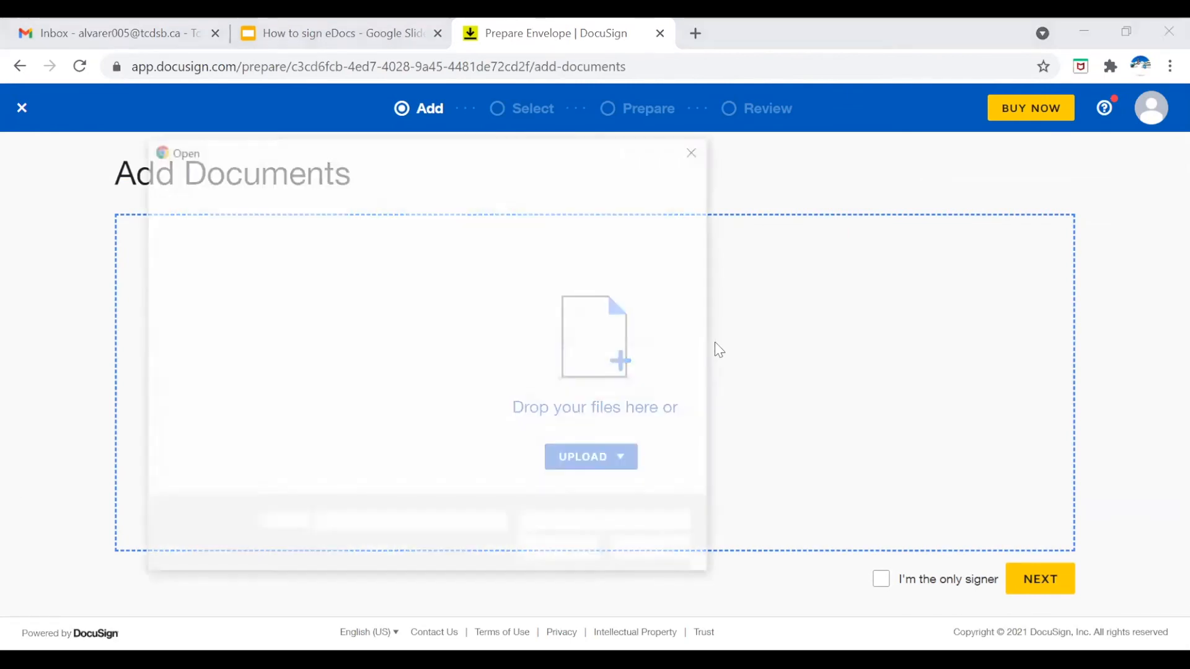
click(583, 456)
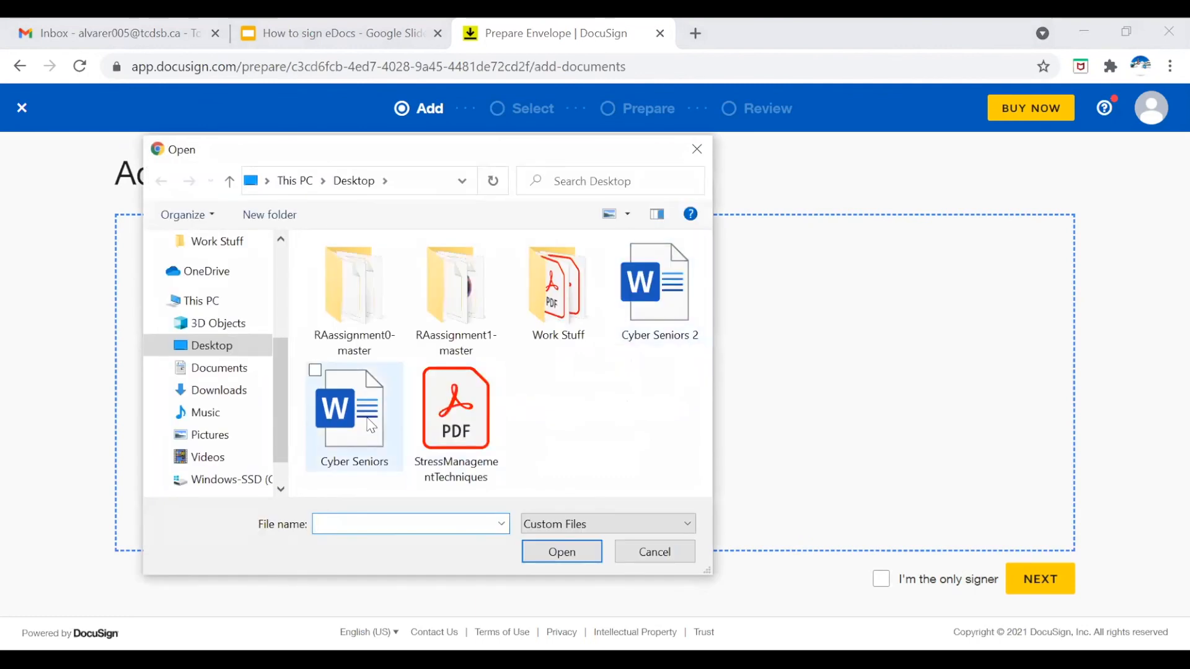
click(353, 408)
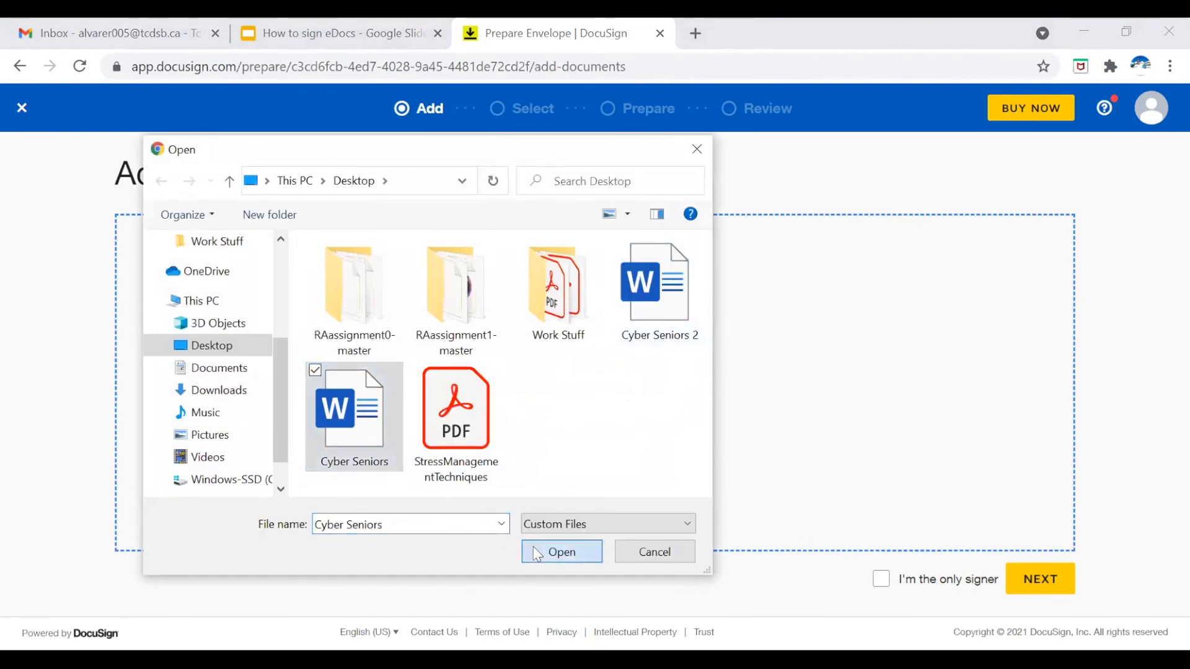
click(560, 551)
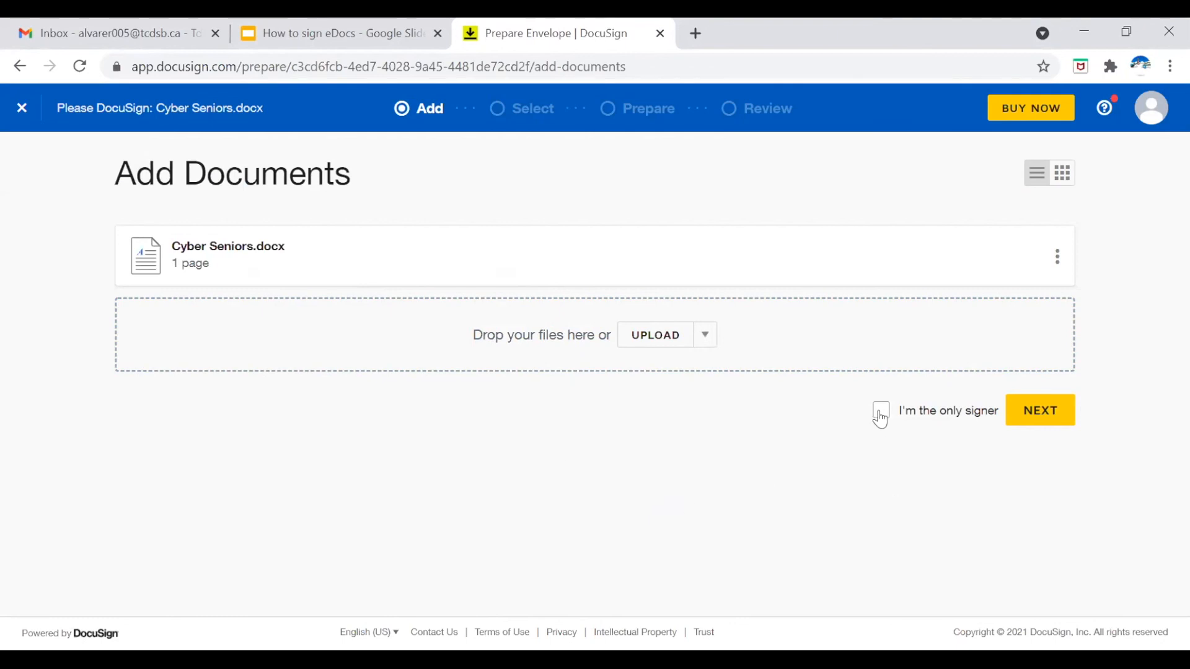
click(884, 410)
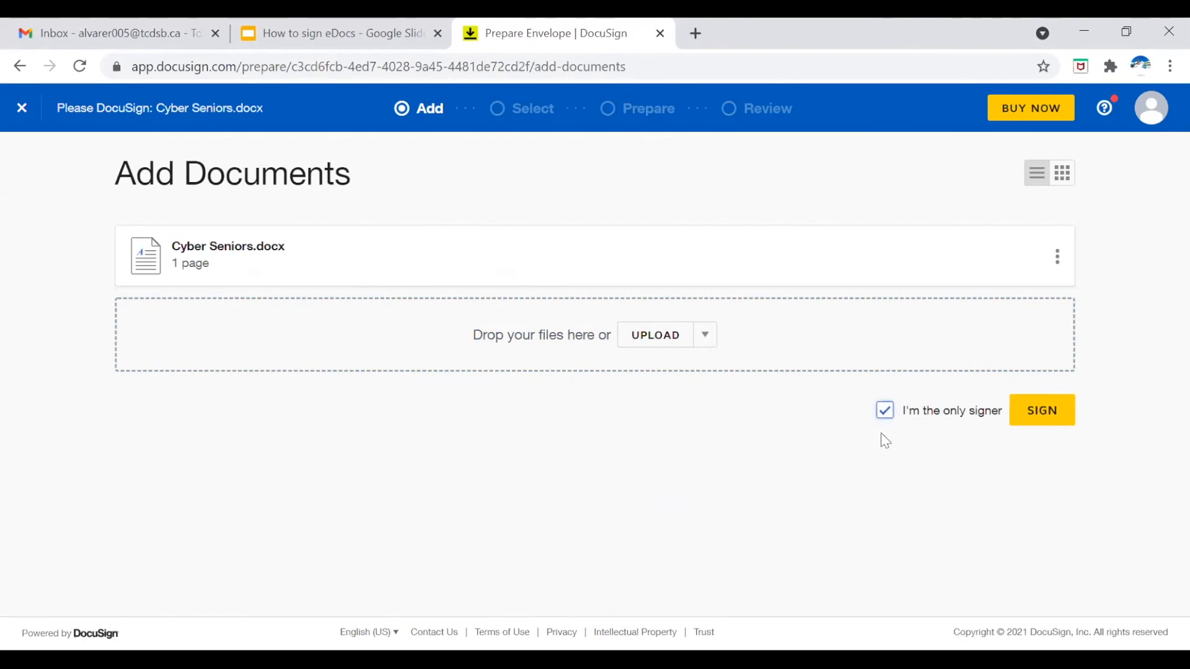
mouse_move(1104, 406)
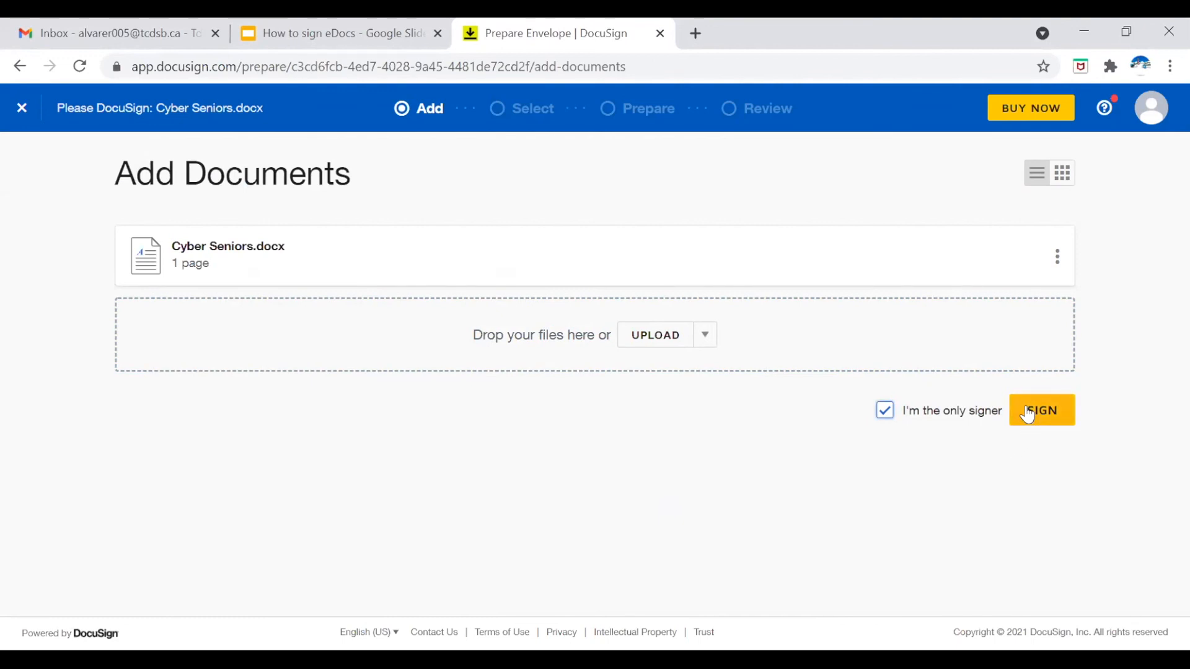
mouse_move(1004, 532)
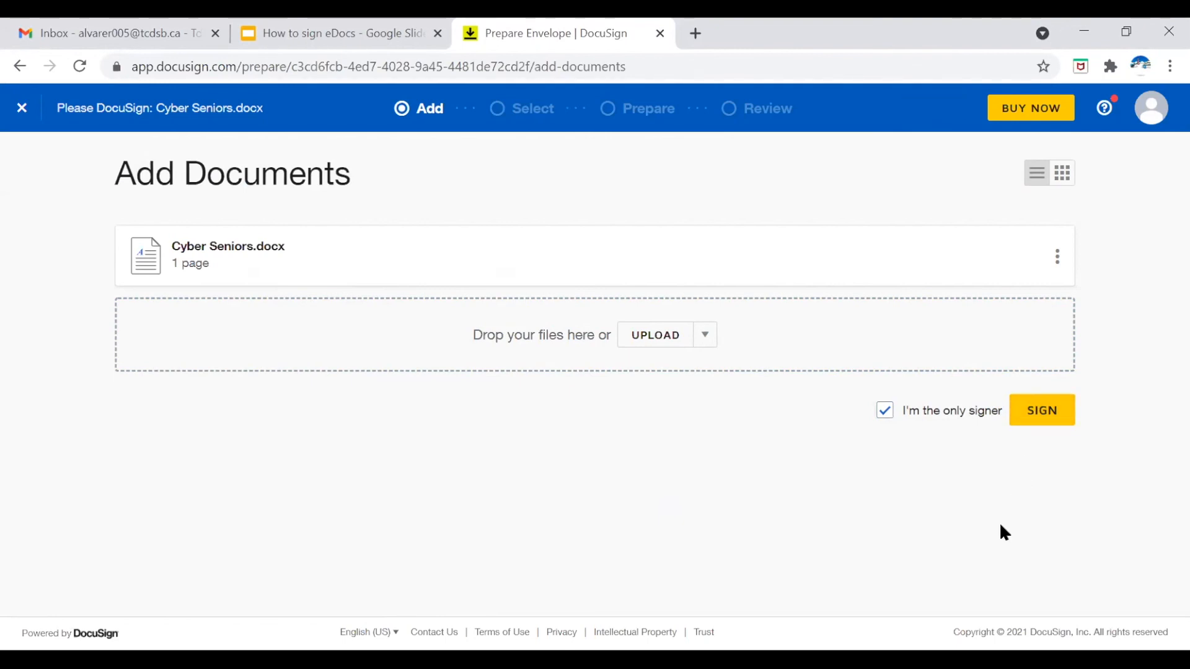
mouse_move(1101, 517)
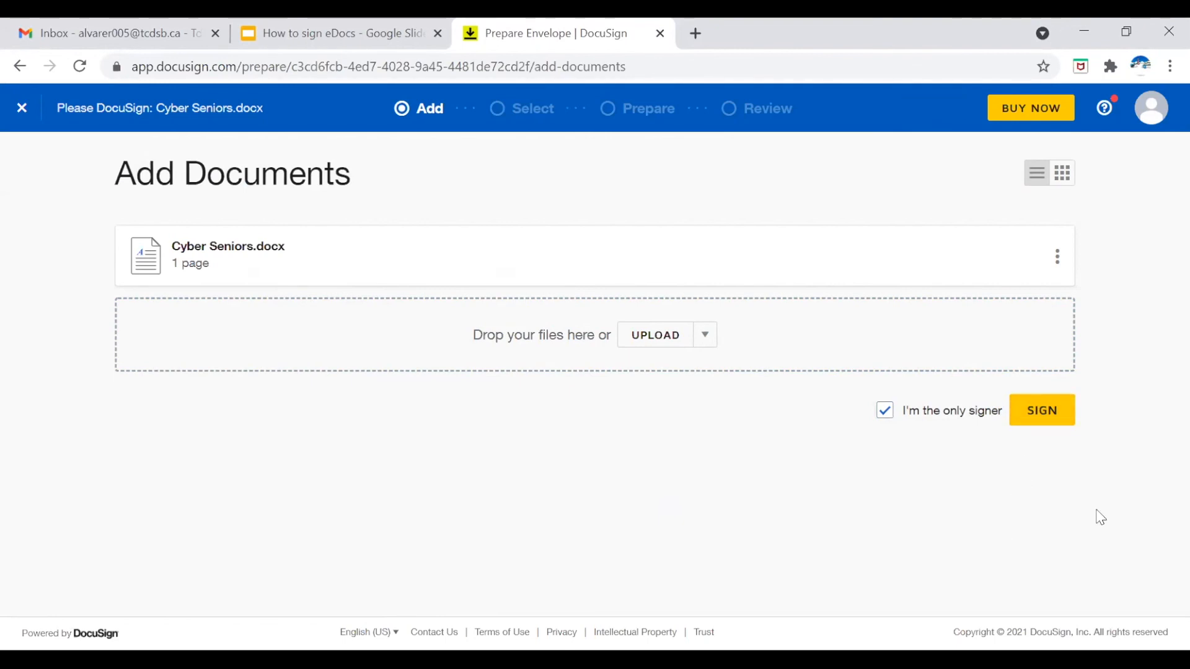
- Sign as the only signer and continue past the review notice into the signing session
click(1040, 410)
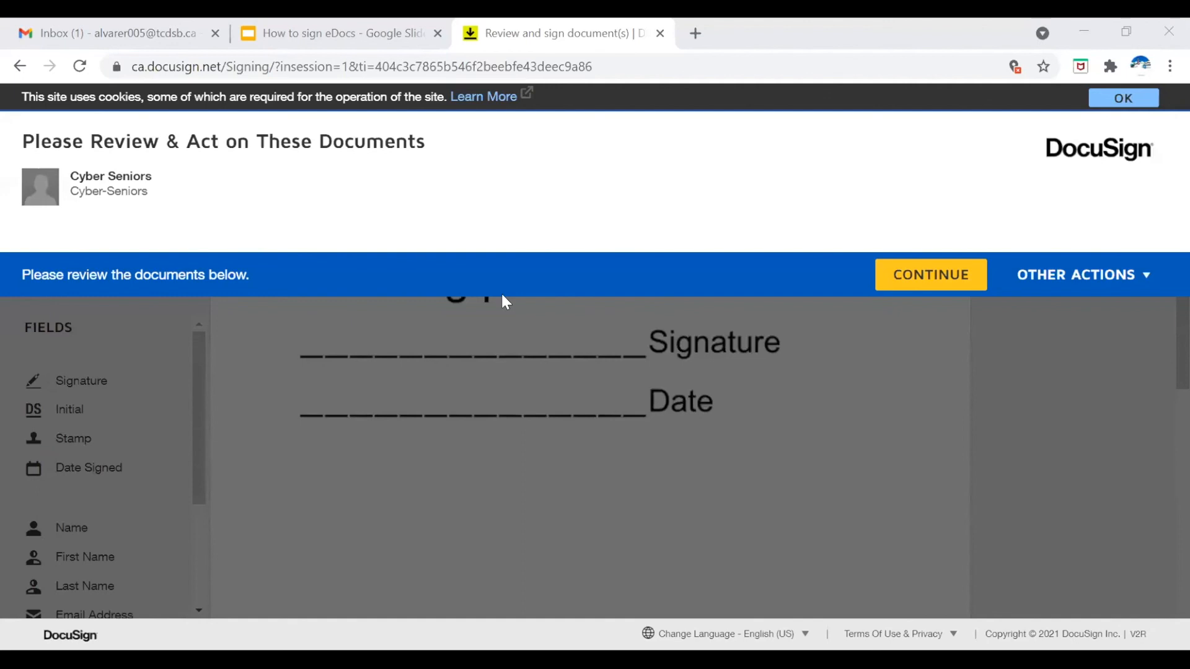
mouse_move(317, 238)
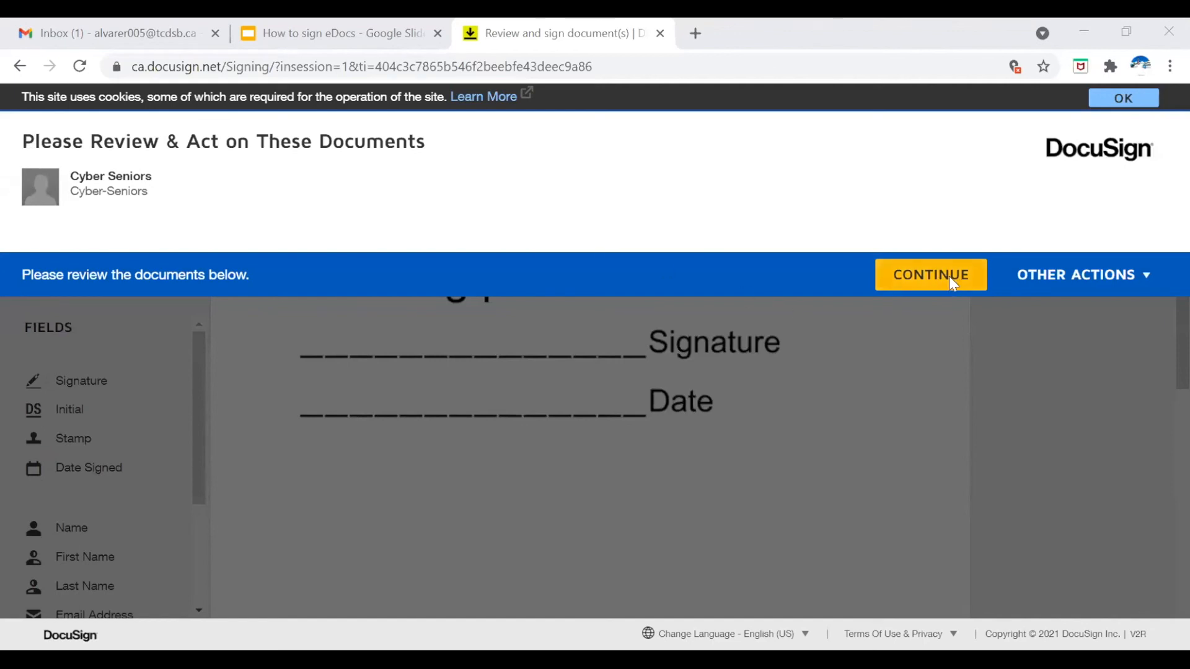
click(931, 276)
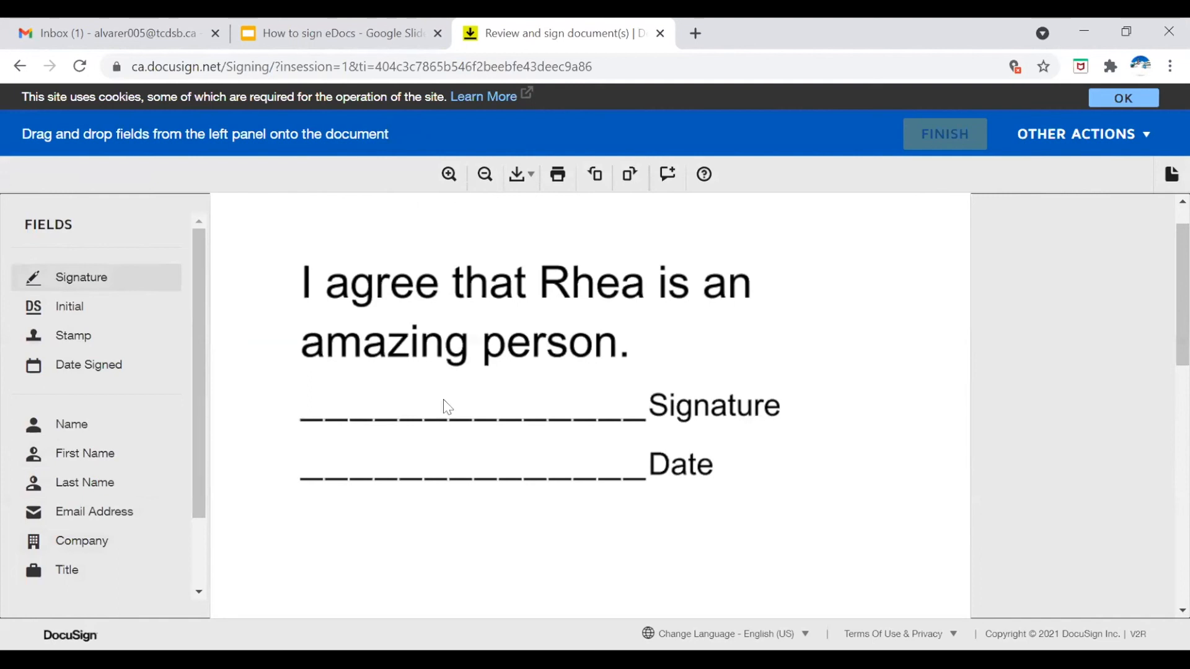
mouse_move(700, 486)
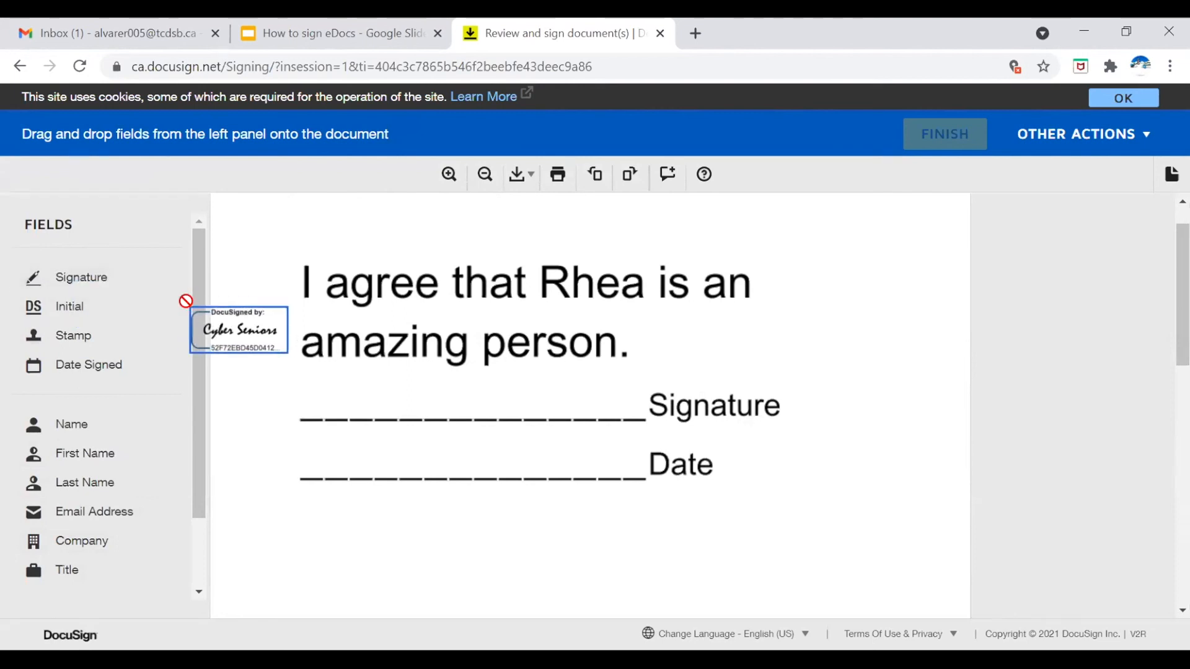
- Drop the Cyber Seniors signature onto the document's Signature line
drag(238, 330, 286, 363)
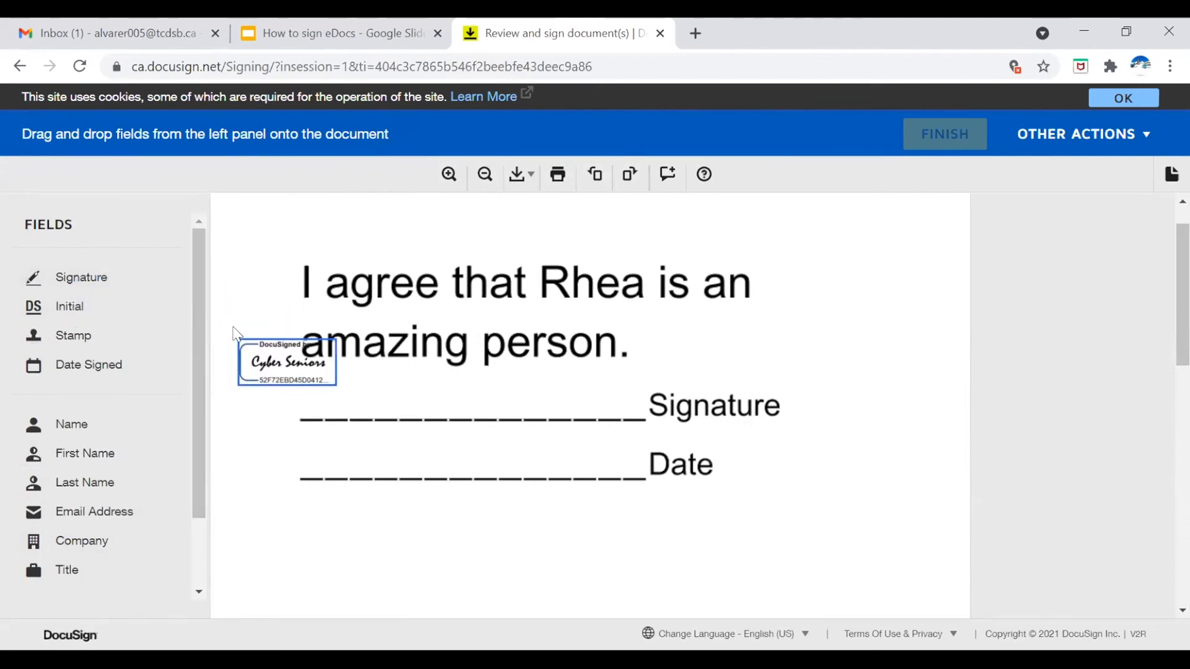
drag(286, 362, 277, 371)
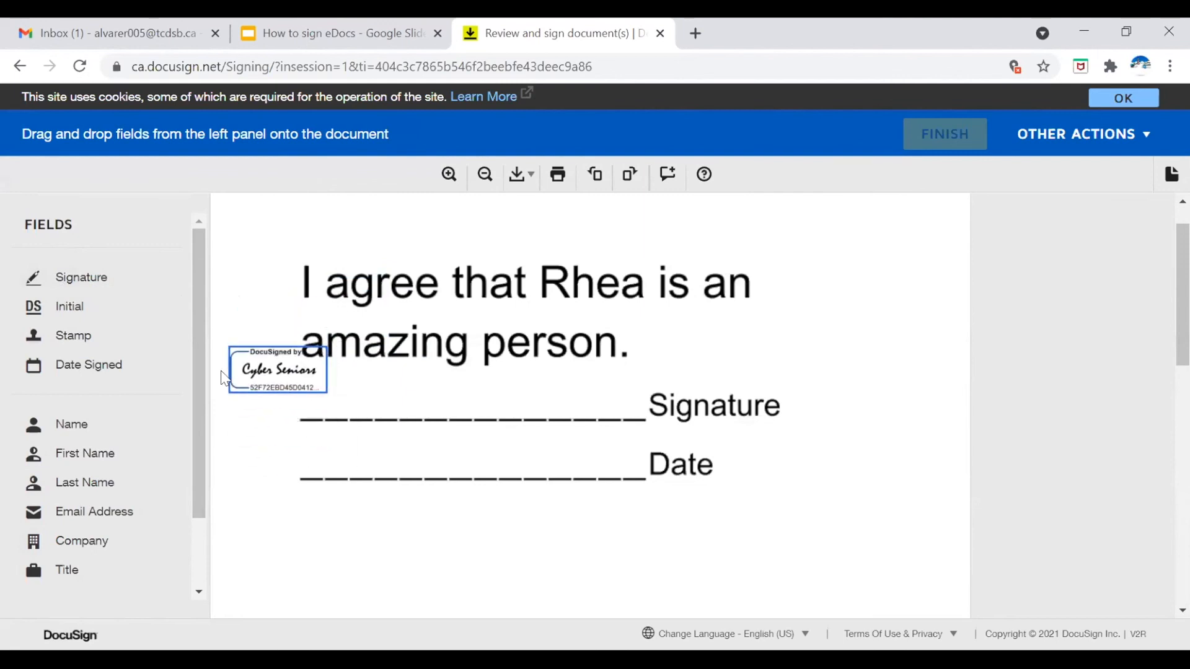
drag(278, 370, 356, 397)
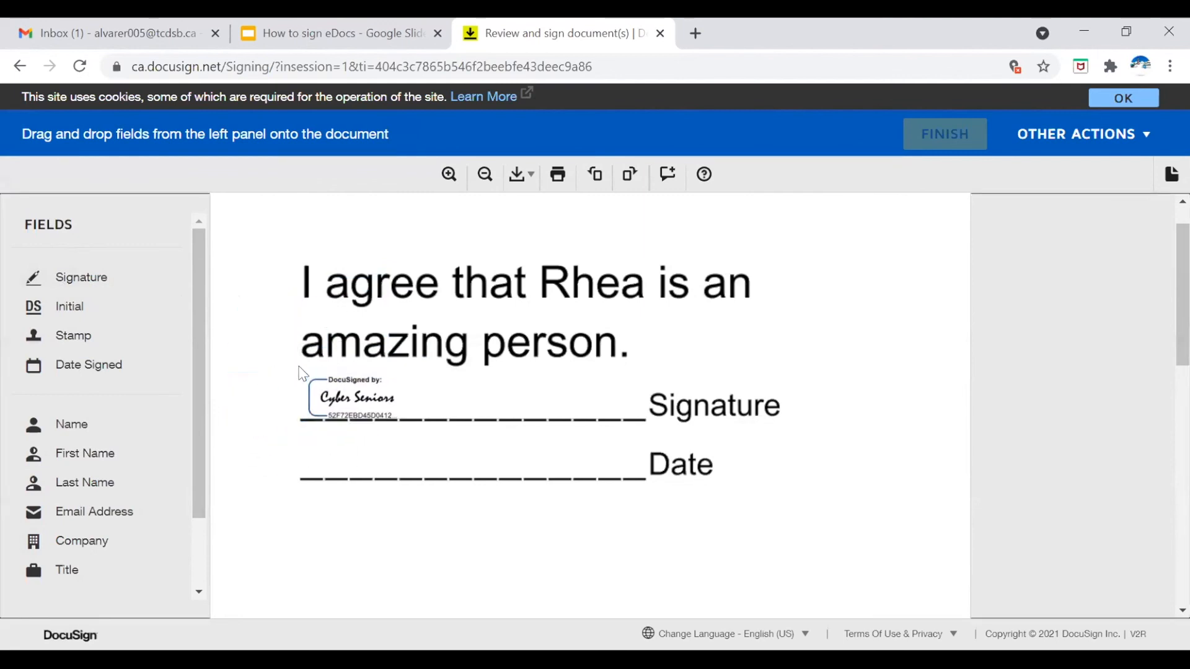
click(350, 398)
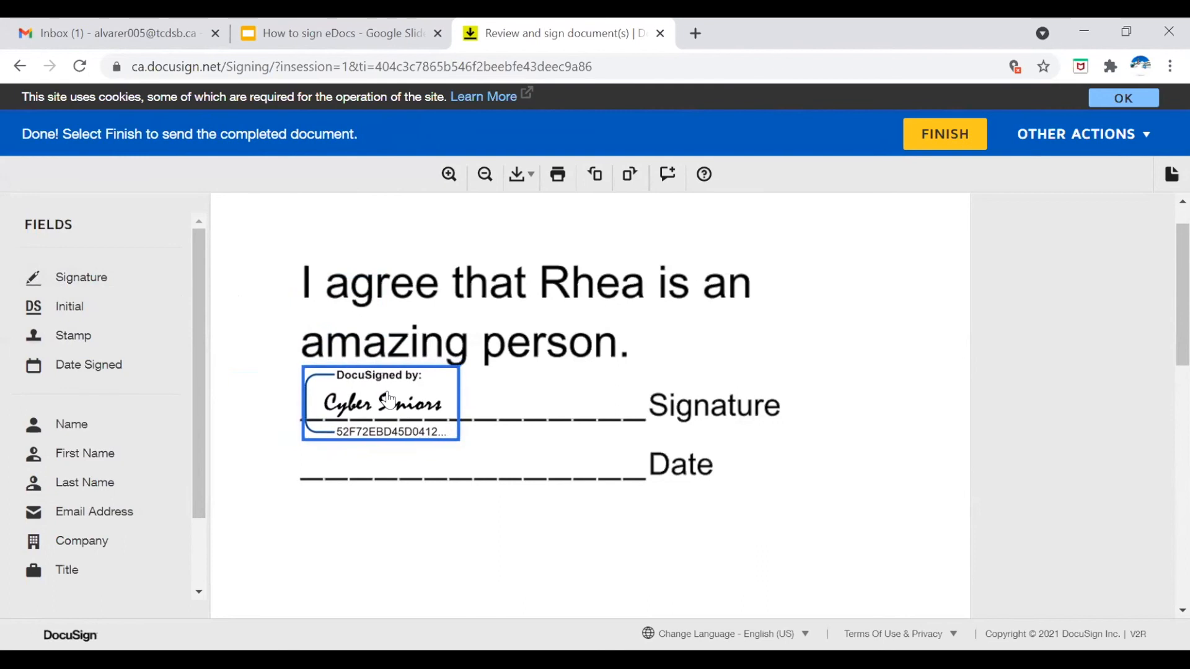
click(411, 492)
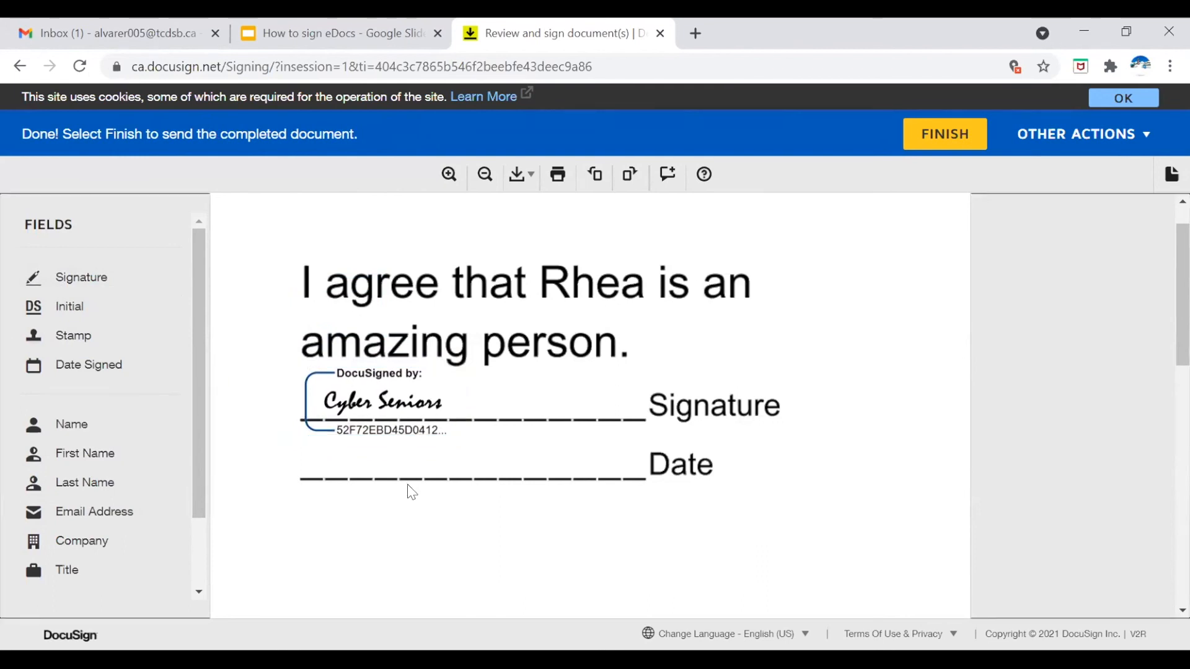
mouse_move(590, 479)
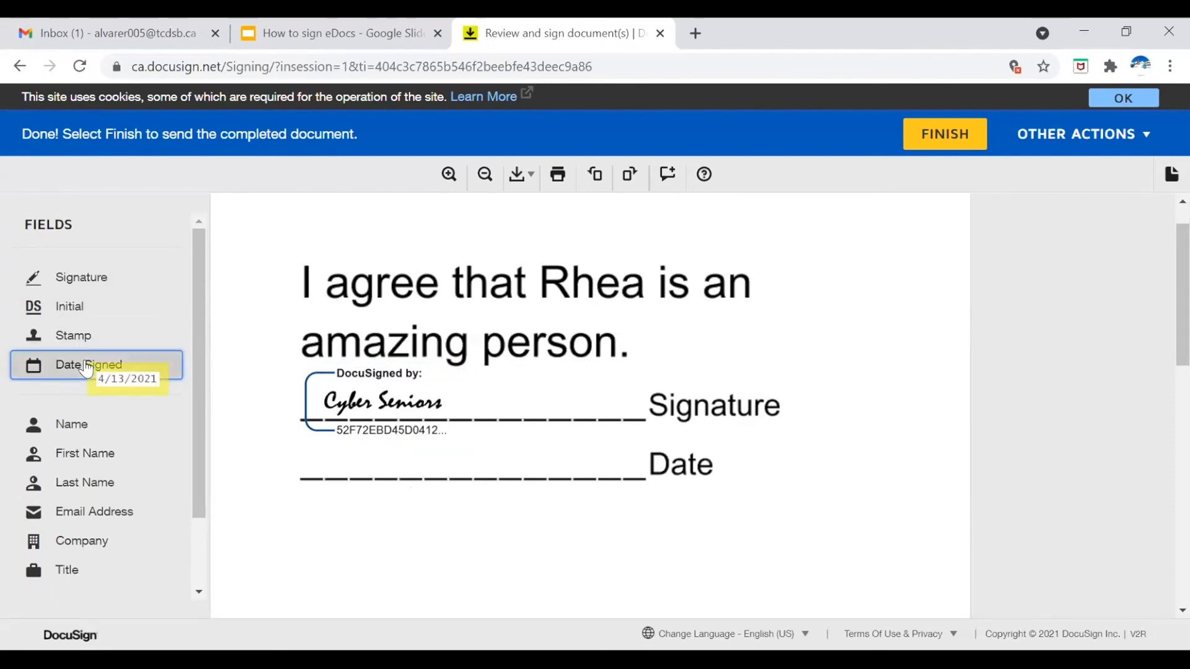
- Add Date Signed 4/13/2021 on the Date line and finish signing
drag(88, 365, 345, 458)
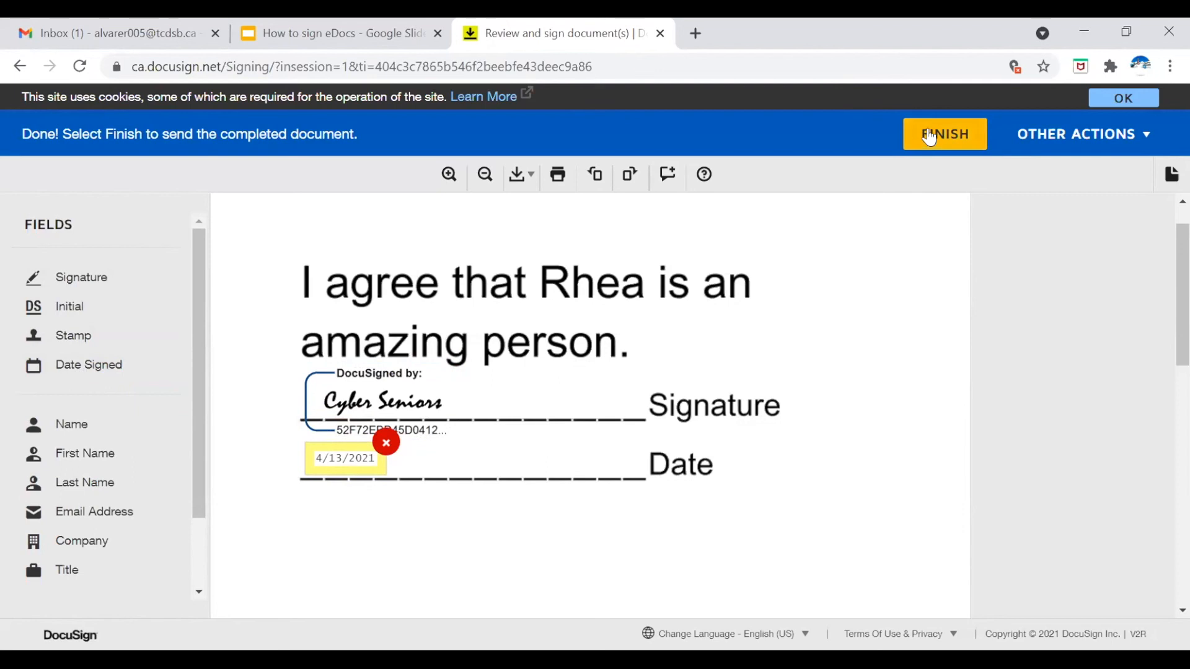
click(944, 134)
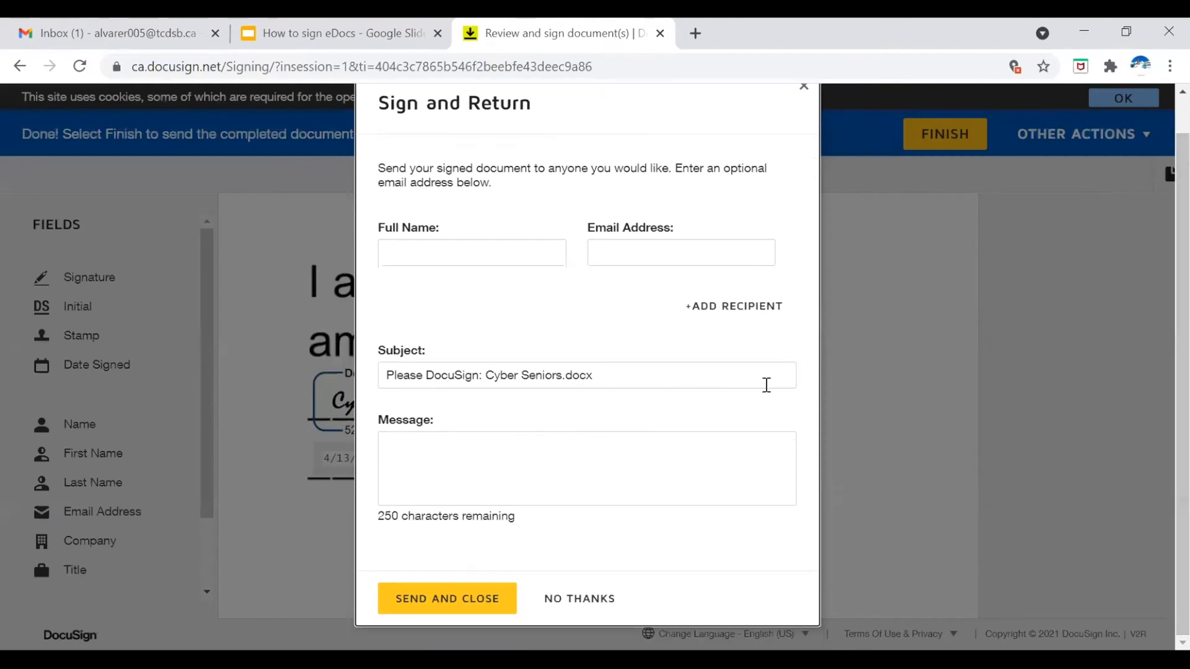
mouse_move(839, 566)
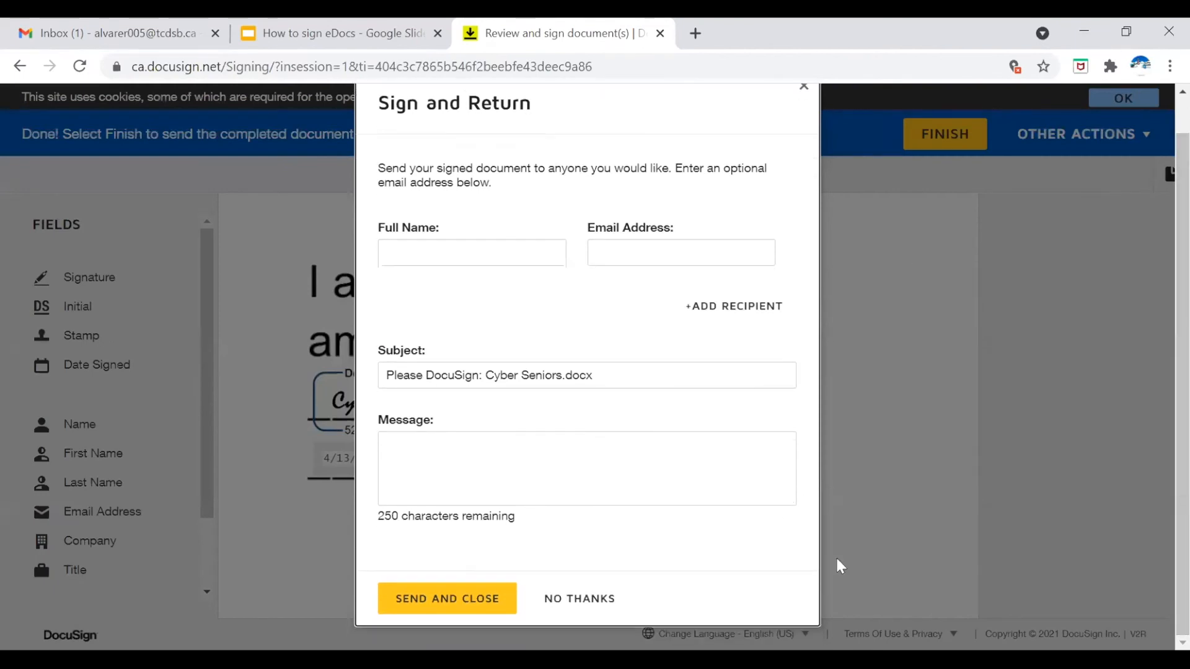
mouse_move(691, 547)
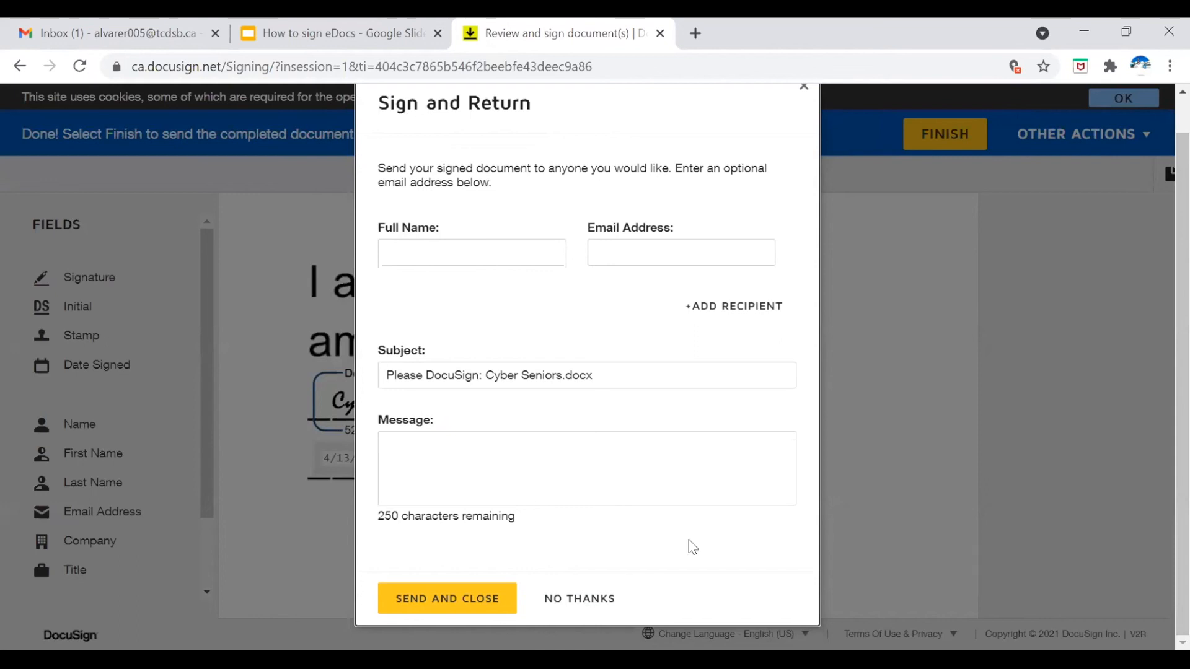
mouse_move(526, 518)
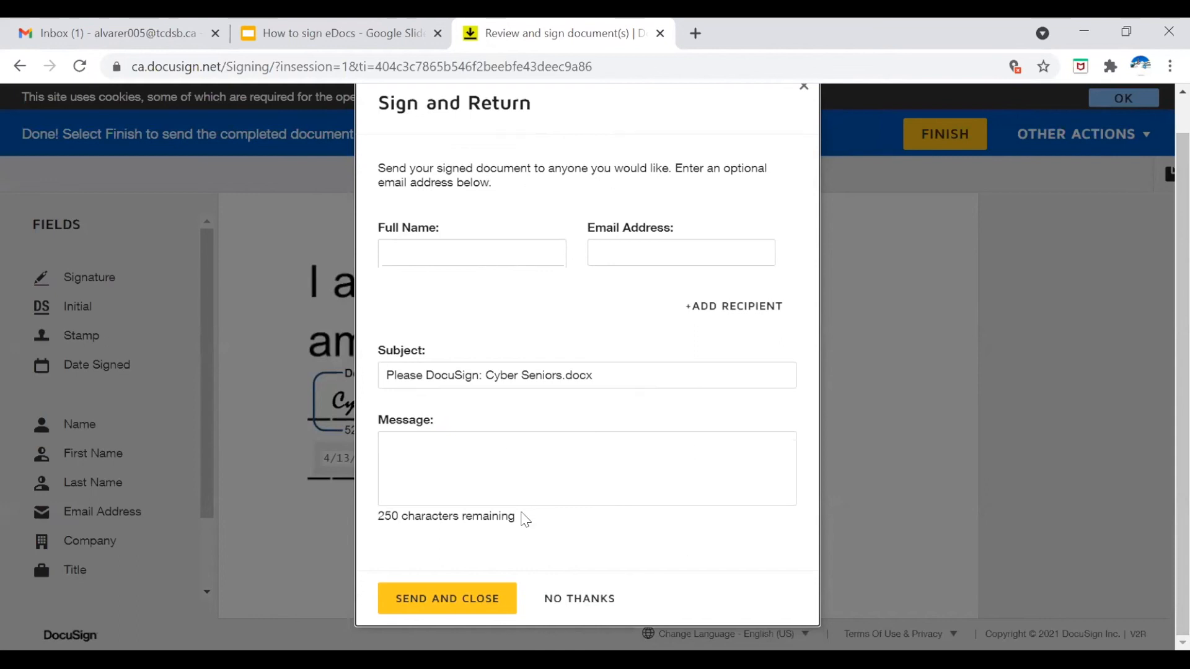
mouse_move(579, 599)
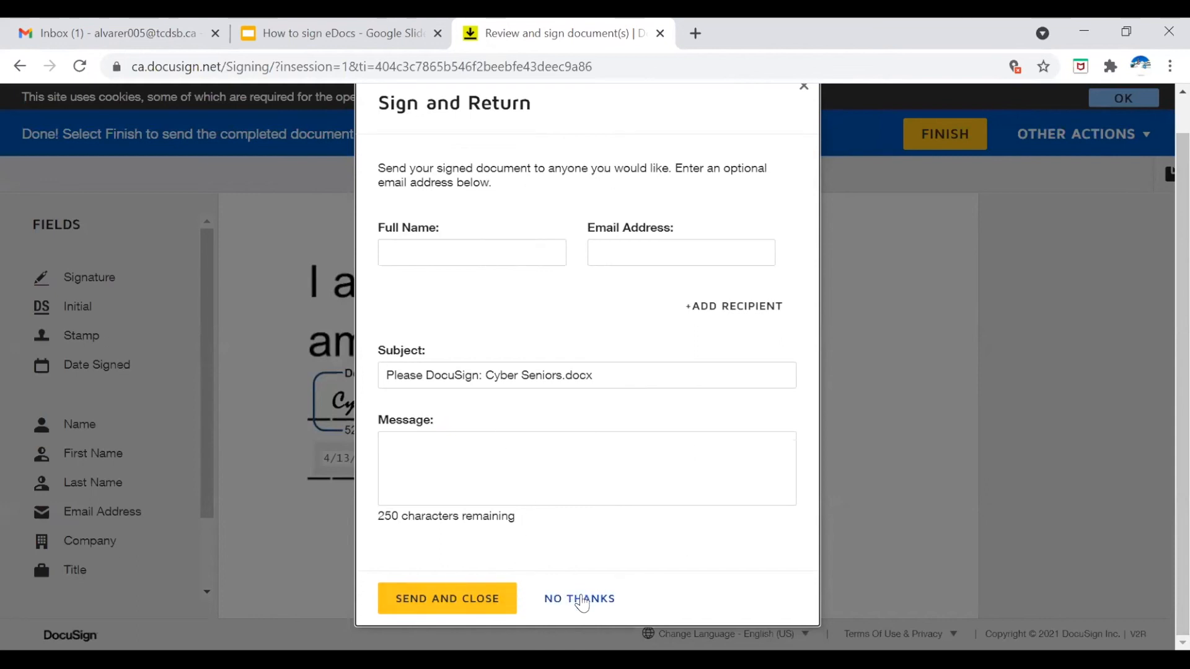
- Choose NO THANKS so no copy of the signed document is emailed to anyone
click(579, 599)
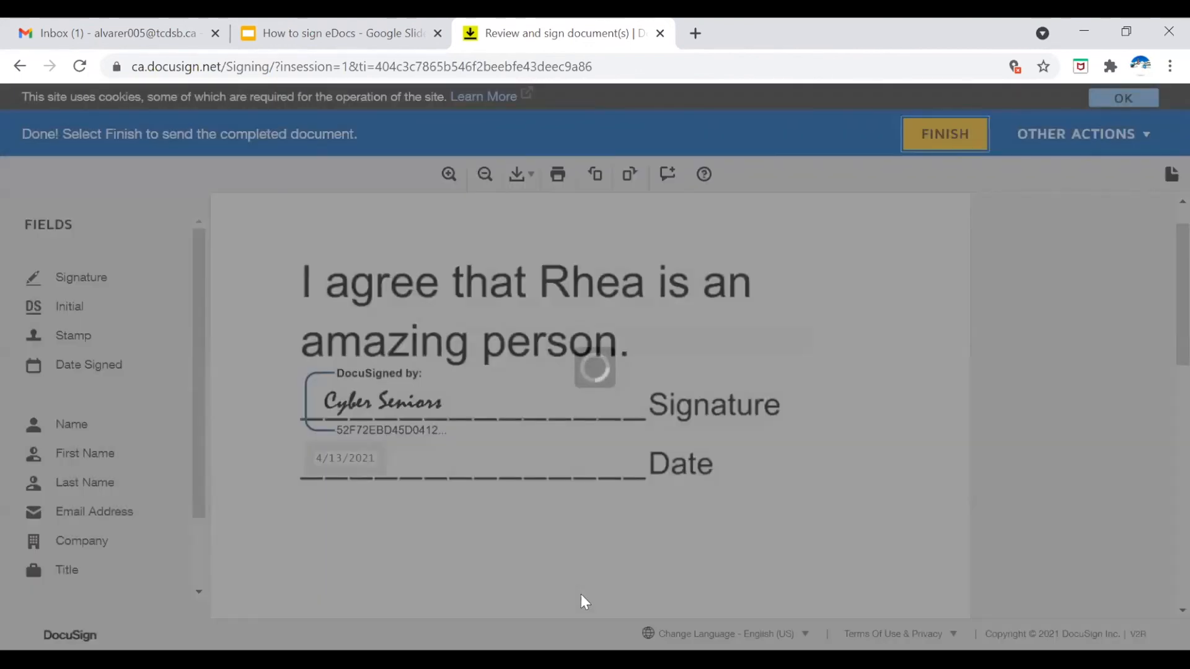
- Return to the inbox, toggle the Completed Cyber Seniors.docx envelope's checkbox, and reveal its more-actions list beside DOWNLOAD
click(945, 134)
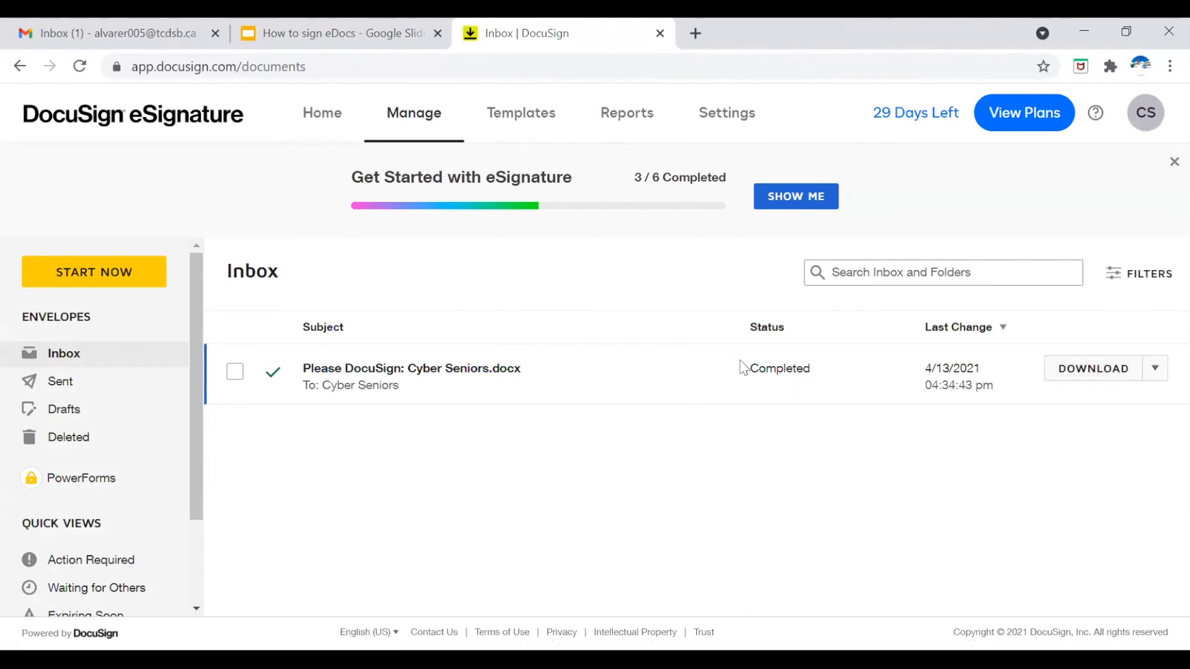
click(234, 370)
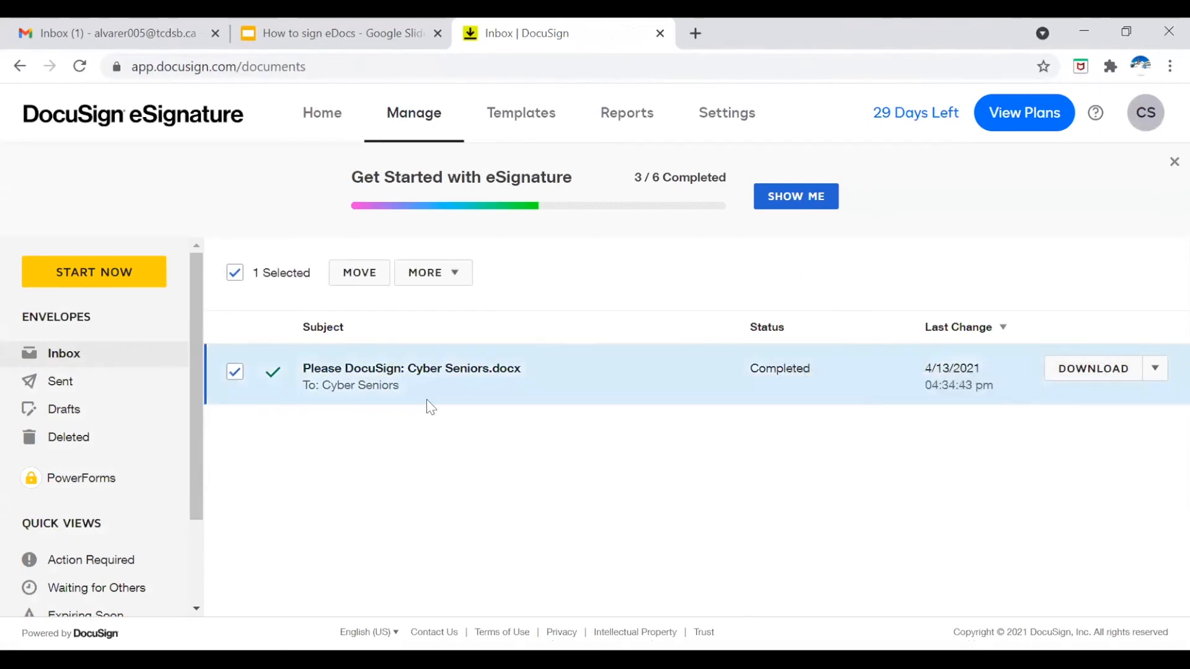
click(234, 370)
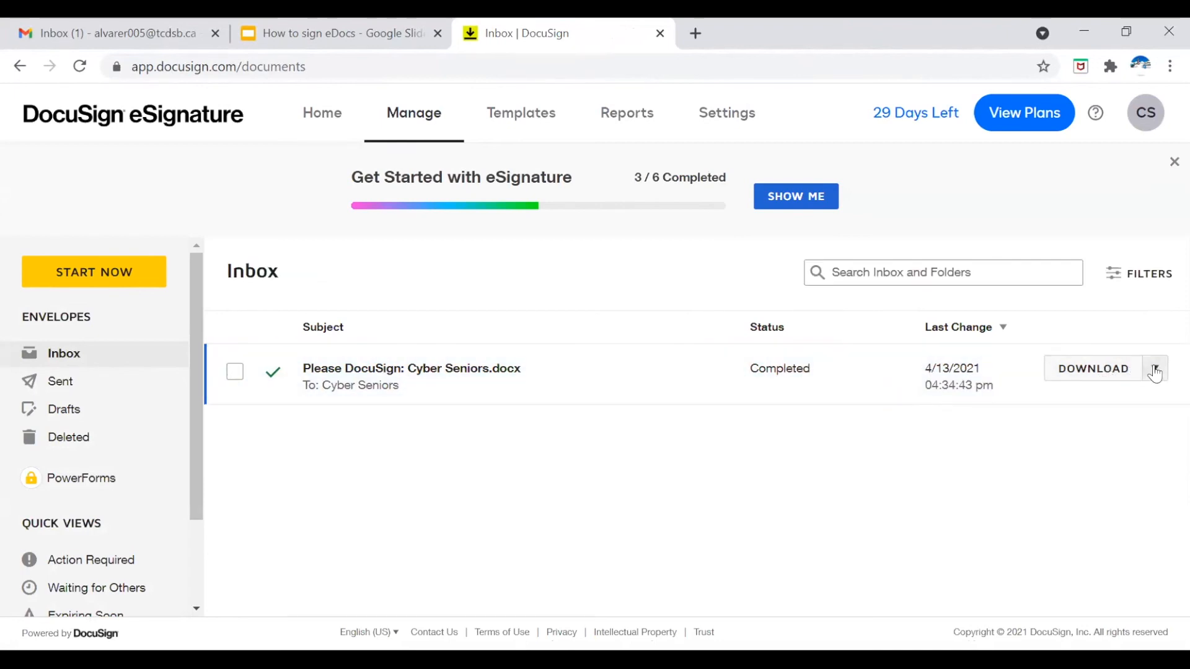
click(1155, 372)
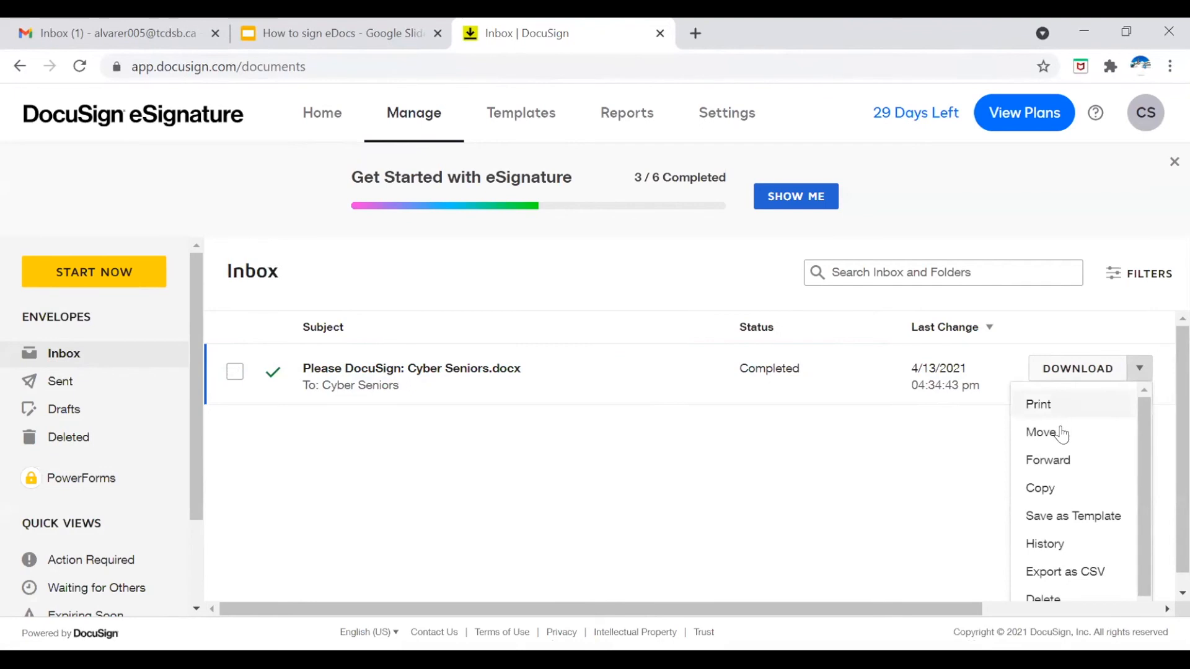
mouse_move(851, 472)
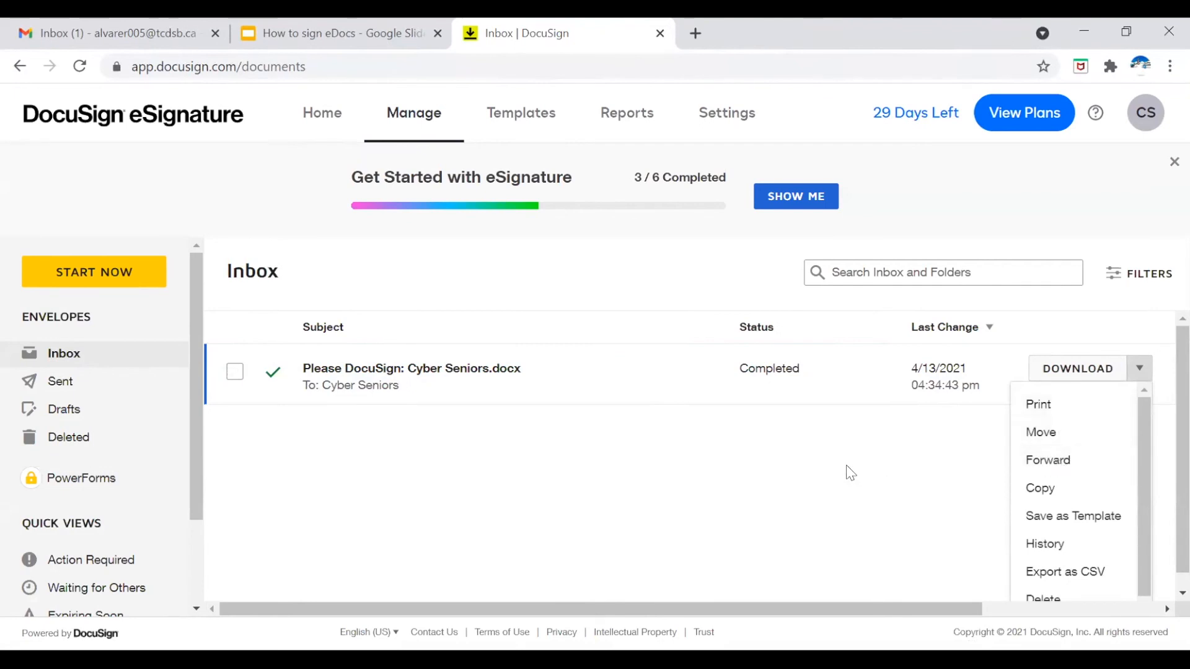